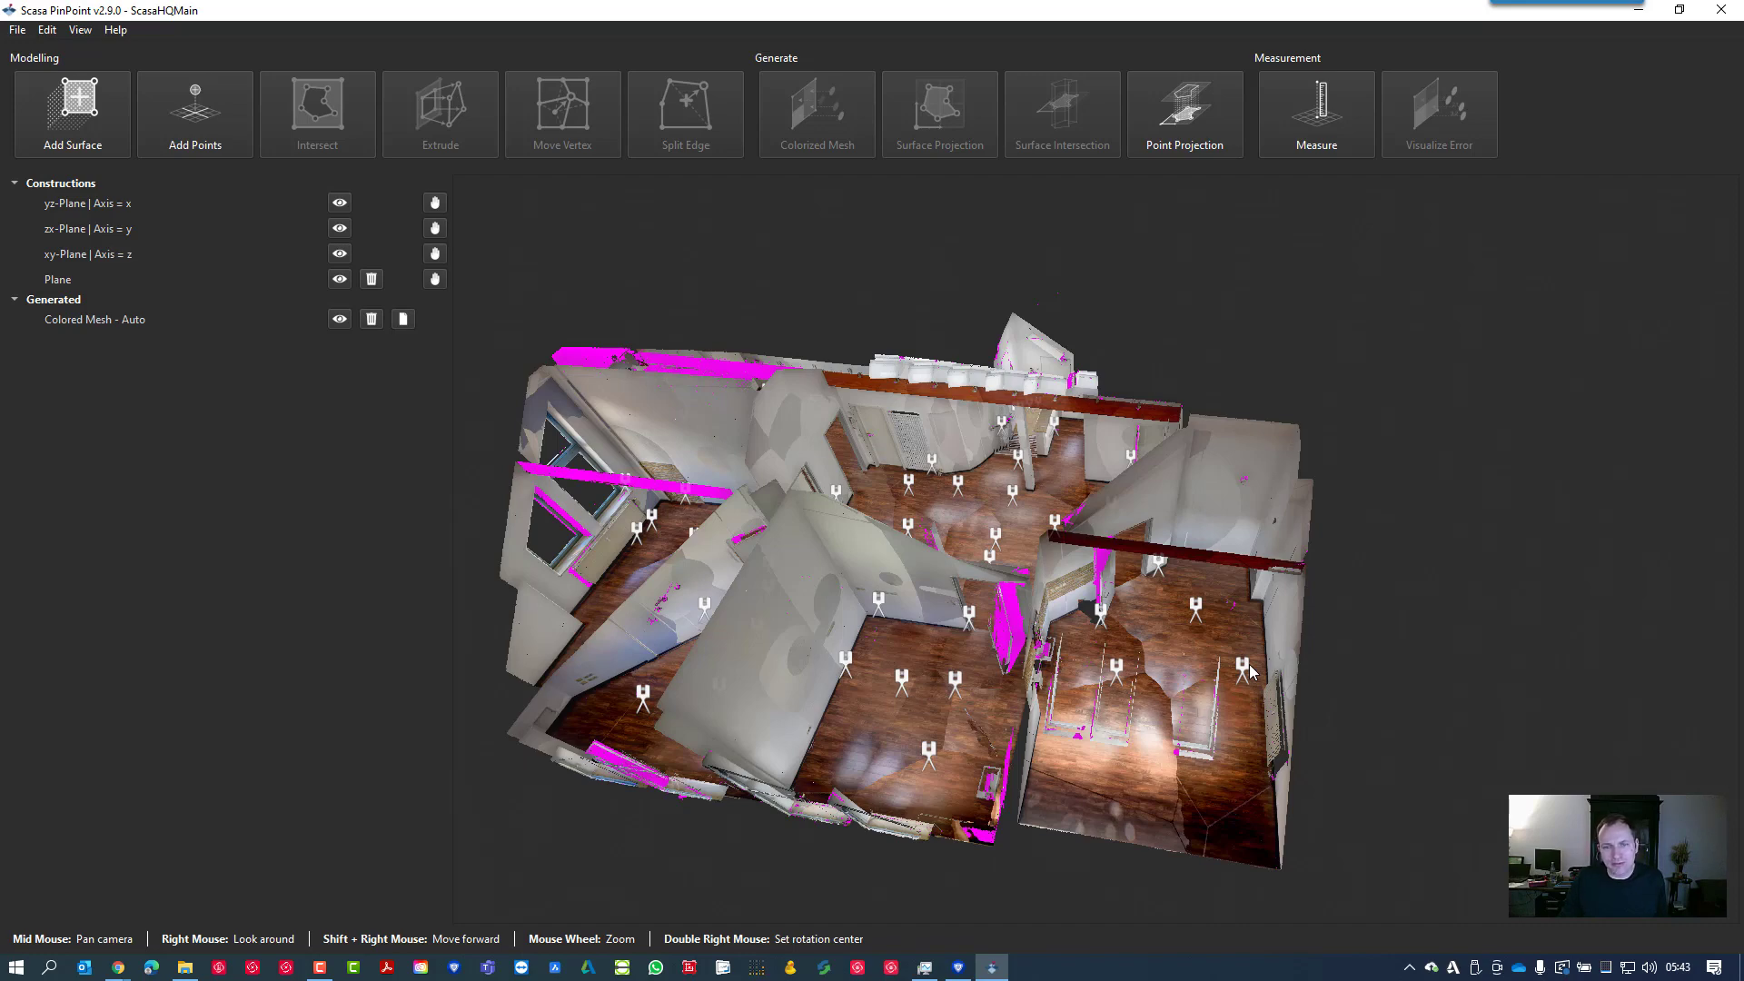
Orbit the scanned apartment model for a clearer overview of the rooms
{"action": "left_click_drag", "start_coordinate": [1252, 670], "coordinate": [990, 556]}
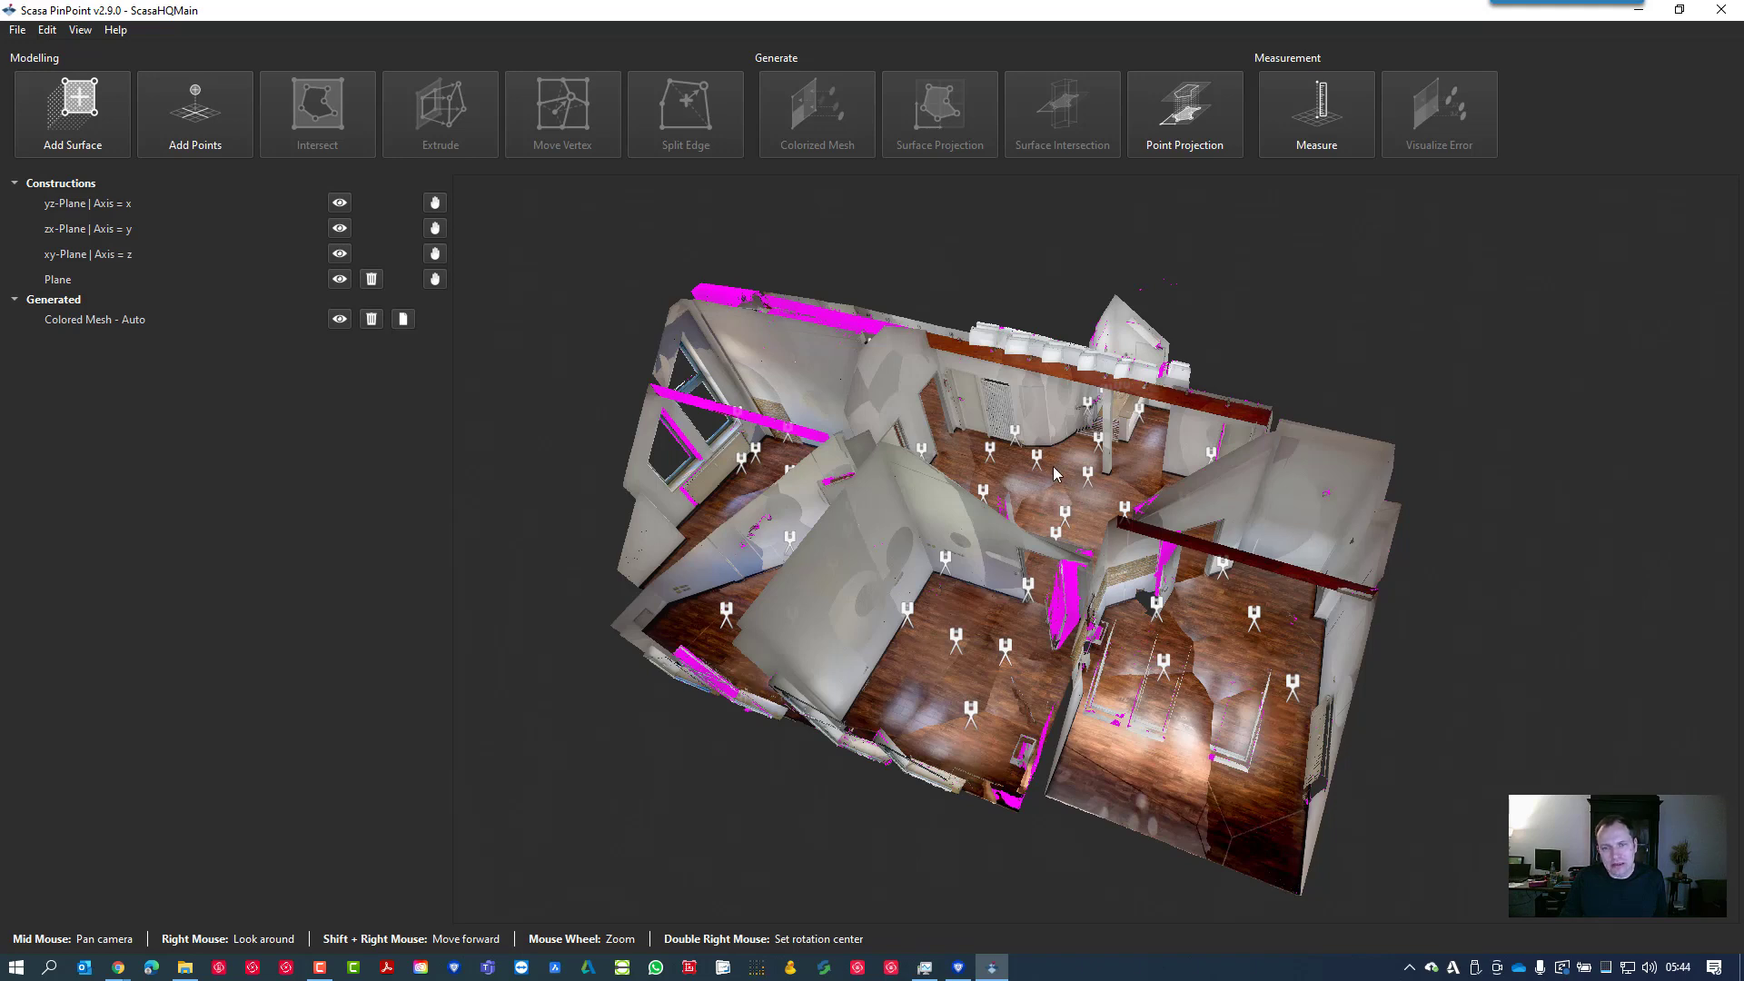
{"action": "mouse_move", "coordinate": [907, 625]}
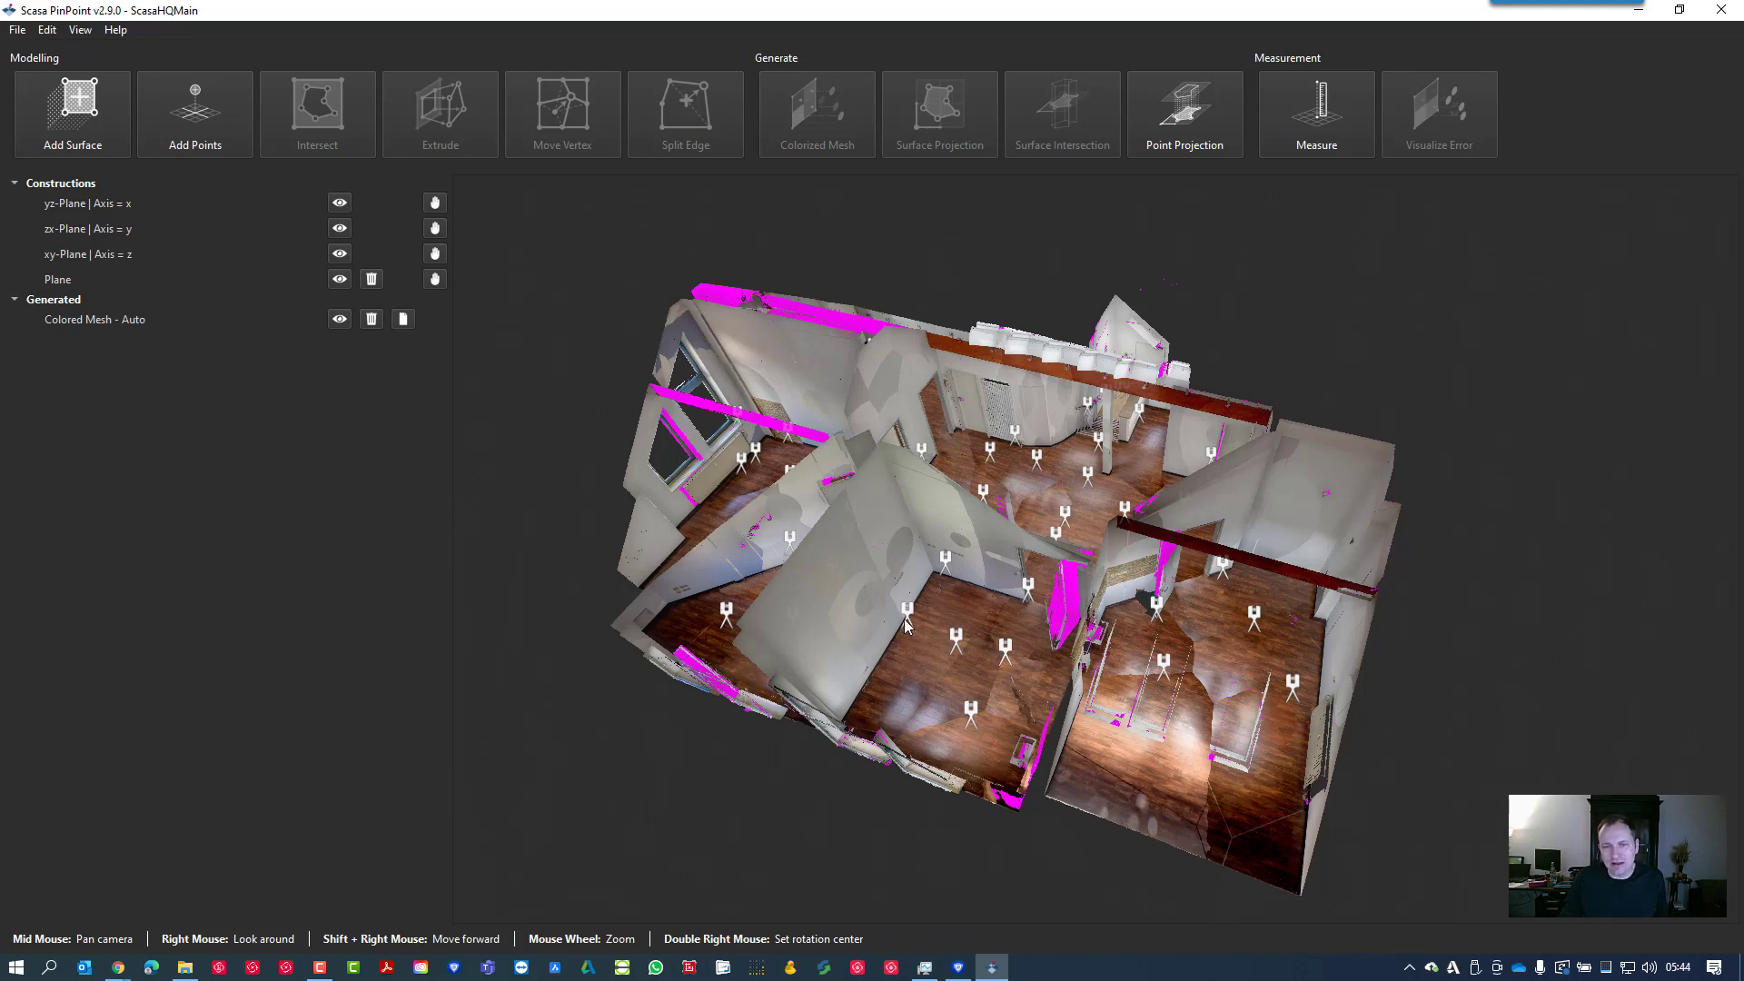
{"action": "mouse_move", "coordinate": [923, 683]}
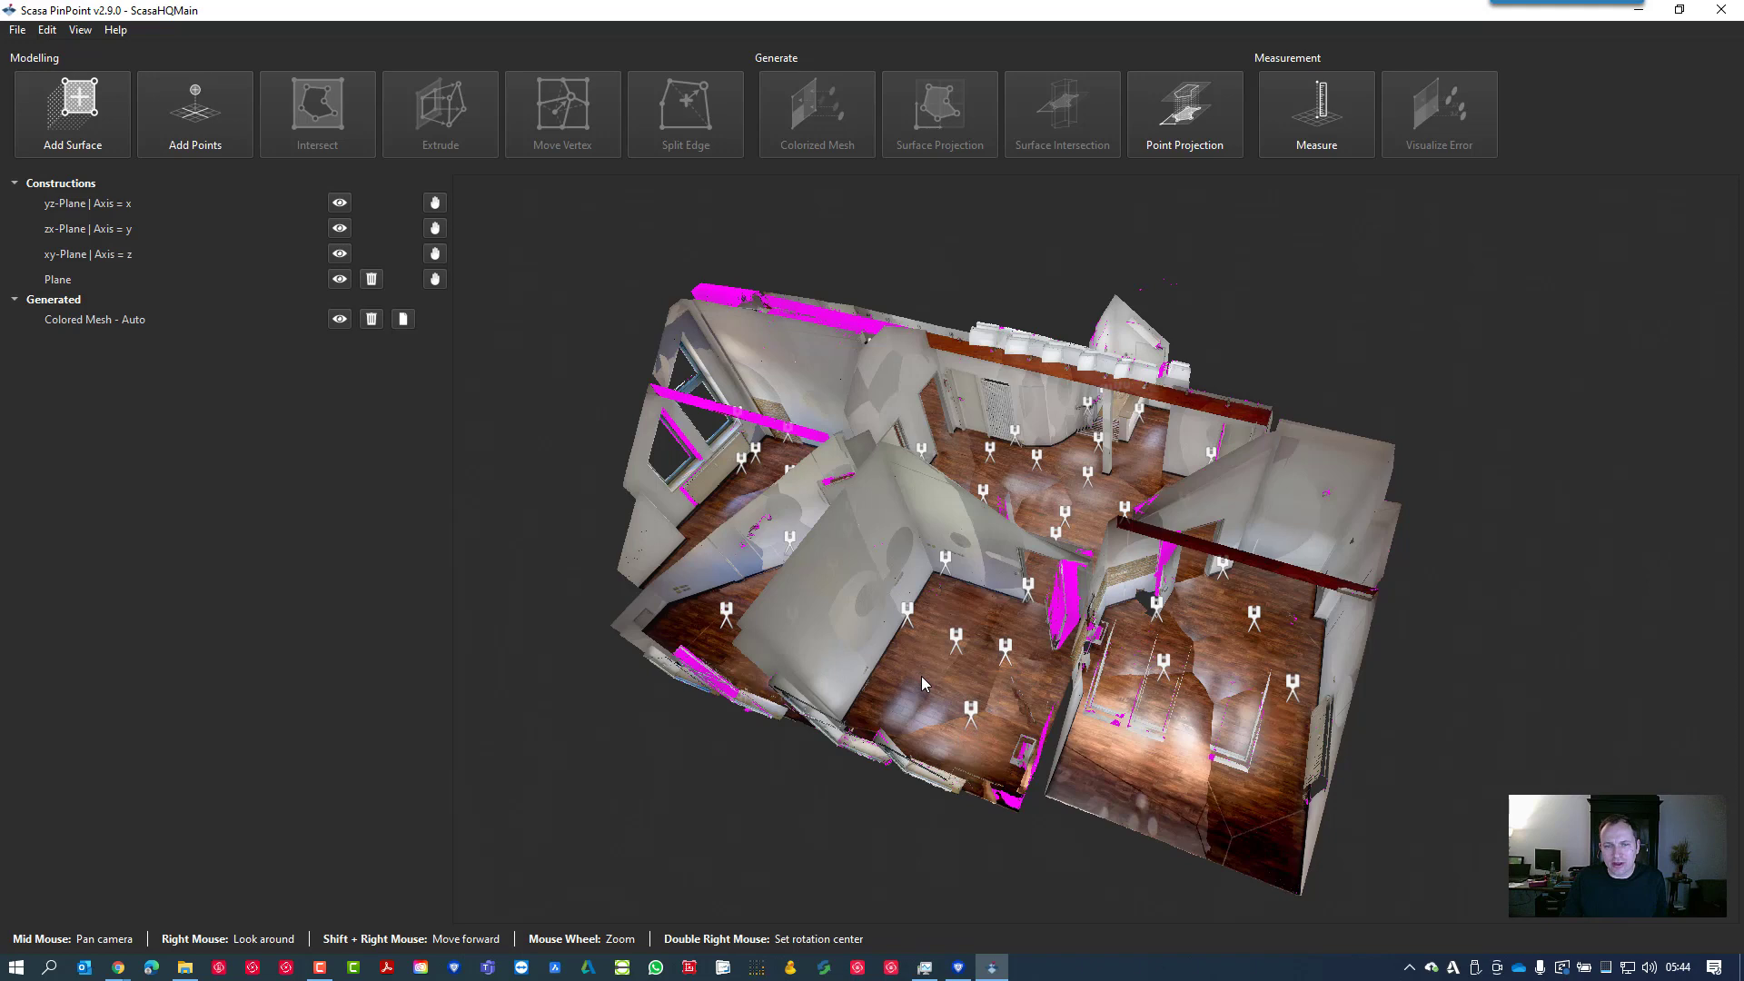
{"action": "mouse_move", "coordinate": [937, 578]}
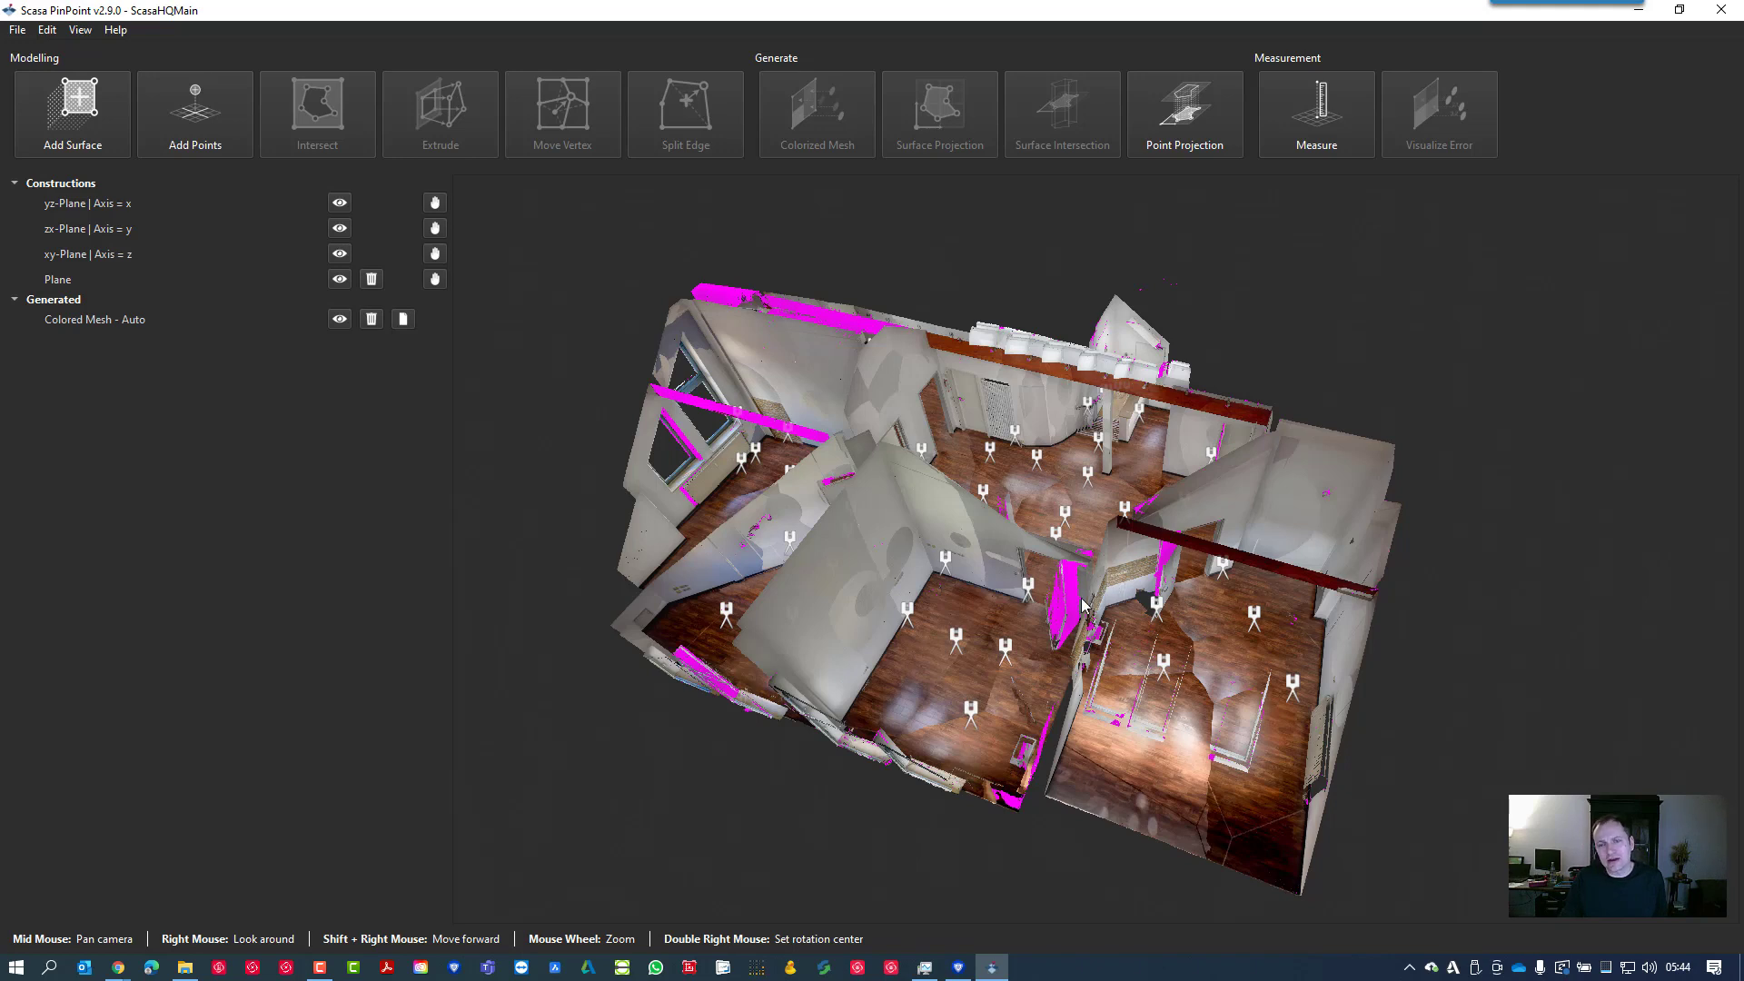
{"action": "mouse_move", "coordinate": [912, 638]}
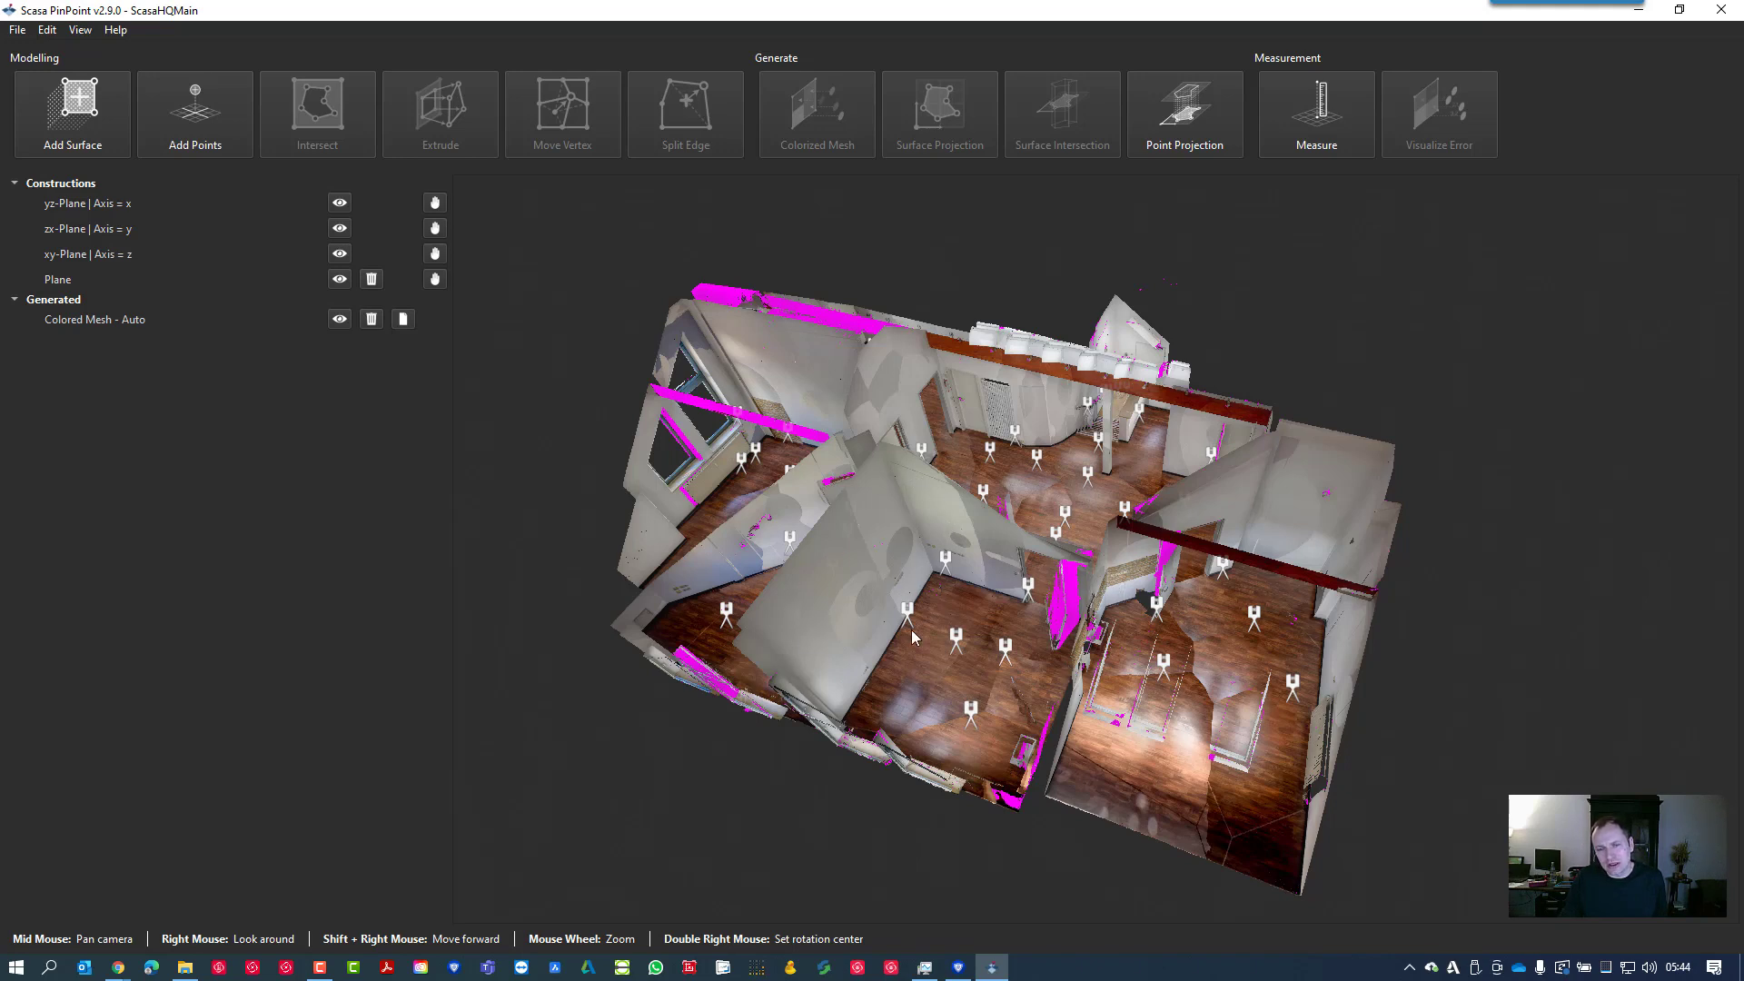
{"action": "mouse_move", "coordinate": [999, 640]}
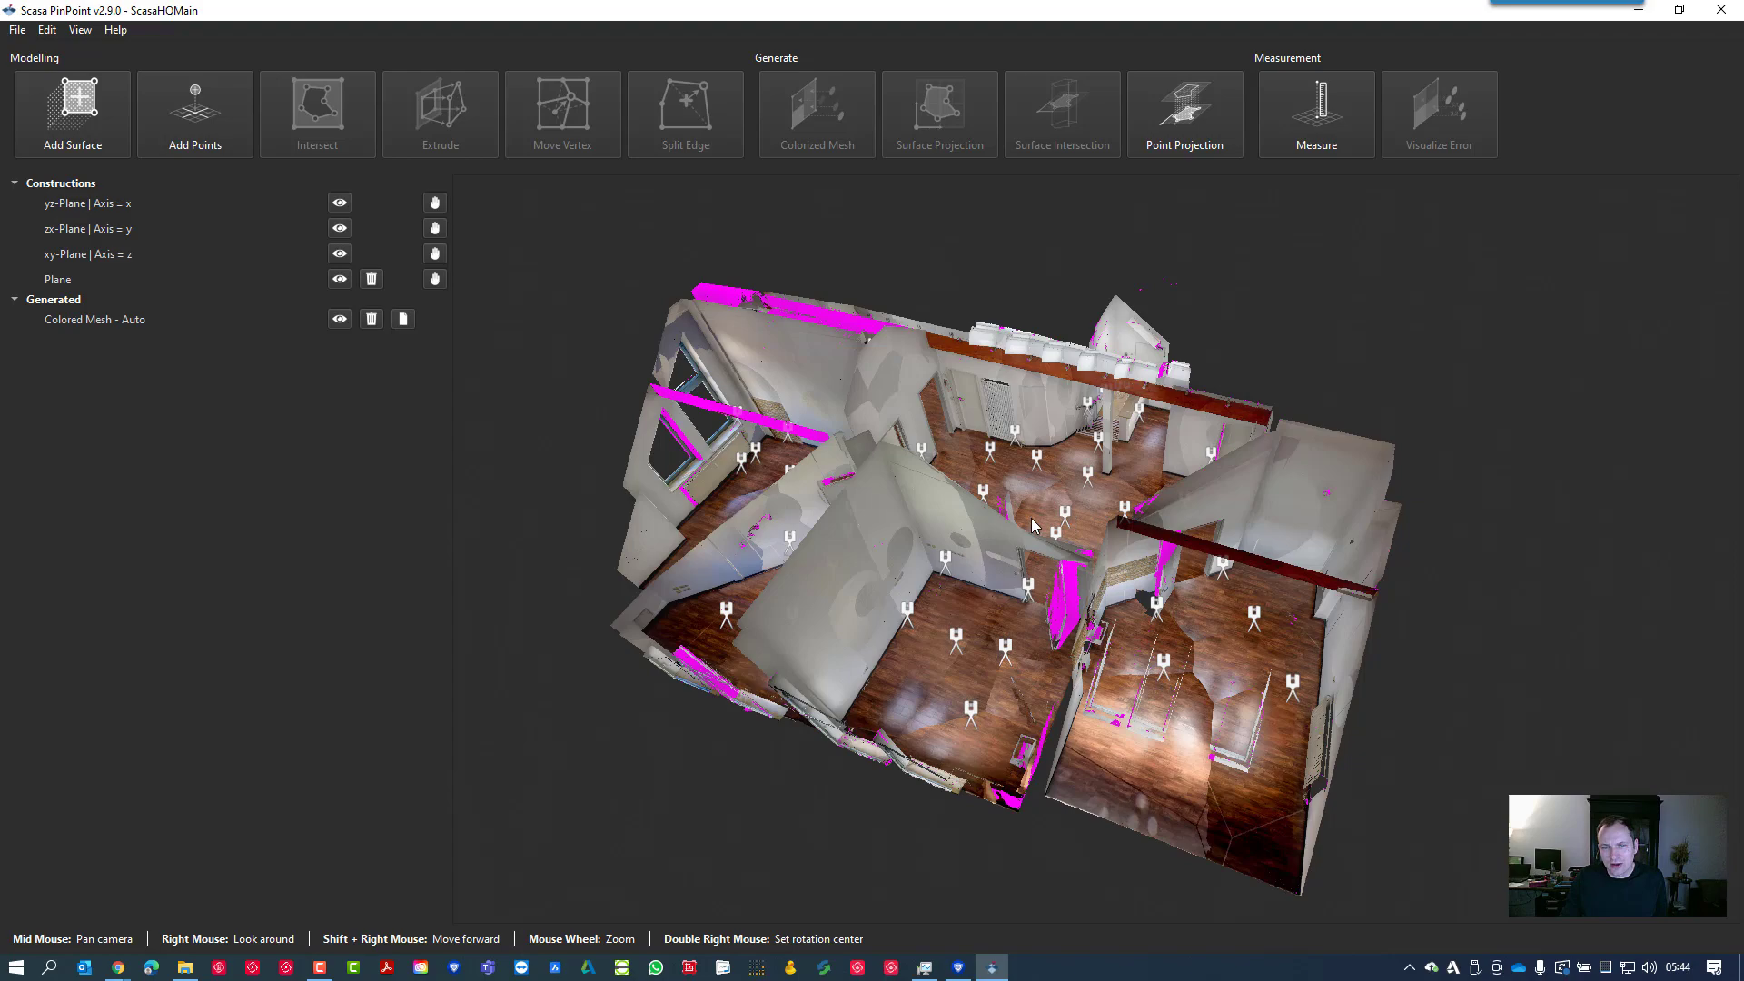
{"action": "mouse_move", "coordinate": [1069, 518]}
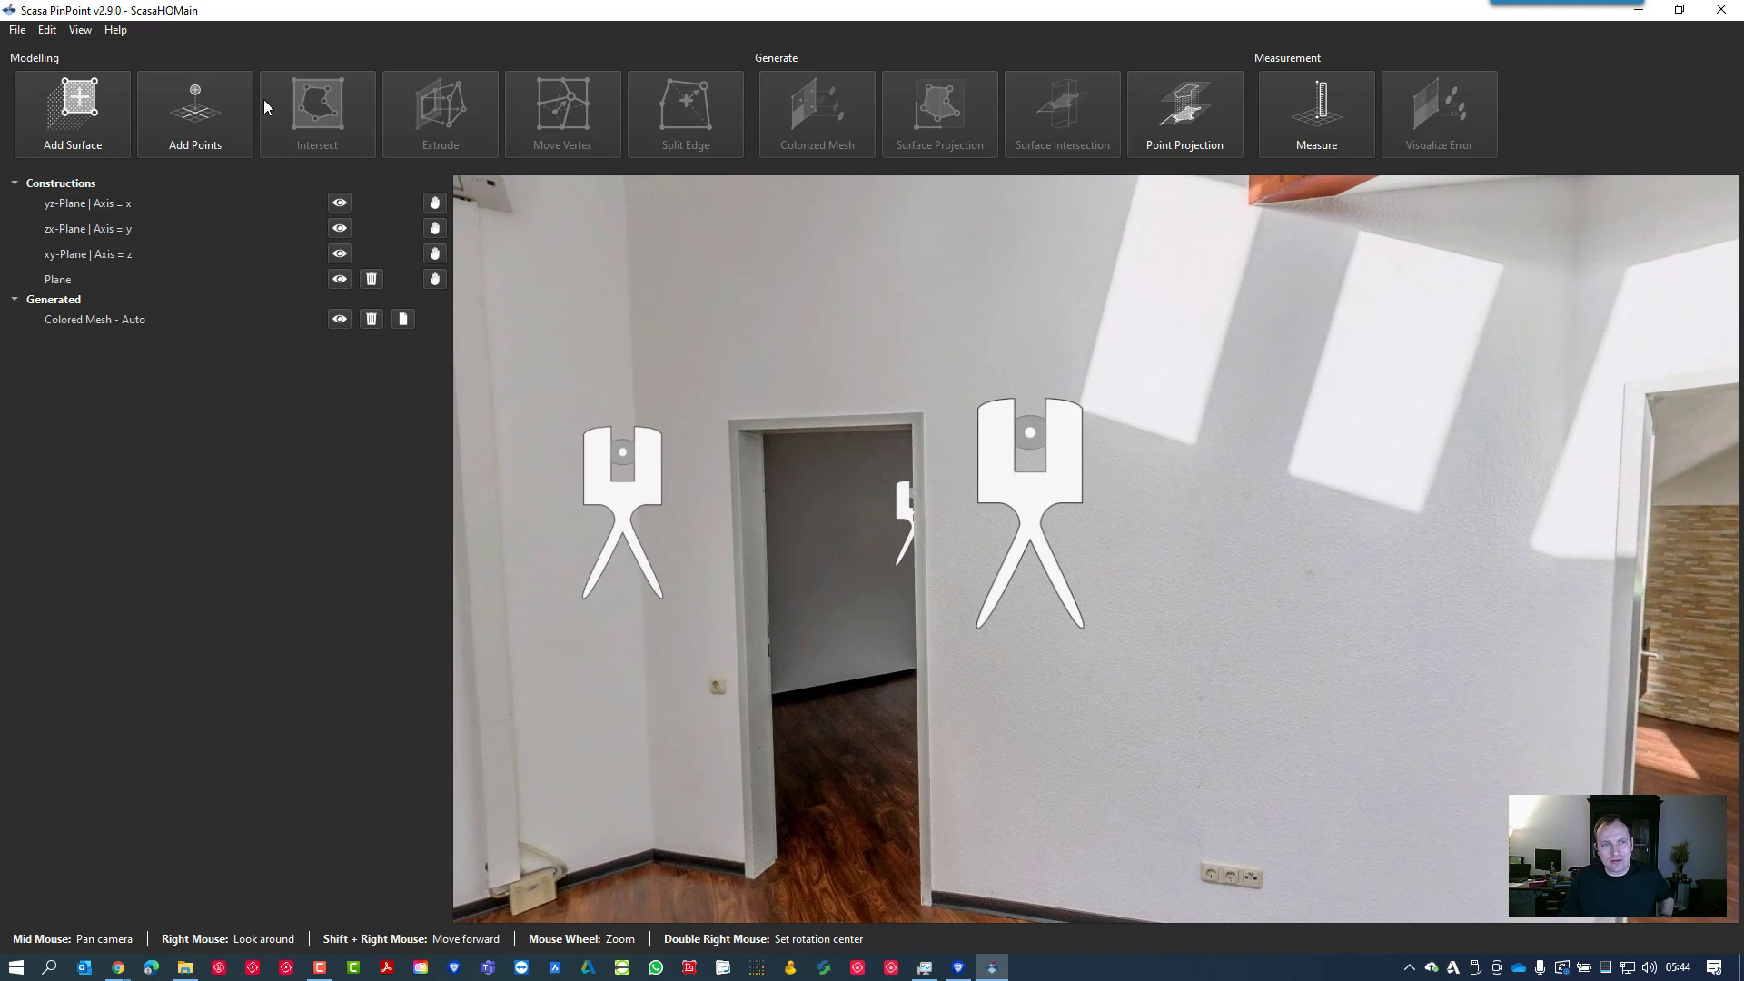
Start the Add Surface tool from the Modelling toolbar to outline the wall under the beam
{"action": "left_click", "coordinate": [80, 29]}
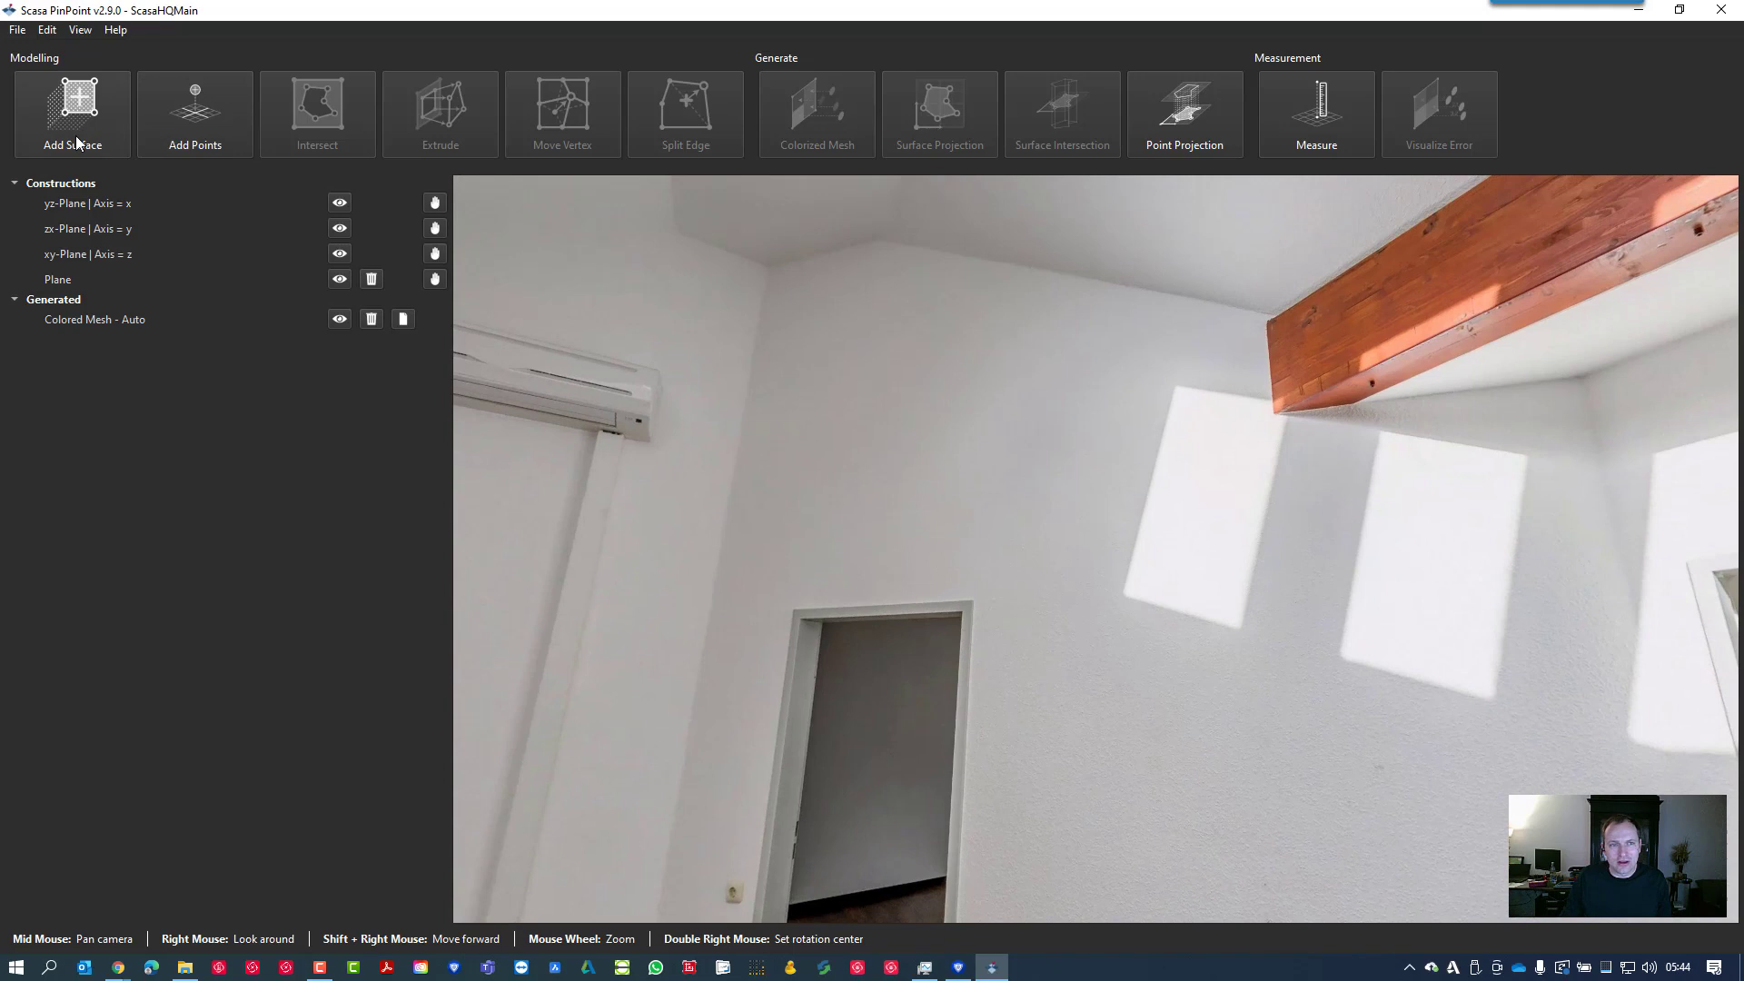
{"action": "left_click", "coordinate": [71, 112]}
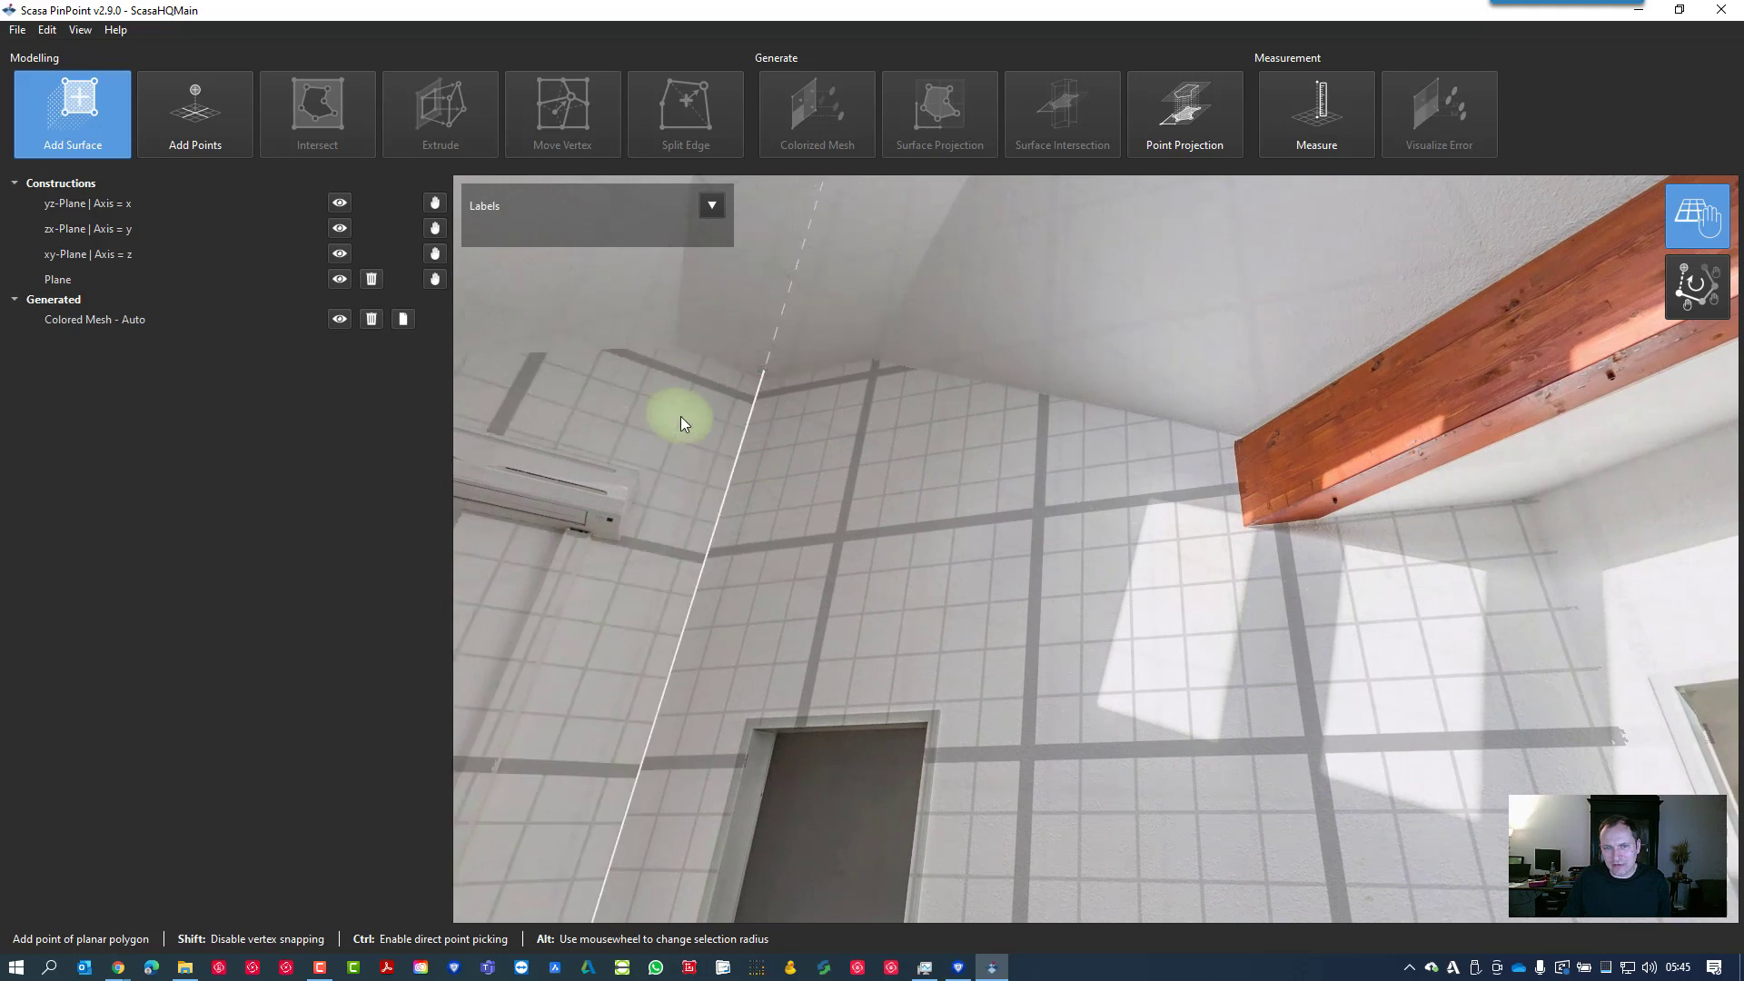
{"action": "mouse_move", "coordinate": [724, 399]}
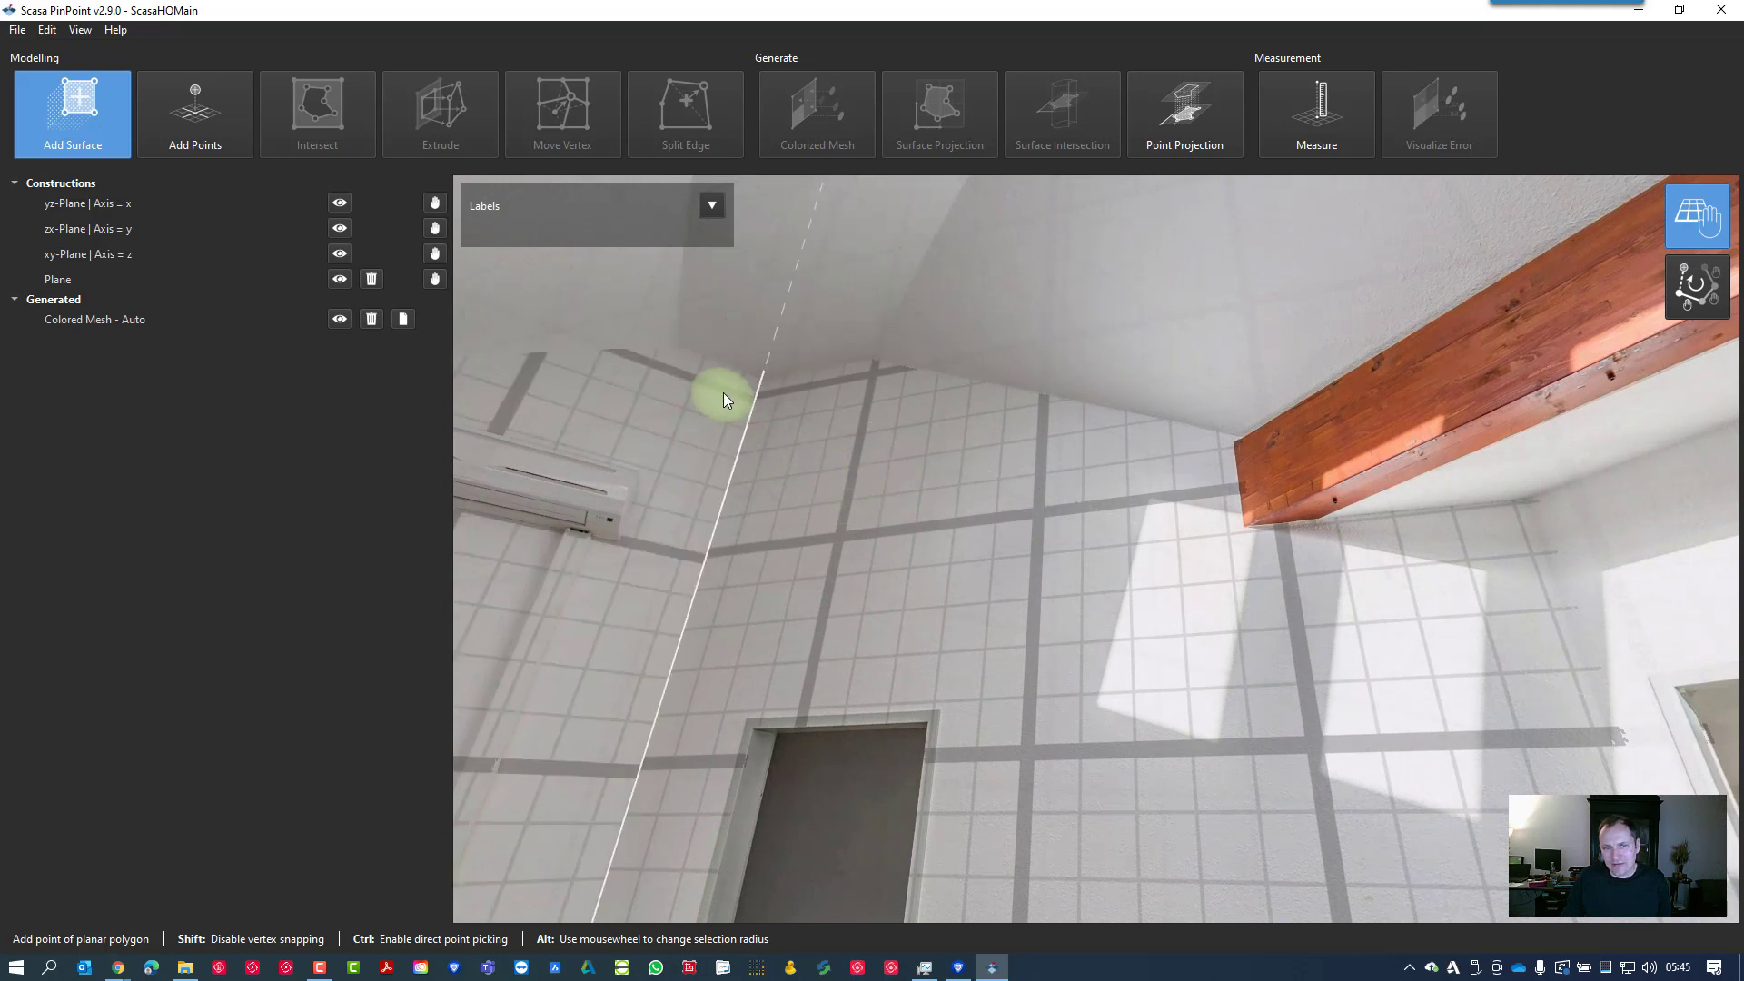
Trace the wall outline through its ceiling, beam and floor corners for a 12.15 m² surface
{"action": "left_click", "coordinate": [723, 400]}
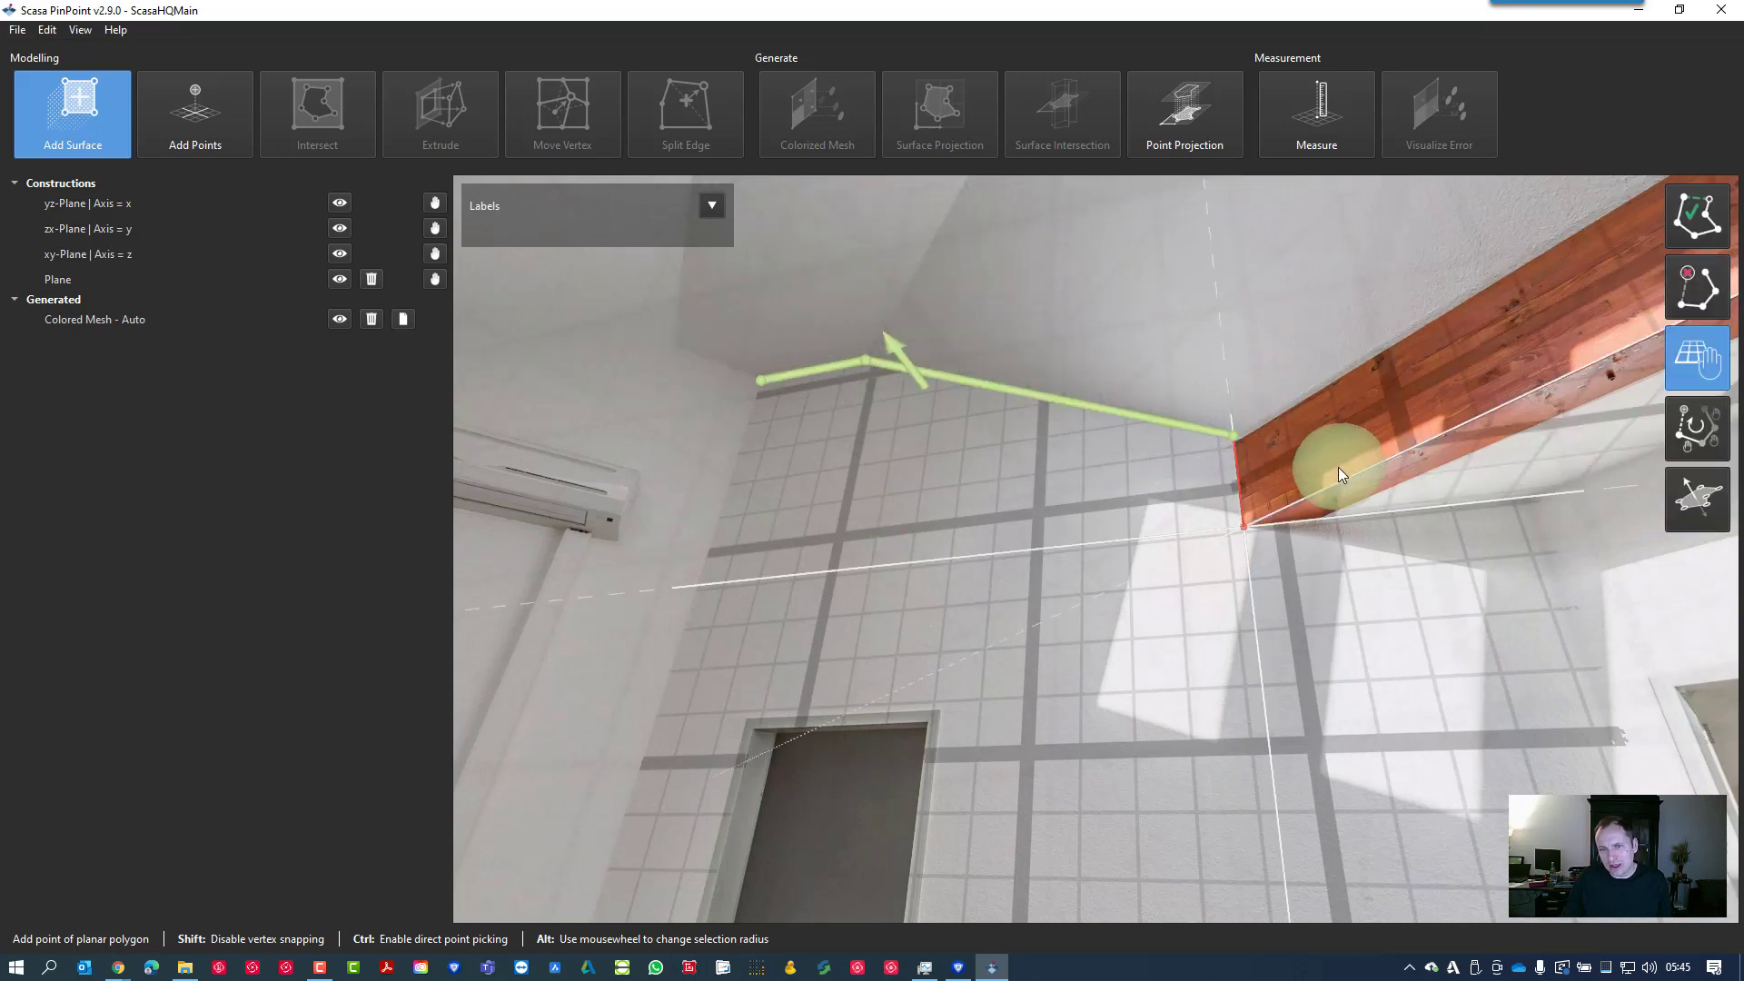
{"action": "left_click", "coordinate": [1556, 504]}
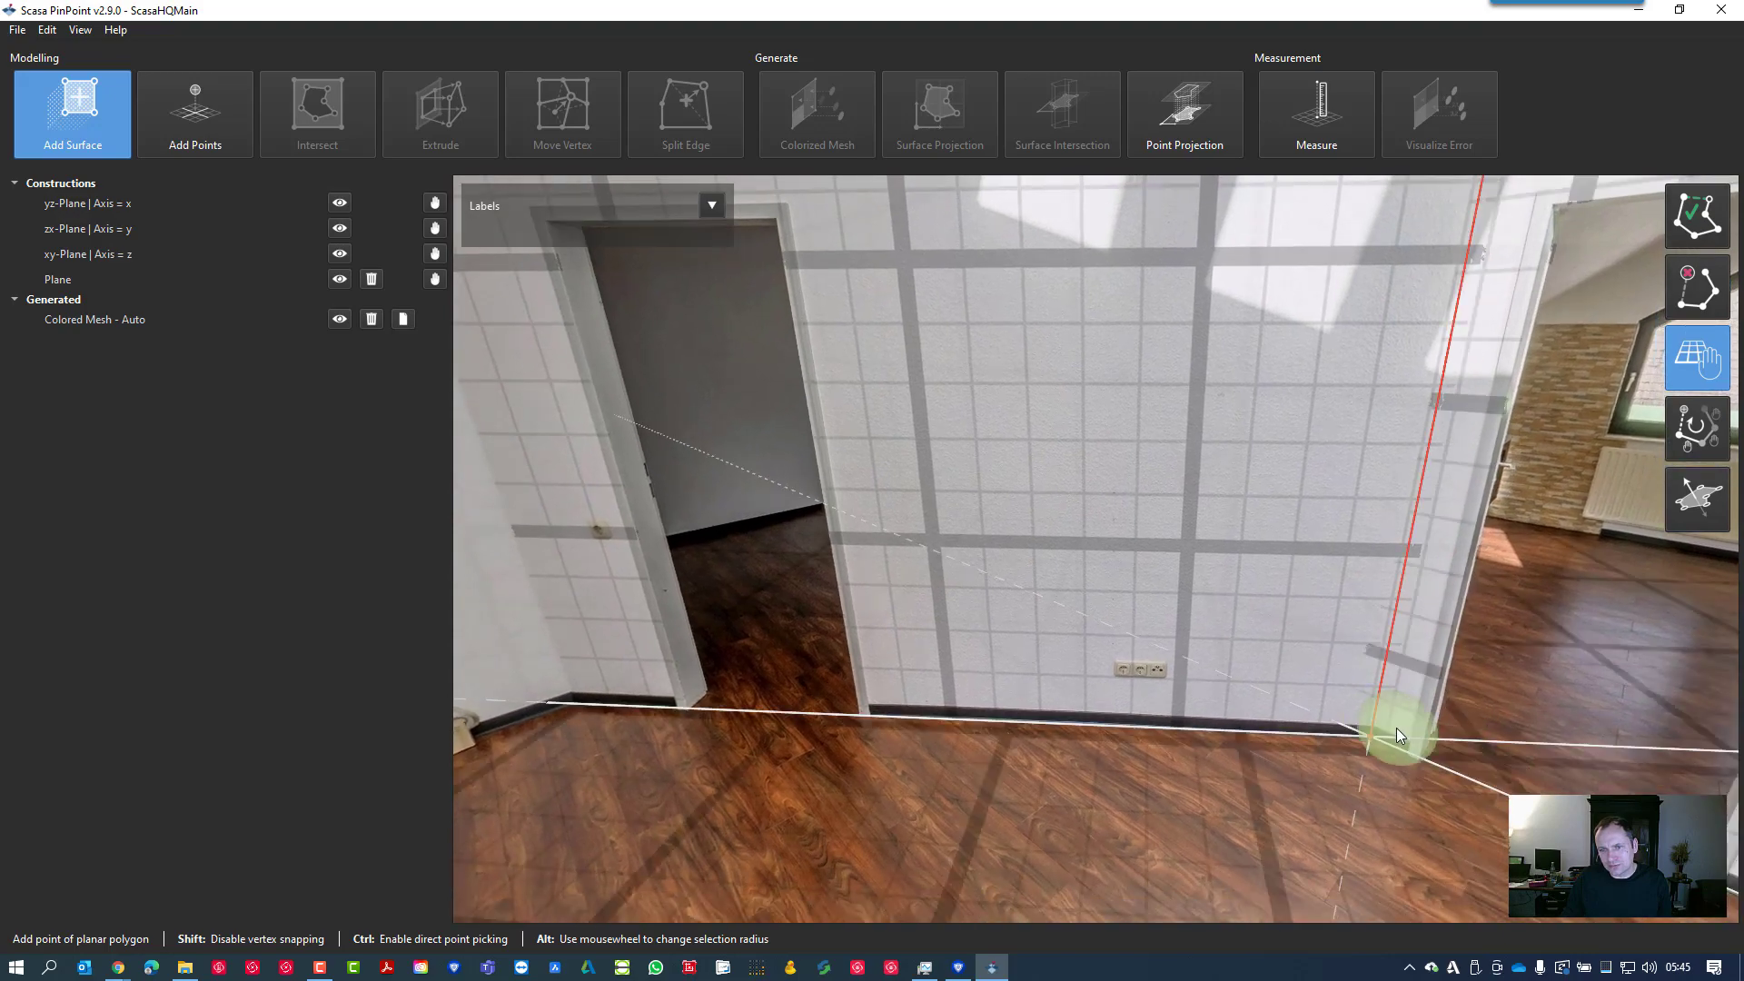
{"action": "left_click_drag", "start_coordinate": [1399, 734], "coordinate": [1007, 687]}
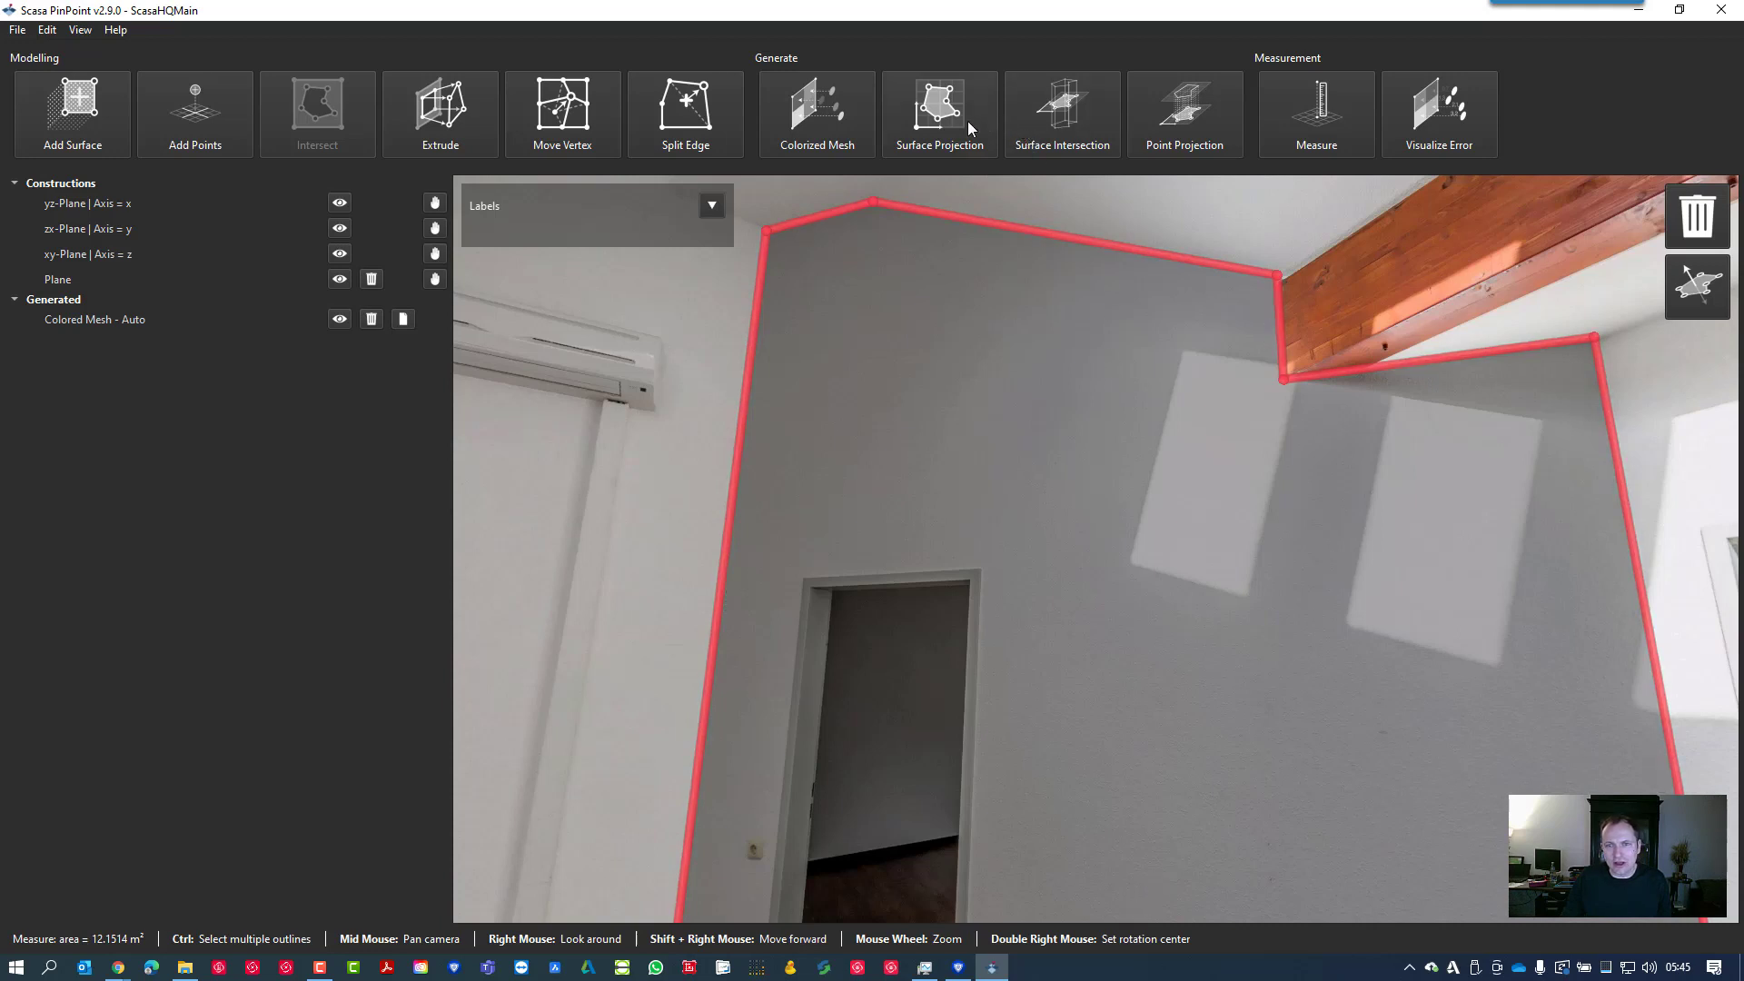
{"action": "mouse_move", "coordinate": [993, 124]}
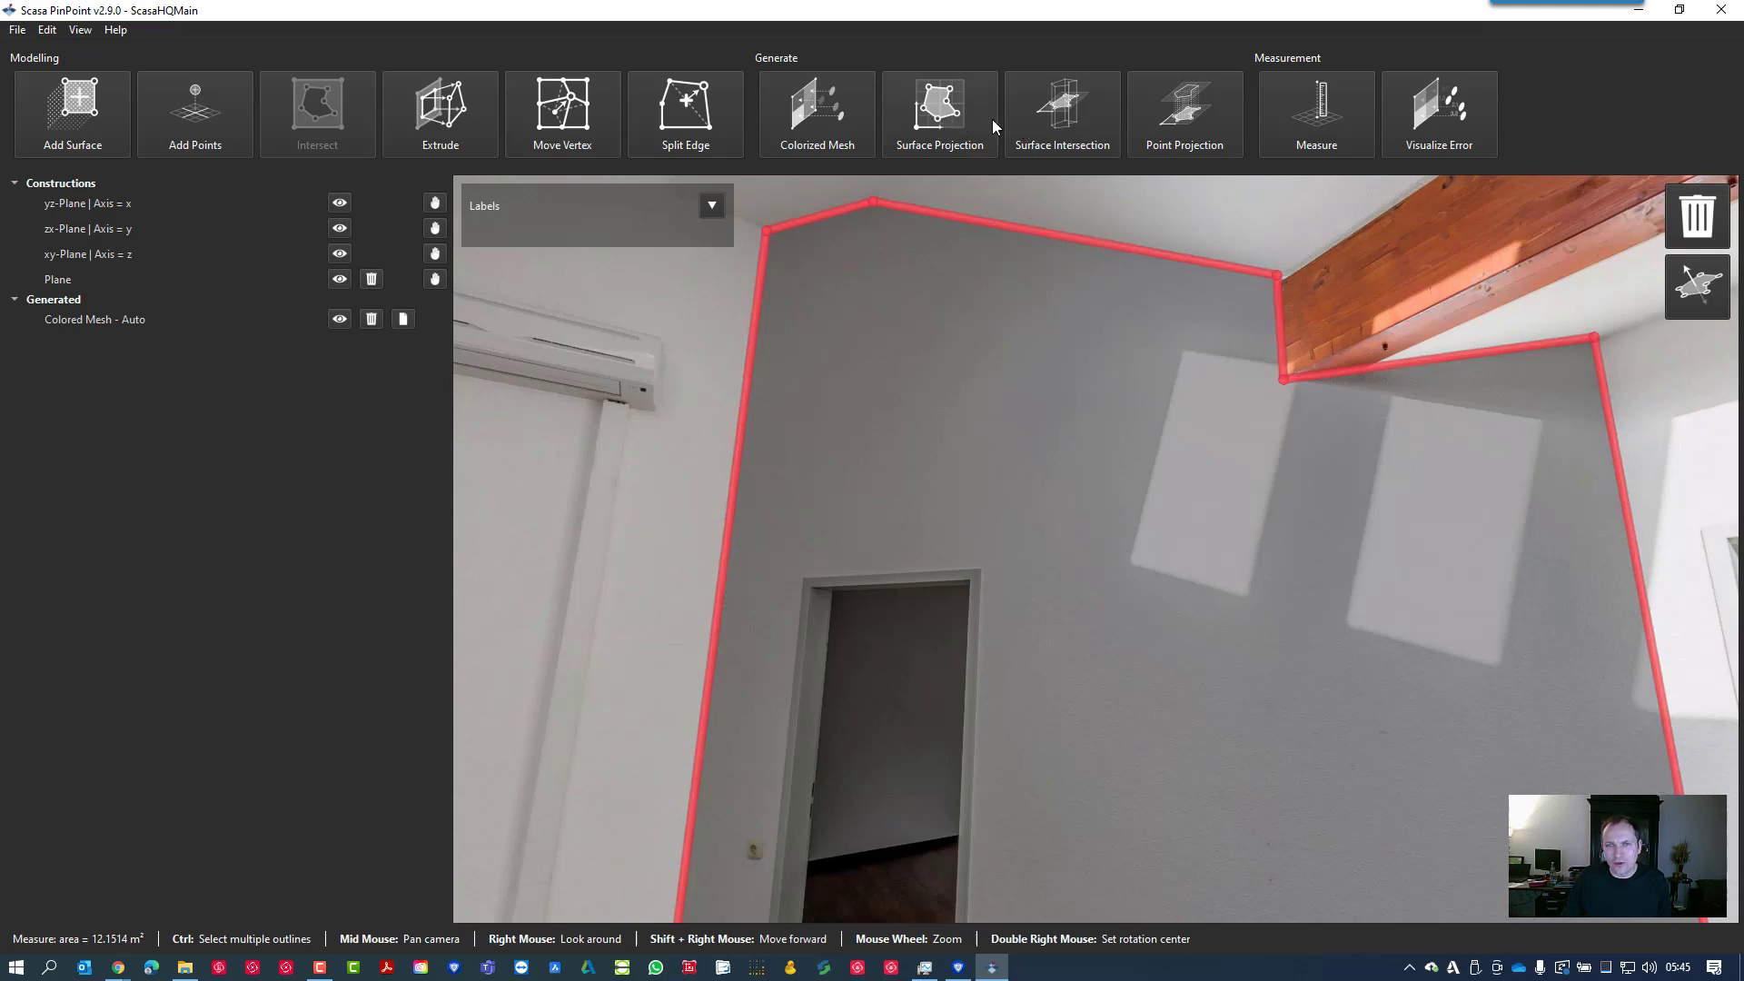
Project the wall outline onto its average (AVG) plane as a dimensioned 2D sketch
{"action": "left_click", "coordinate": [939, 112]}
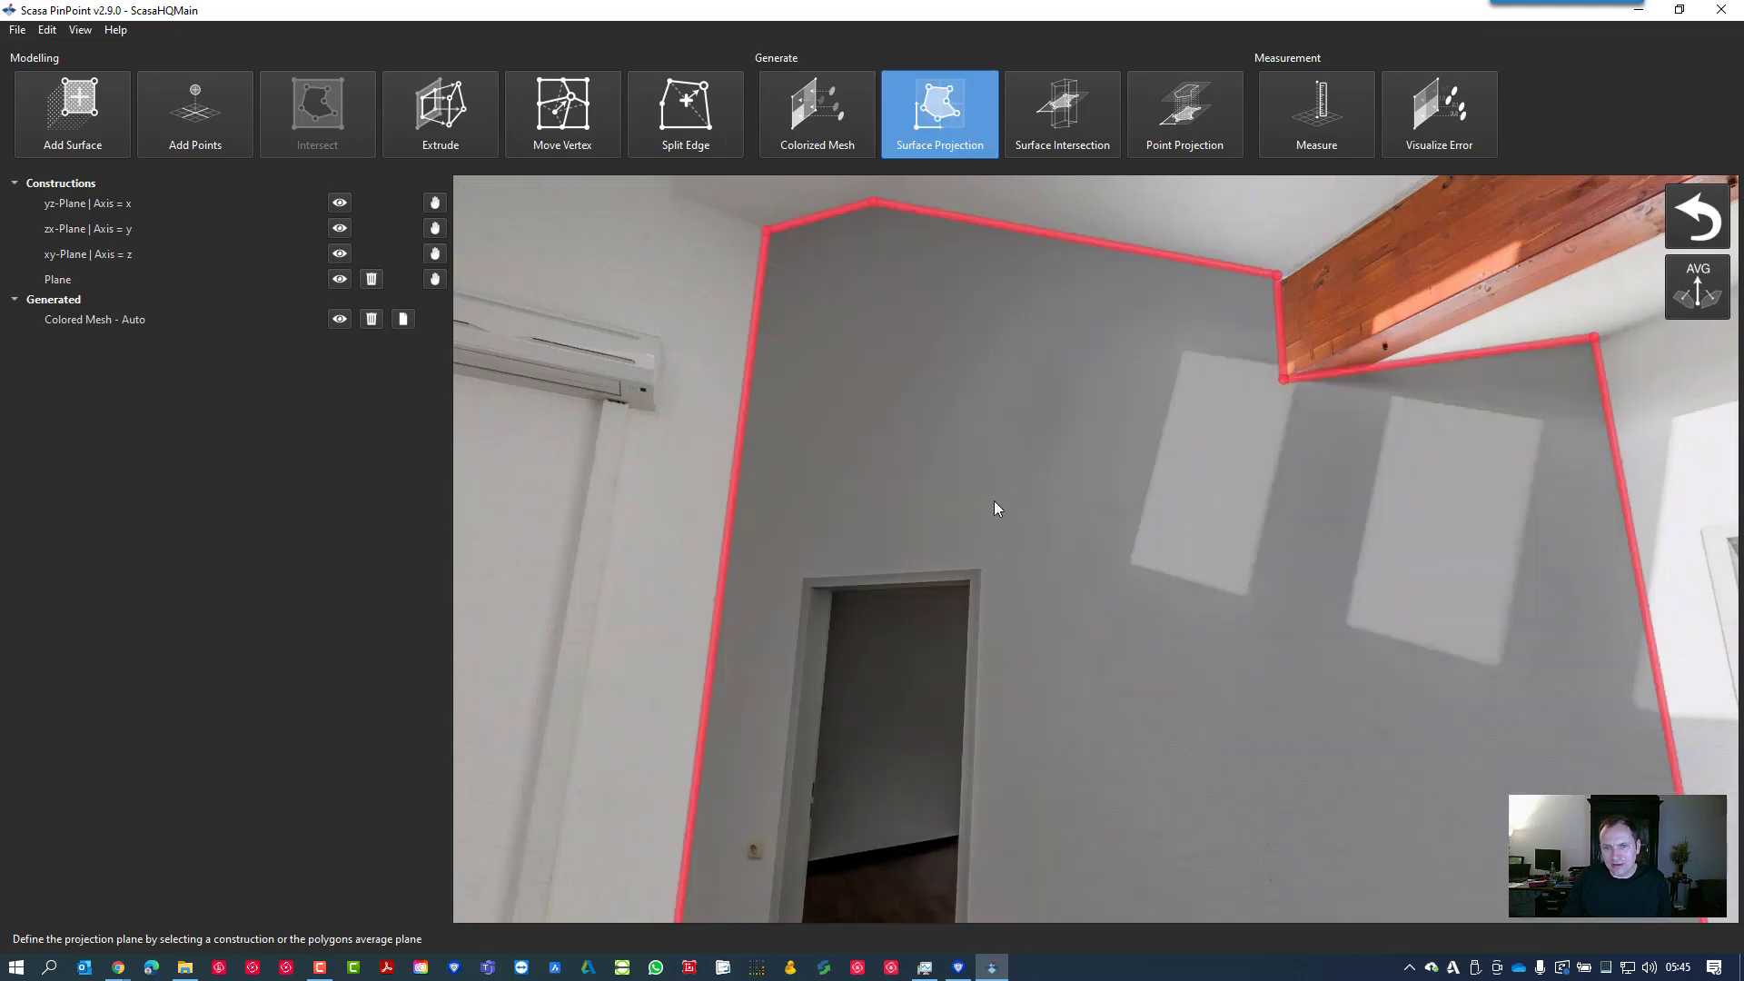
{"action": "mouse_move", "coordinate": [1624, 719]}
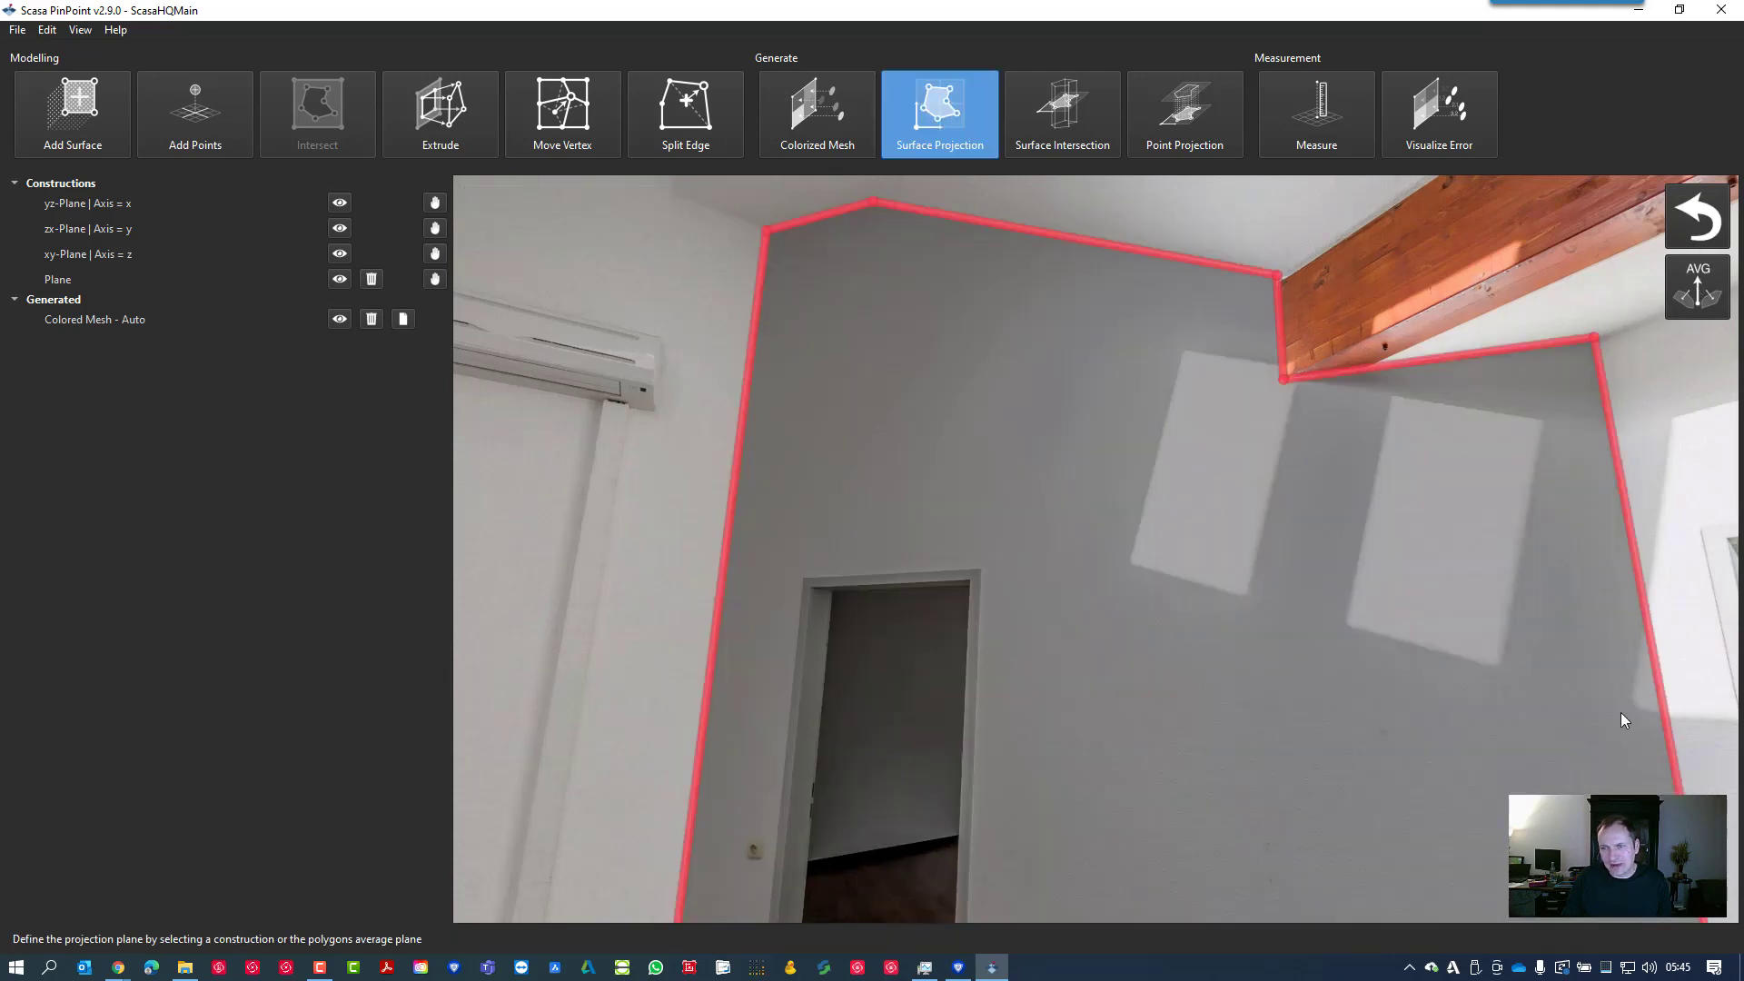
{"action": "left_click", "coordinate": [937, 113]}
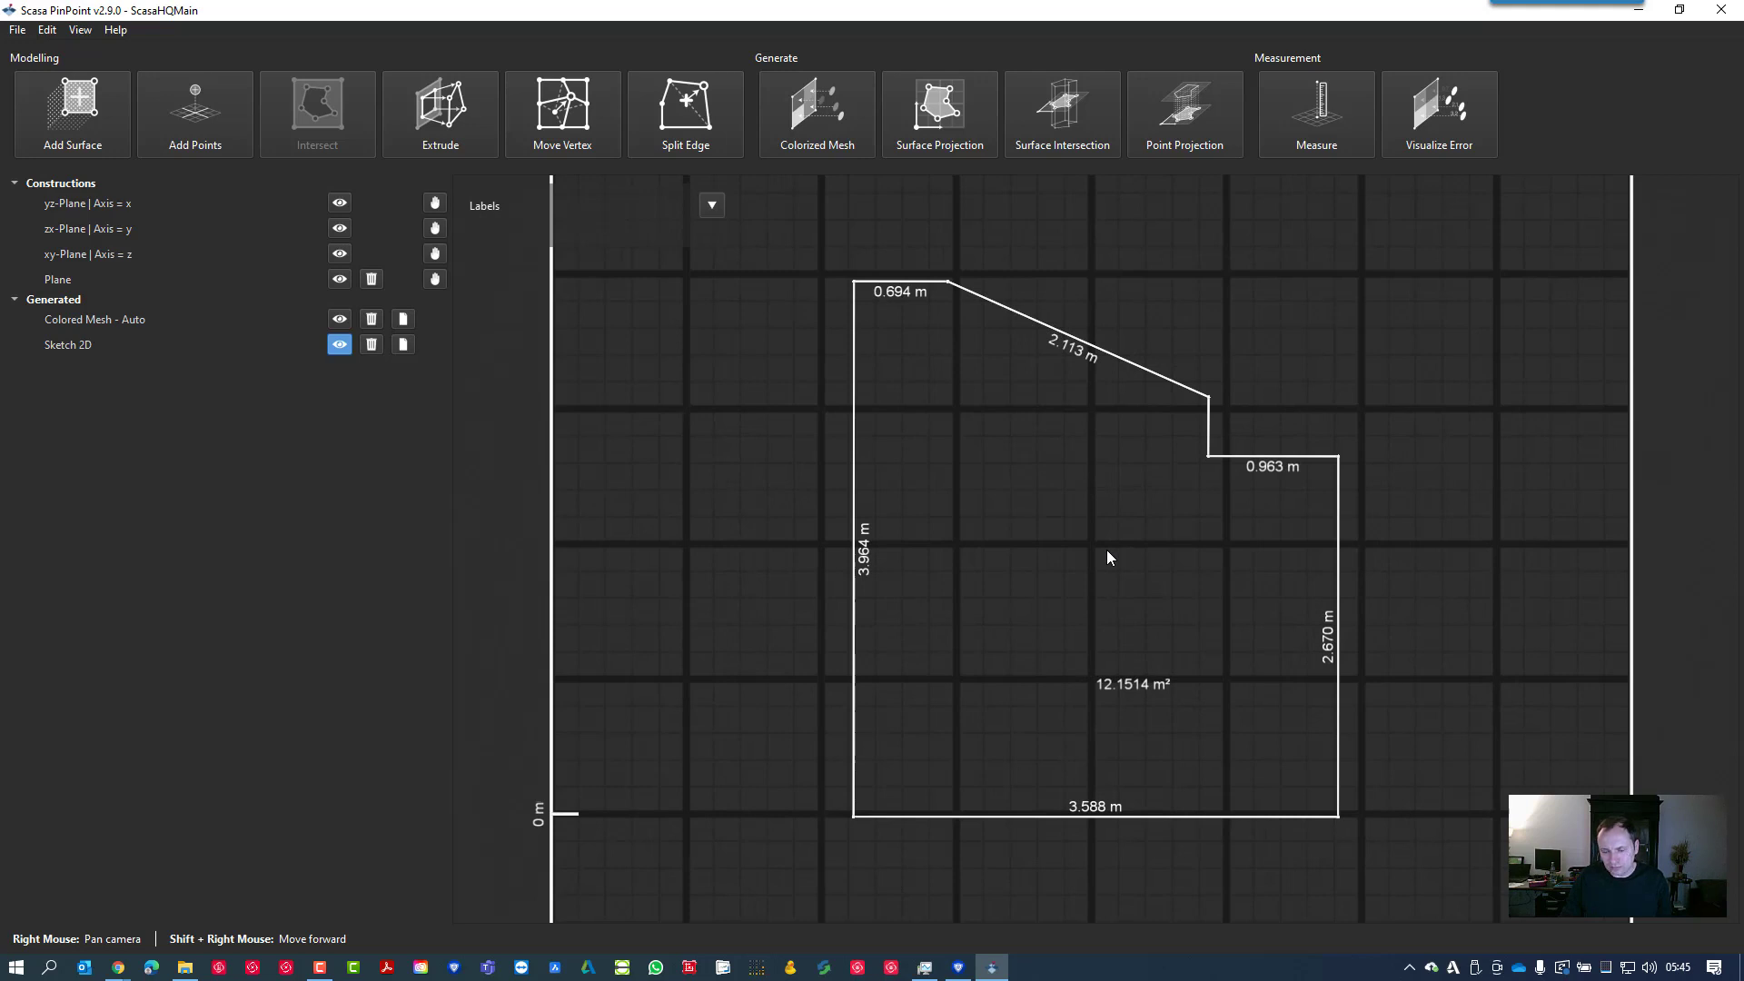
{"action": "mouse_move", "coordinate": [1099, 532]}
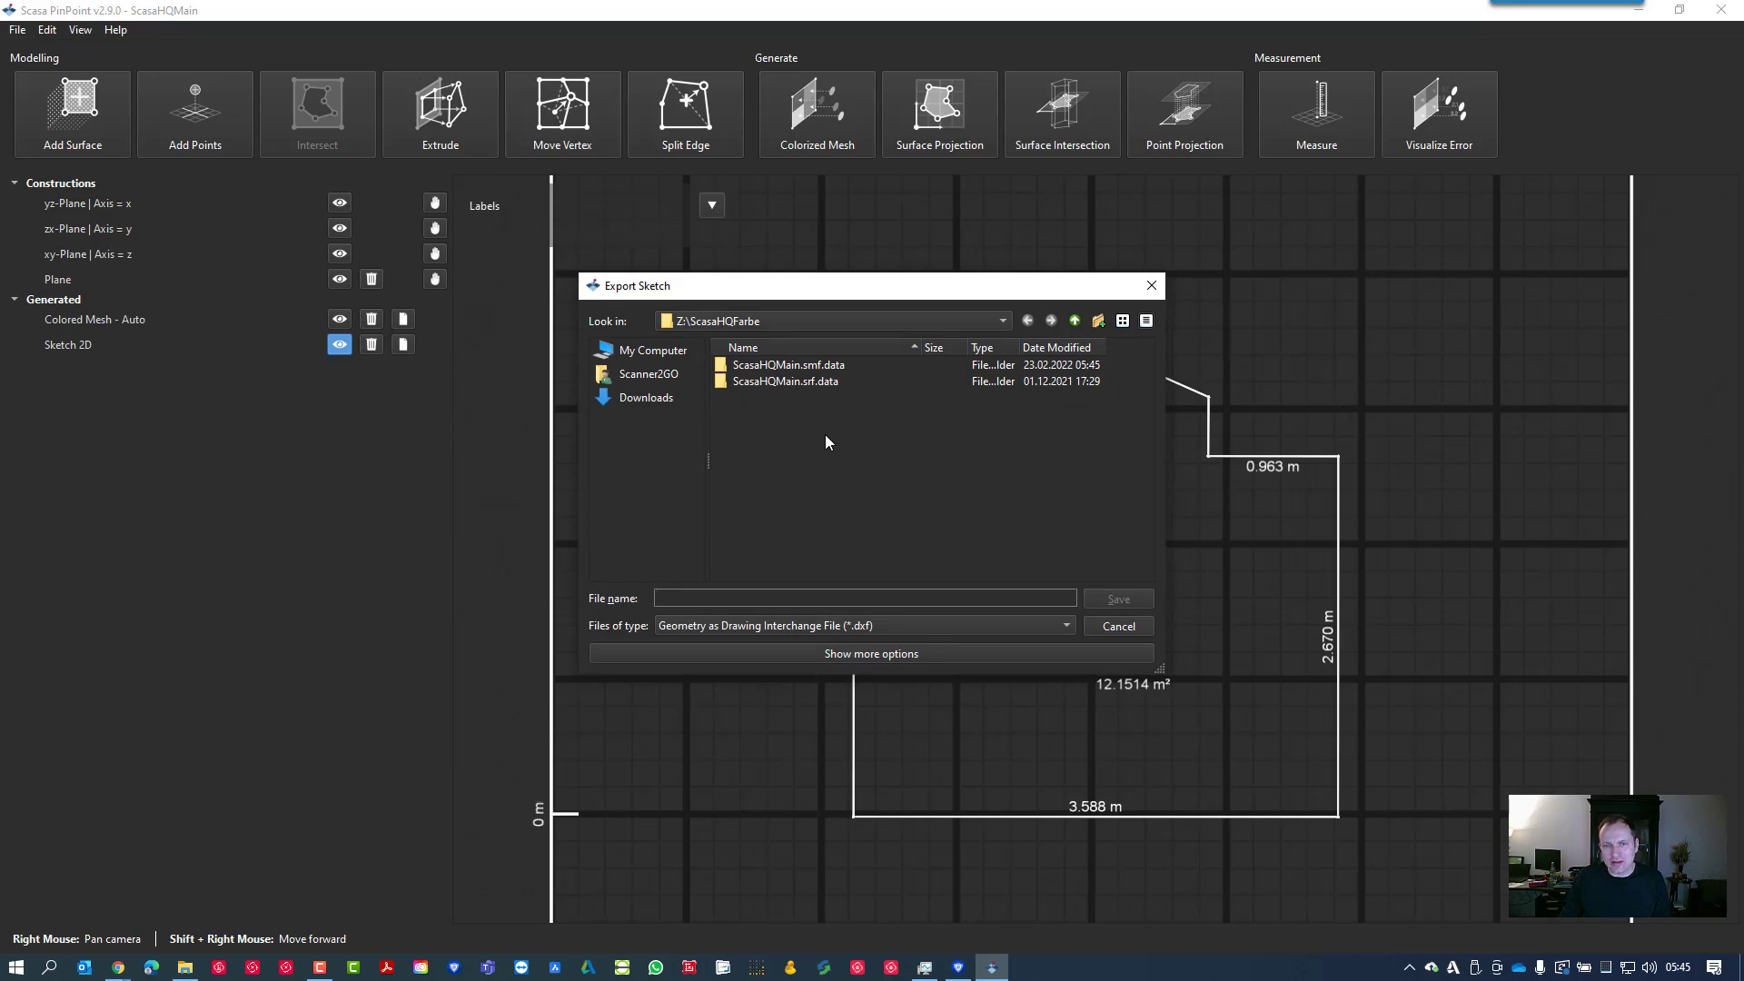
Save the wall sketch as a DXF file from the Export Sketch dialog
{"action": "left_click", "coordinate": [1118, 625]}
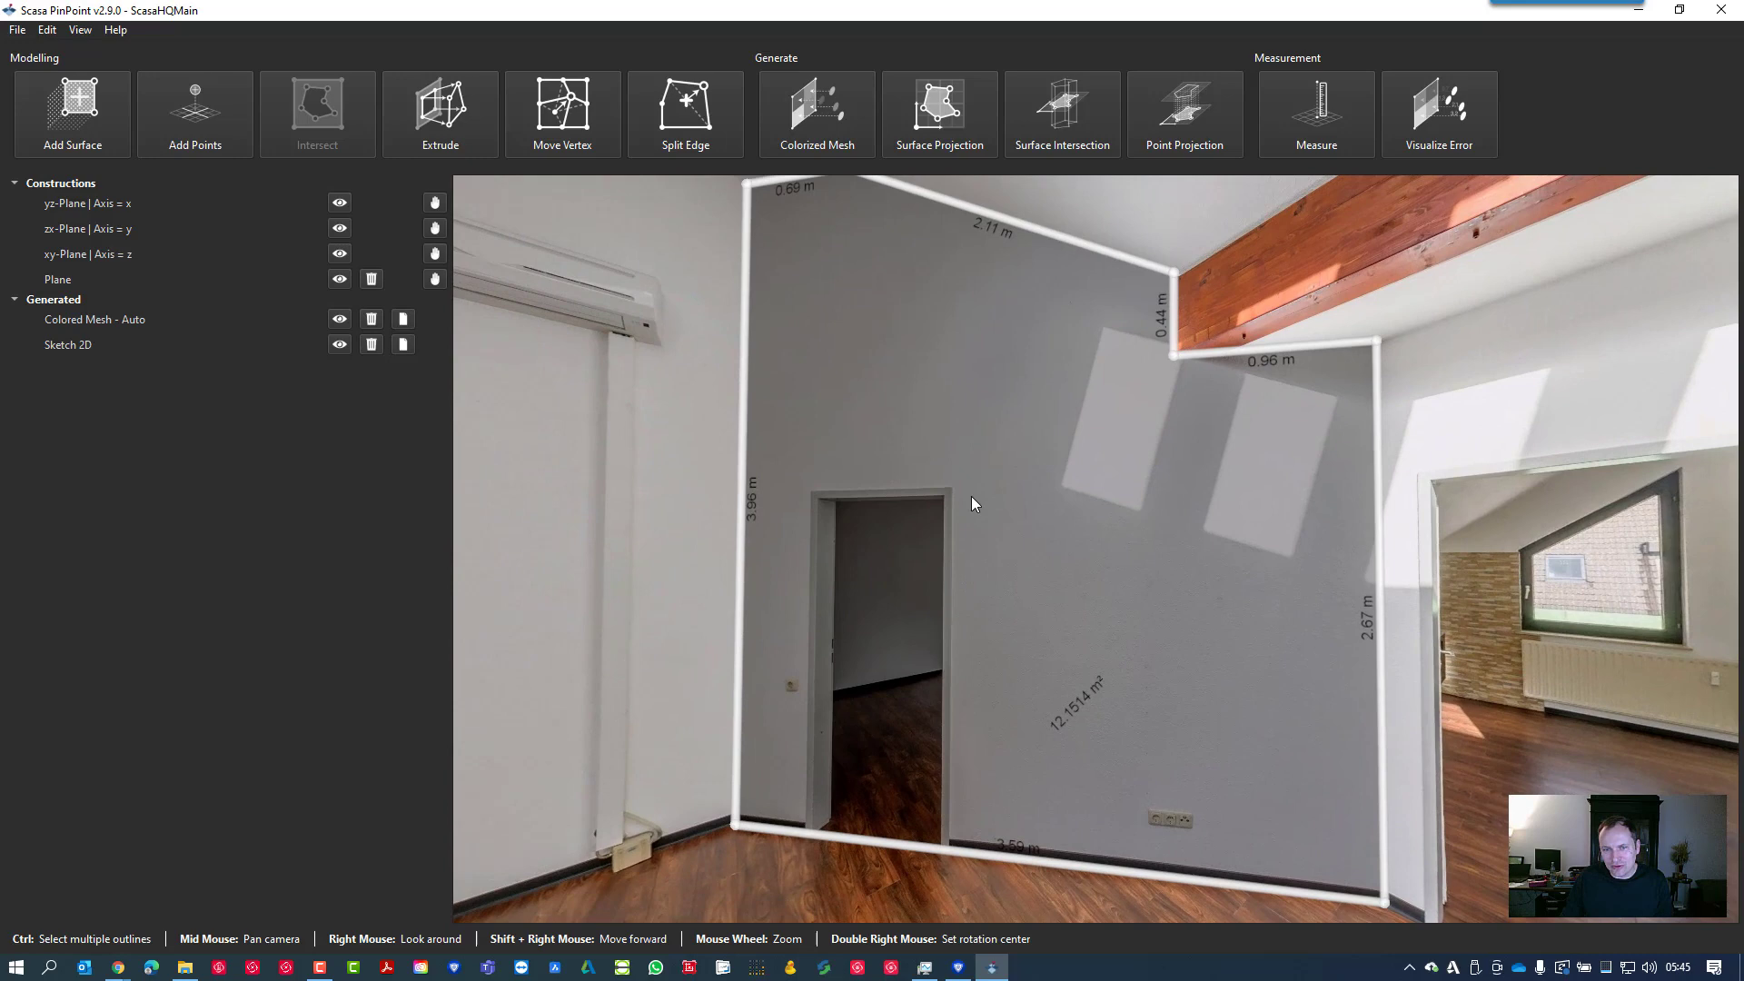
{"action": "mouse_move", "coordinate": [928, 658]}
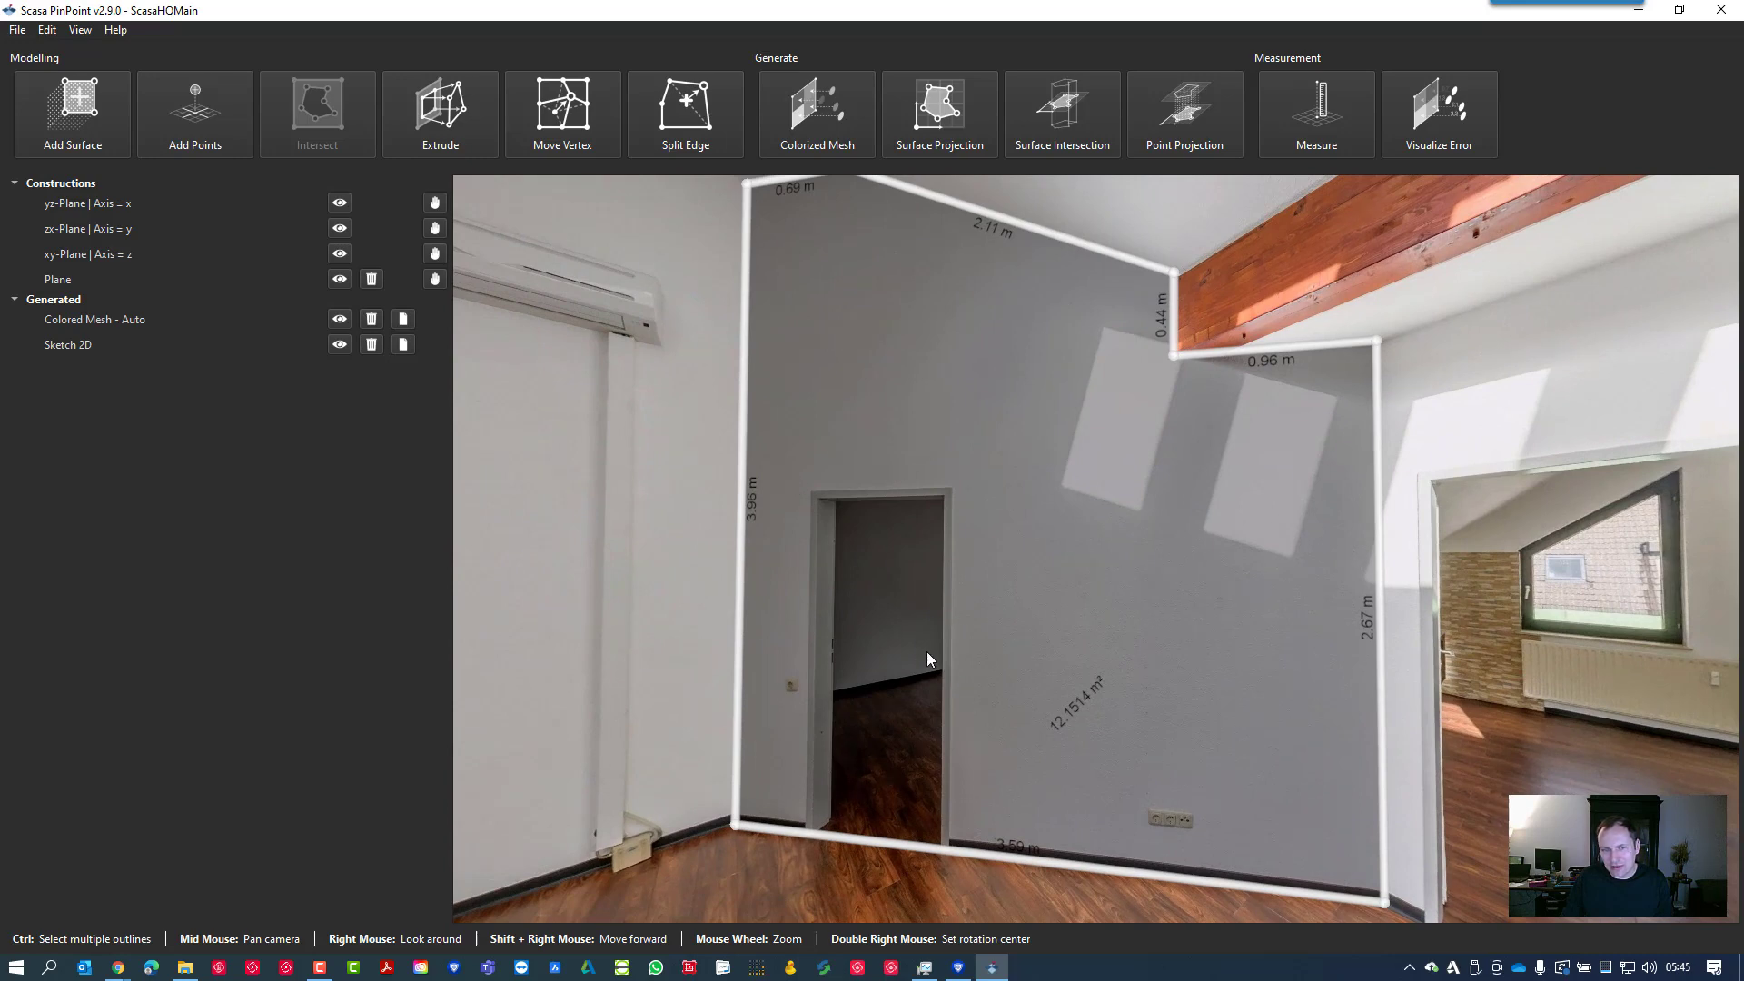
{"action": "left_click_drag", "start_coordinate": [928, 658], "coordinate": [918, 645]}
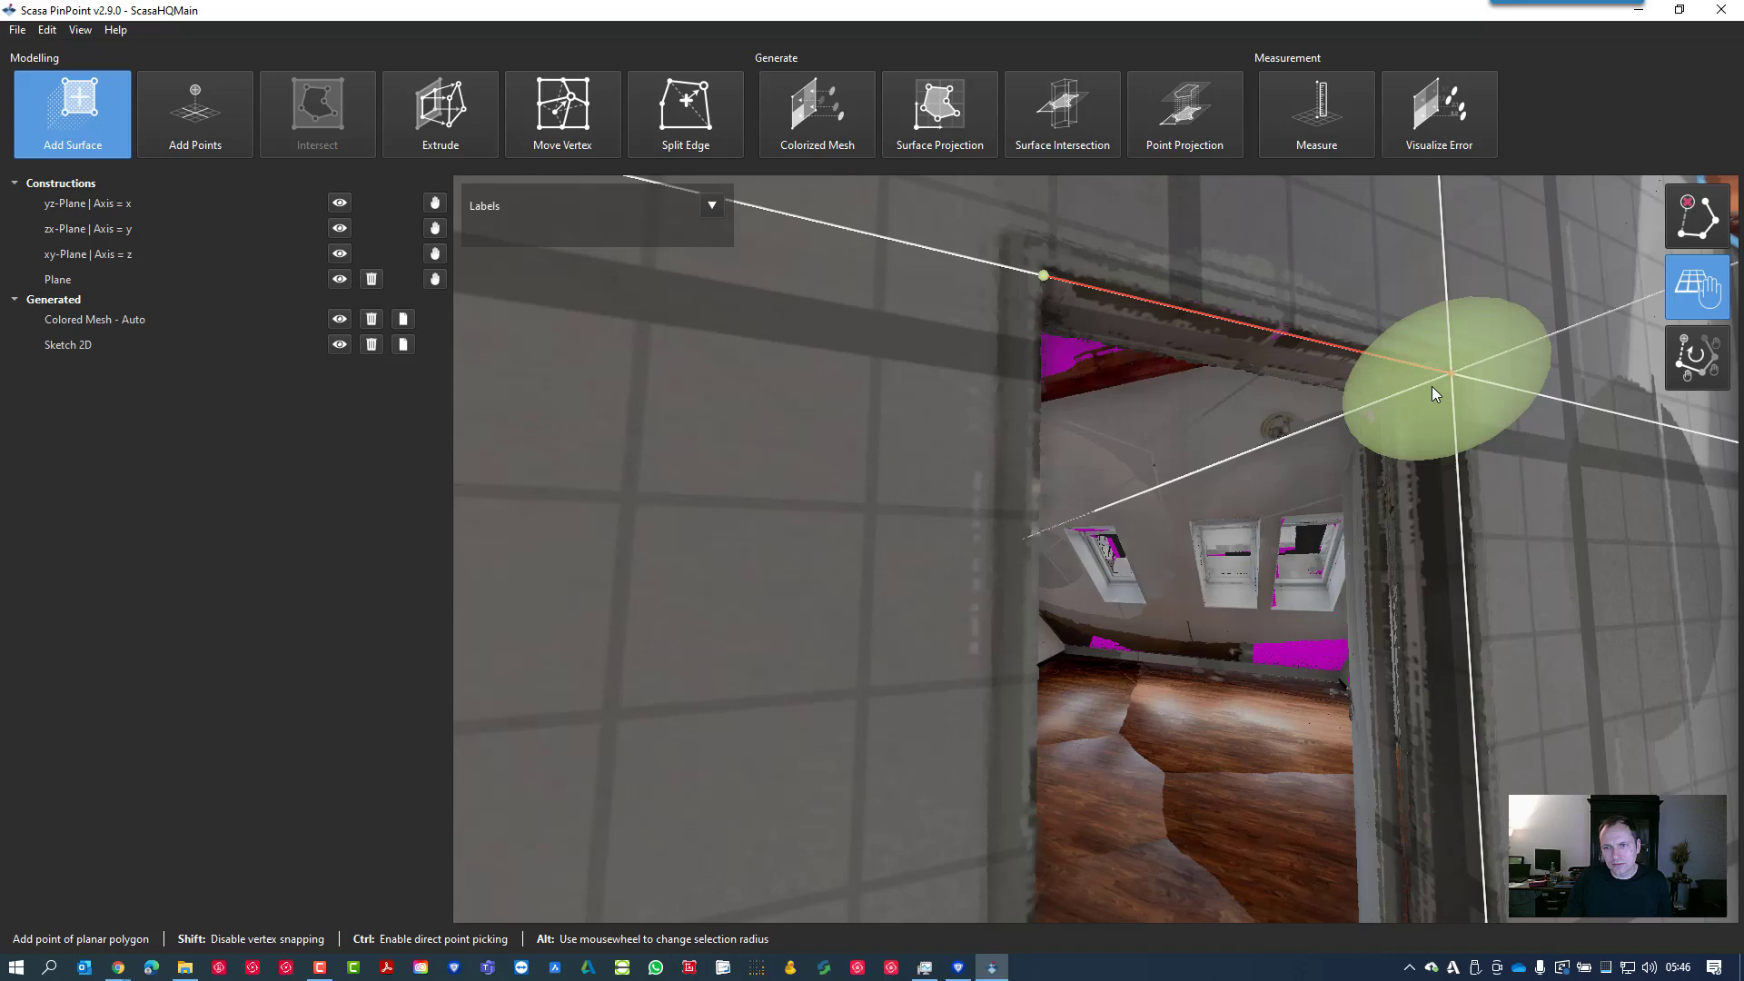
Trace the door frame from its top corner down to the floor as a separate surface
{"action": "left_click_drag", "start_coordinate": [1435, 392], "coordinate": [1262, 706]}
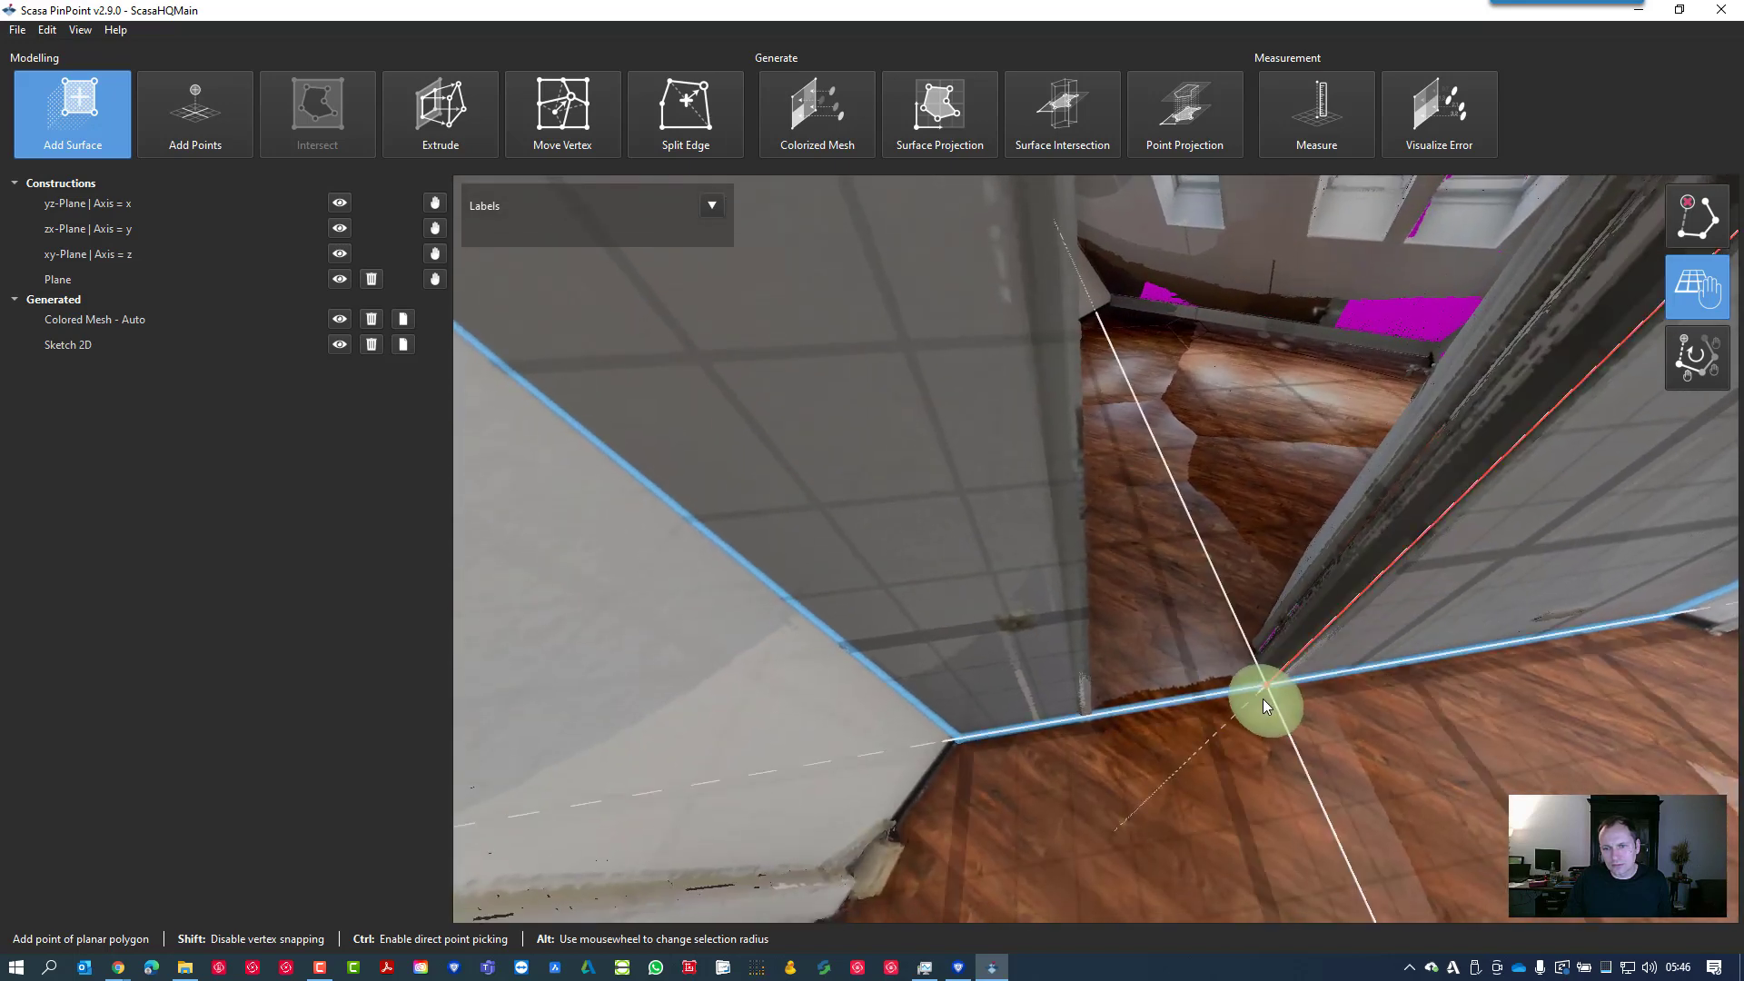
{"action": "mouse_move", "coordinate": [1273, 686]}
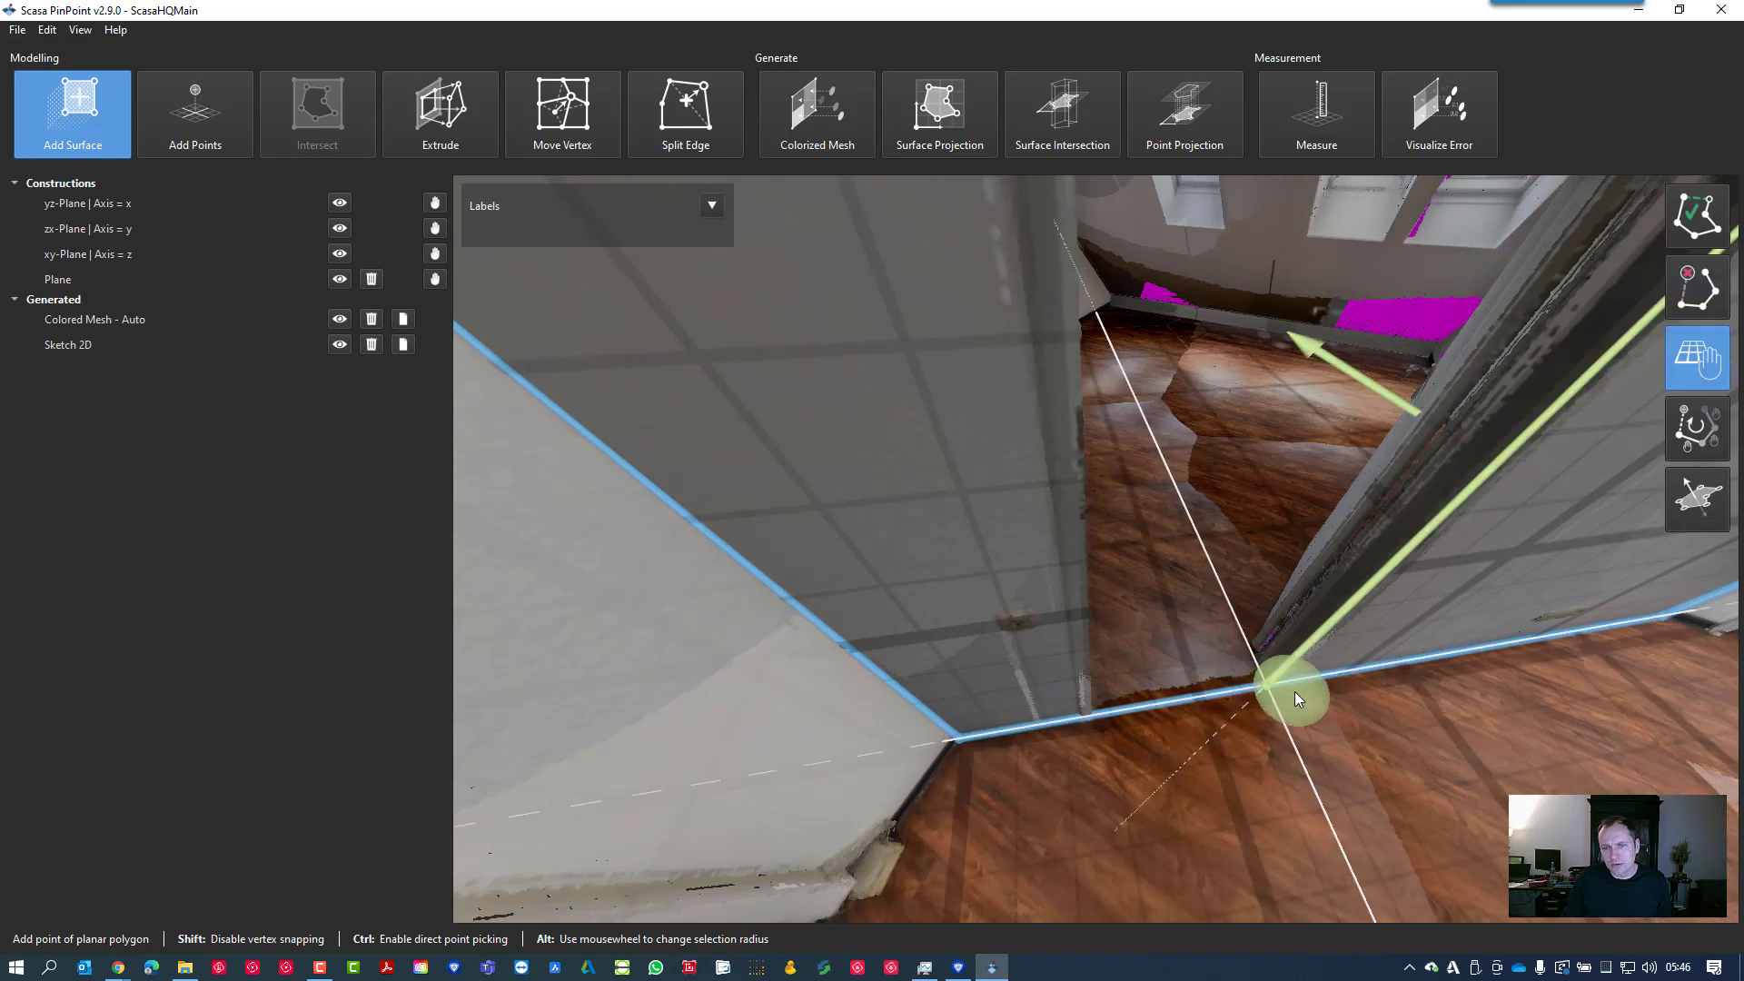
{"action": "left_click_drag", "start_coordinate": [1289, 695], "coordinate": [1128, 488]}
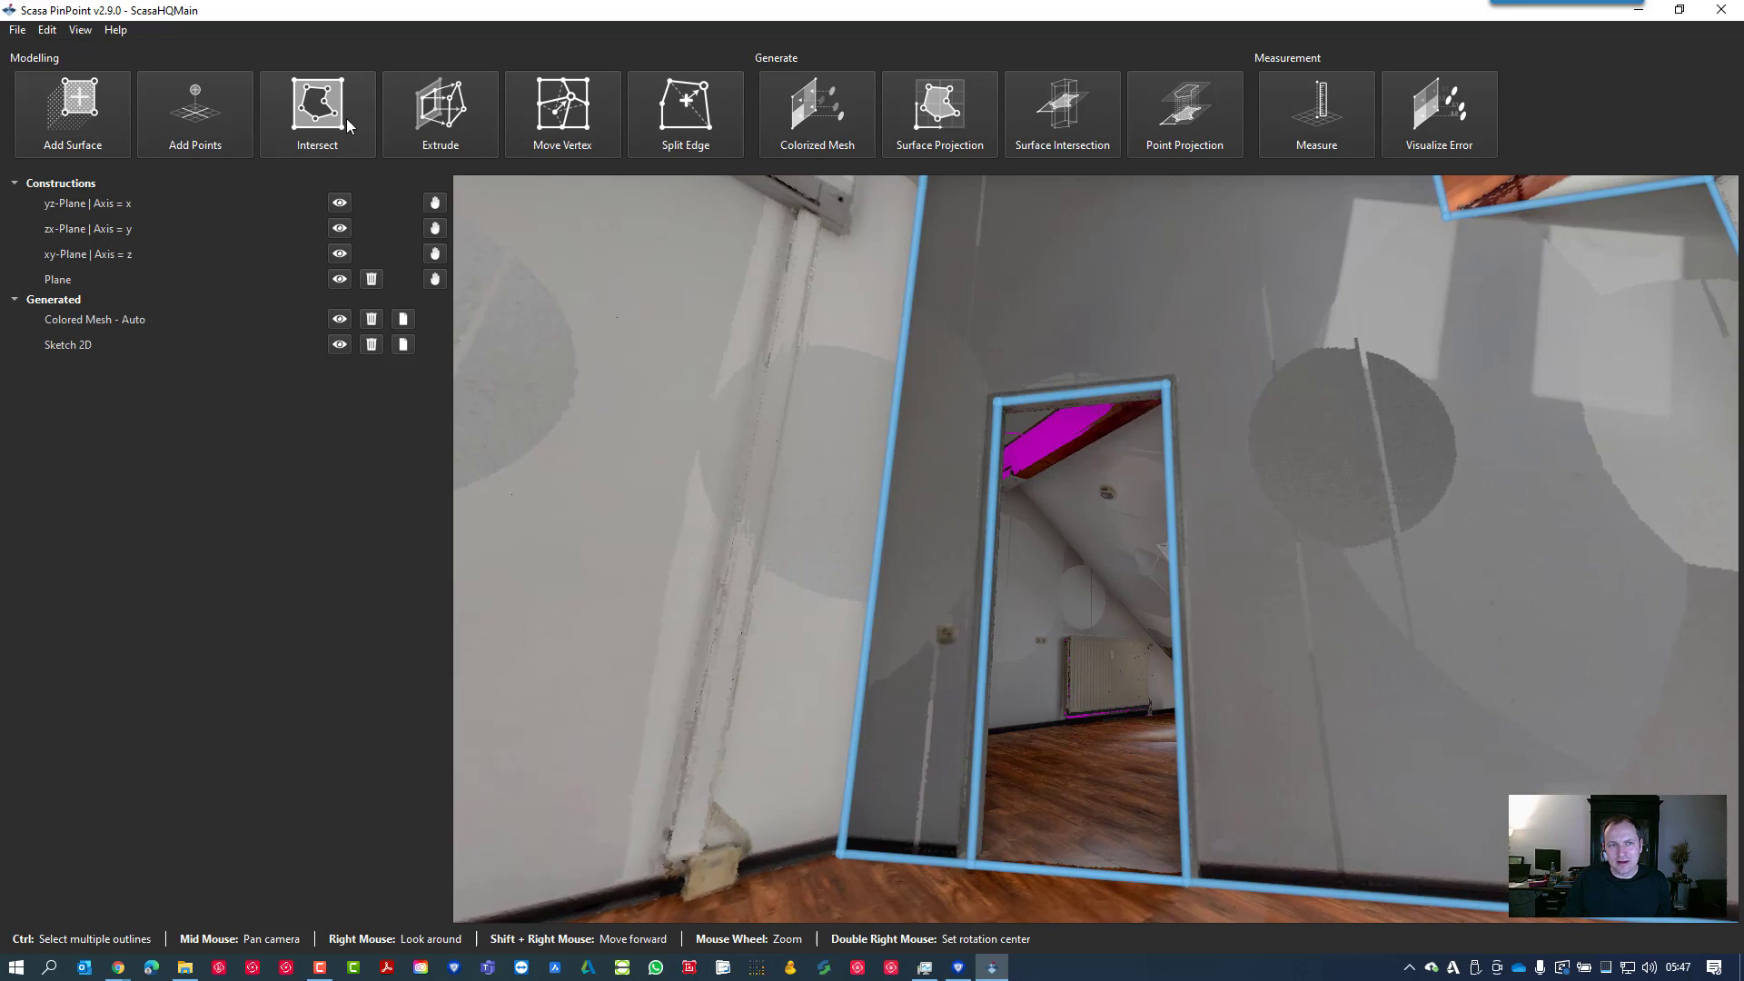
Start Intersect to subtract the doorway polygon from the wall surface
{"action": "left_click", "coordinate": [316, 113]}
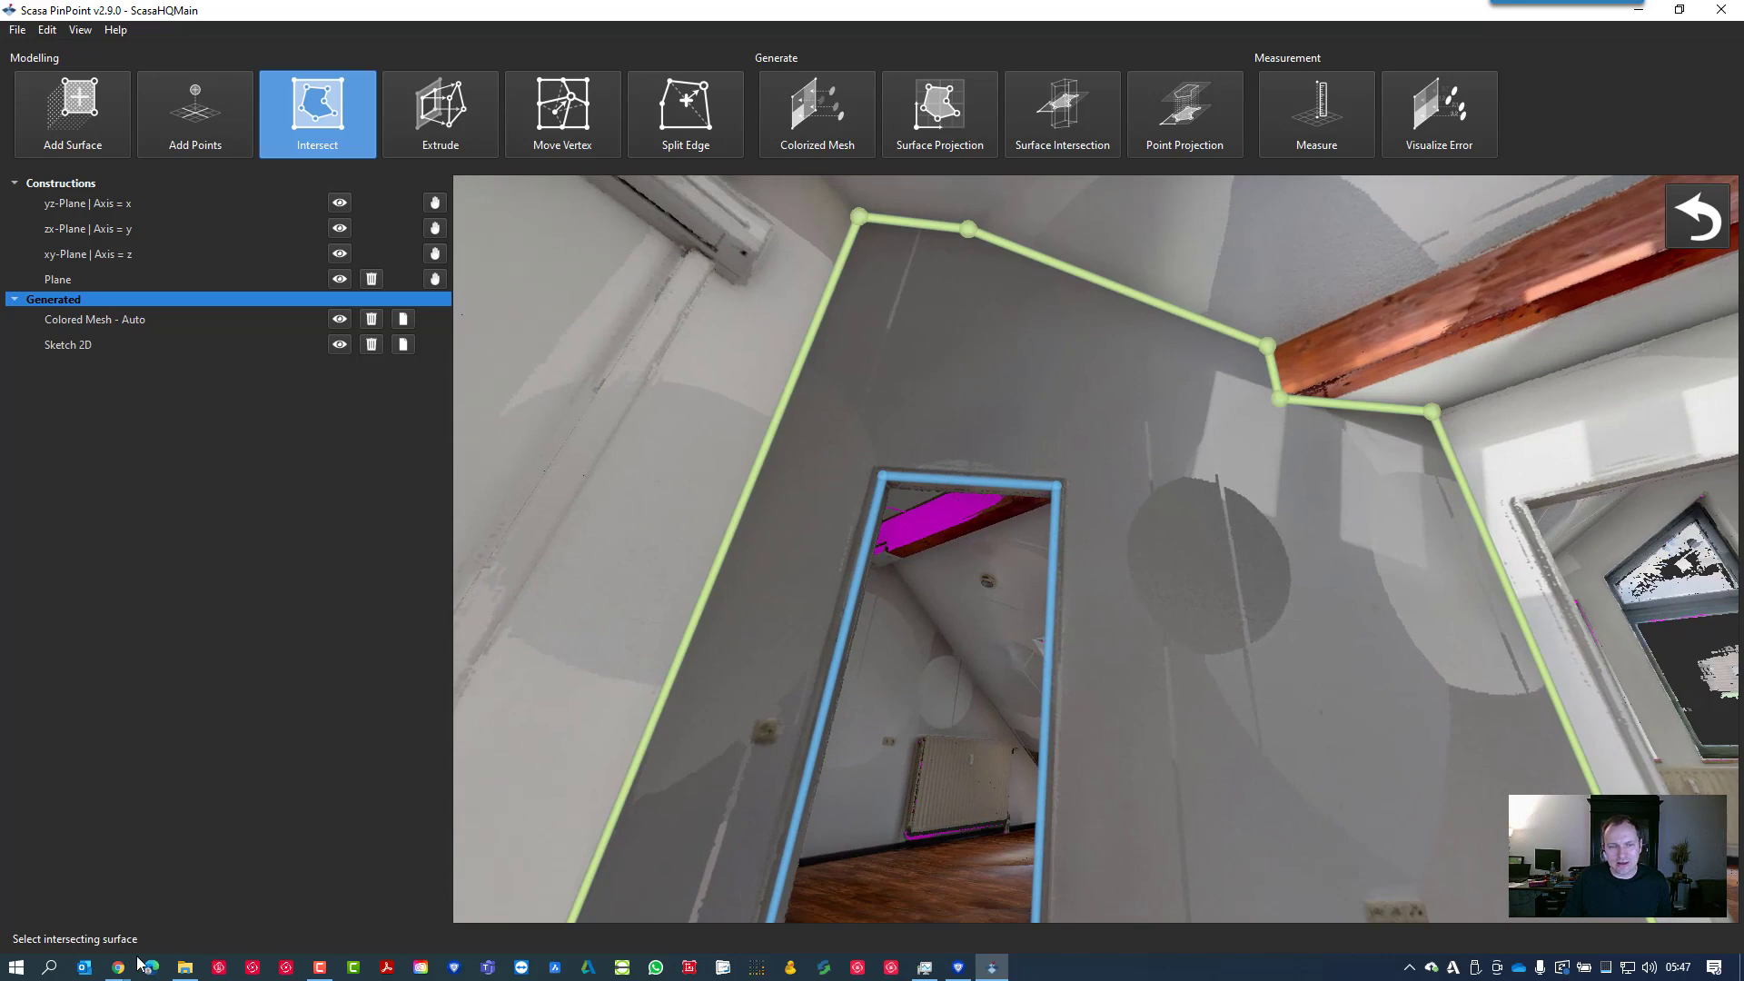
{"action": "mouse_move", "coordinate": [1168, 460]}
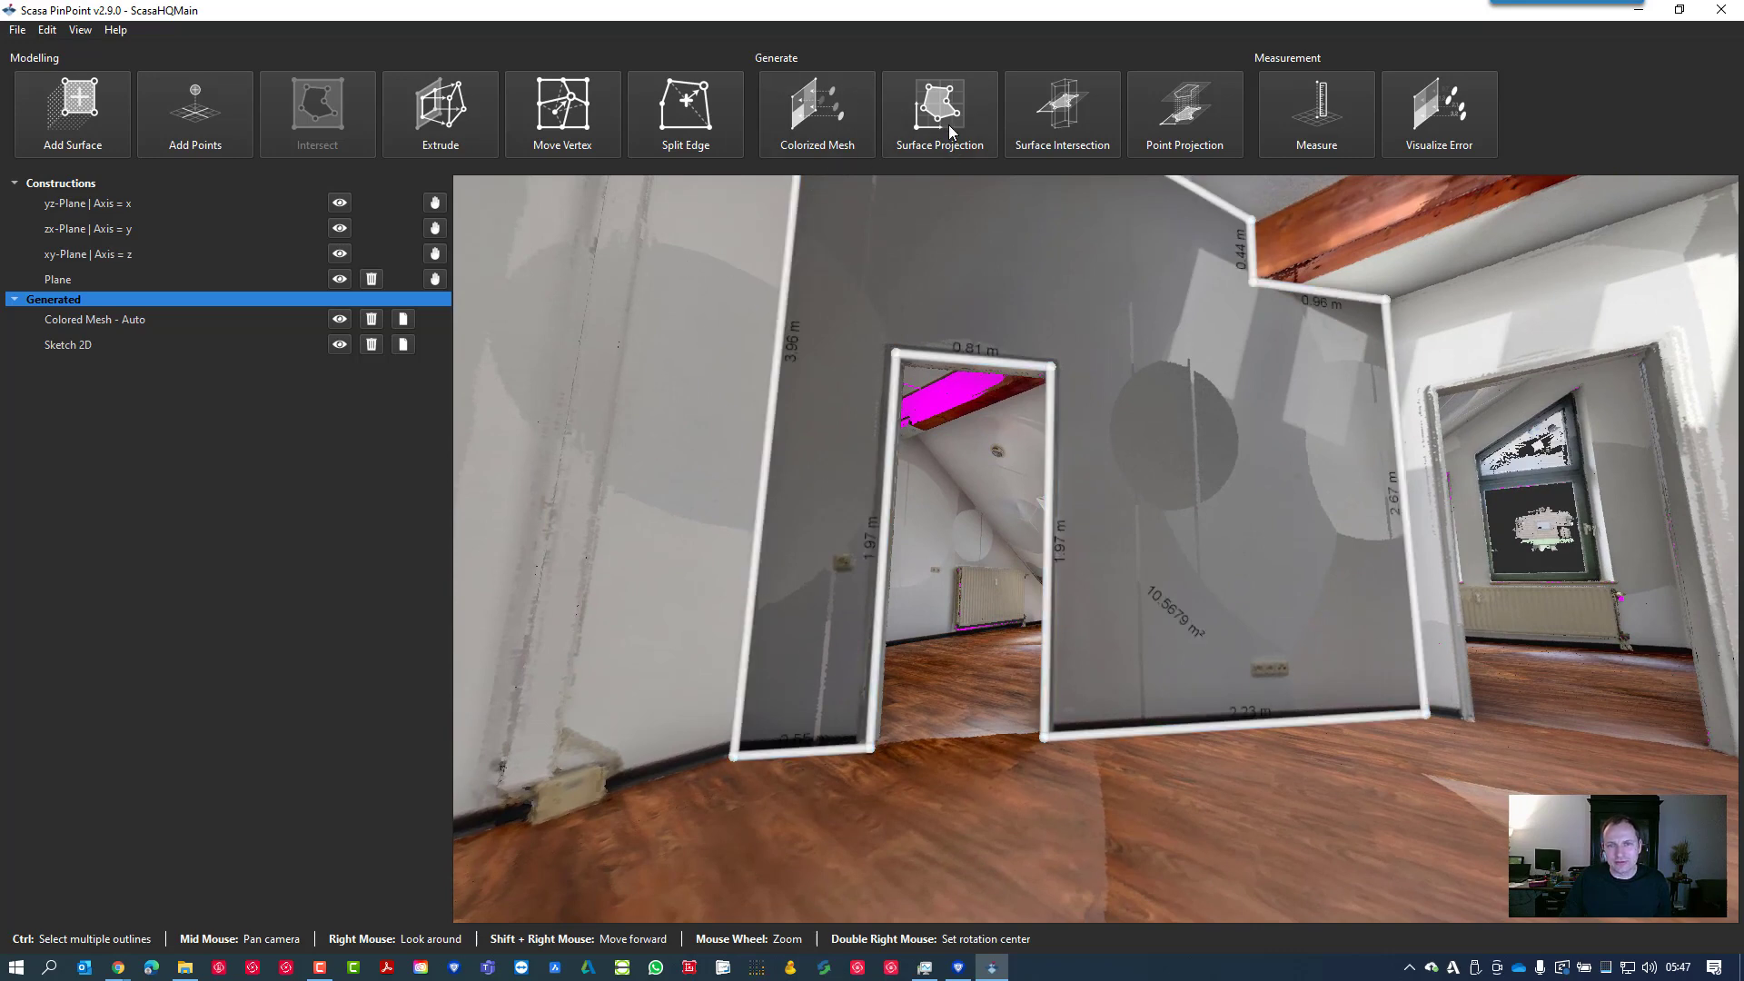
Project the cut-out wall into a new 2D sketch dimensioned at about 10.57 m²
{"action": "left_click", "coordinate": [939, 113]}
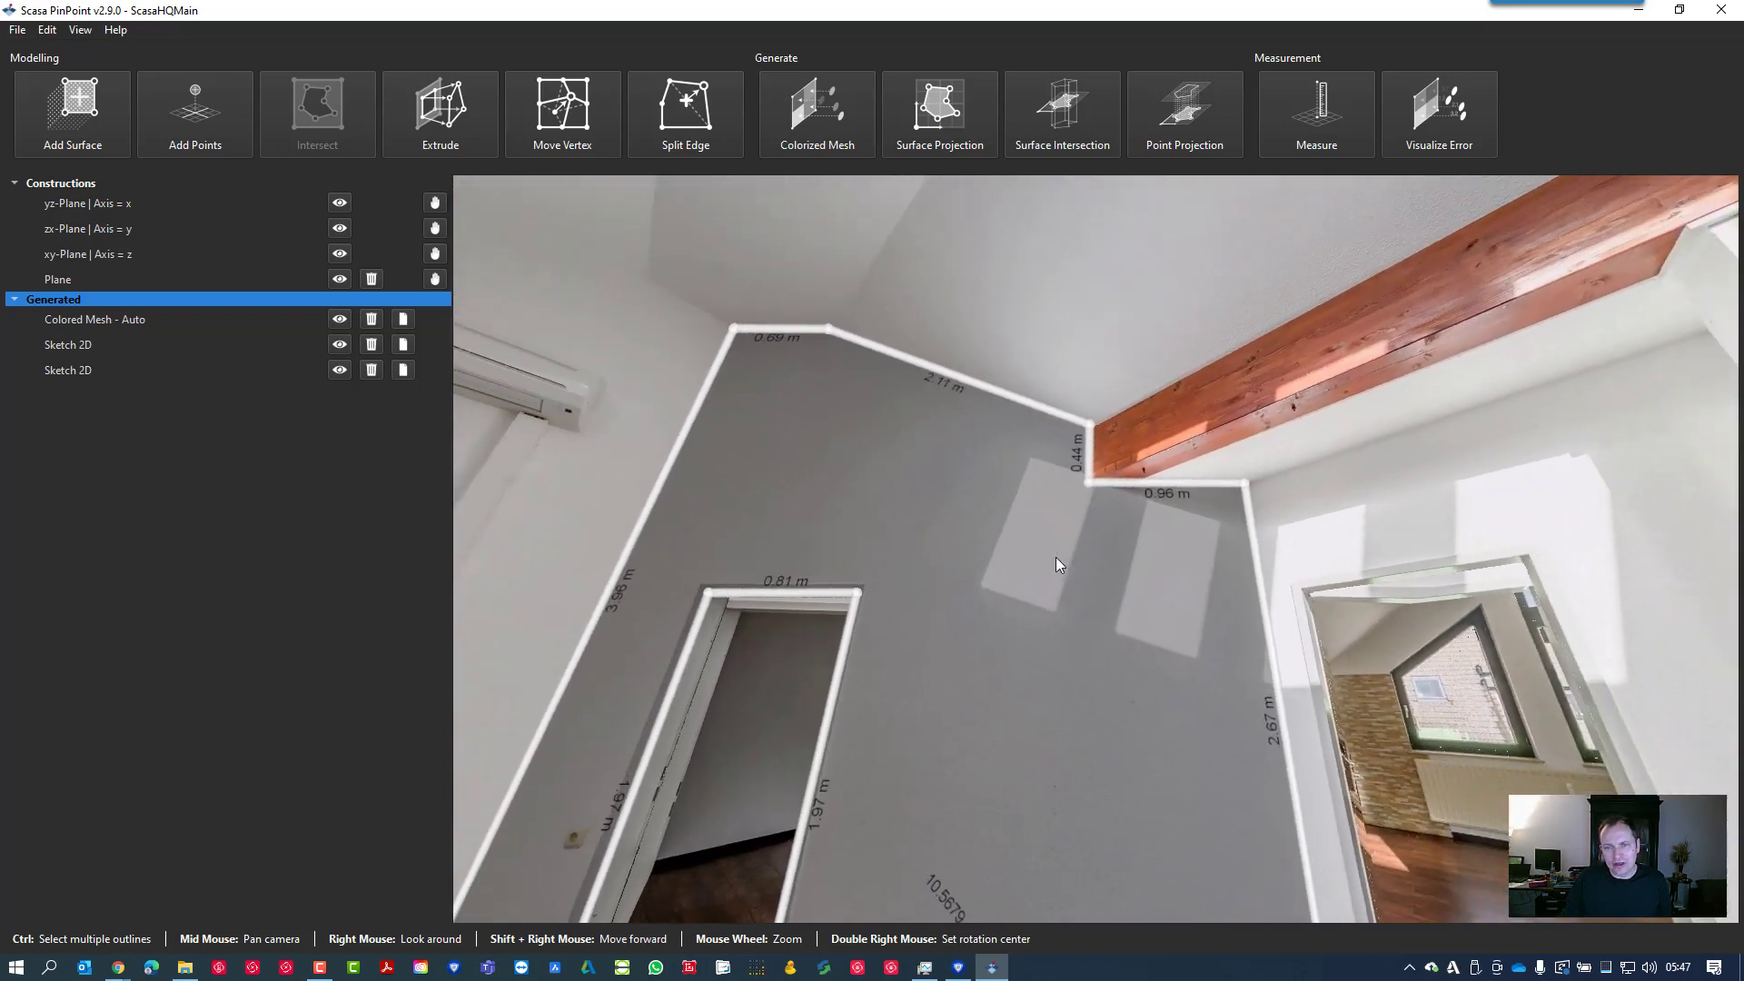
{"action": "left_click_drag", "start_coordinate": [1057, 563], "coordinate": [1126, 609]}
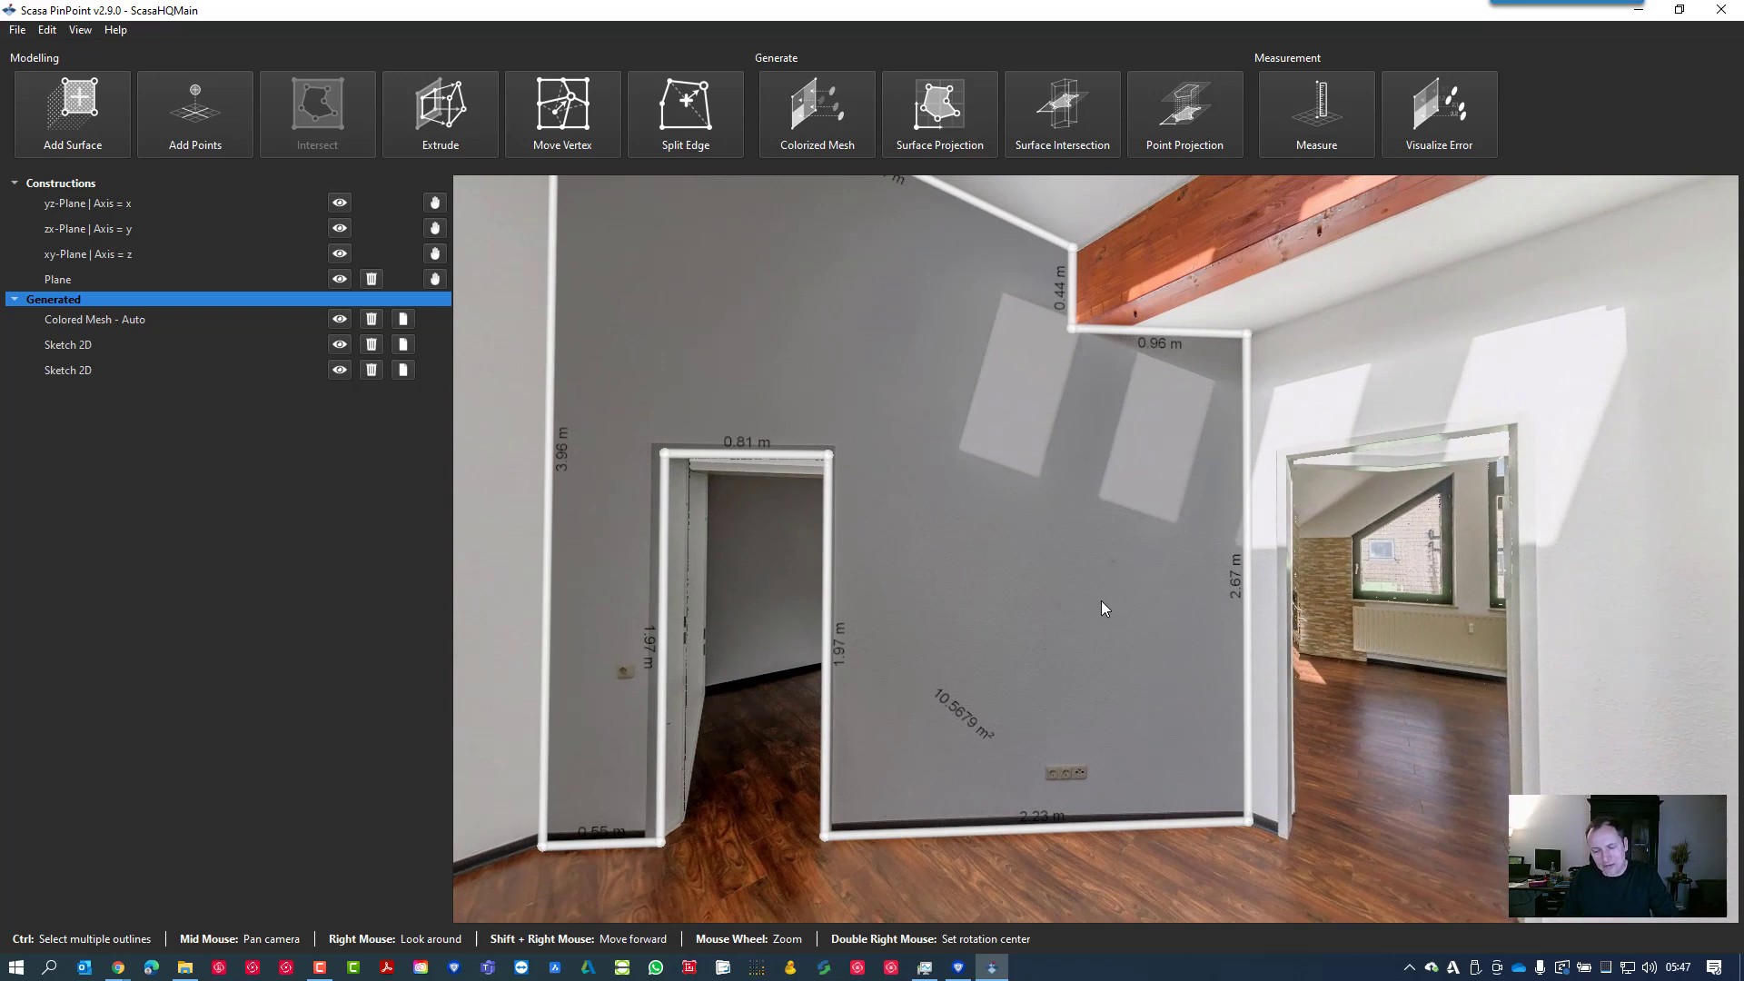
{"action": "mouse_move", "coordinate": [1104, 583]}
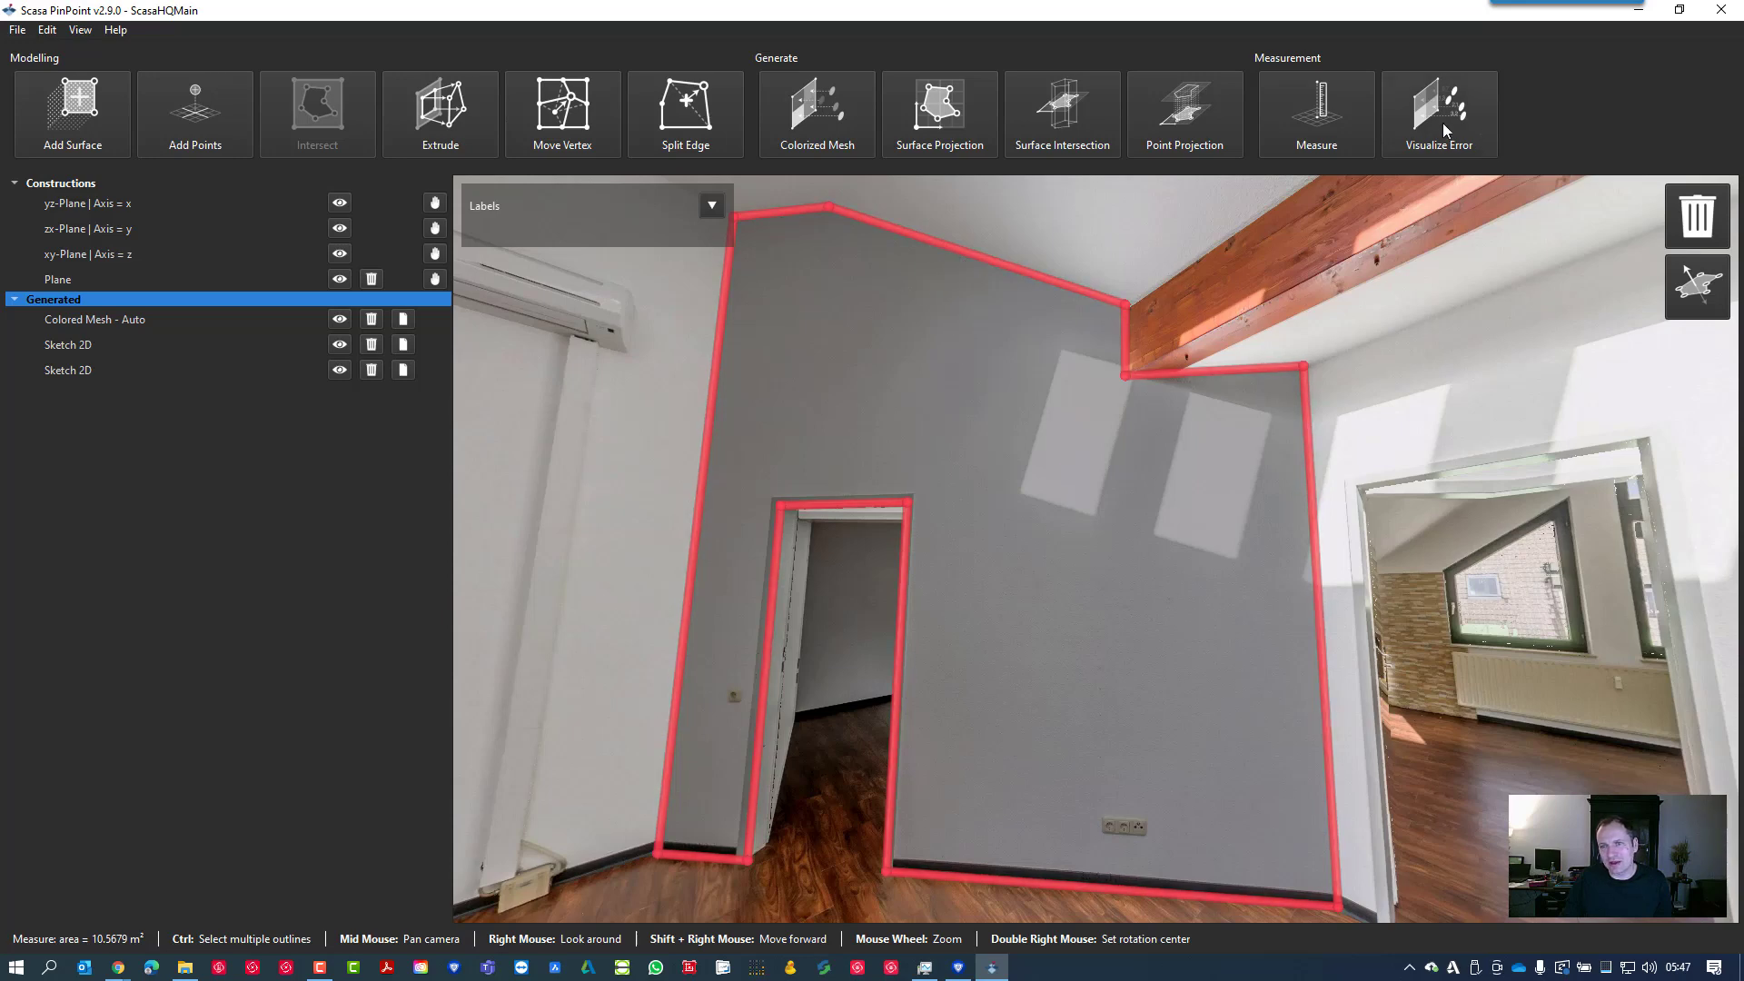
Run Visualize Error on the wall with the -0.010 to 0.010 m range kept
{"action": "left_click", "coordinate": [1437, 112]}
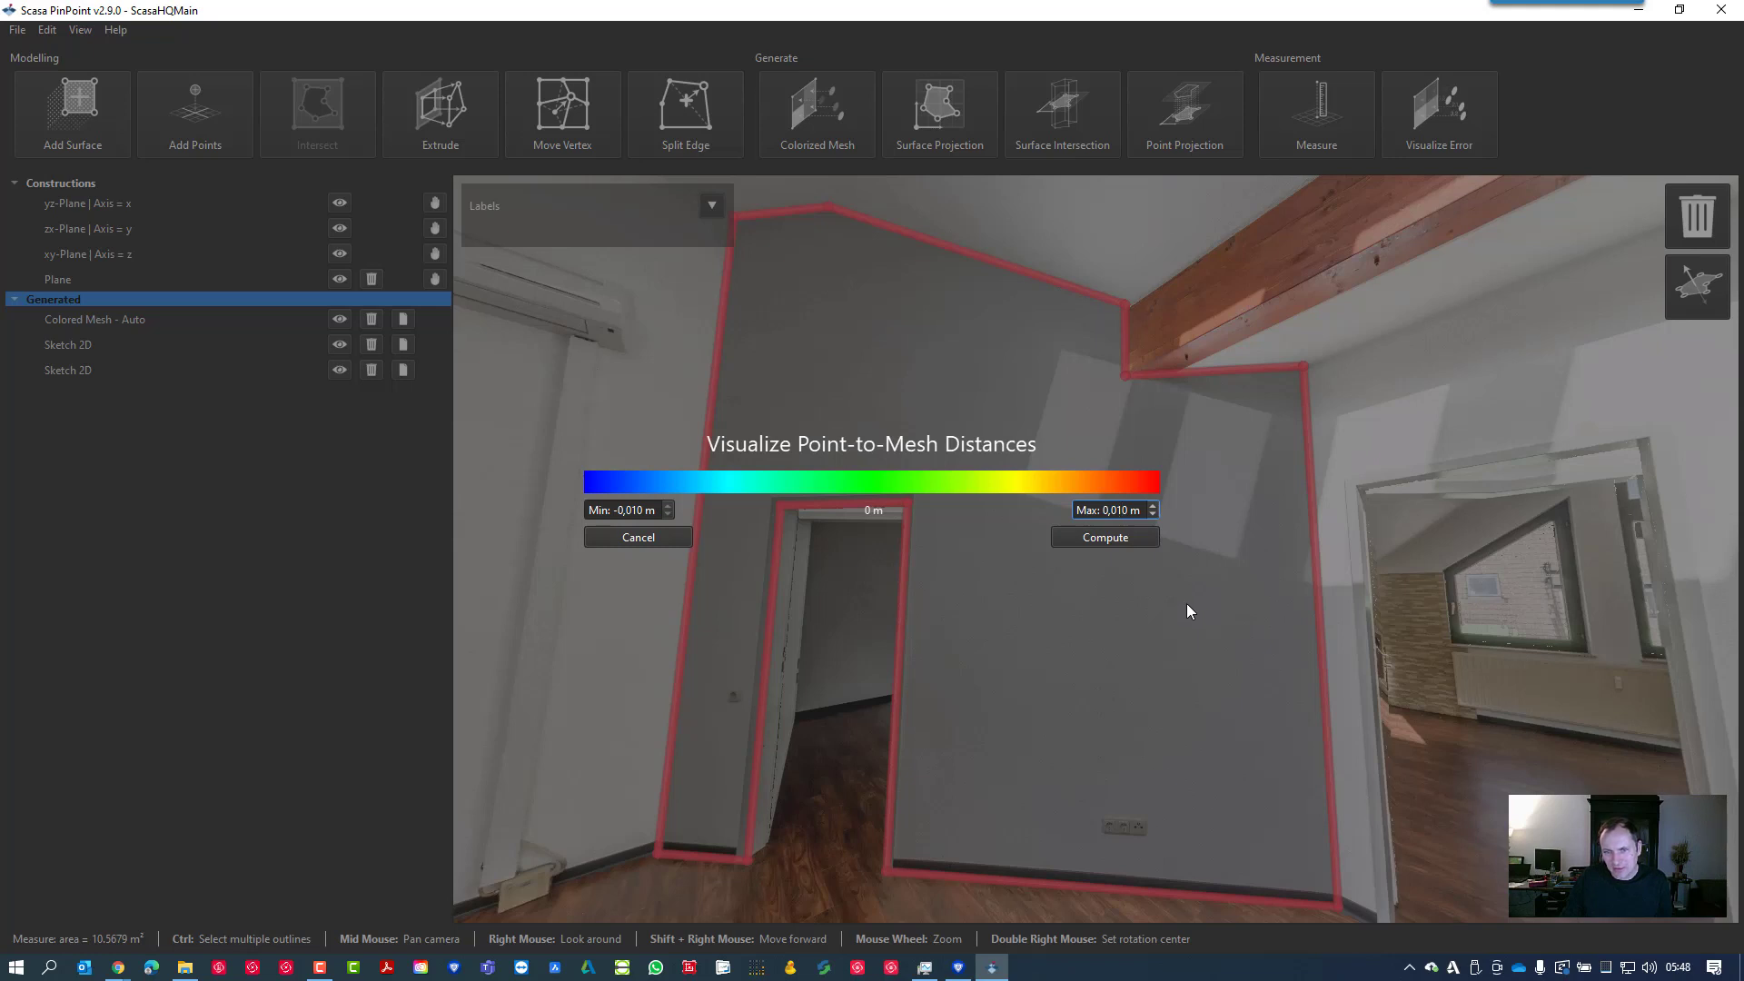
{"action": "mouse_move", "coordinate": [1117, 837]}
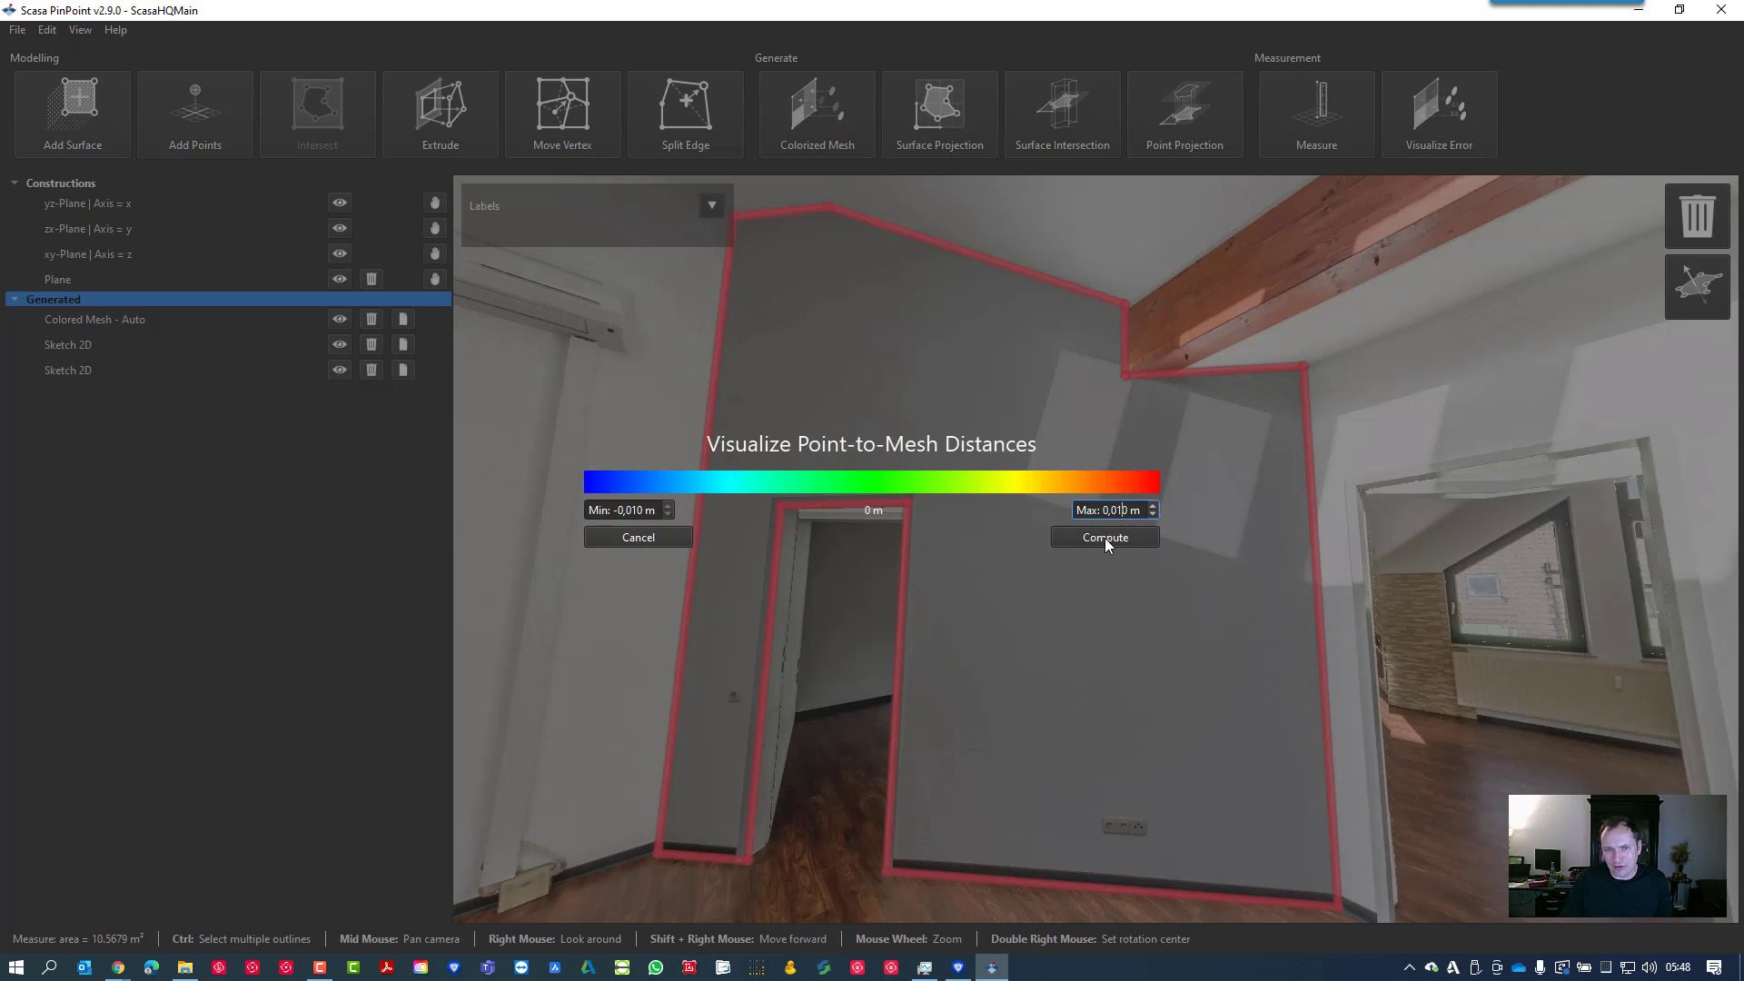
{"action": "left_click", "coordinate": [1103, 538]}
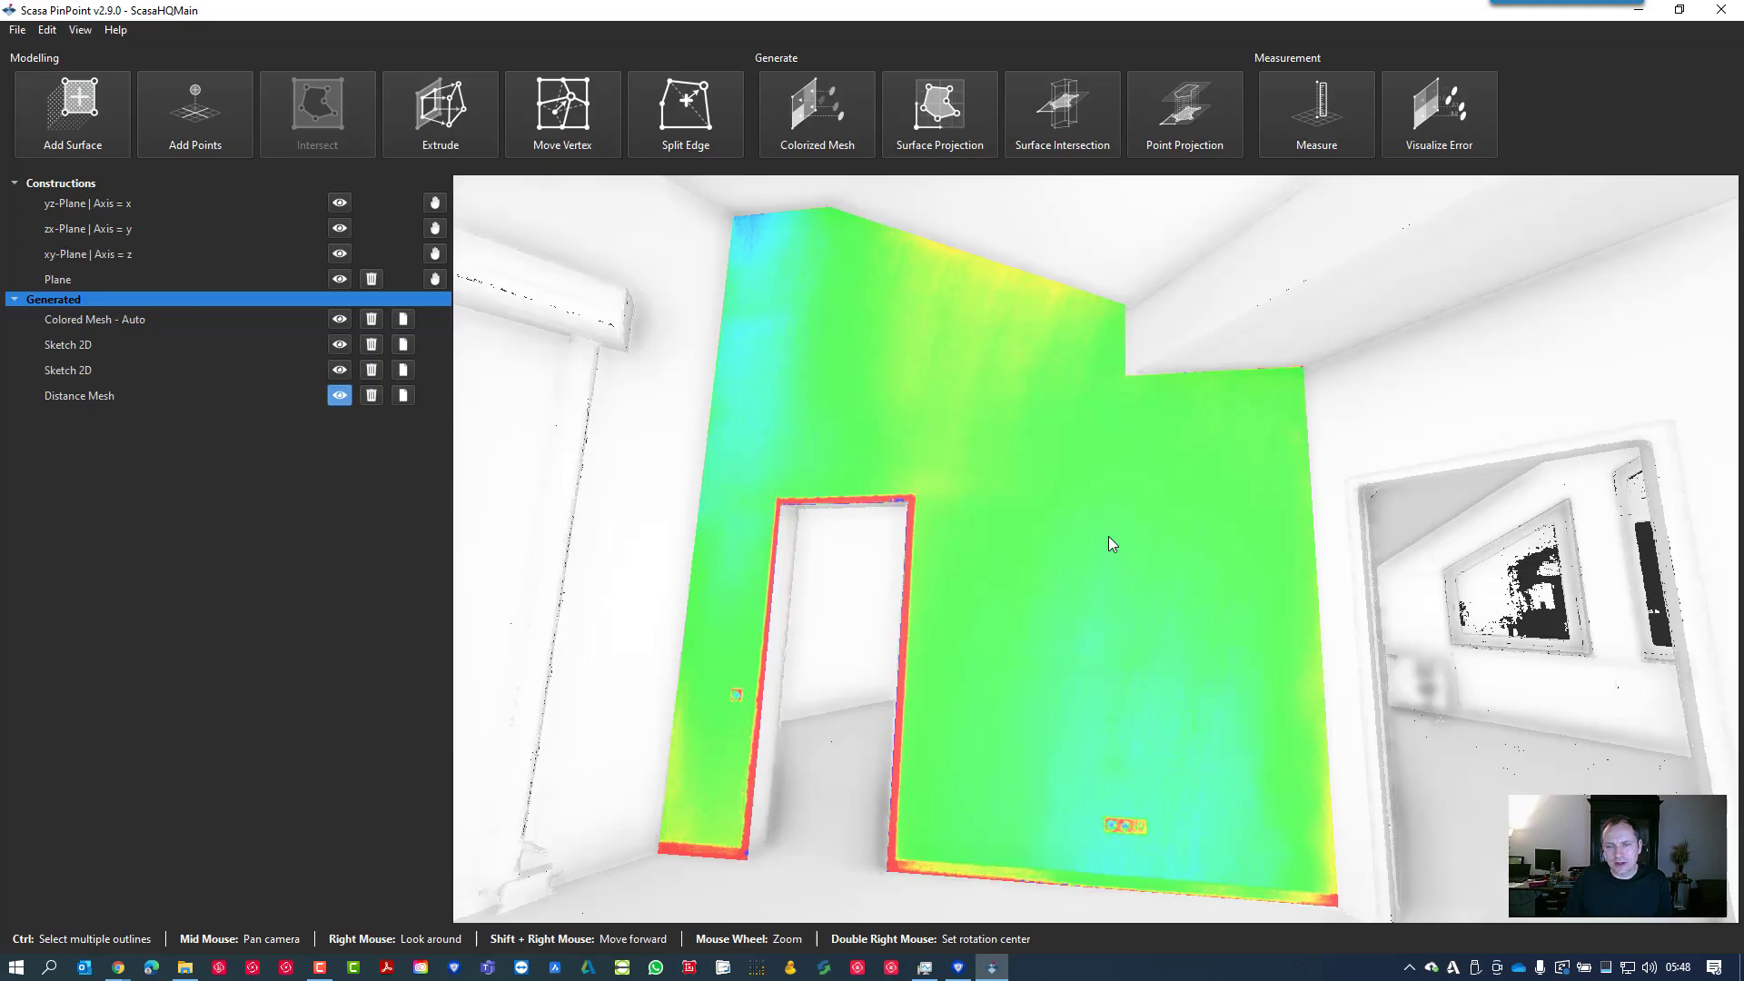
Turn the view to face the colour-coded Distance Mesh on the wall
{"action": "left_click_drag", "start_coordinate": [1108, 545], "coordinate": [1068, 524]}
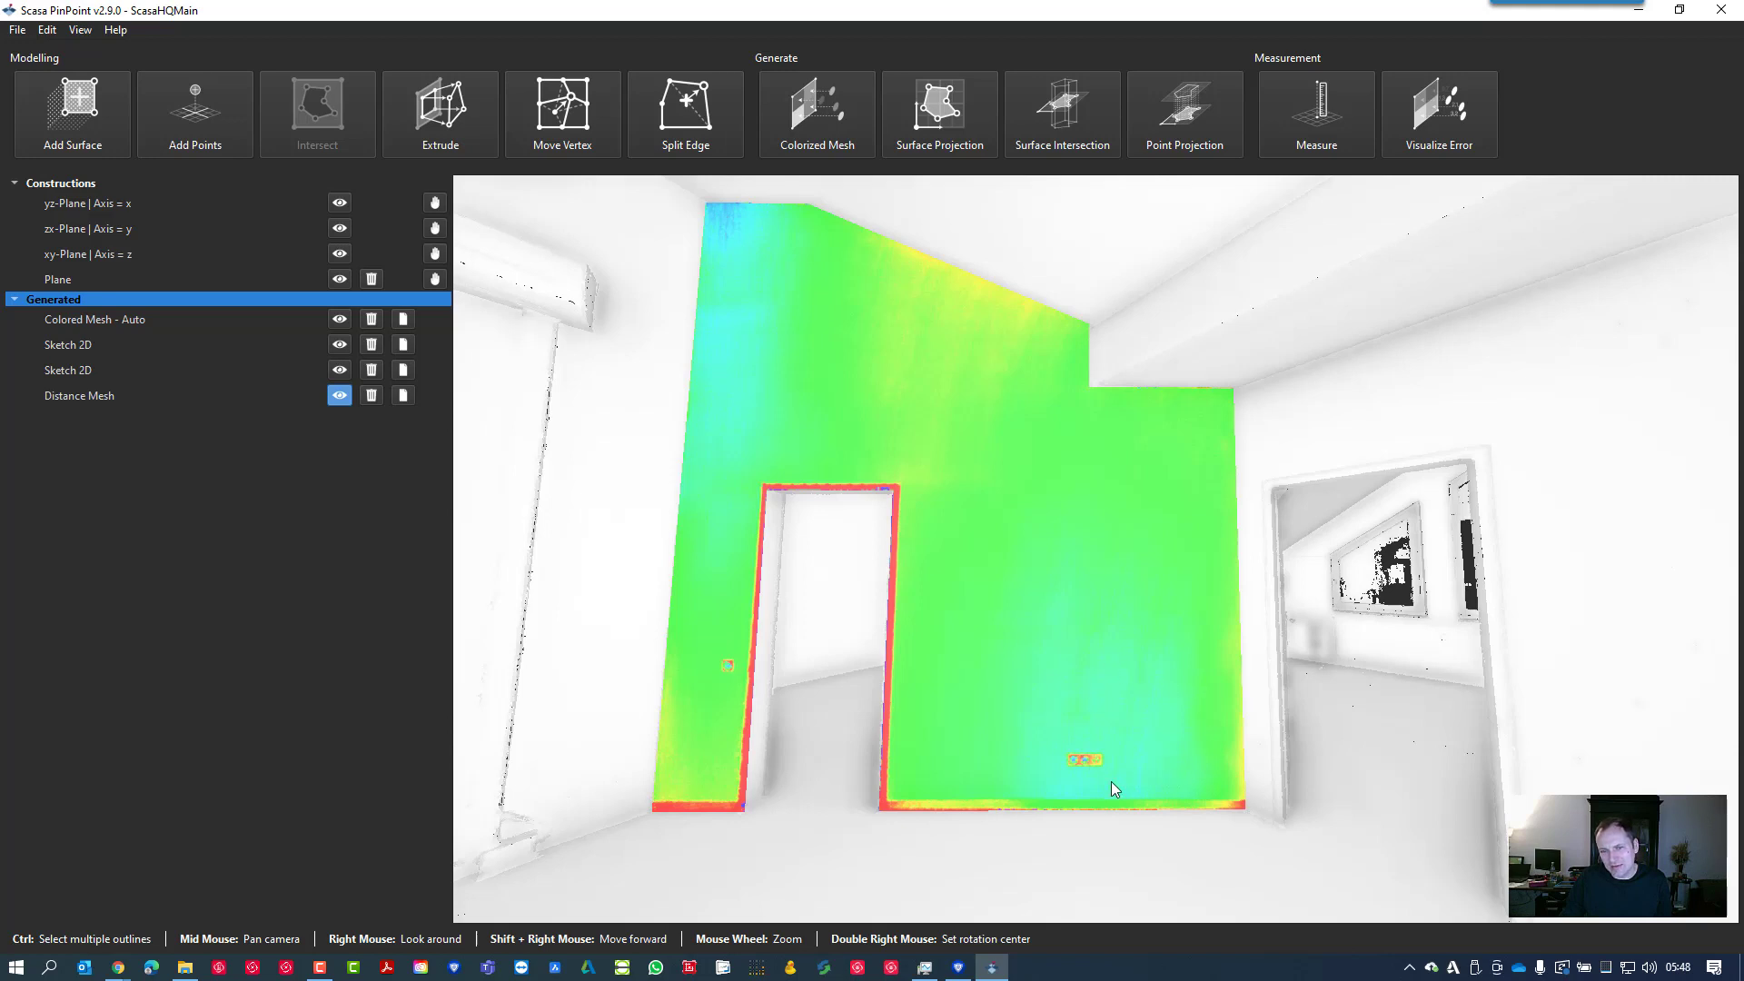
{"action": "mouse_move", "coordinate": [1184, 647]}
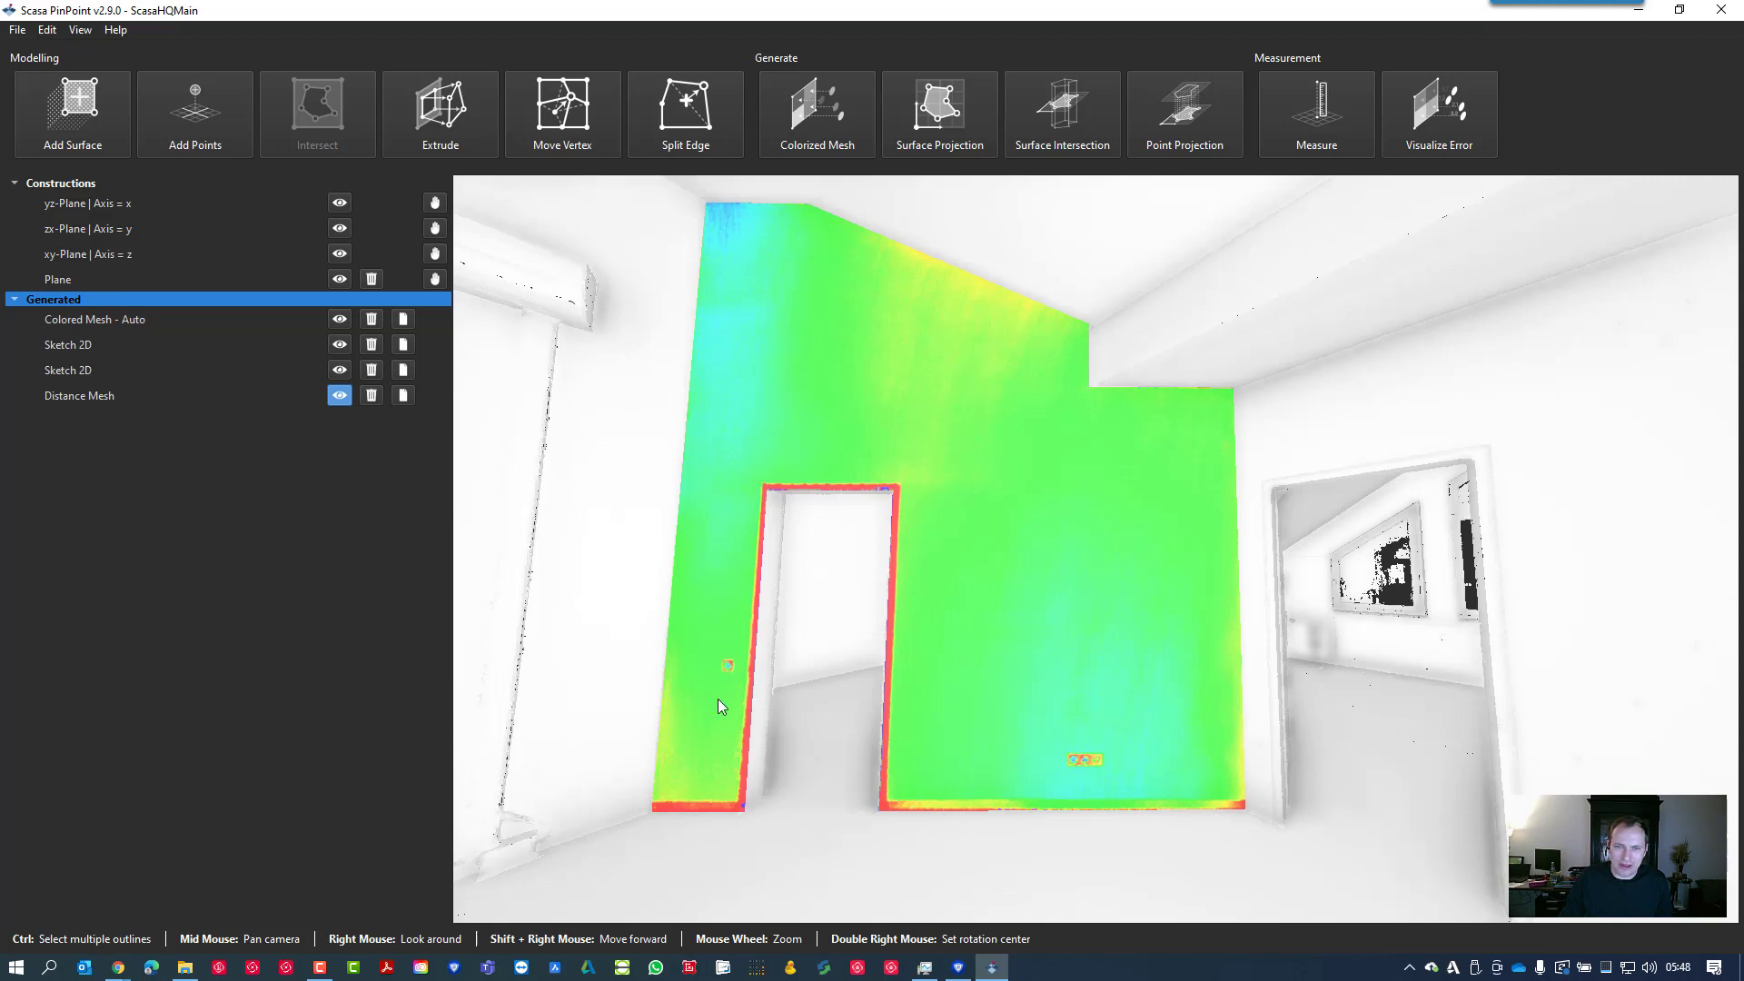
{"action": "mouse_move", "coordinate": [953, 300]}
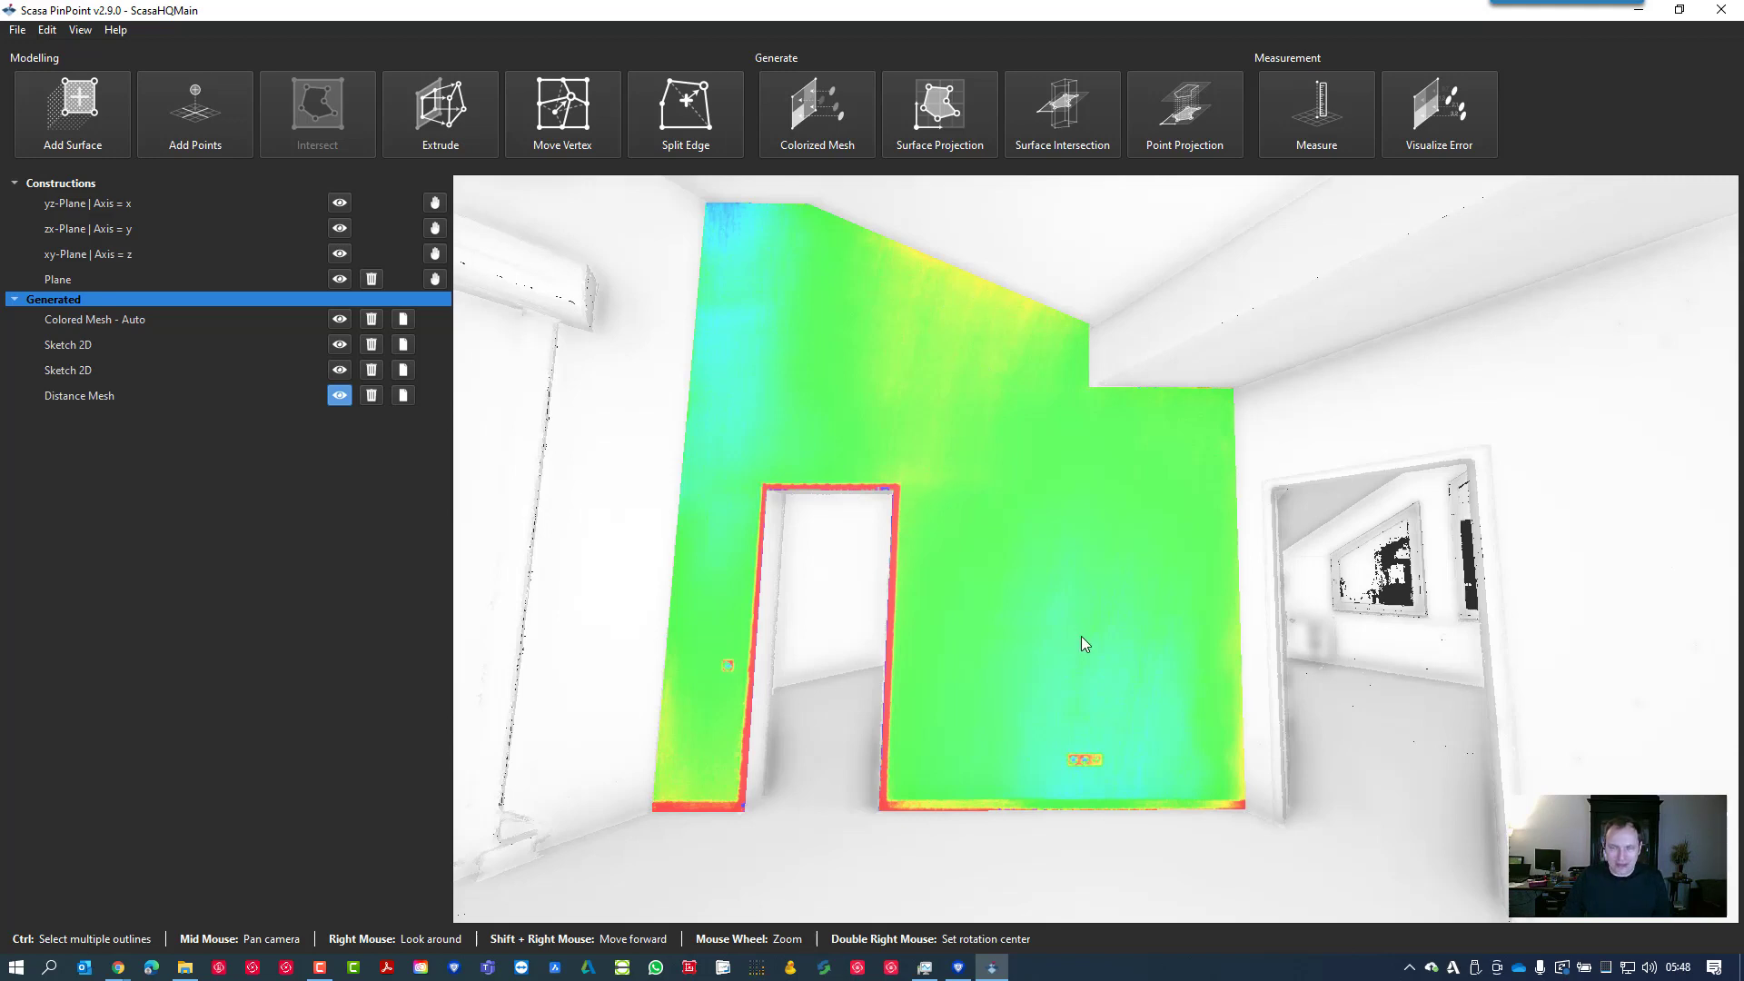
{"action": "mouse_move", "coordinate": [879, 798]}
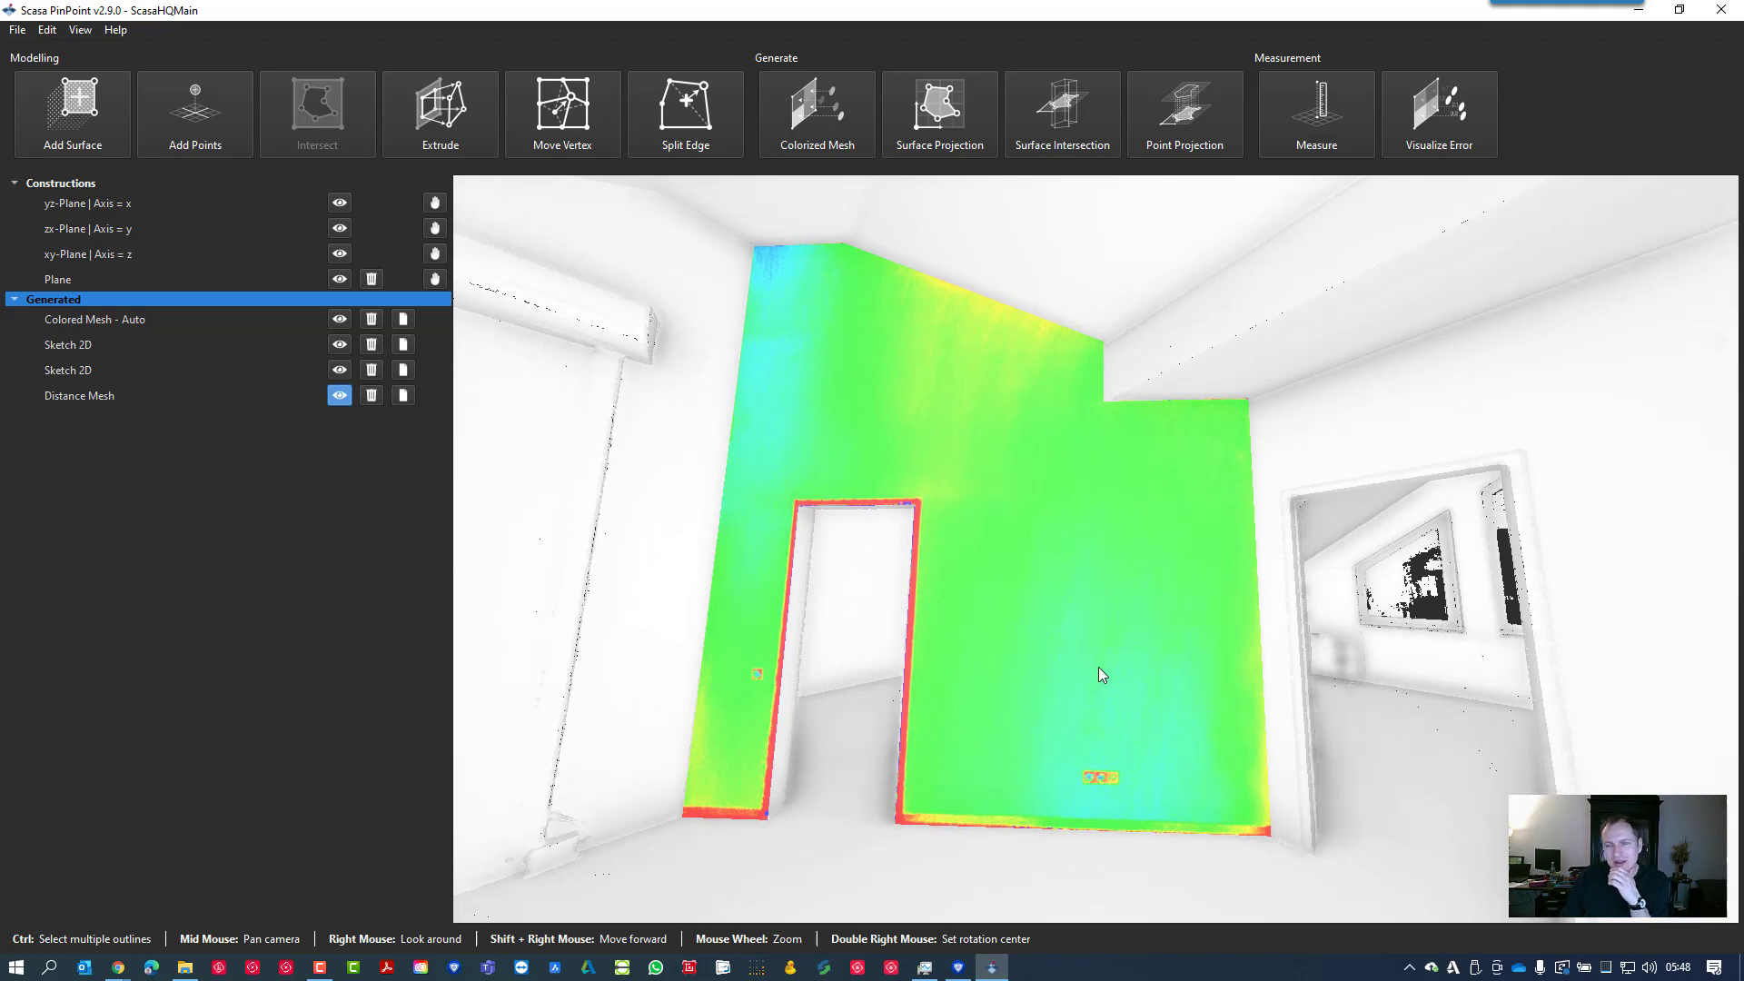
{"action": "mouse_move", "coordinate": [1095, 665]}
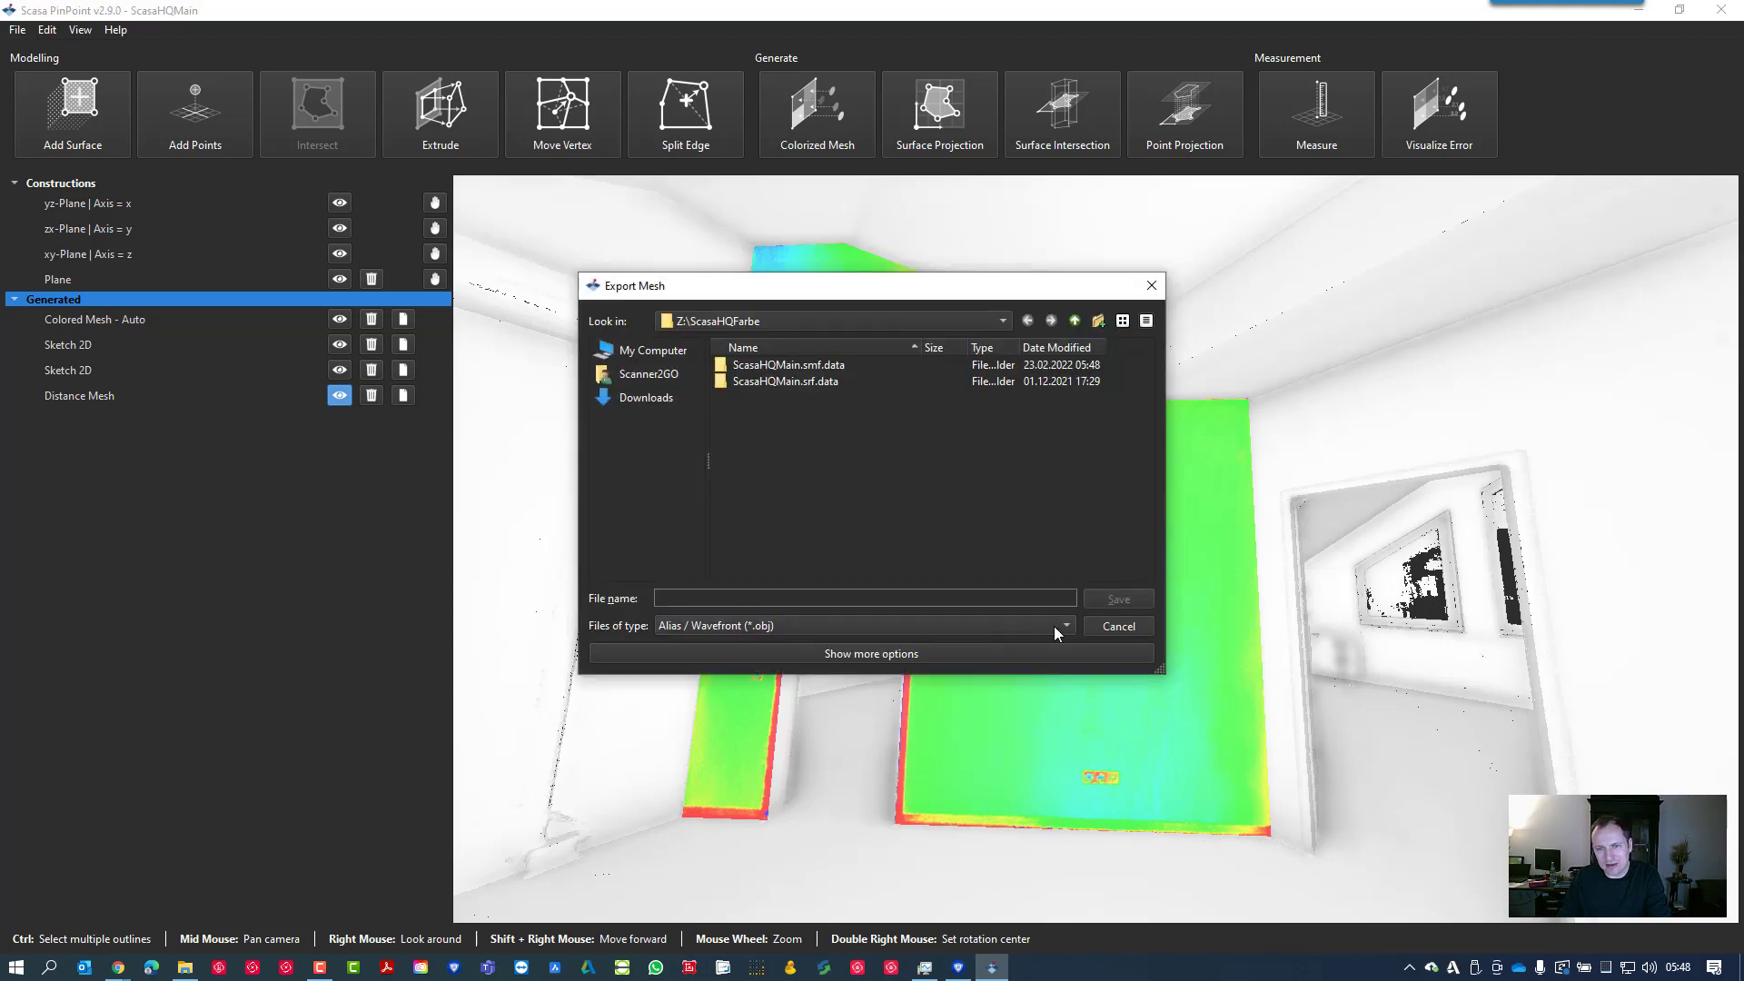
Cancel the Export Mesh and Save surfaces as dialogs so nothing is exported
{"action": "left_click", "coordinate": [1117, 625]}
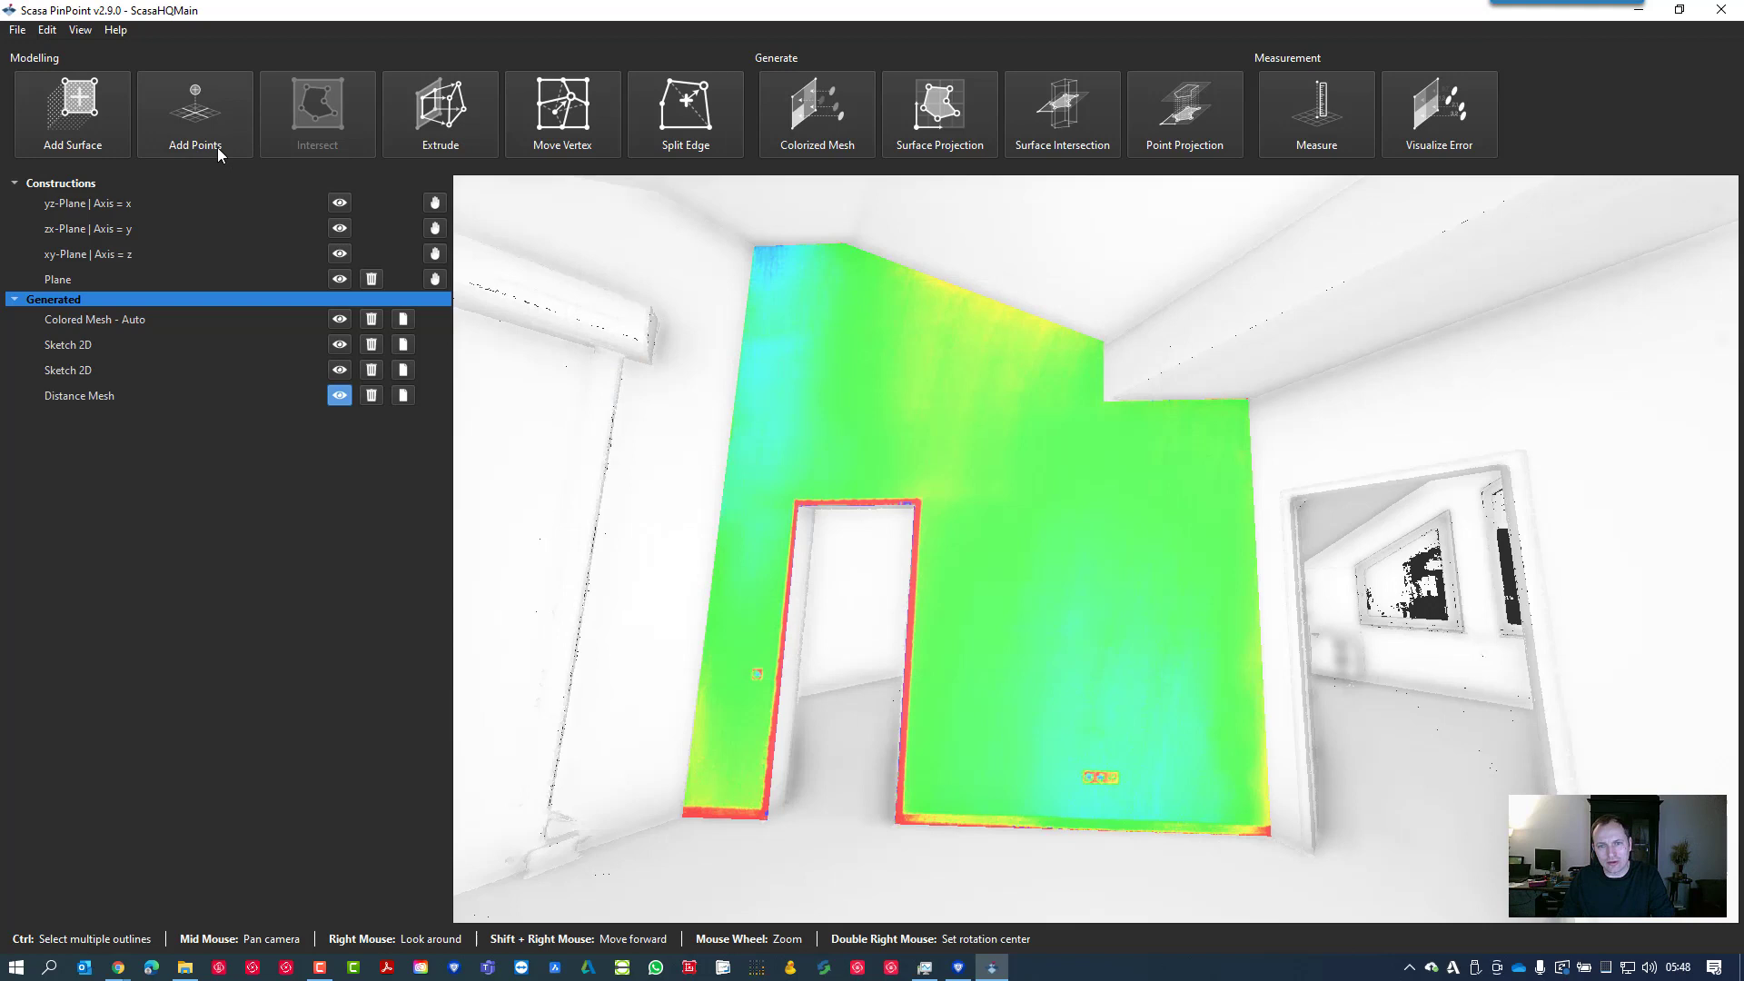
{"action": "left_click", "coordinate": [16, 31]}
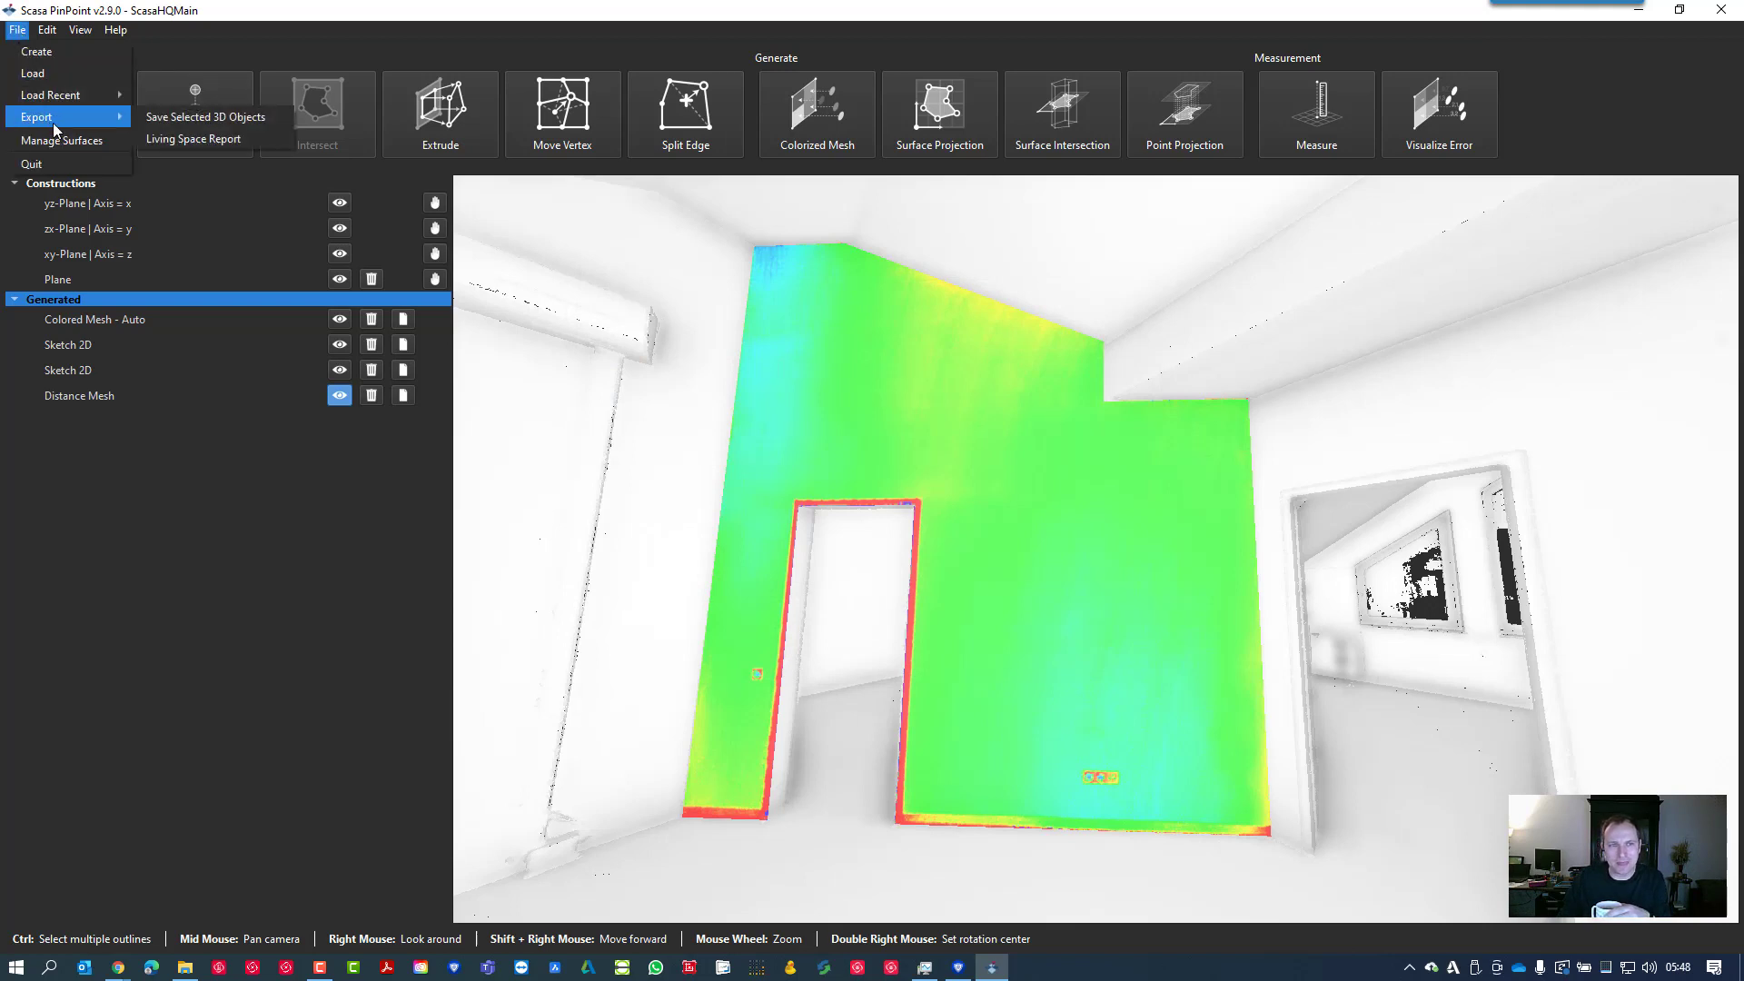
{"action": "left_click", "coordinate": [205, 117]}
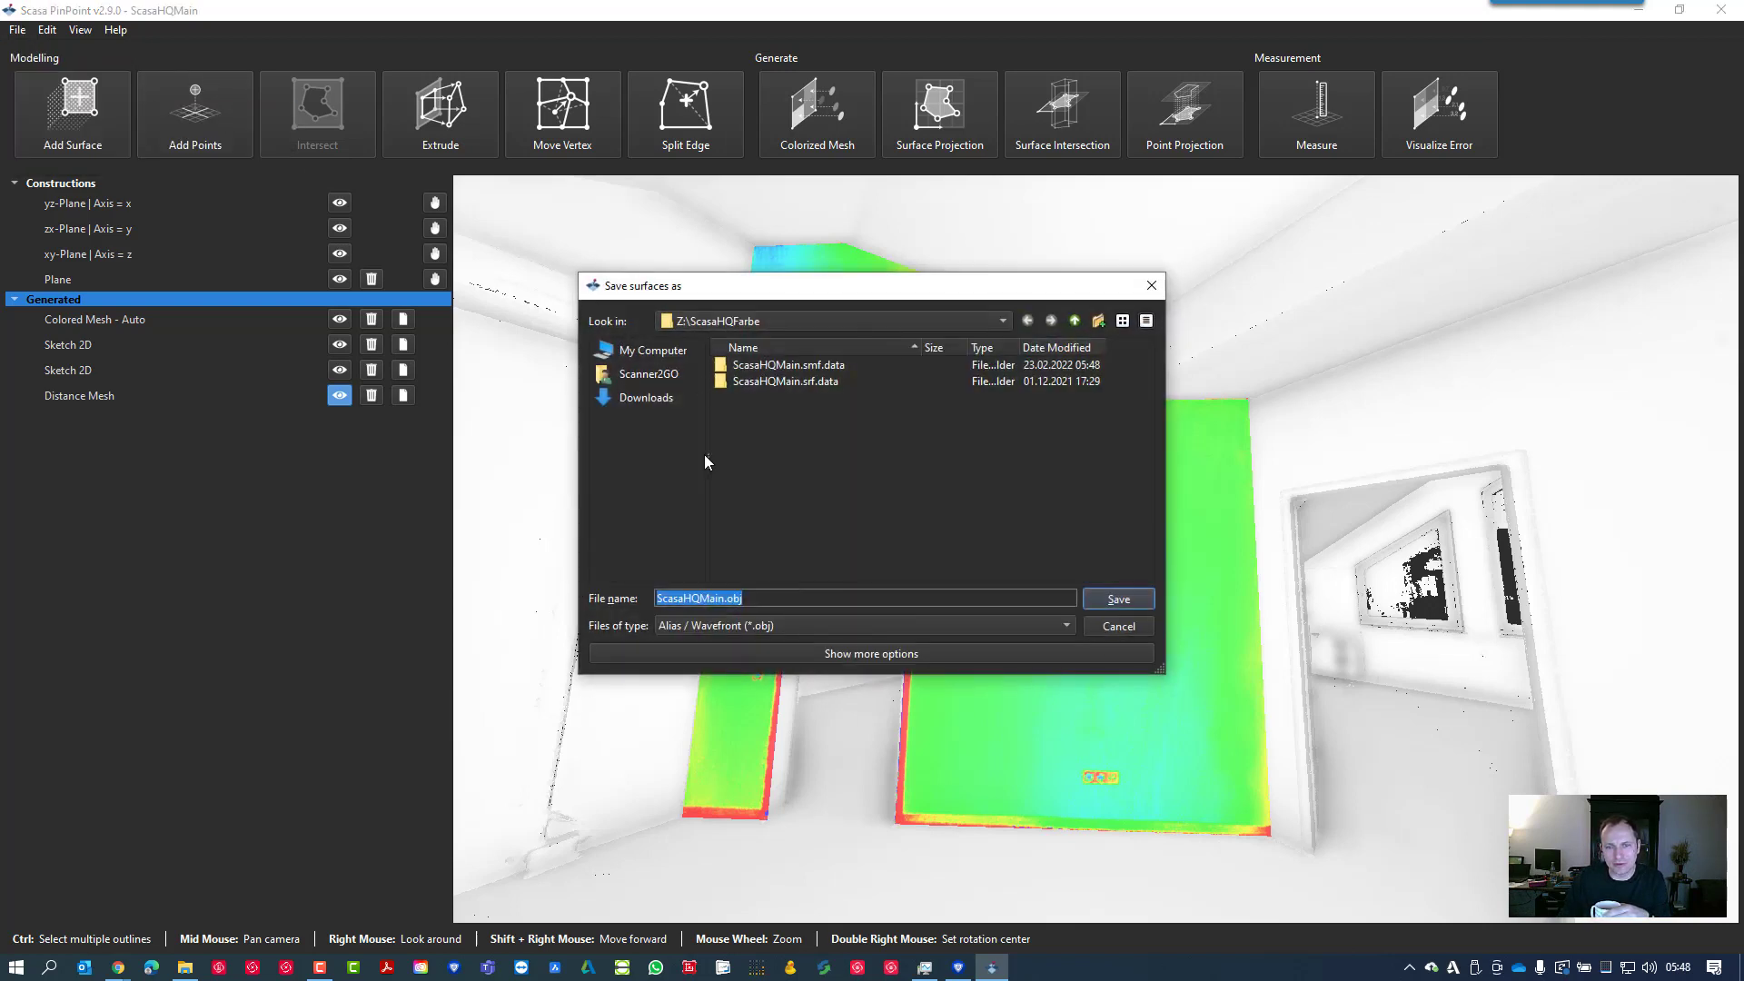
{"action": "left_click", "coordinate": [1063, 625]}
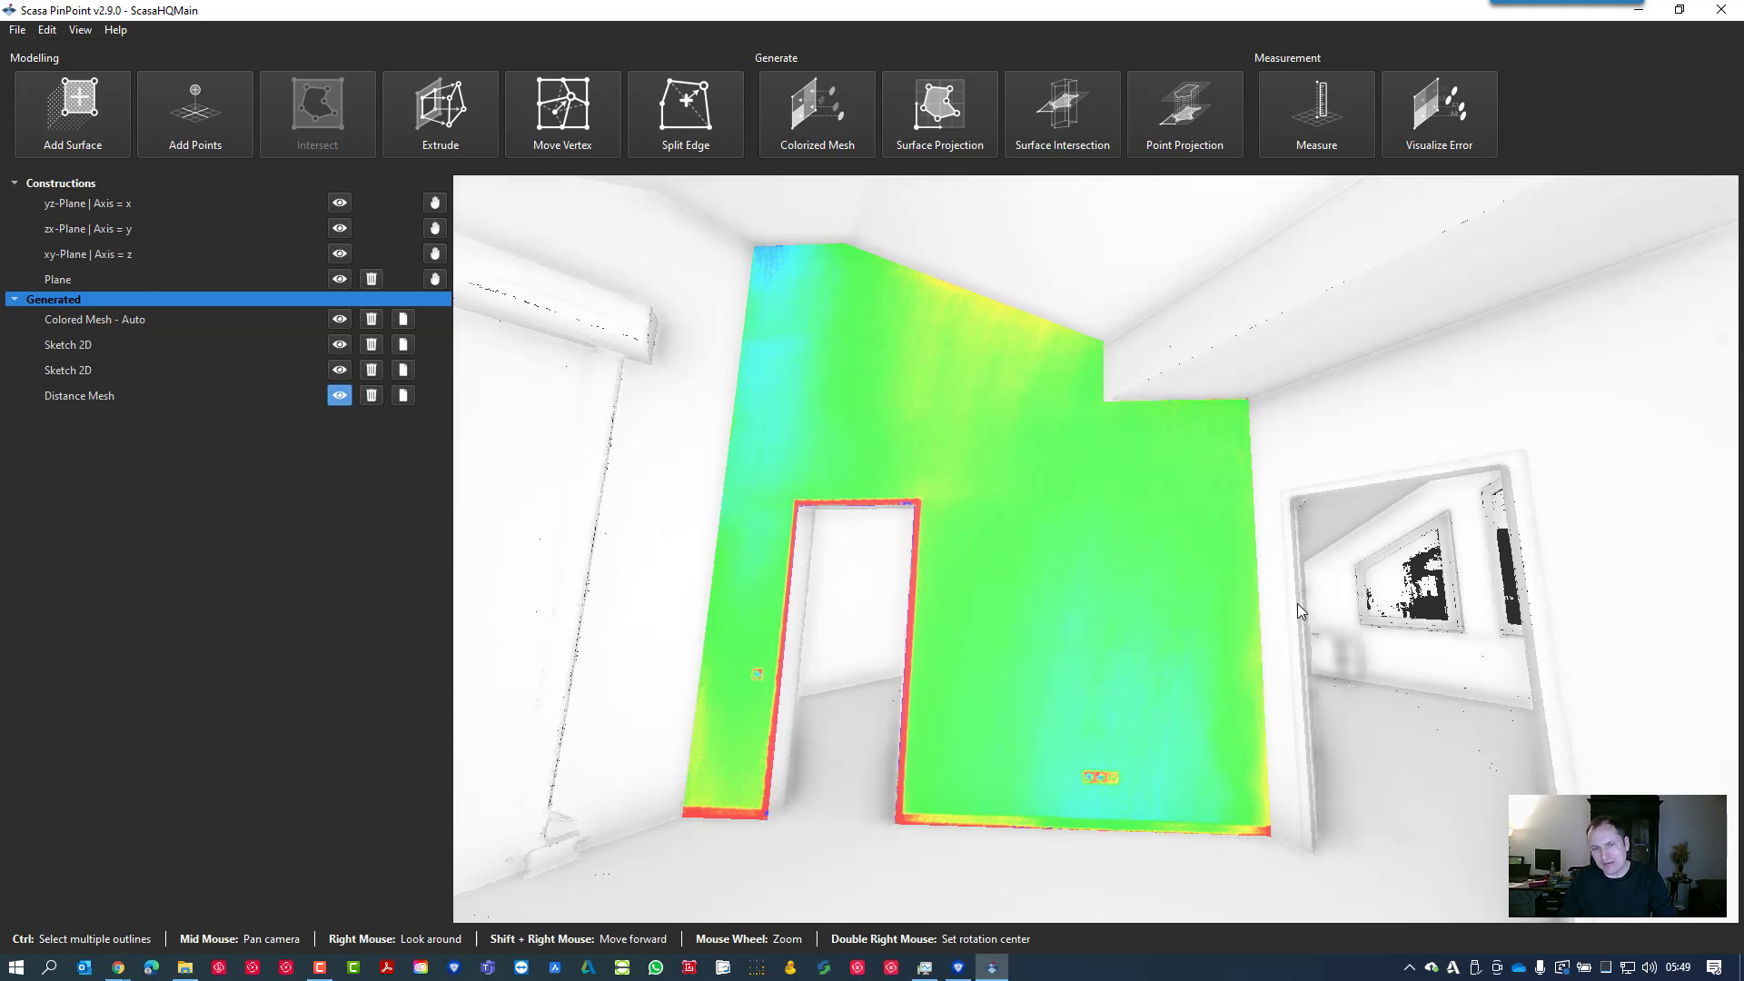
{"action": "mouse_move", "coordinate": [887, 523]}
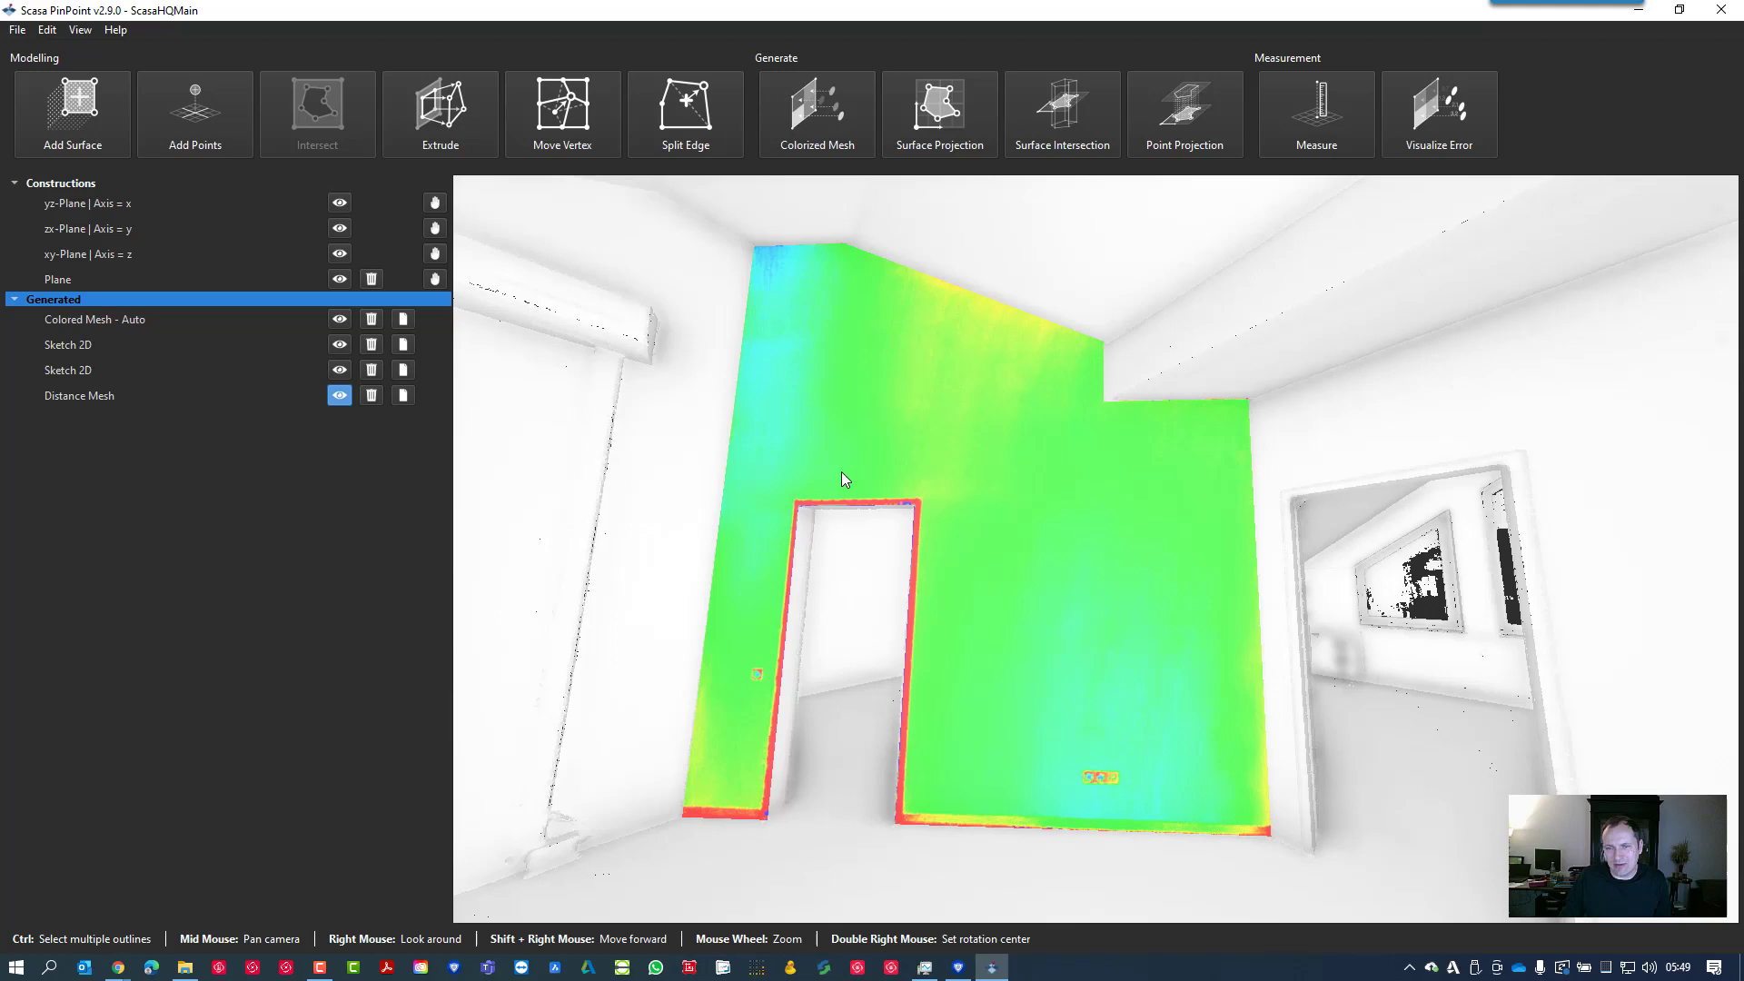
{"action": "mouse_move", "coordinate": [1077, 697]}
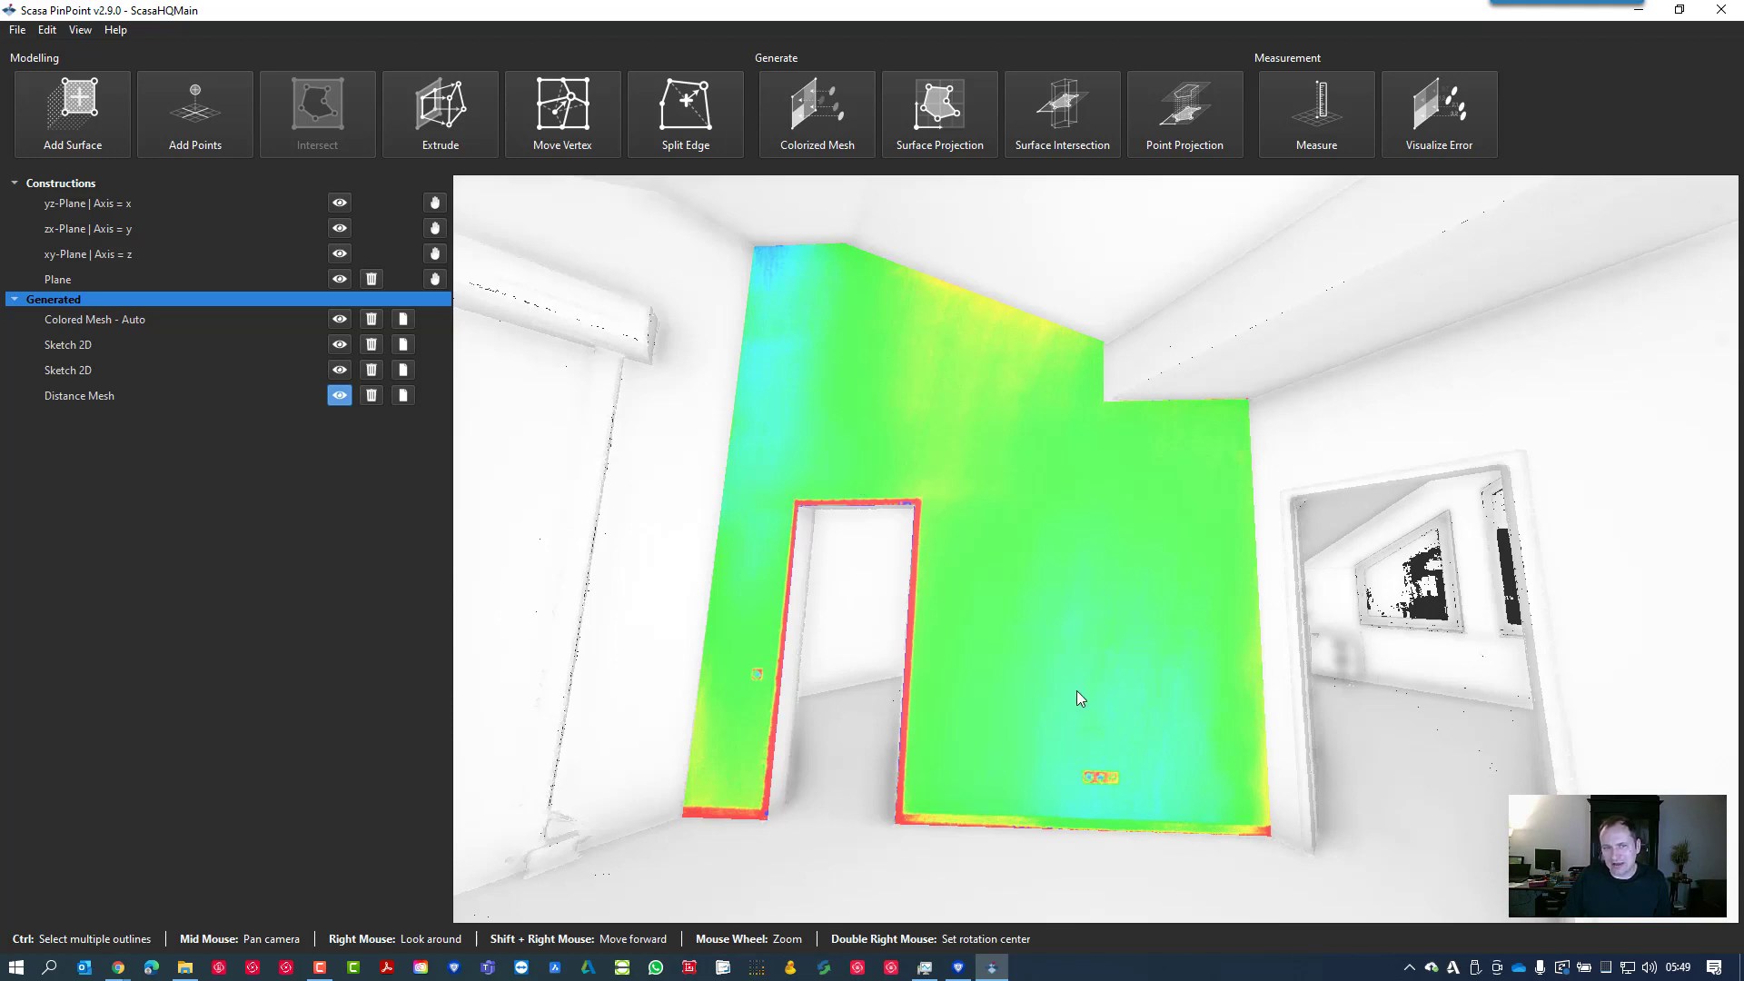
{"action": "mouse_move", "coordinate": [901, 474]}
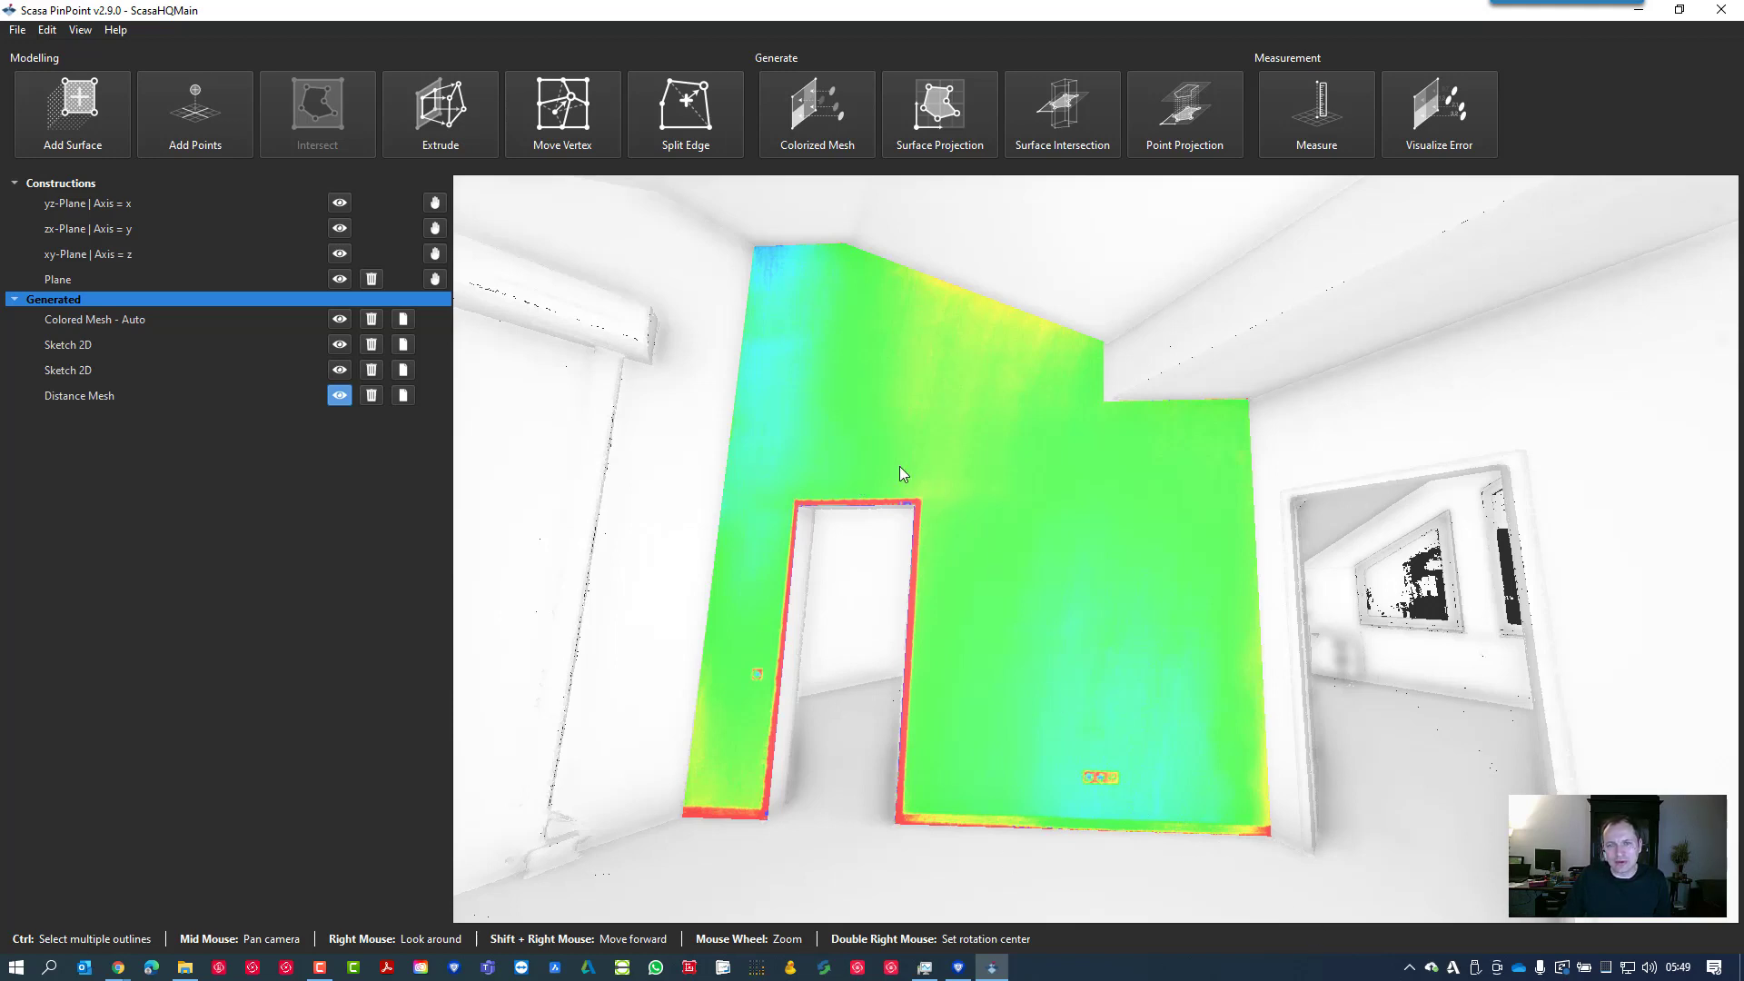
{"action": "mouse_move", "coordinate": [195, 121]}
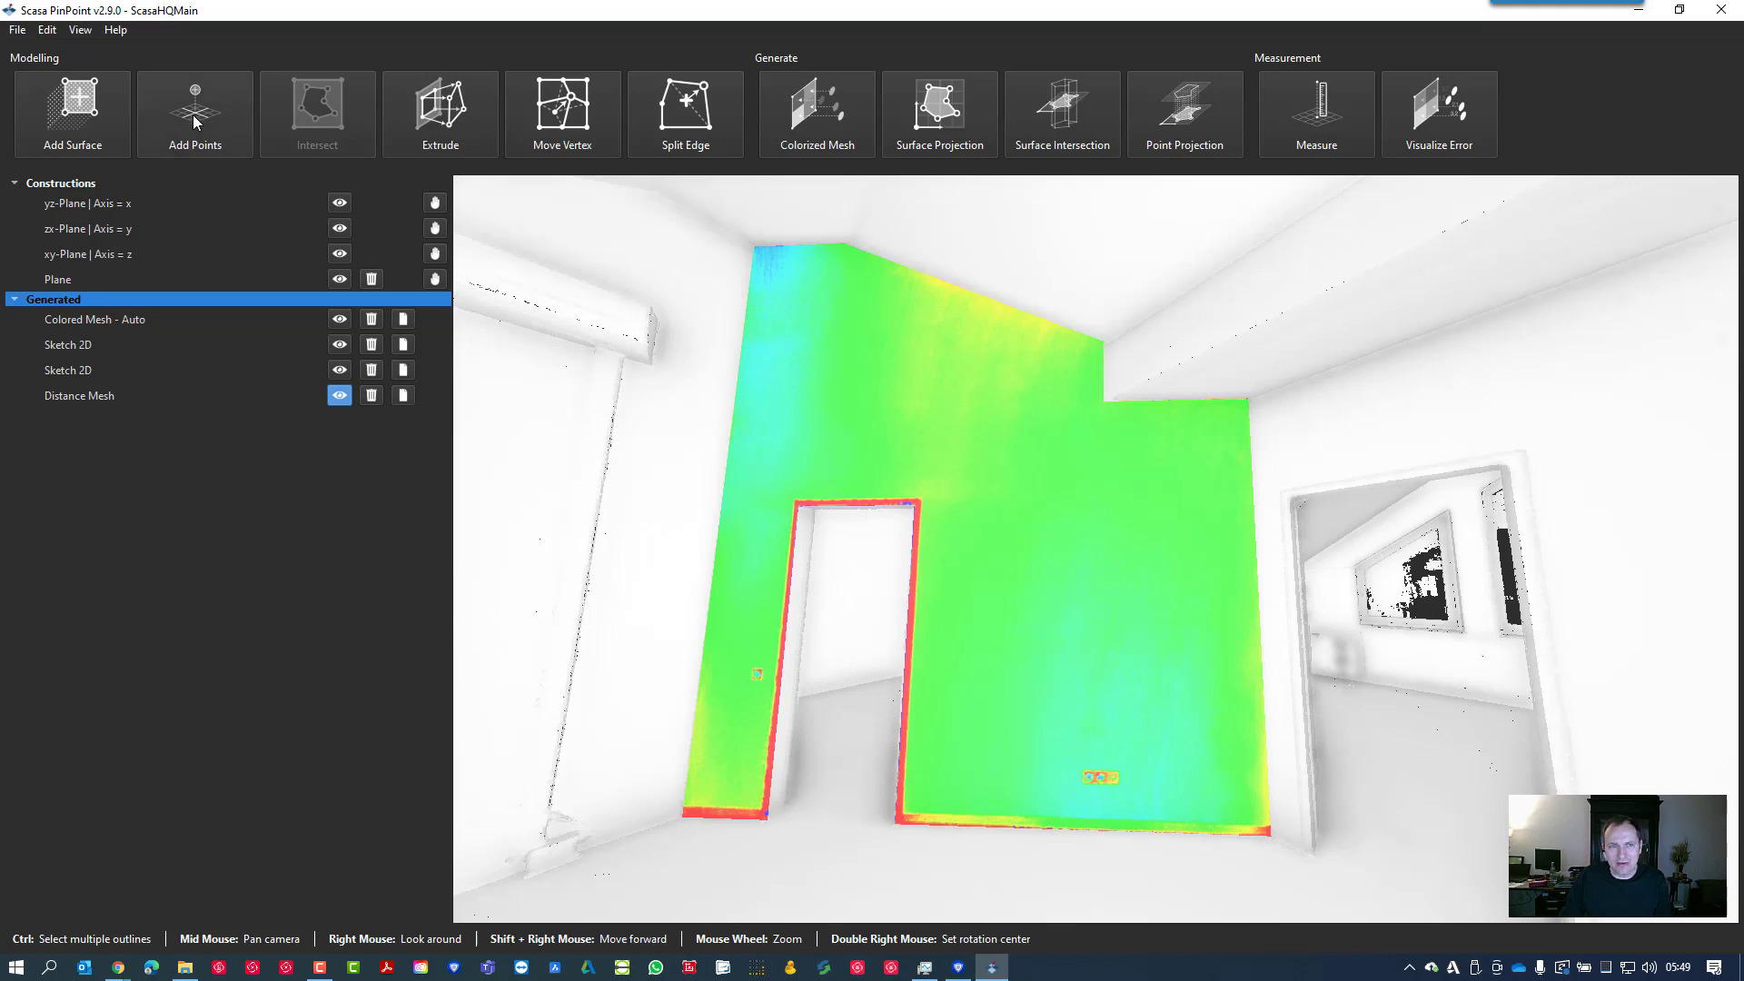
{"action": "left_click", "coordinate": [194, 113]}
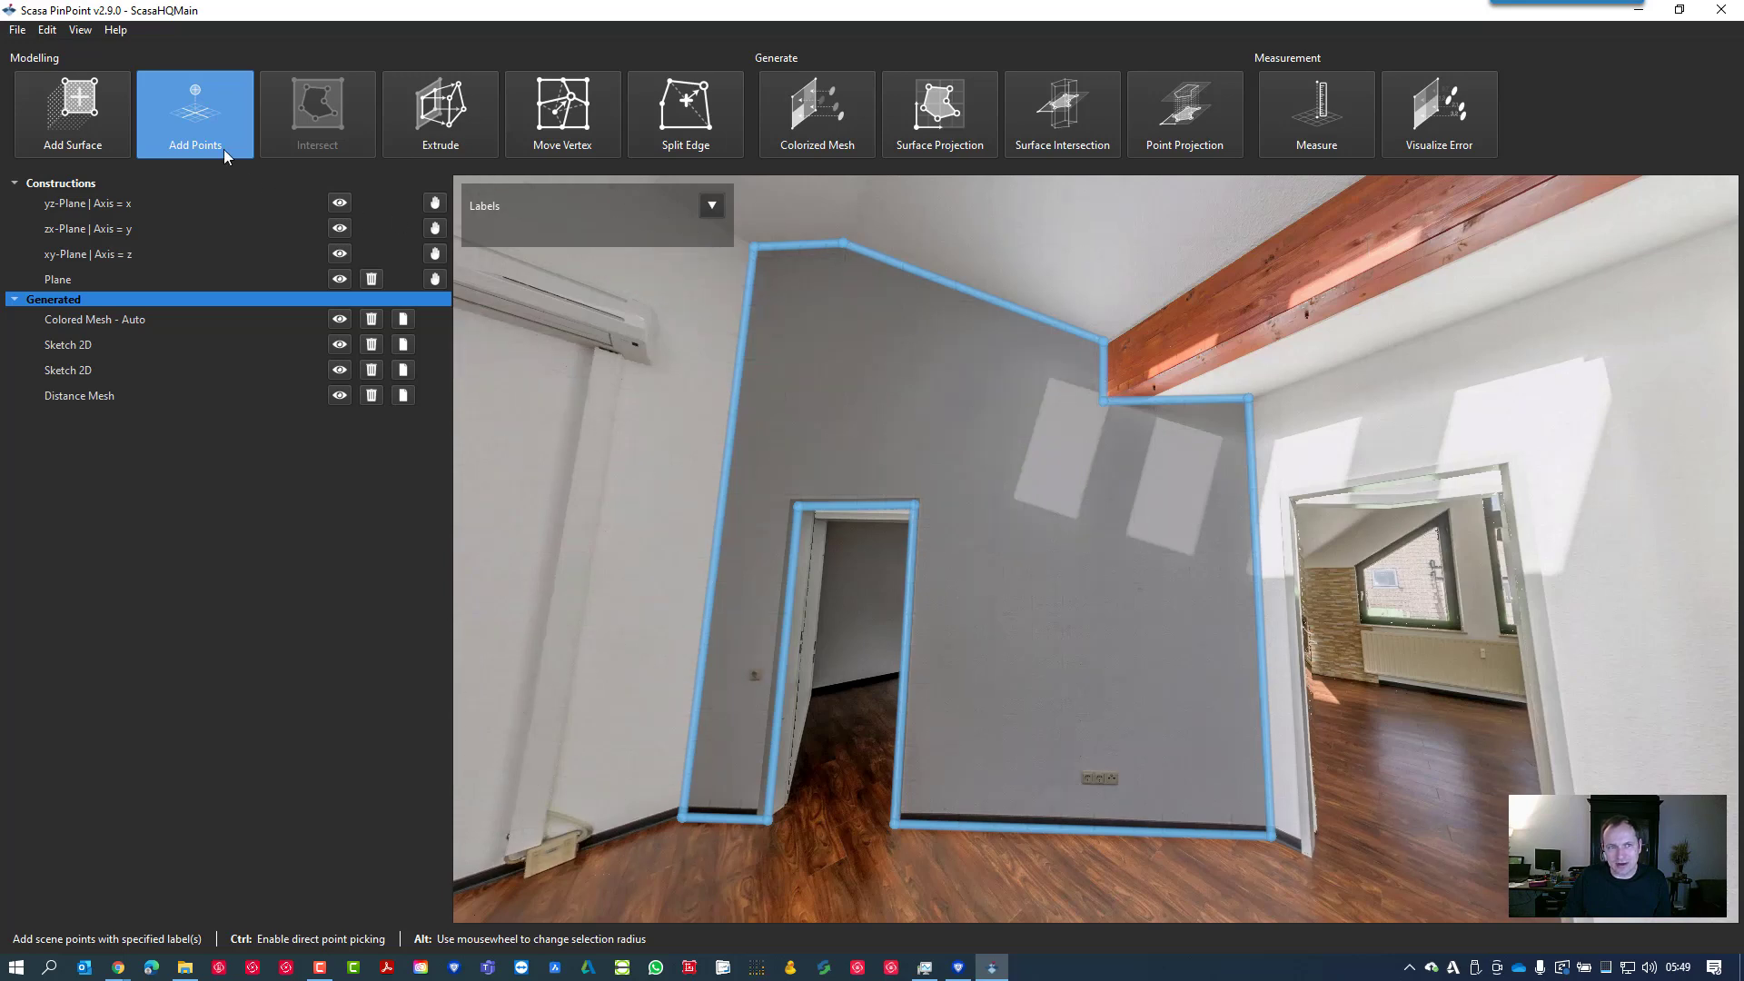
Leave and re-enter Add Points so the point grid covers the outlined wall
{"action": "left_click", "coordinate": [339, 394]}
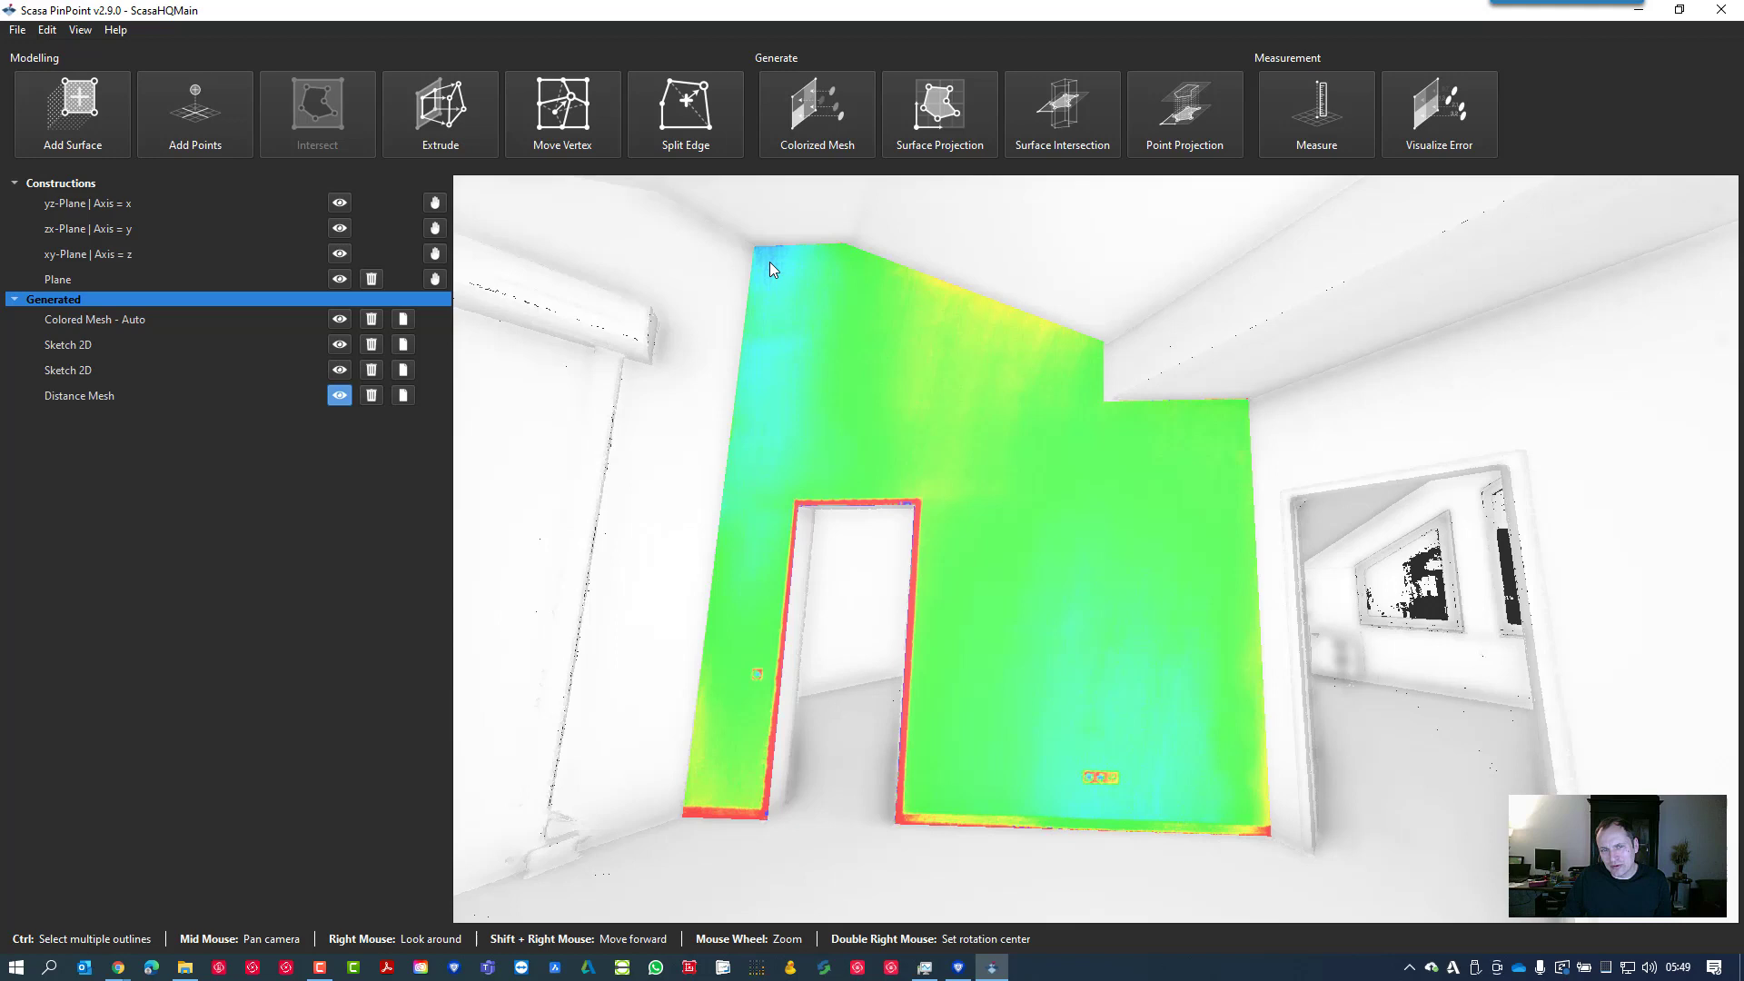
{"action": "mouse_move", "coordinate": [1128, 791]}
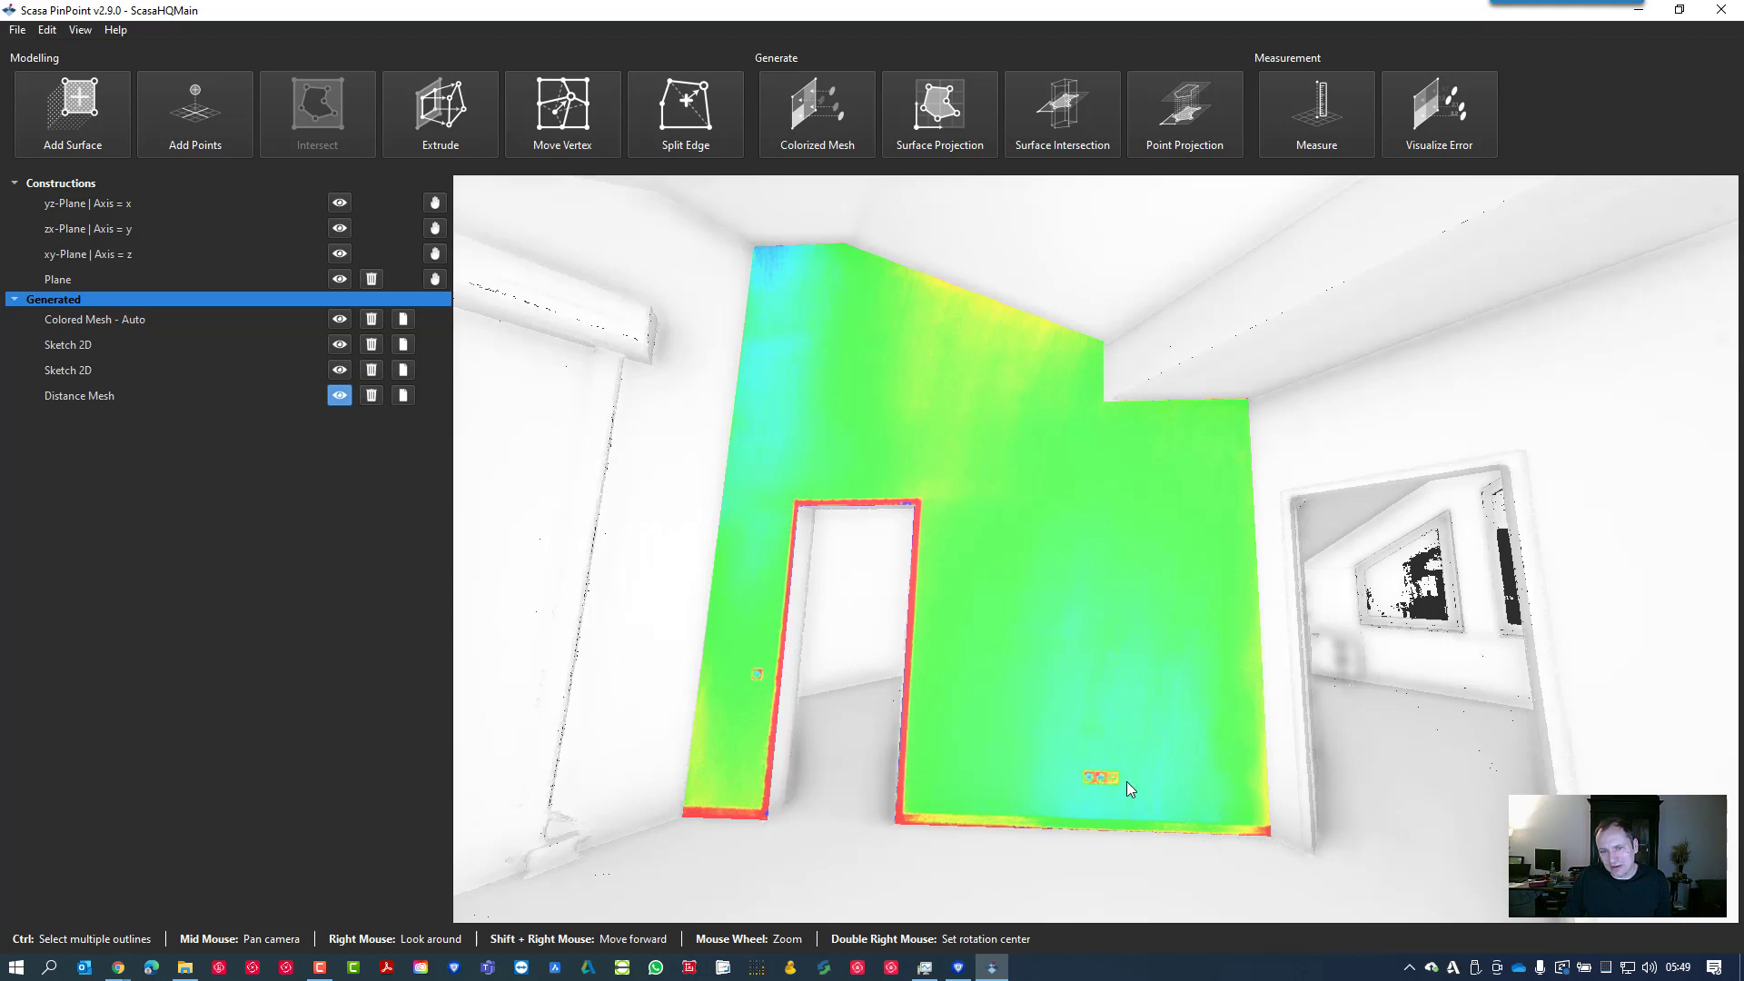
{"action": "mouse_move", "coordinate": [1039, 517]}
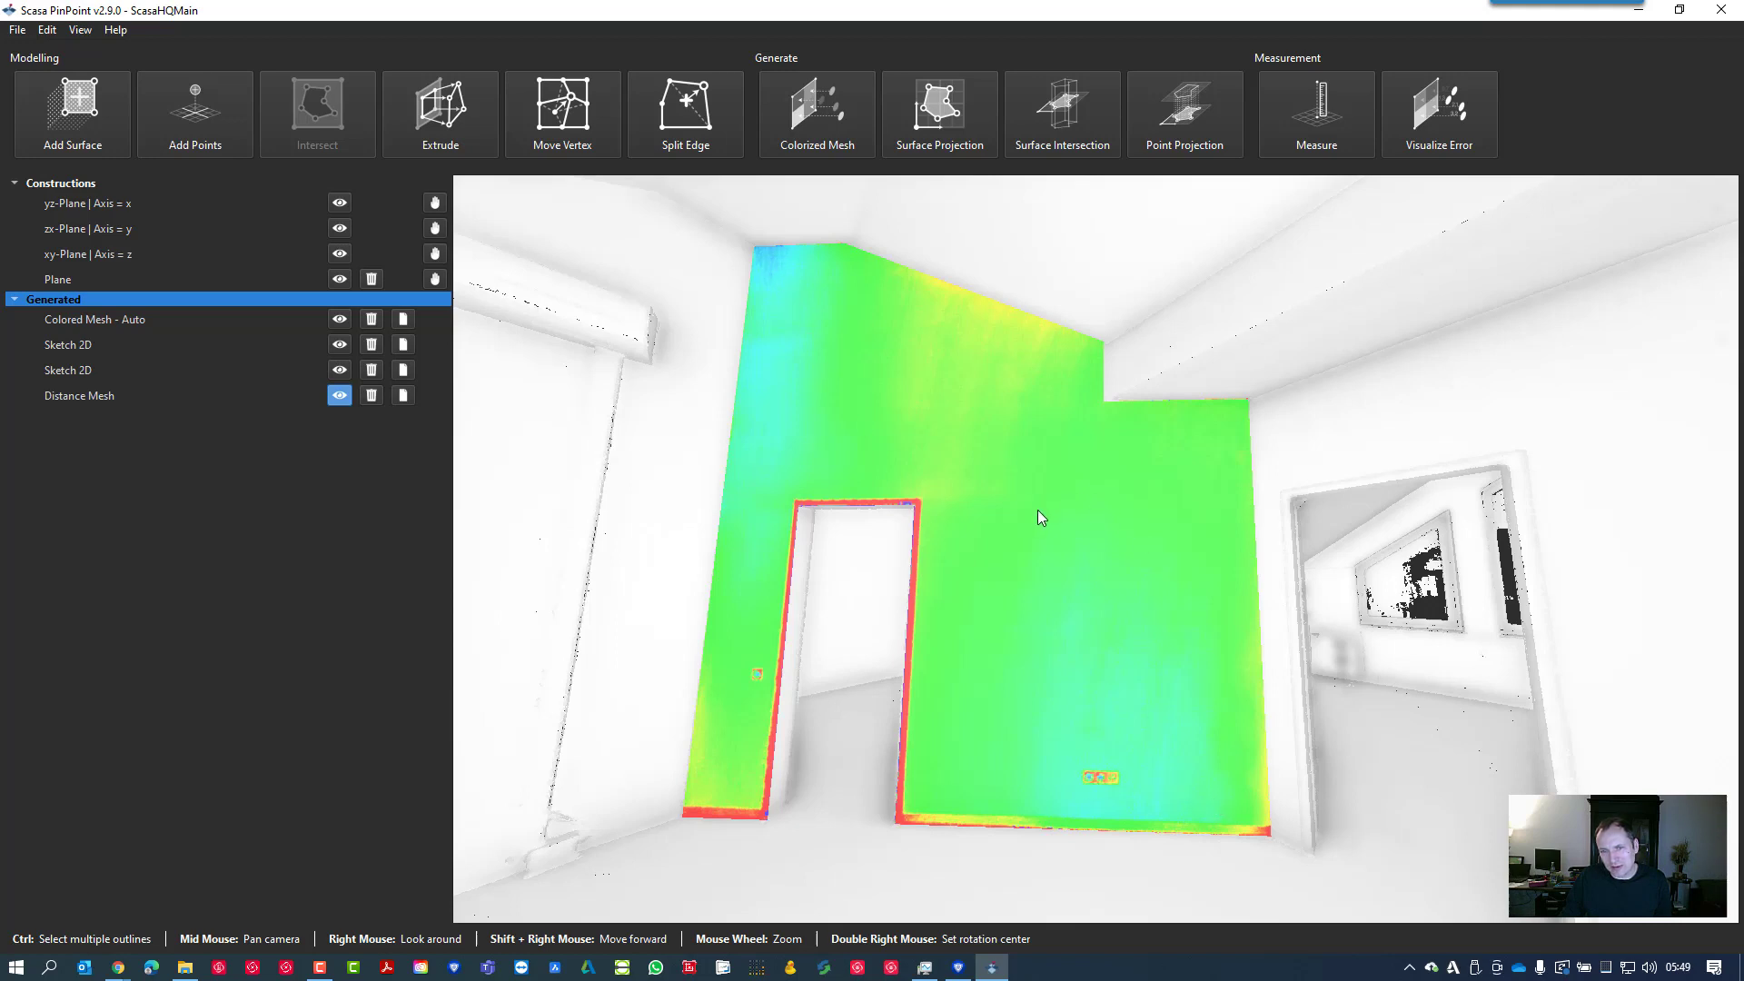
{"action": "mouse_move", "coordinate": [1105, 785]}
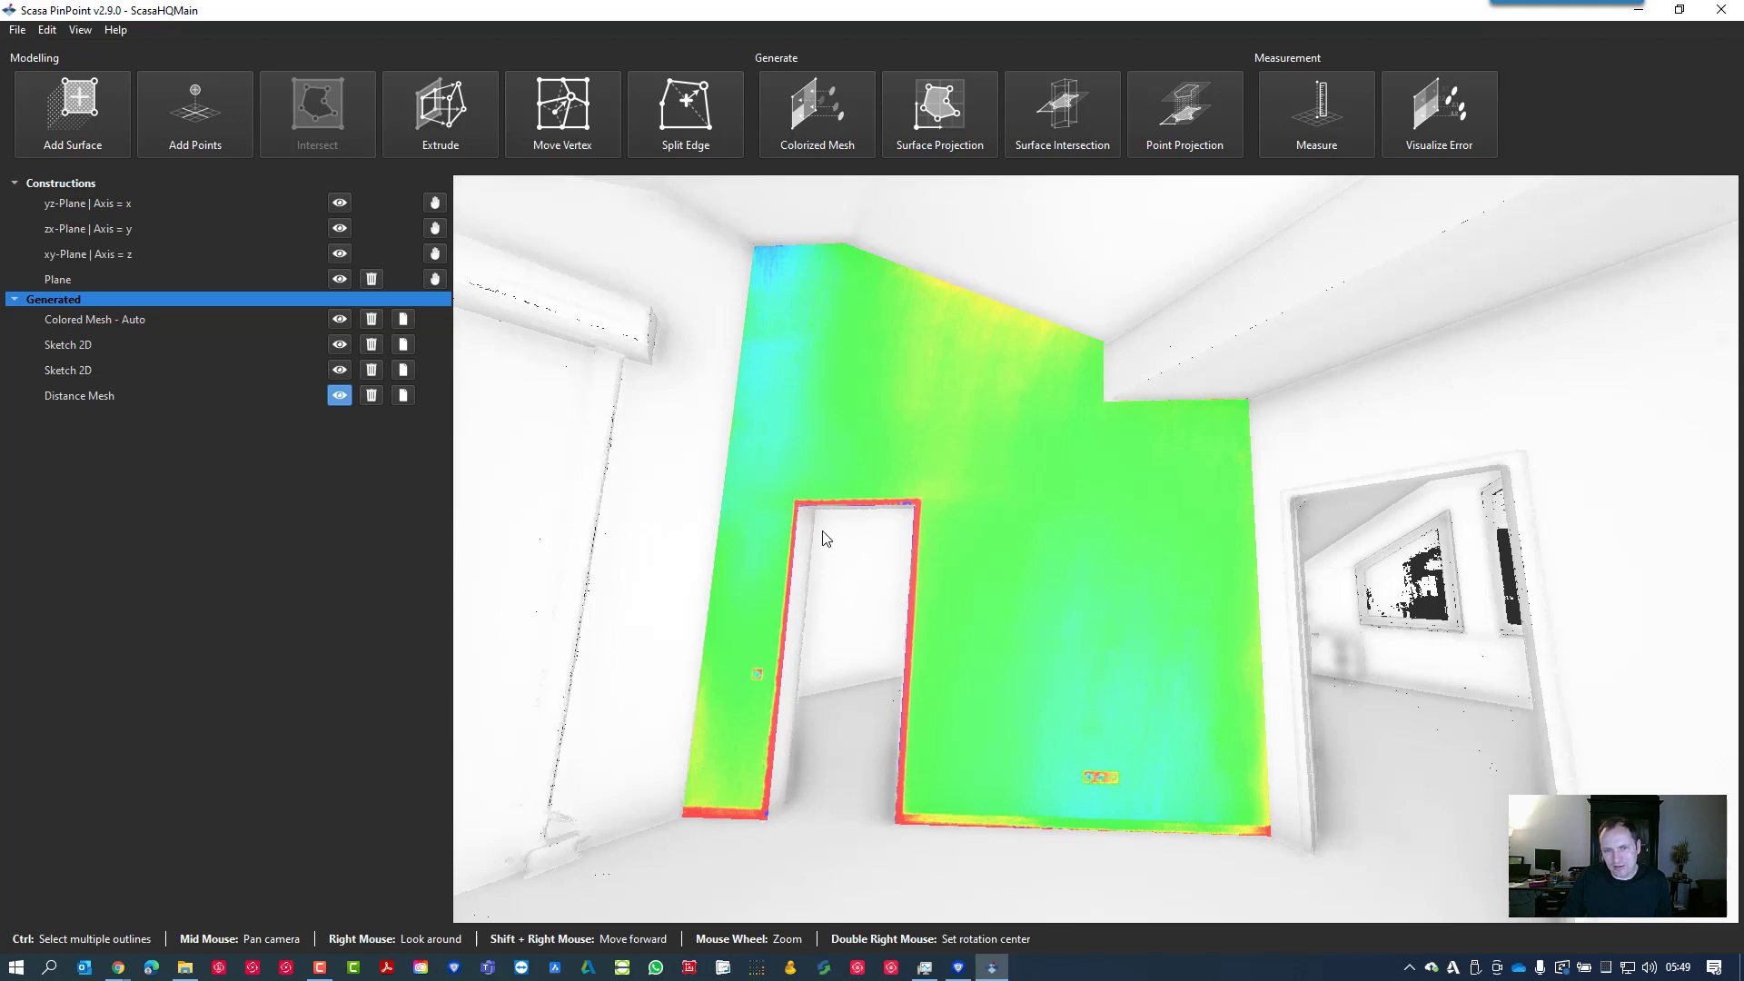
{"action": "mouse_move", "coordinate": [905, 831]}
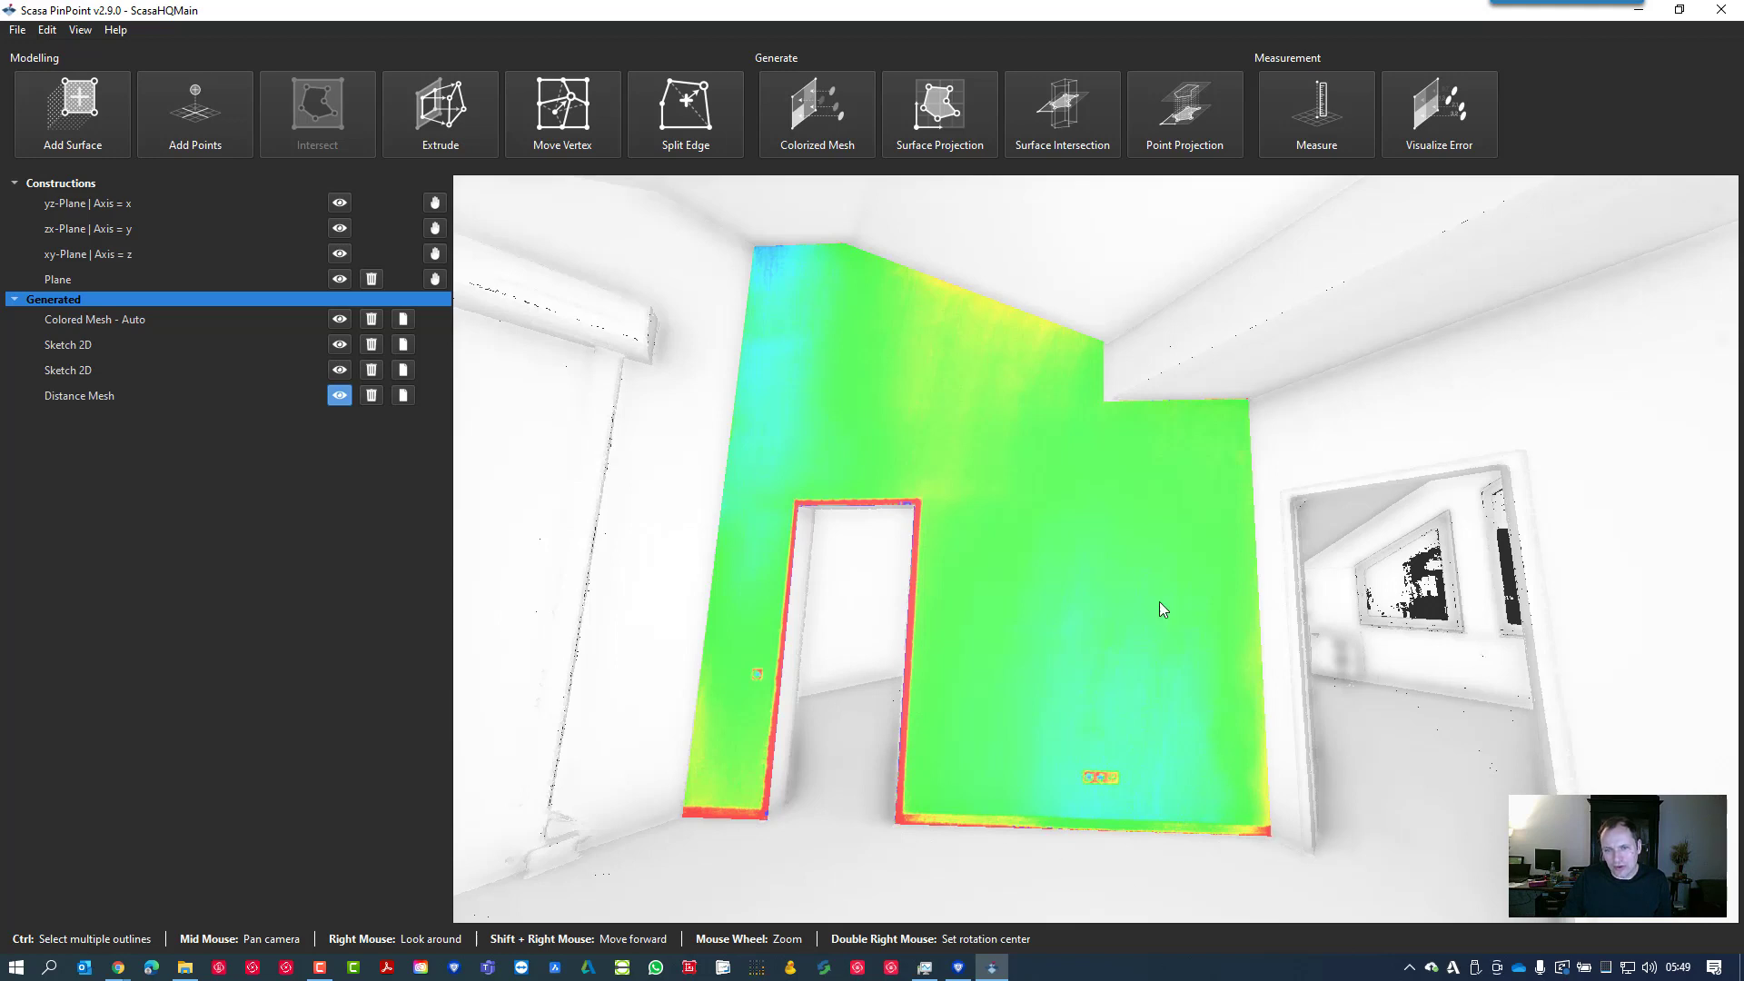
{"action": "mouse_move", "coordinate": [621, 212]}
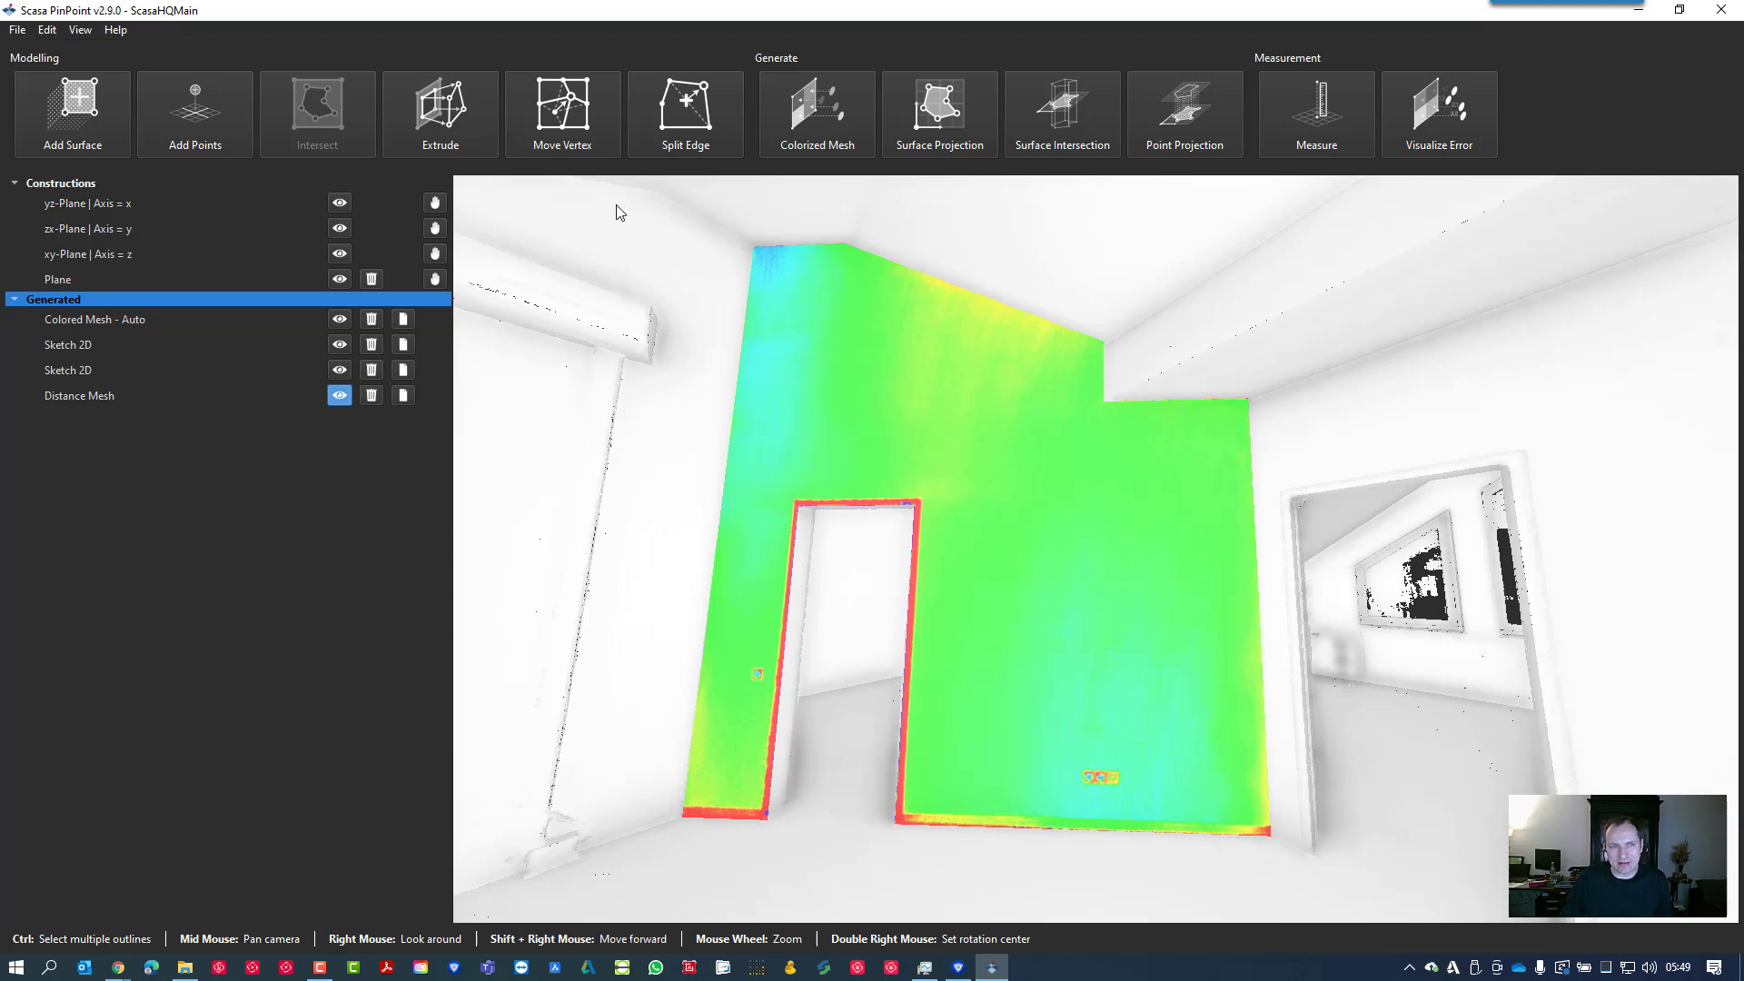
{"action": "left_click", "coordinate": [195, 113]}
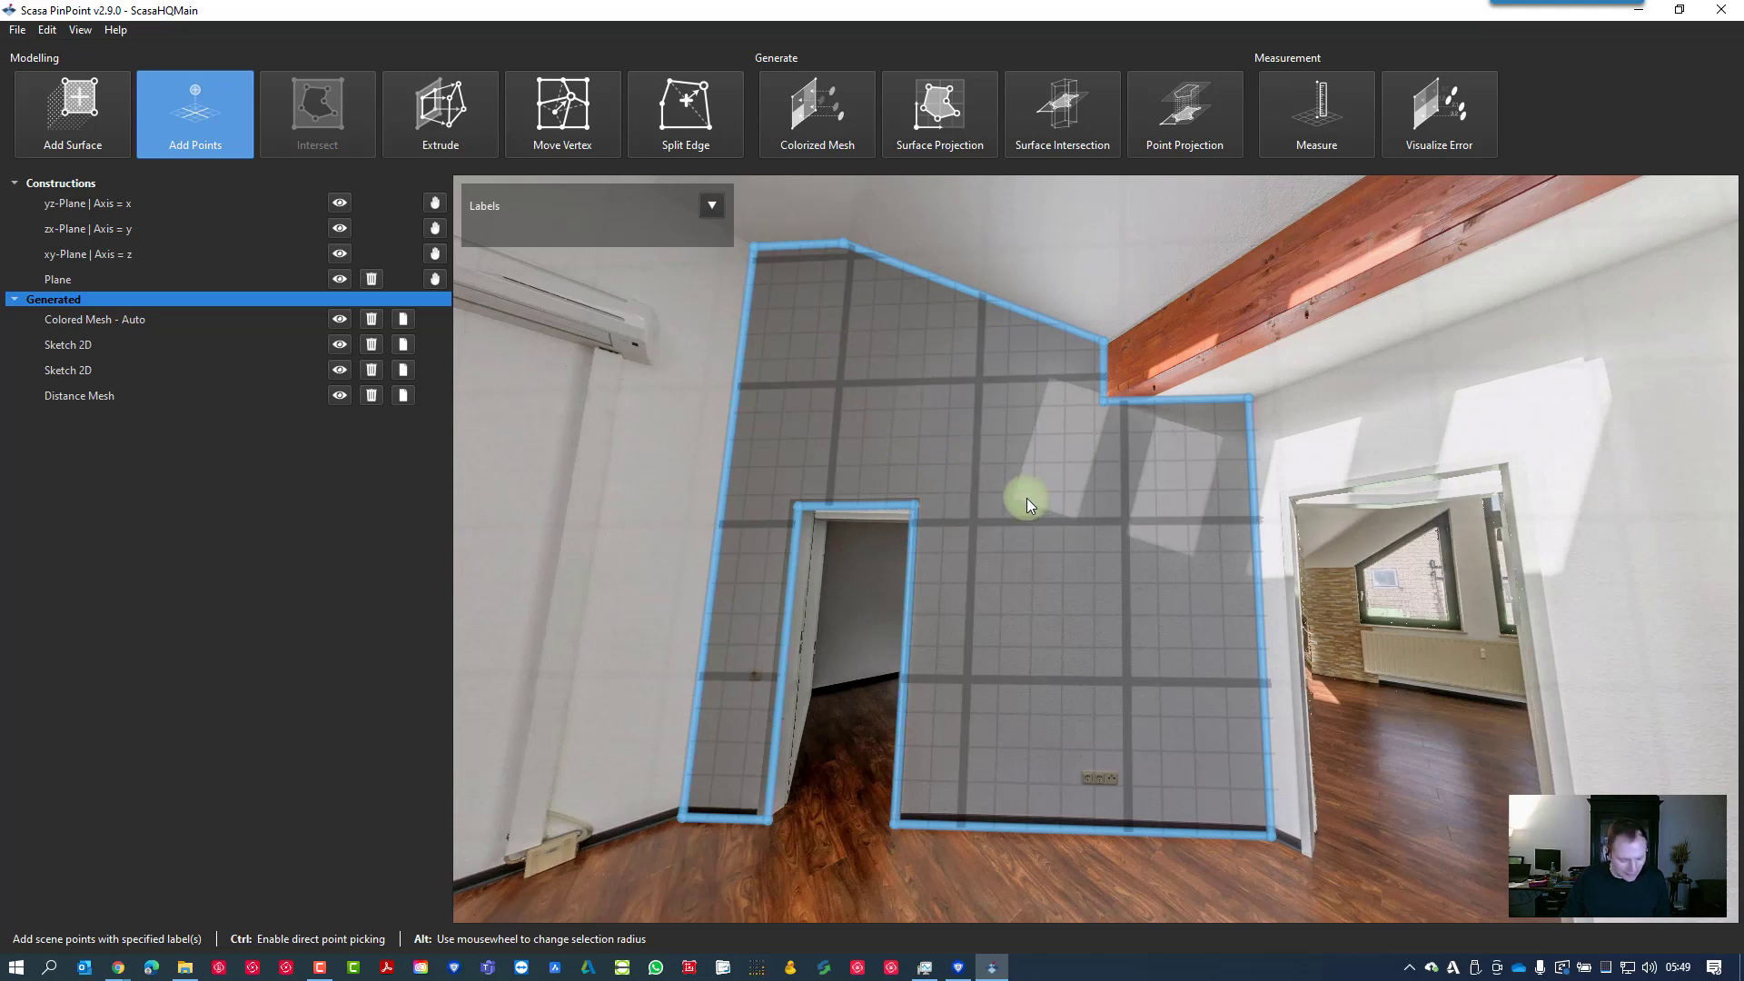
{"action": "mouse_move", "coordinate": [938, 433]}
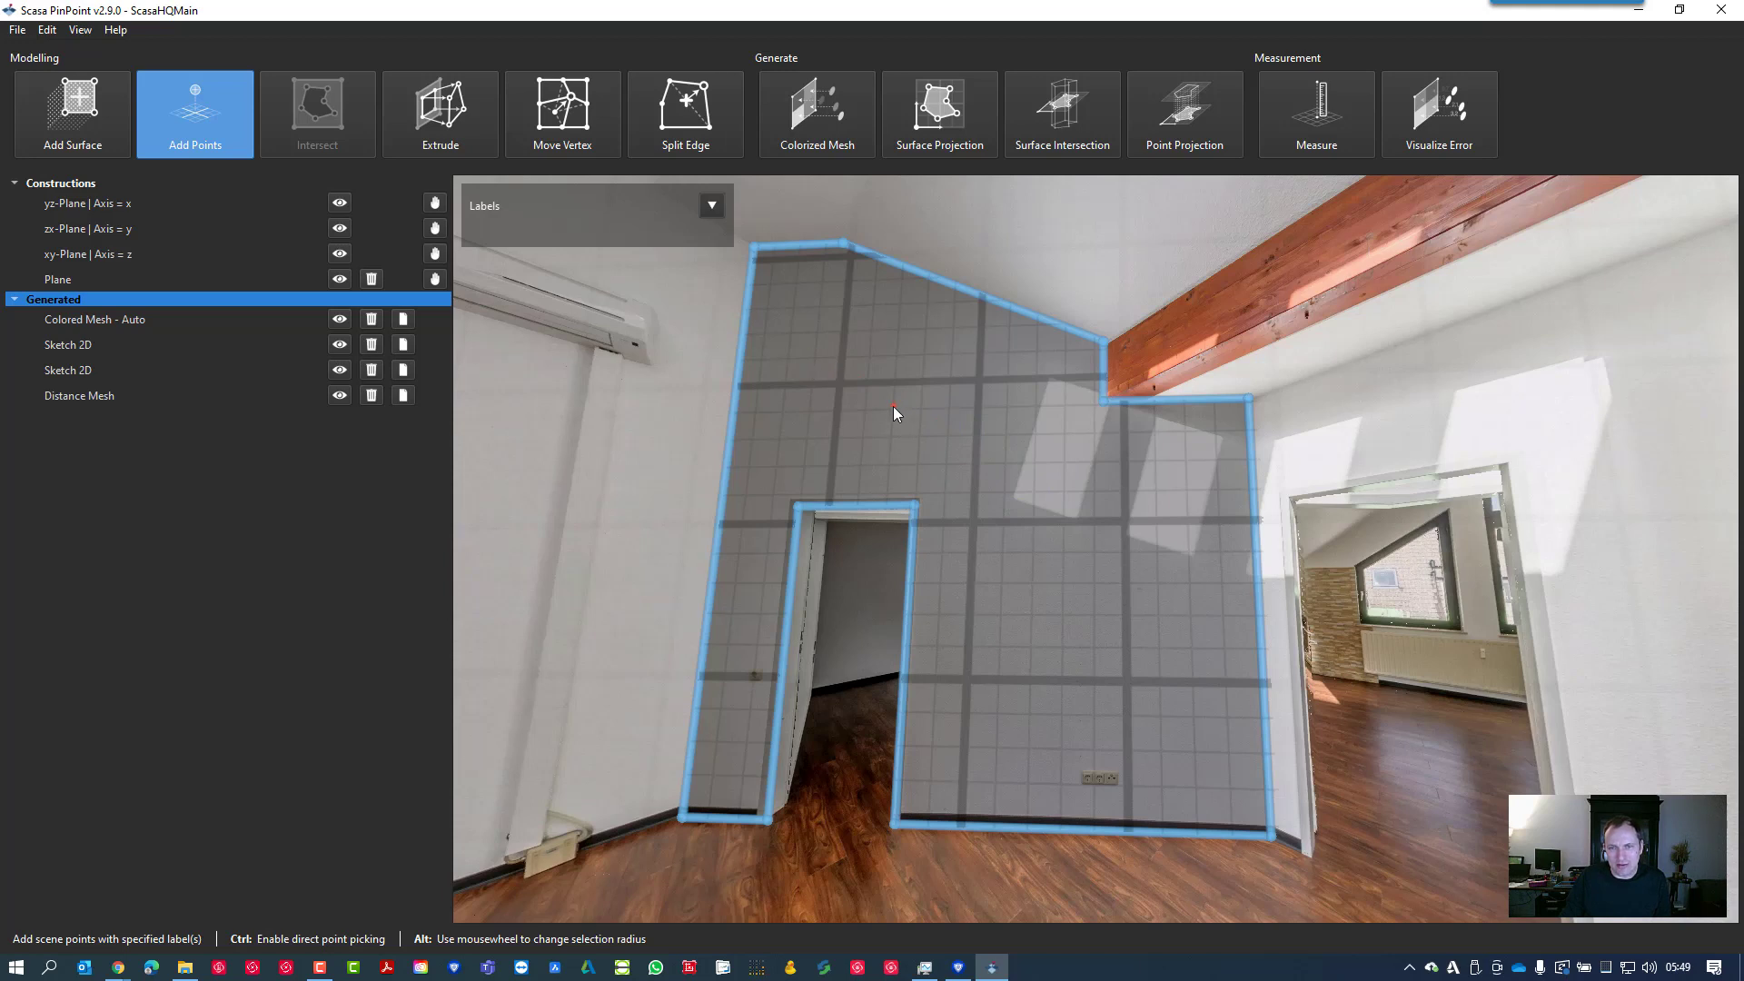
{"action": "mouse_move", "coordinate": [775, 276]}
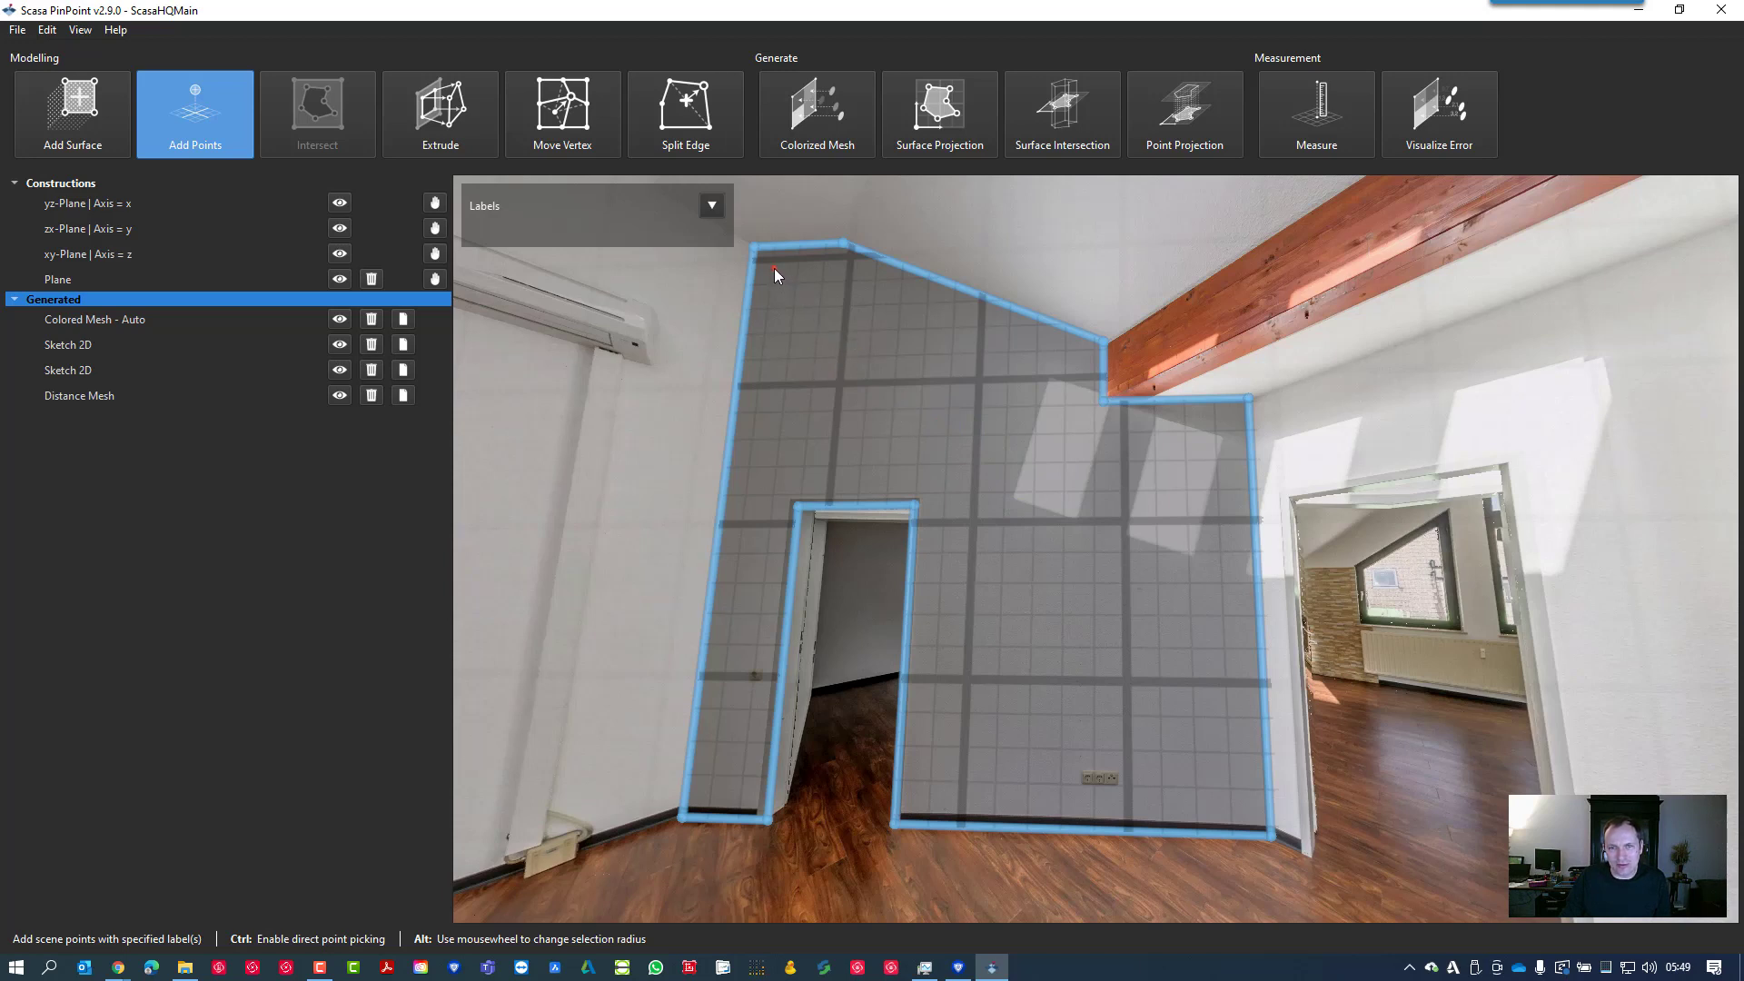
Place a point near the wall's upper-left corner and name its label Wandpunkte
{"action": "left_click", "coordinate": [773, 267]}
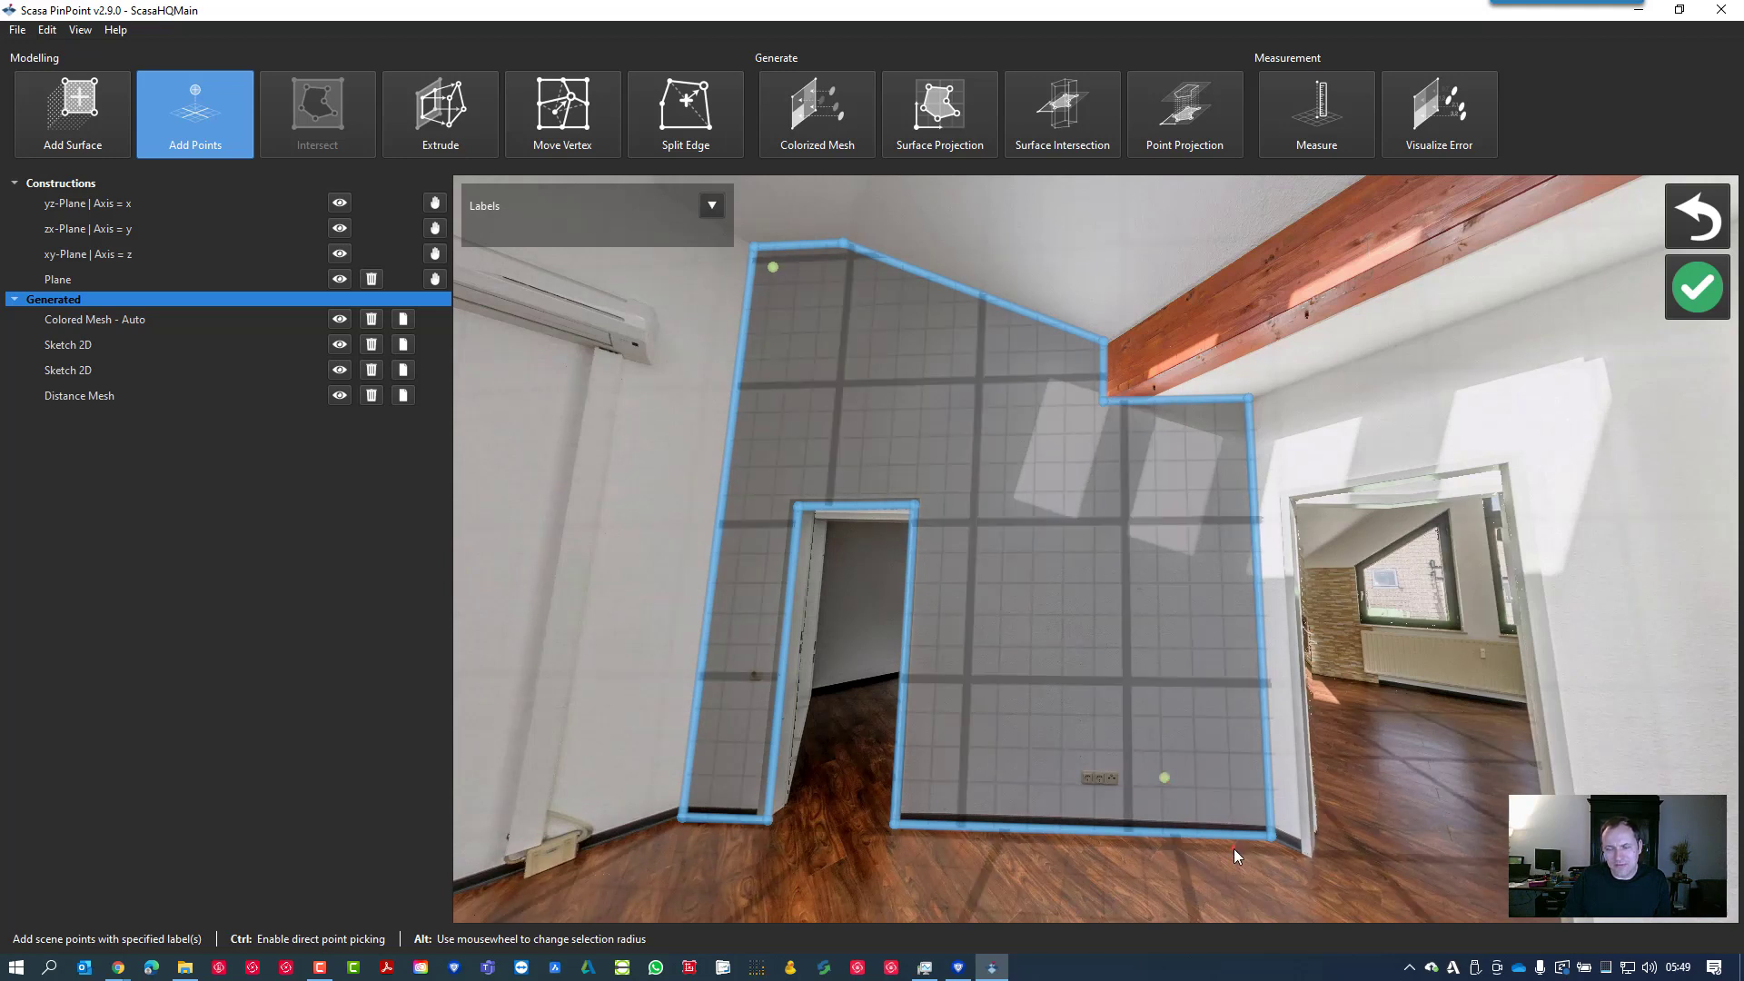
{"action": "mouse_move", "coordinate": [1155, 494]}
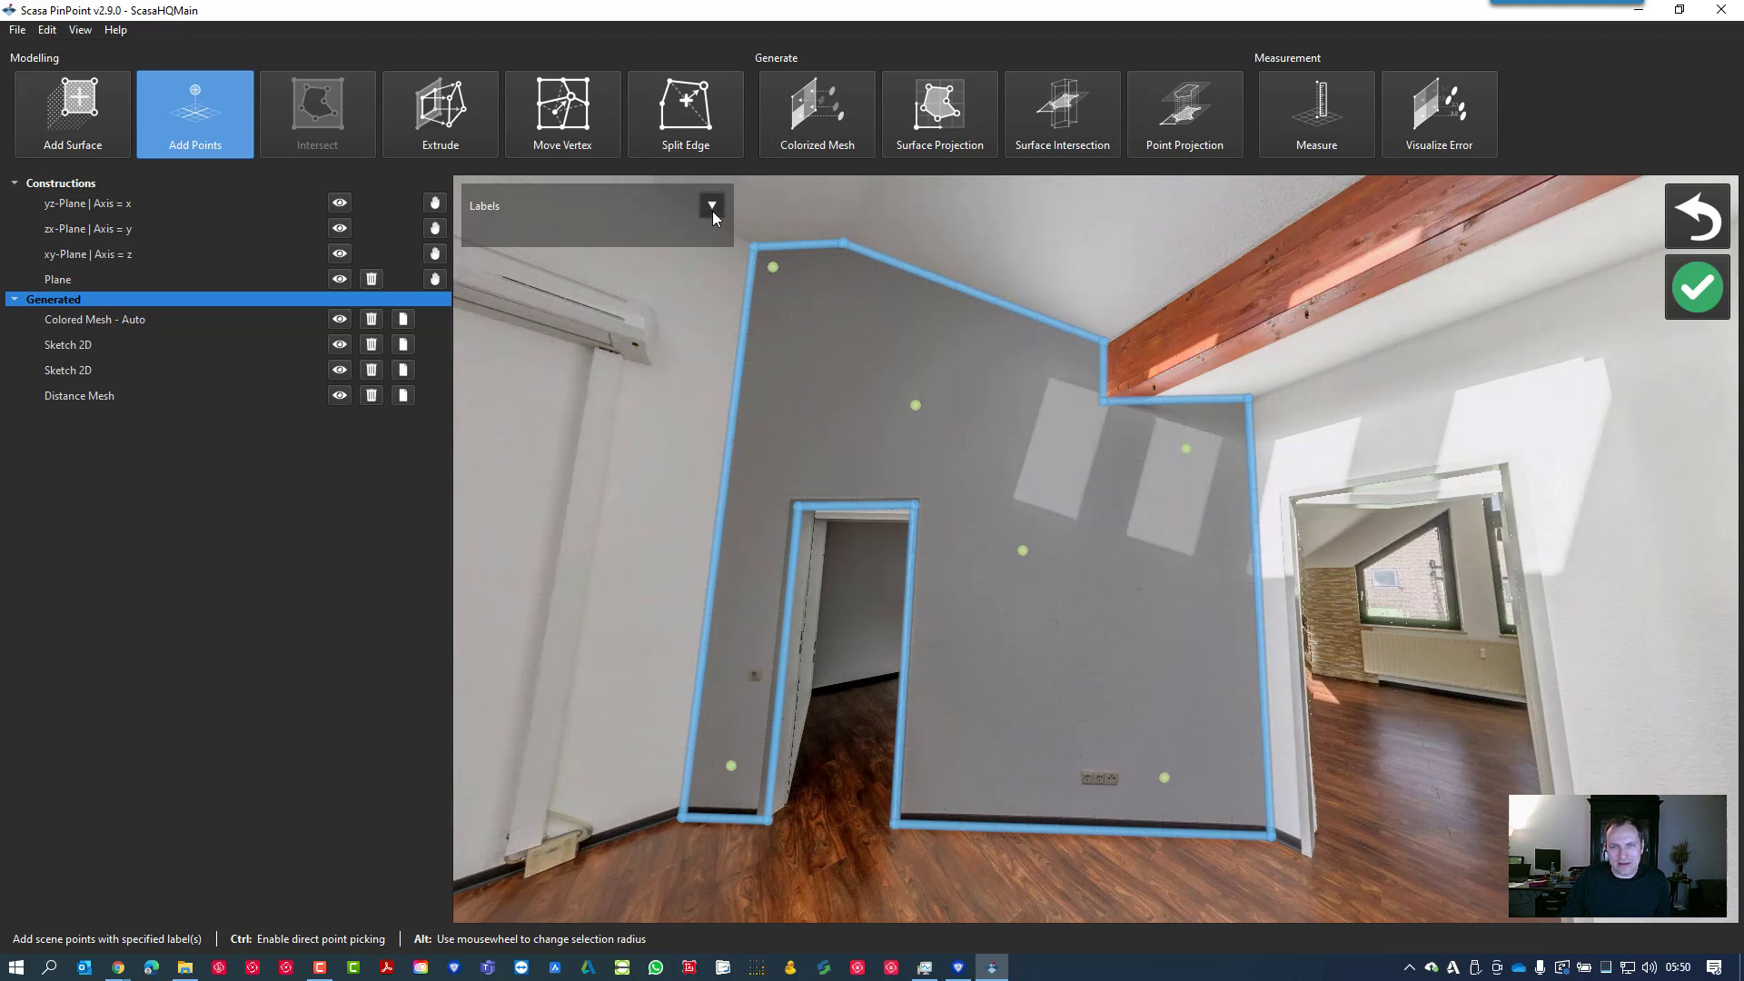
{"action": "left_click", "coordinate": [710, 207]}
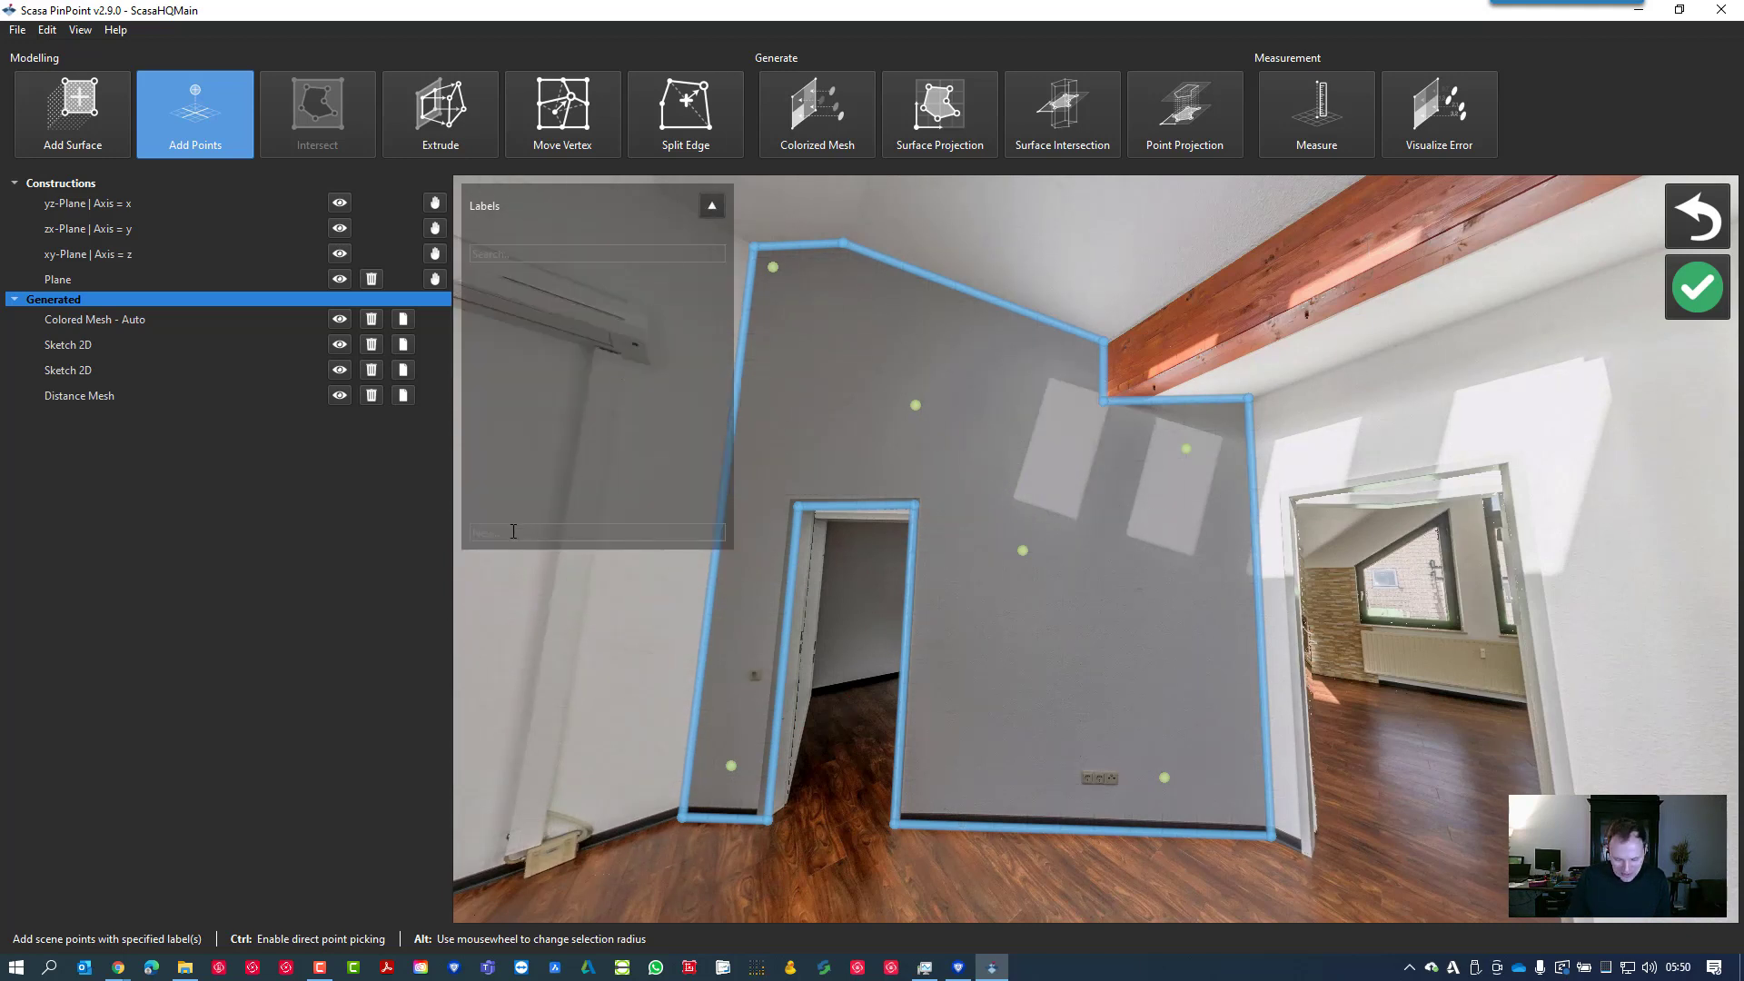
{"action": "type", "text": "Wand"}
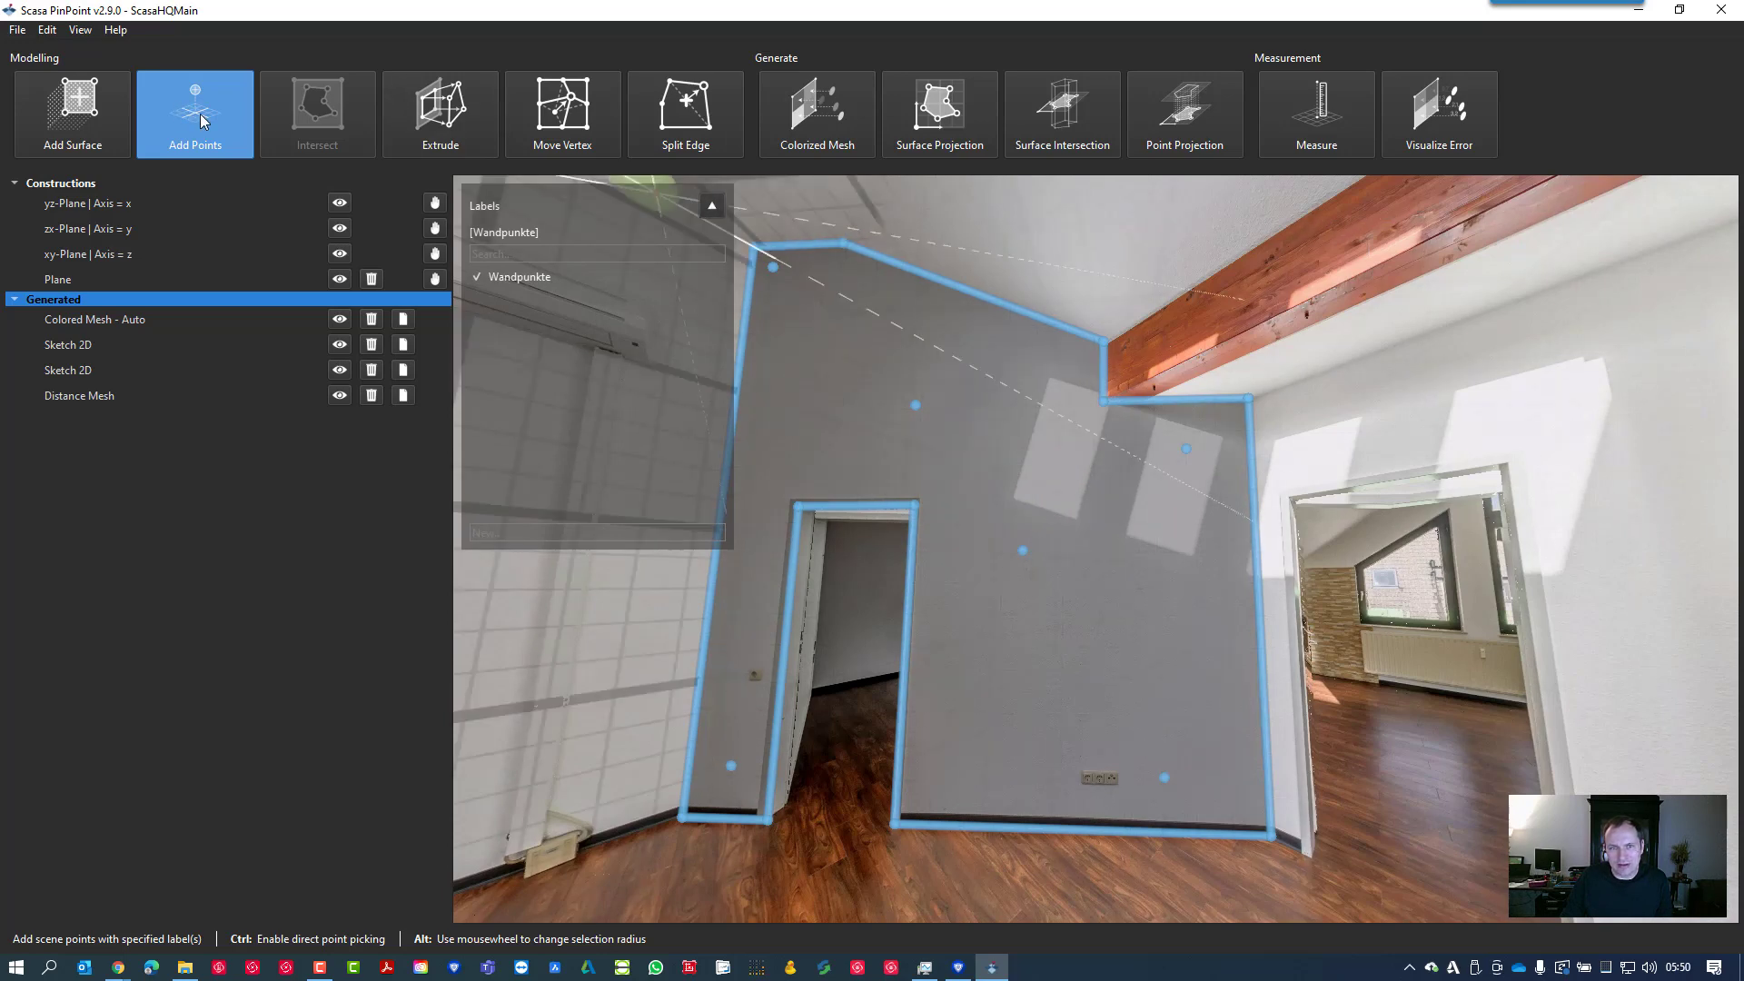
{"action": "left_click", "coordinate": [1106, 654]}
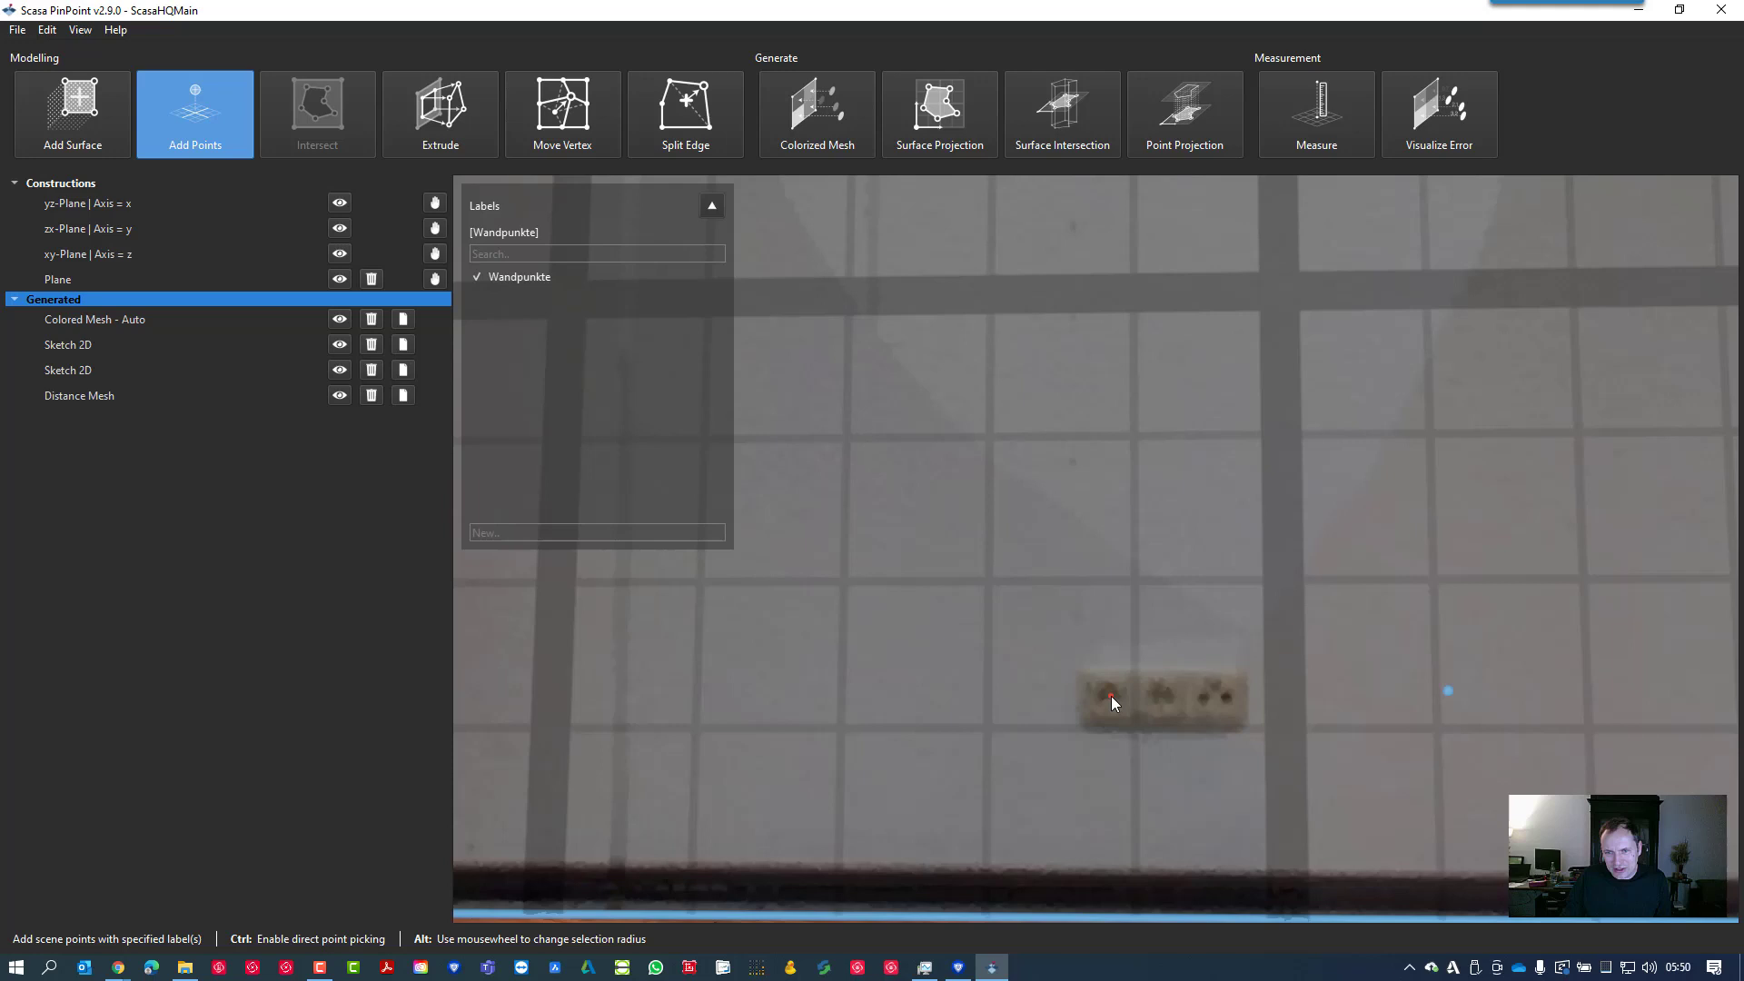
Place points on the two wall sockets and label them Steckdosen, then mark the door opening's bottom corner
{"action": "left_click", "coordinate": [1090, 701]}
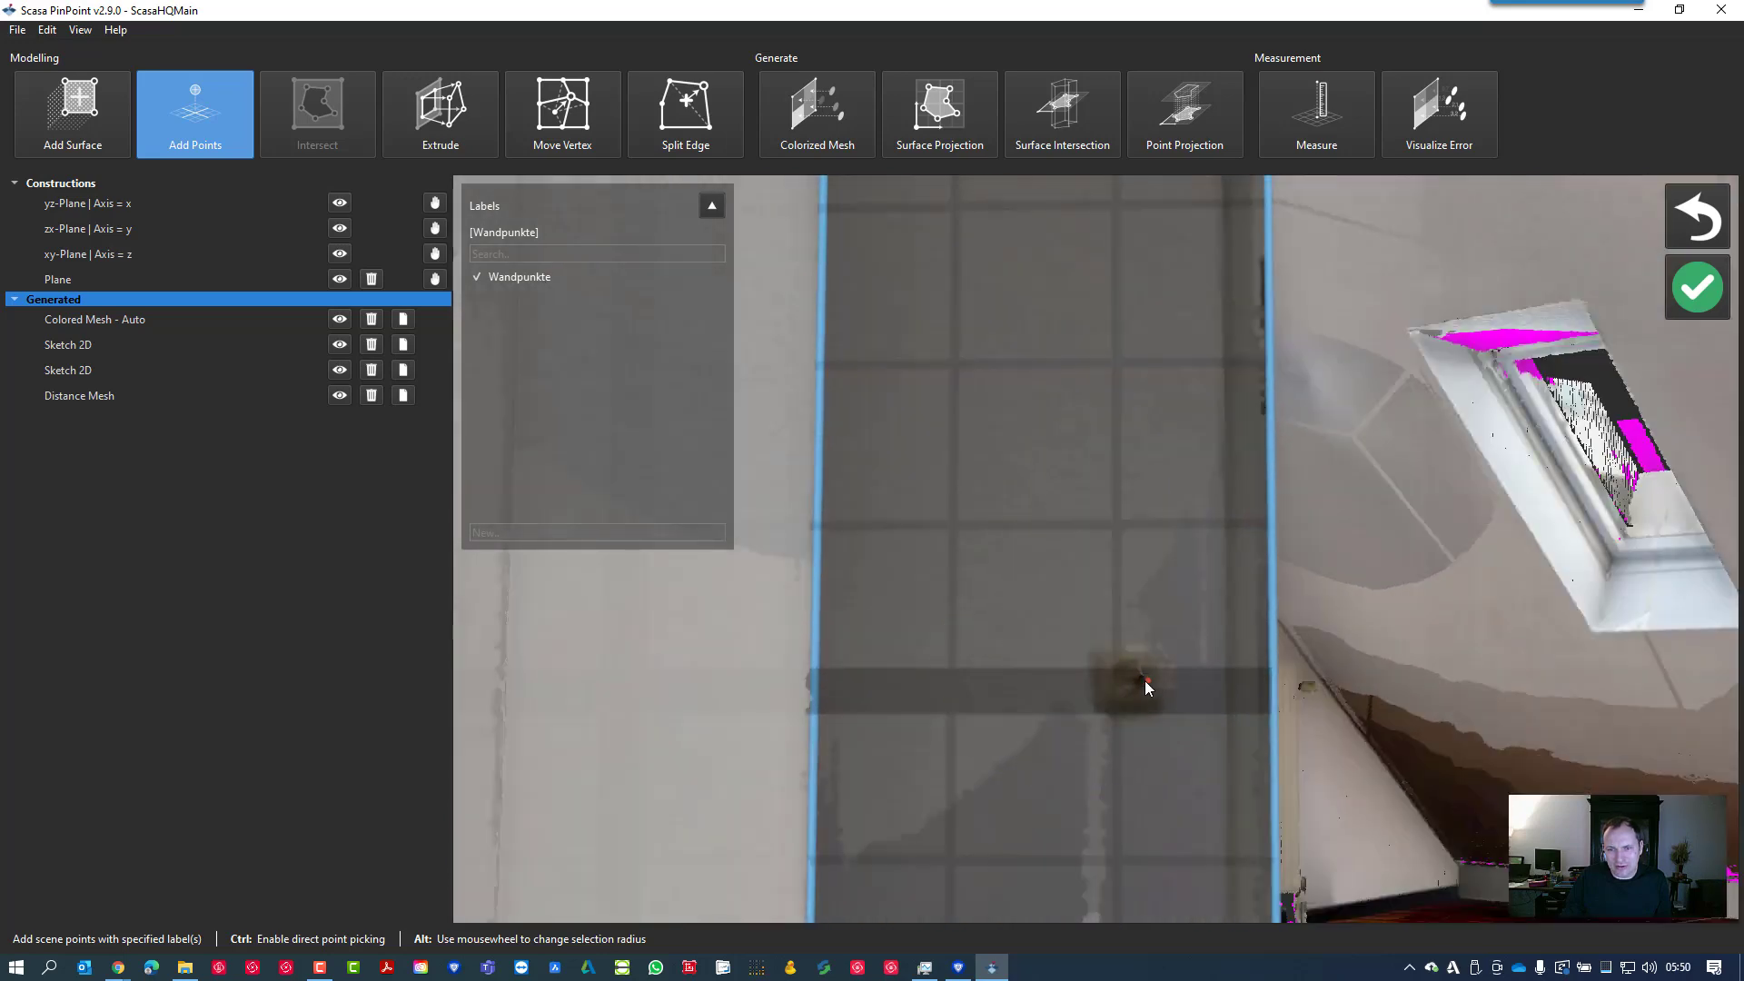
{"action": "left_click", "coordinate": [1147, 687]}
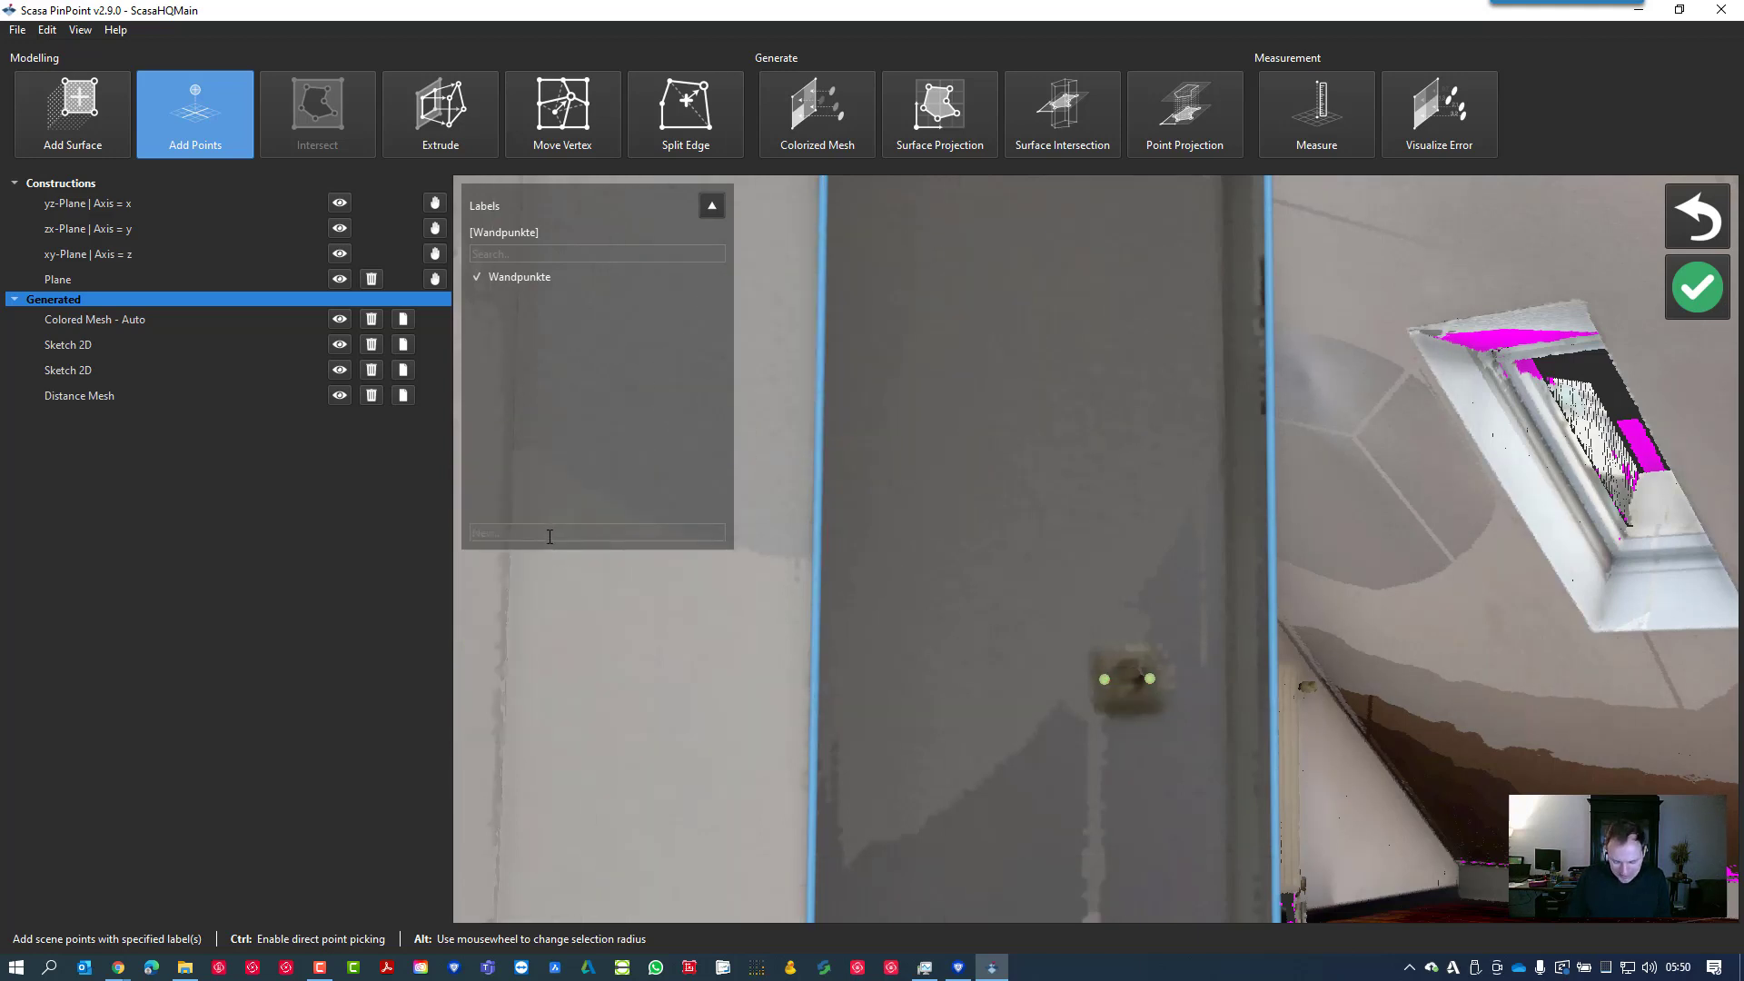
{"action": "type", "text": "Steckdo"}
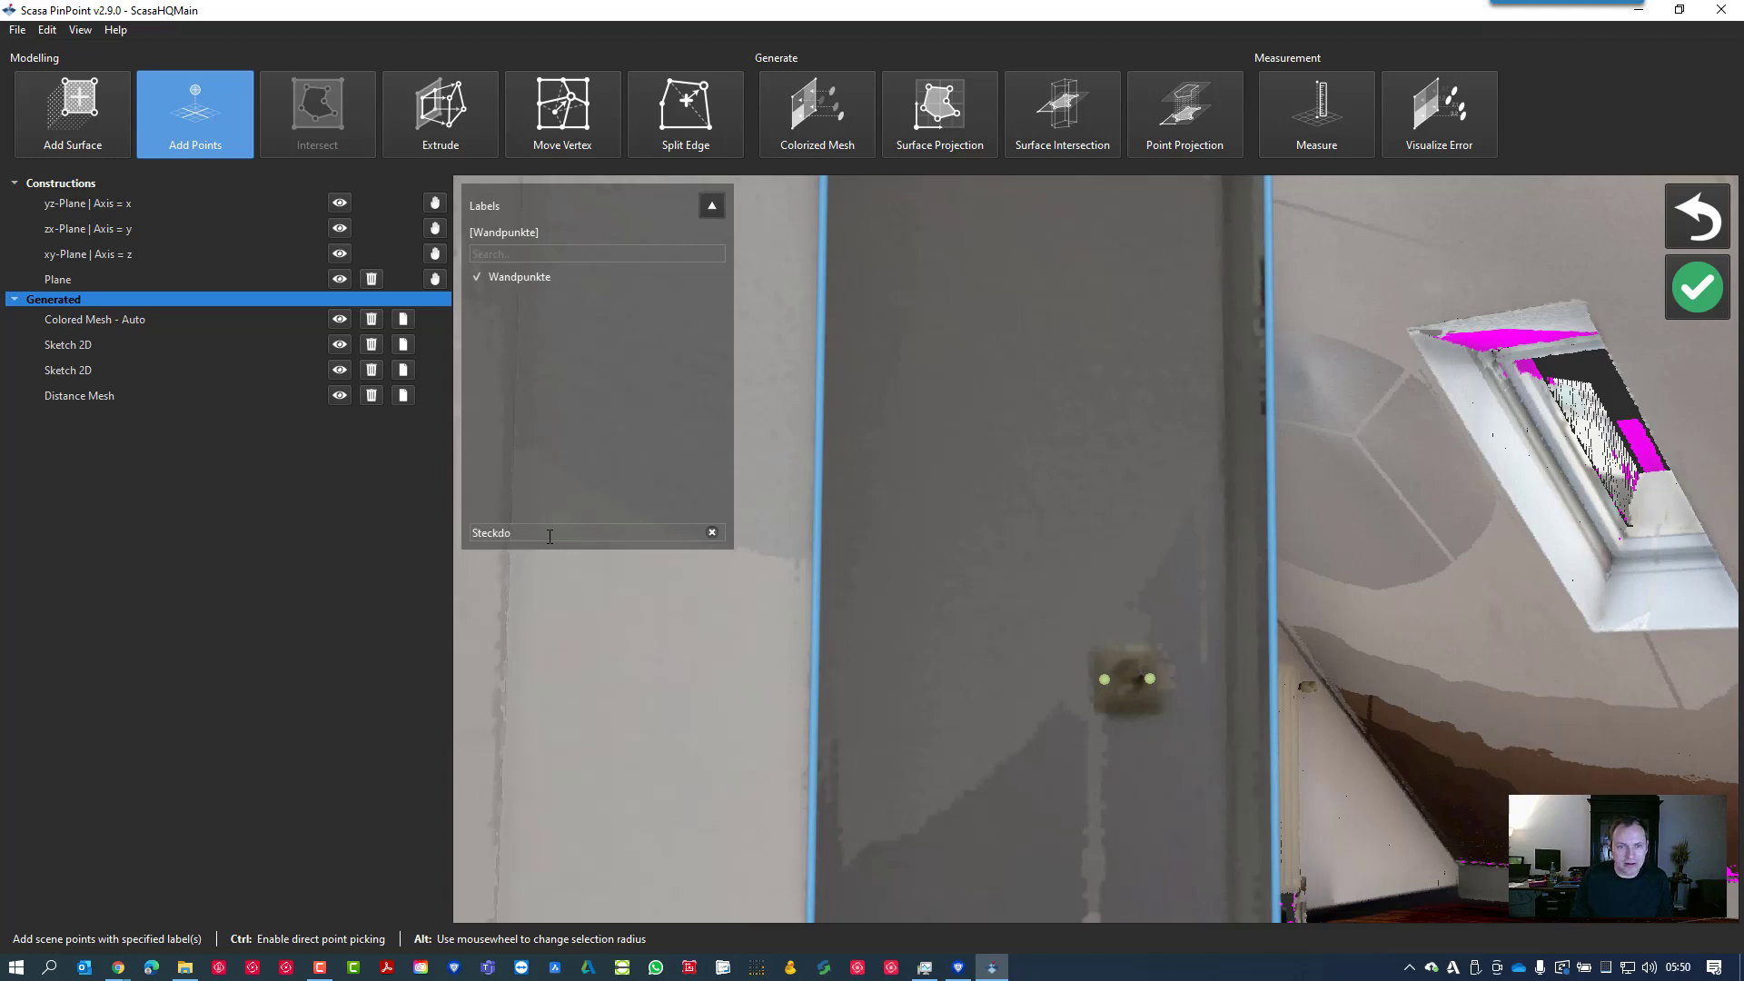
{"action": "type", "text": "sen"}
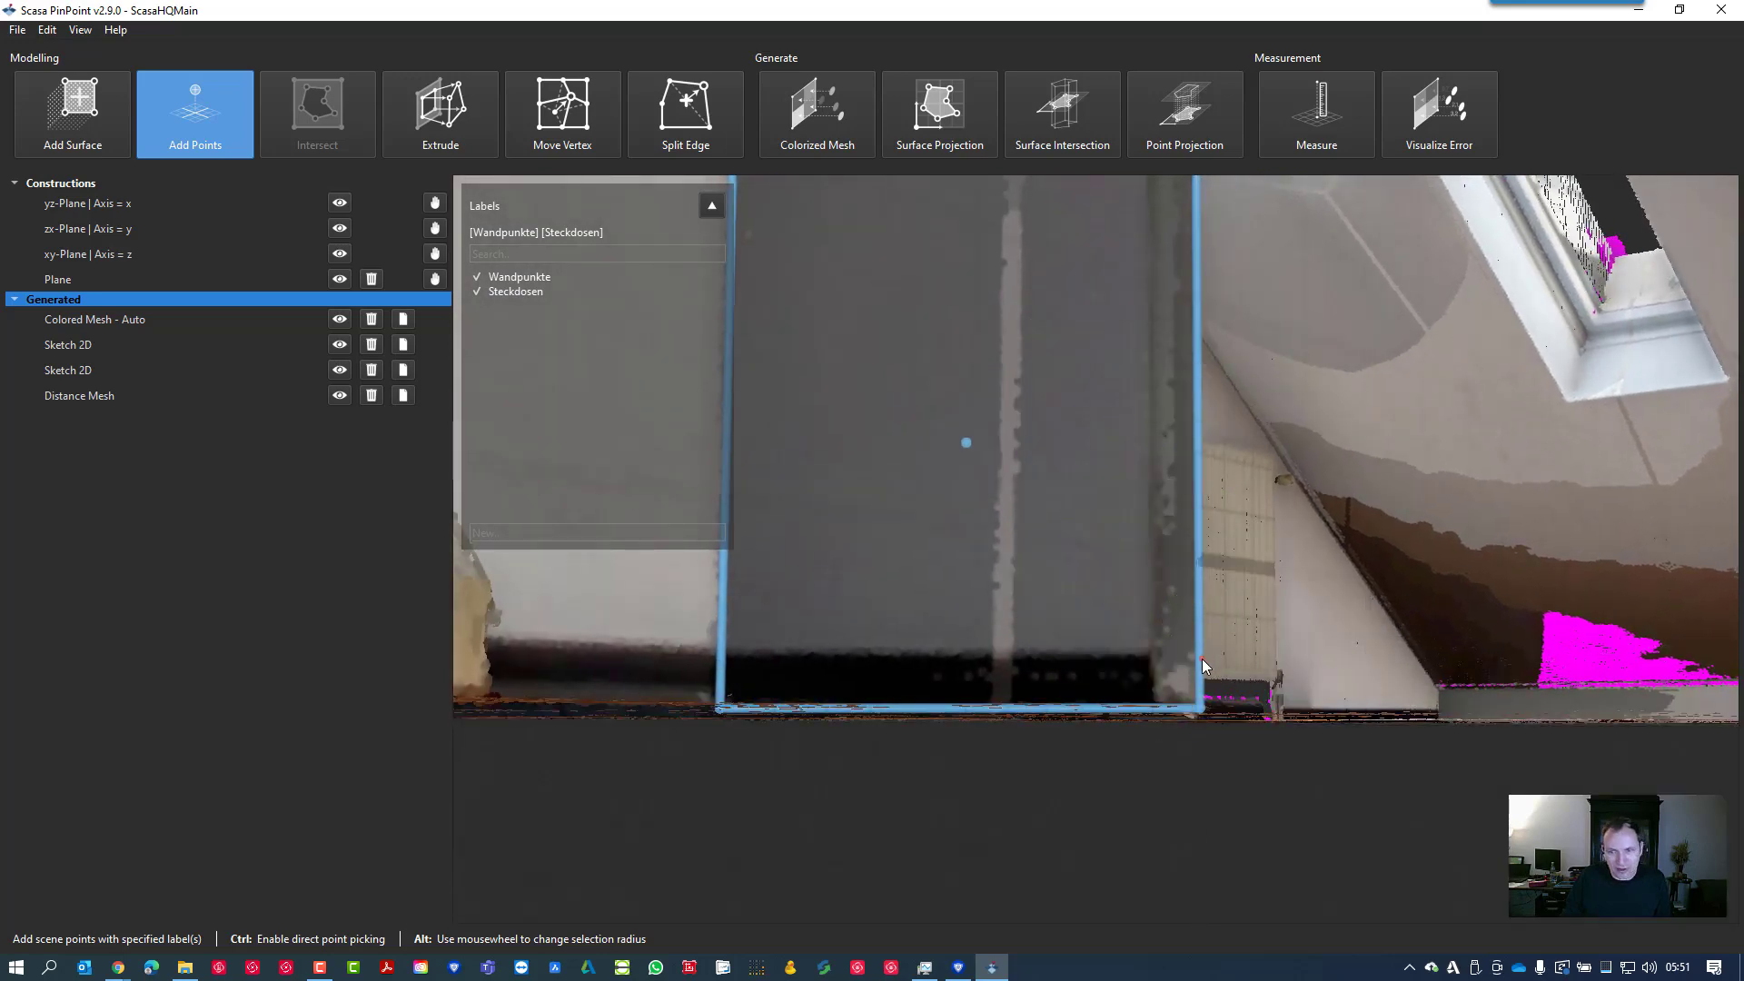
{"action": "left_click", "coordinate": [1177, 678]}
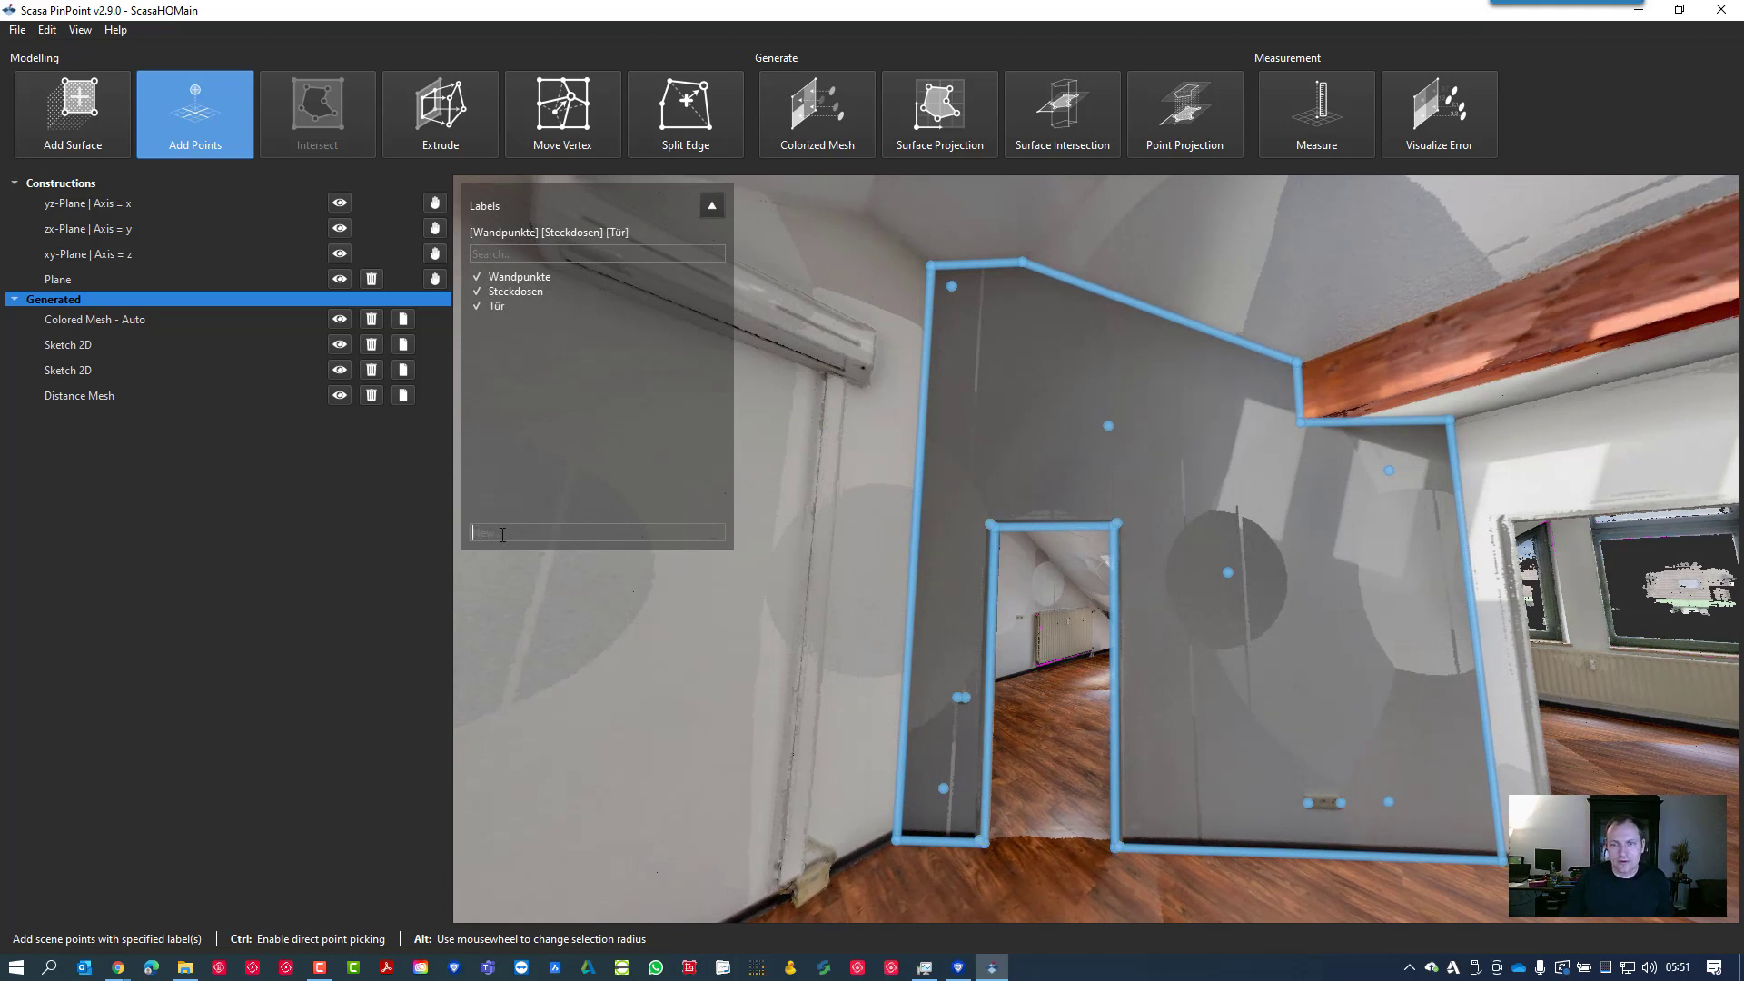
Name the door-corner points Tür and add a point at the bottom of the door frame
{"action": "left_click", "coordinate": [767, 645]}
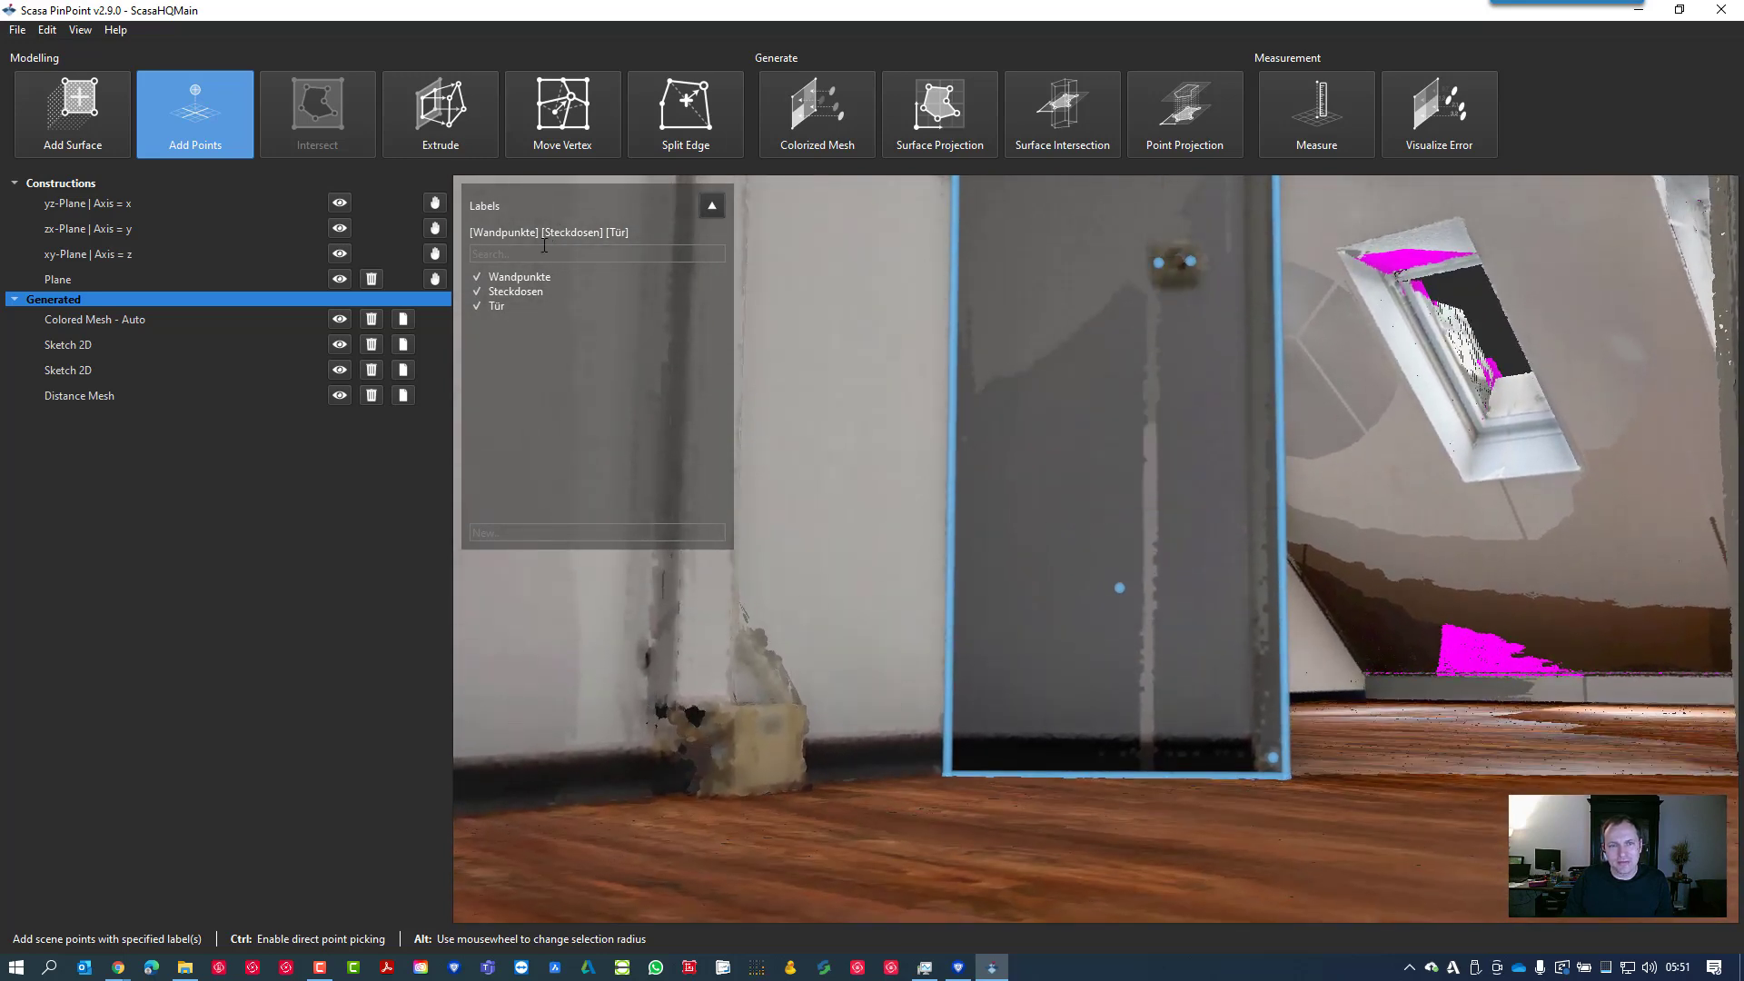
{"action": "left_click", "coordinate": [1034, 723]}
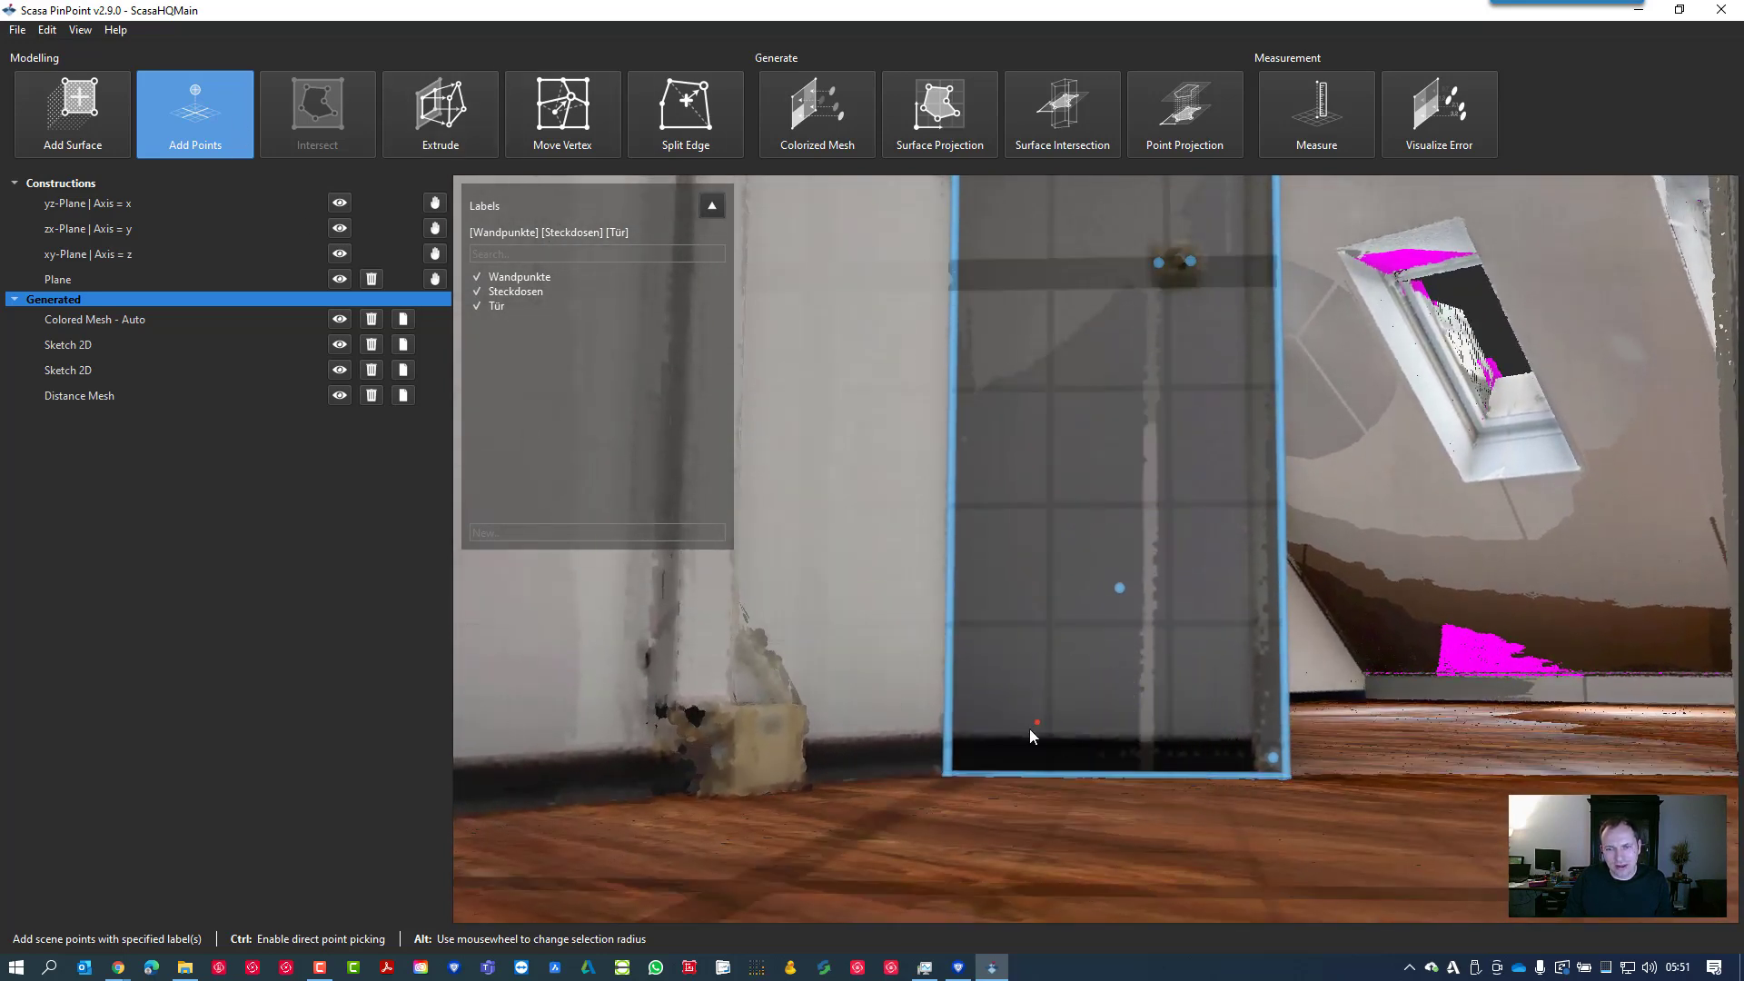
{"action": "left_click", "coordinate": [1037, 723]}
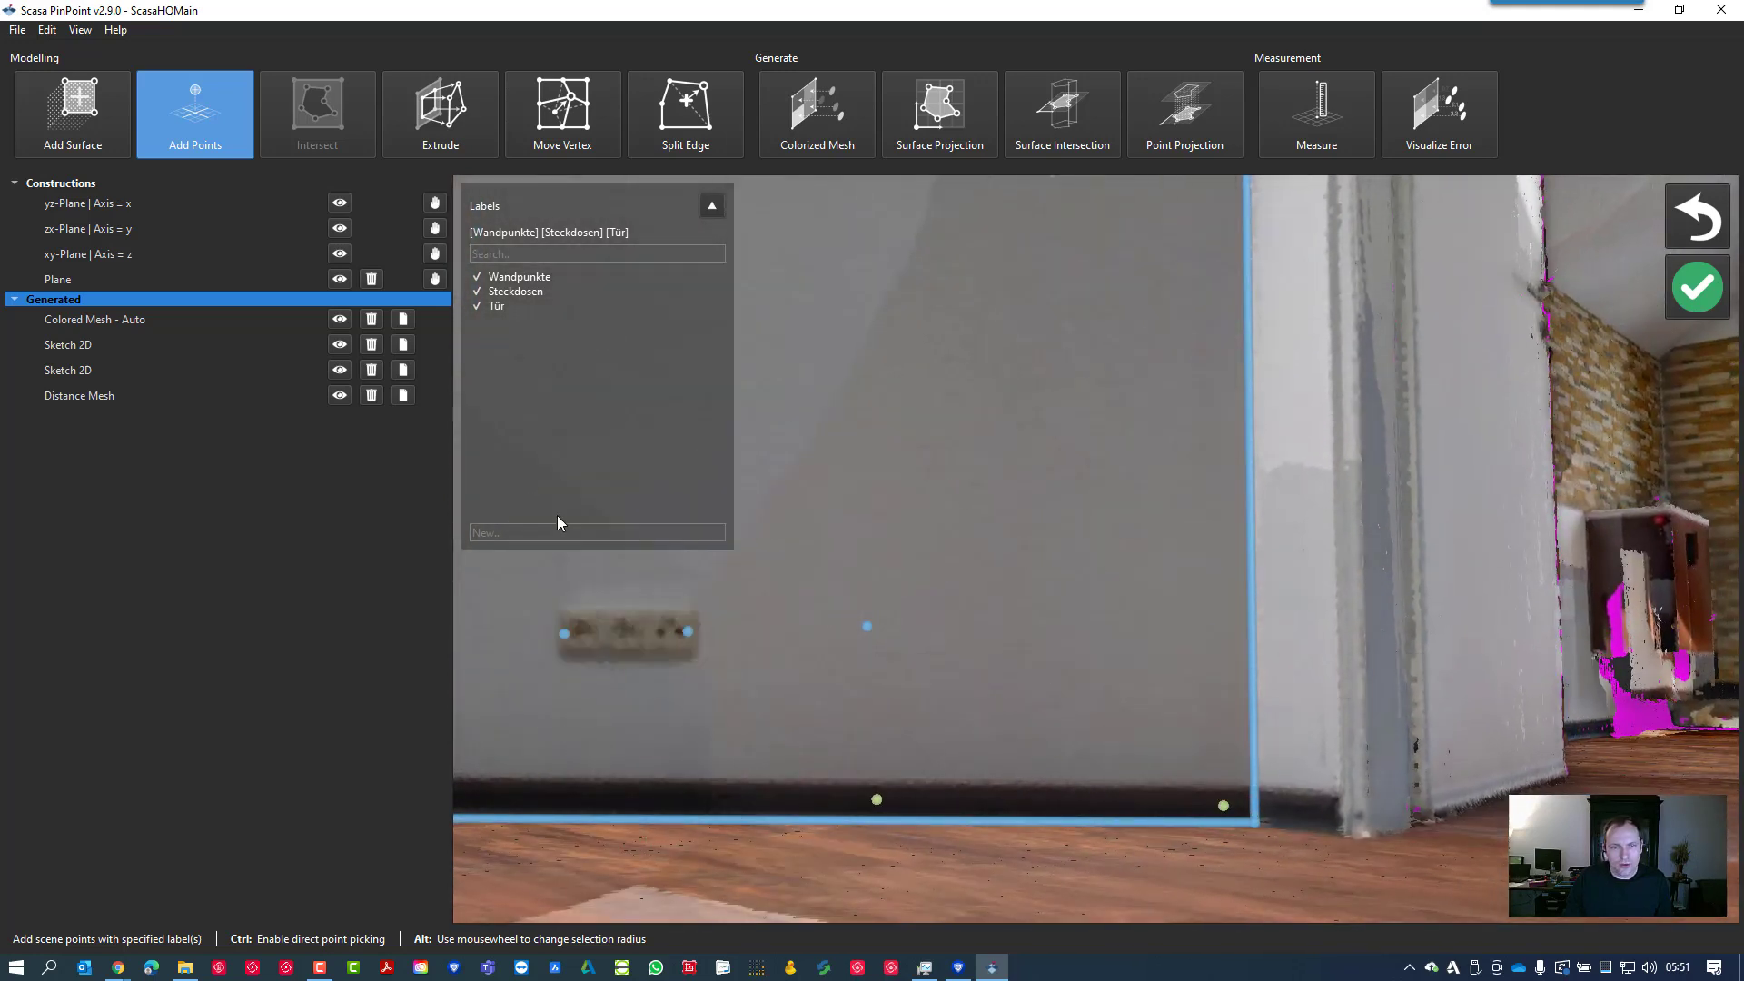
Label the baseboard points Sockel and finish placing points
{"action": "left_click", "coordinate": [596, 532]}
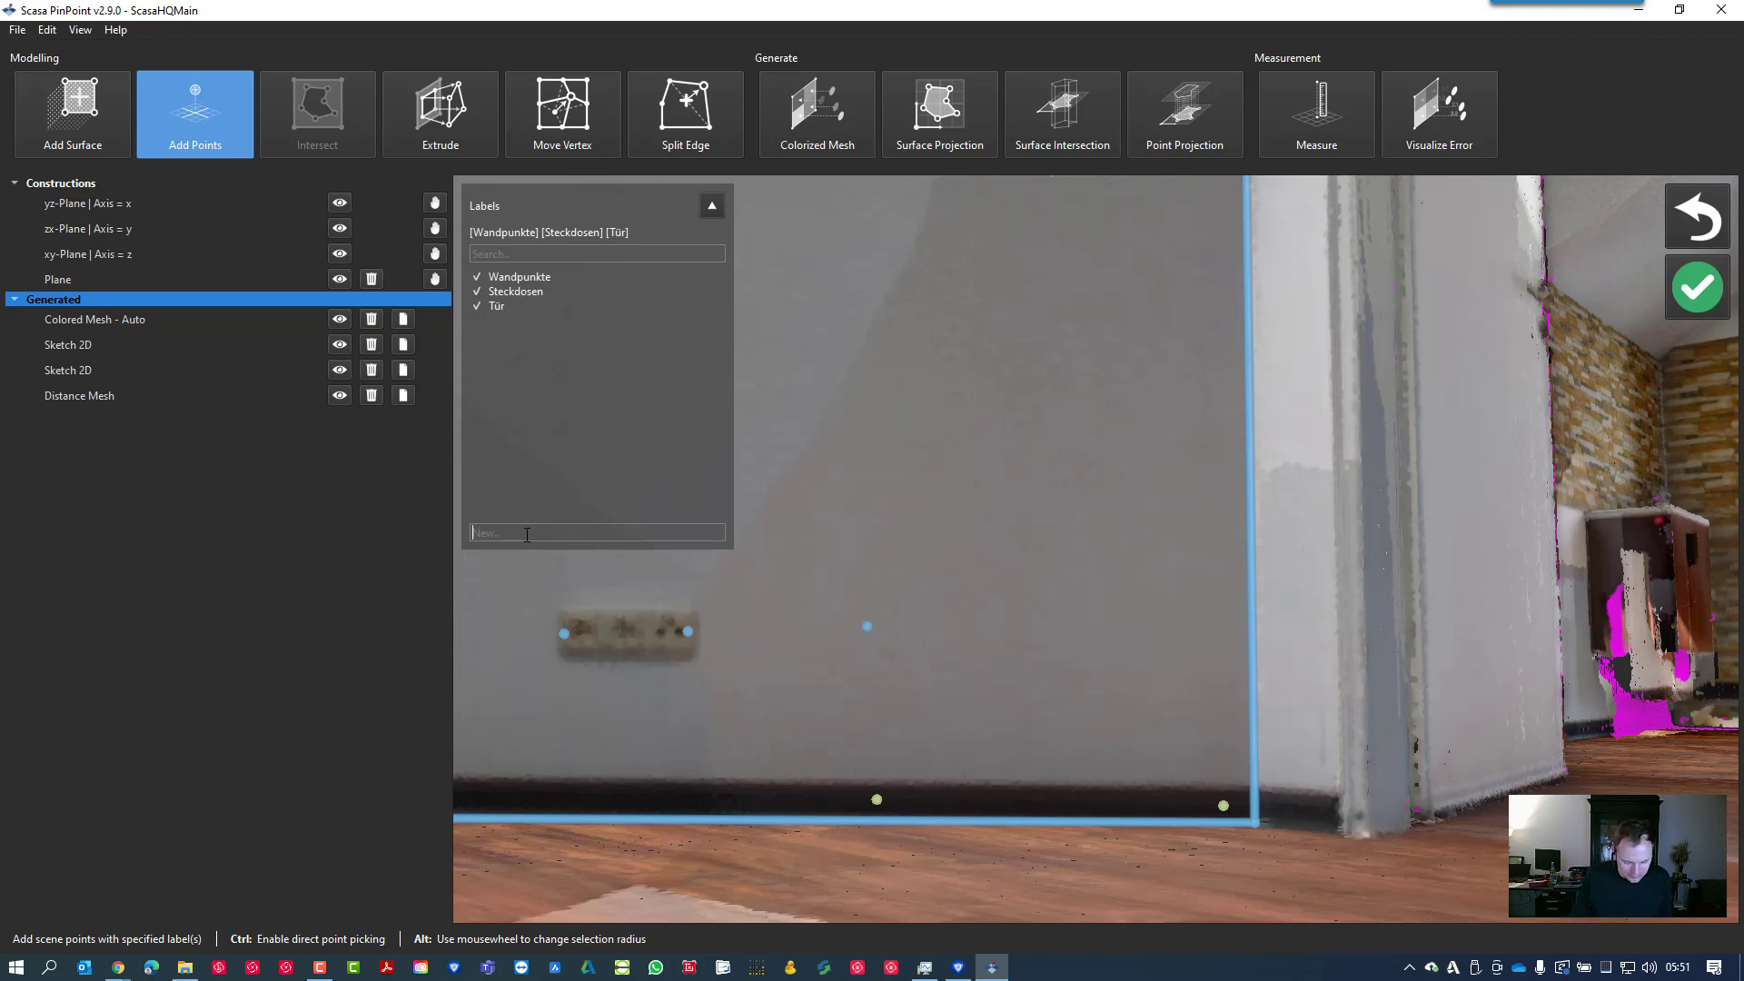
{"action": "type", "text": "Socke"}
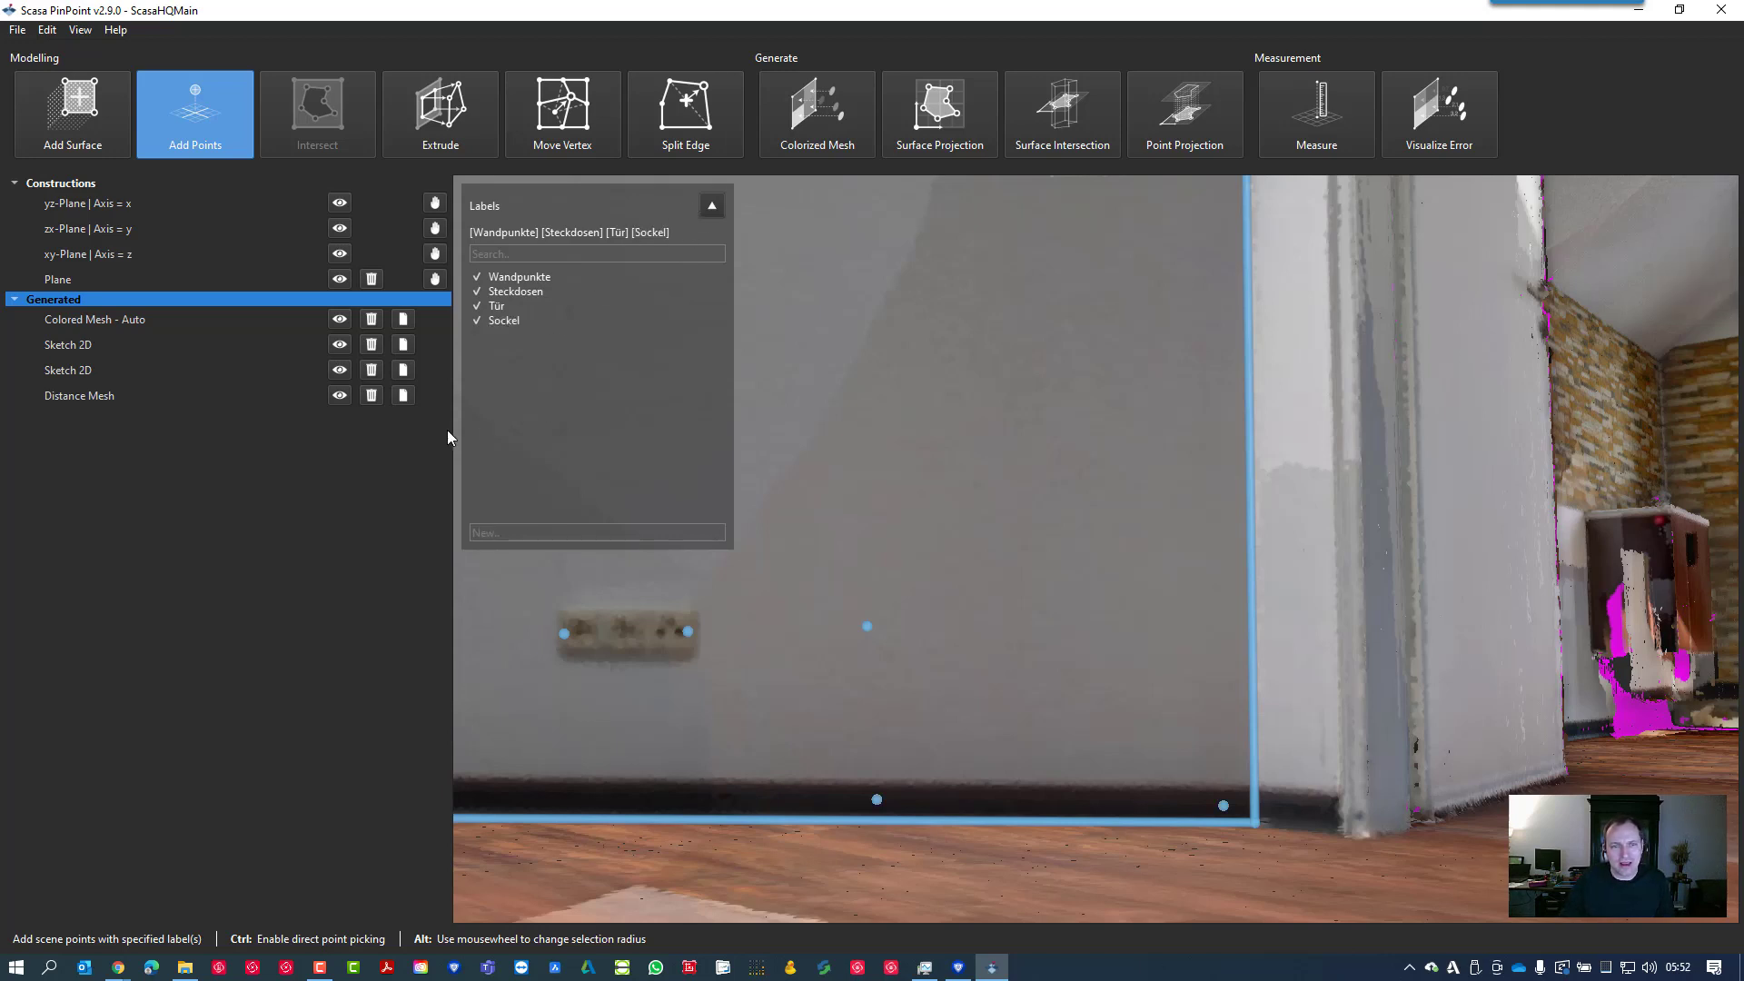
{"action": "left_click", "coordinate": [339, 396]}
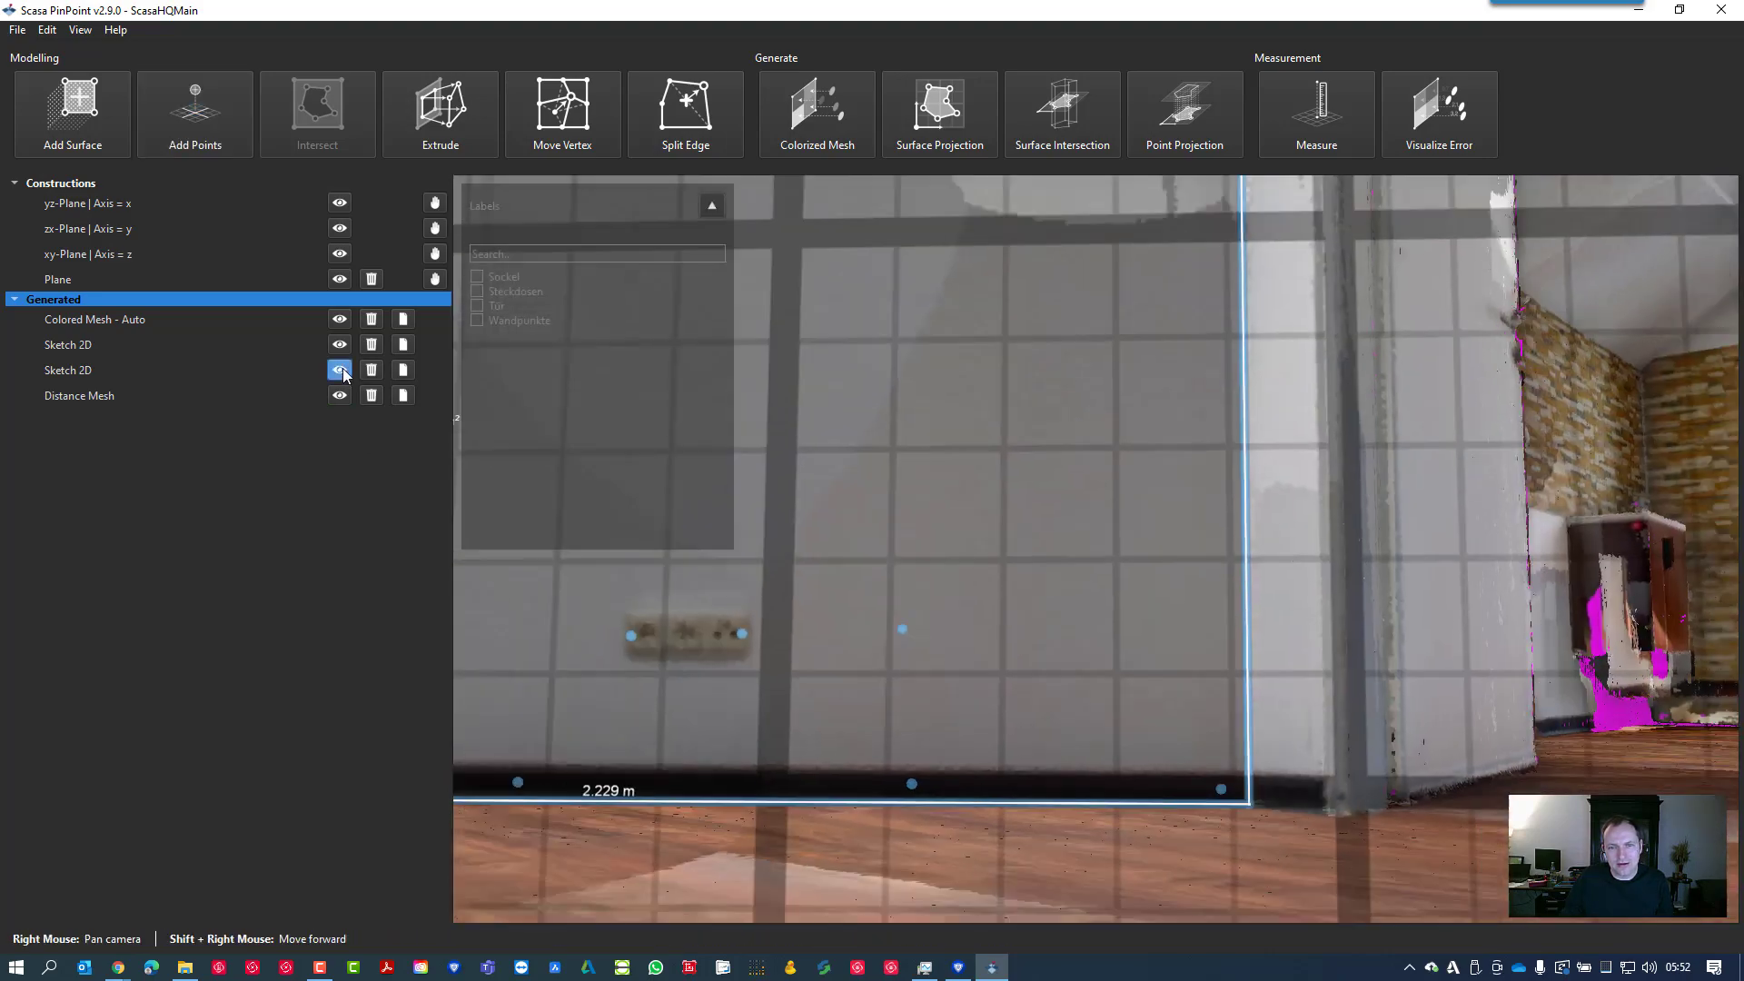
Show the 2D wall sketch with the Sockel, Steckdosen, Tür and Wandpunkte points ticked in Labels
{"action": "left_click", "coordinate": [340, 369]}
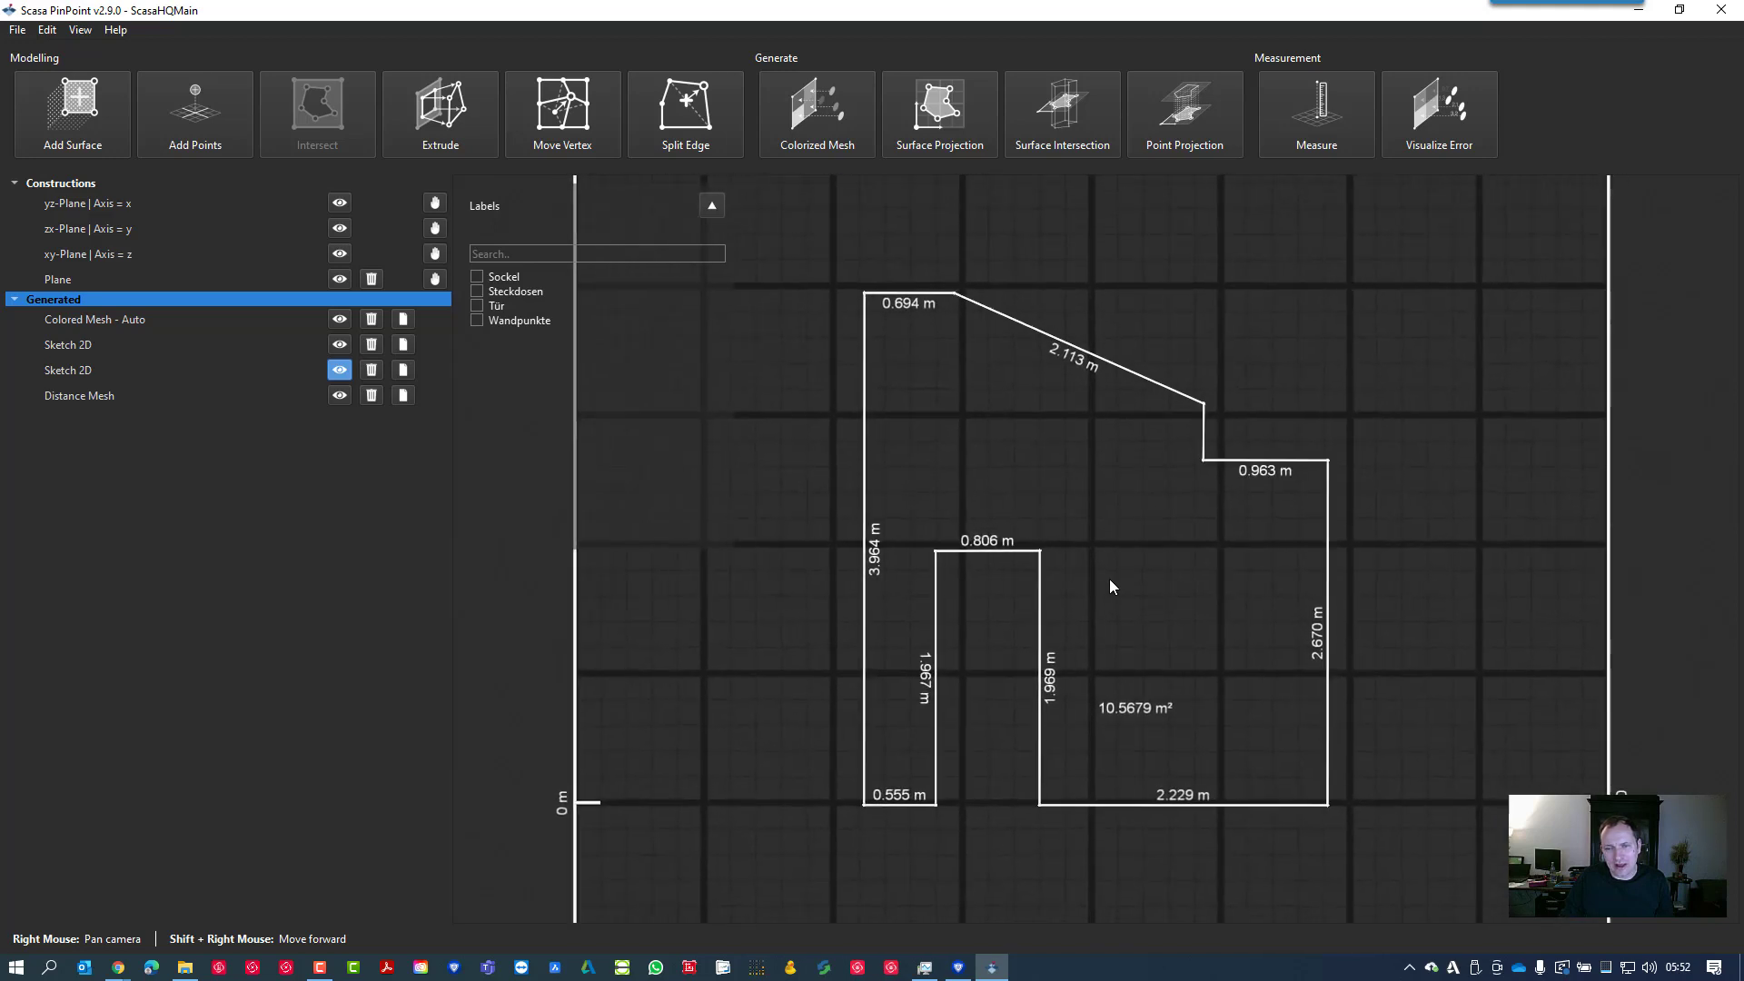
{"action": "left_click", "coordinate": [503, 276]}
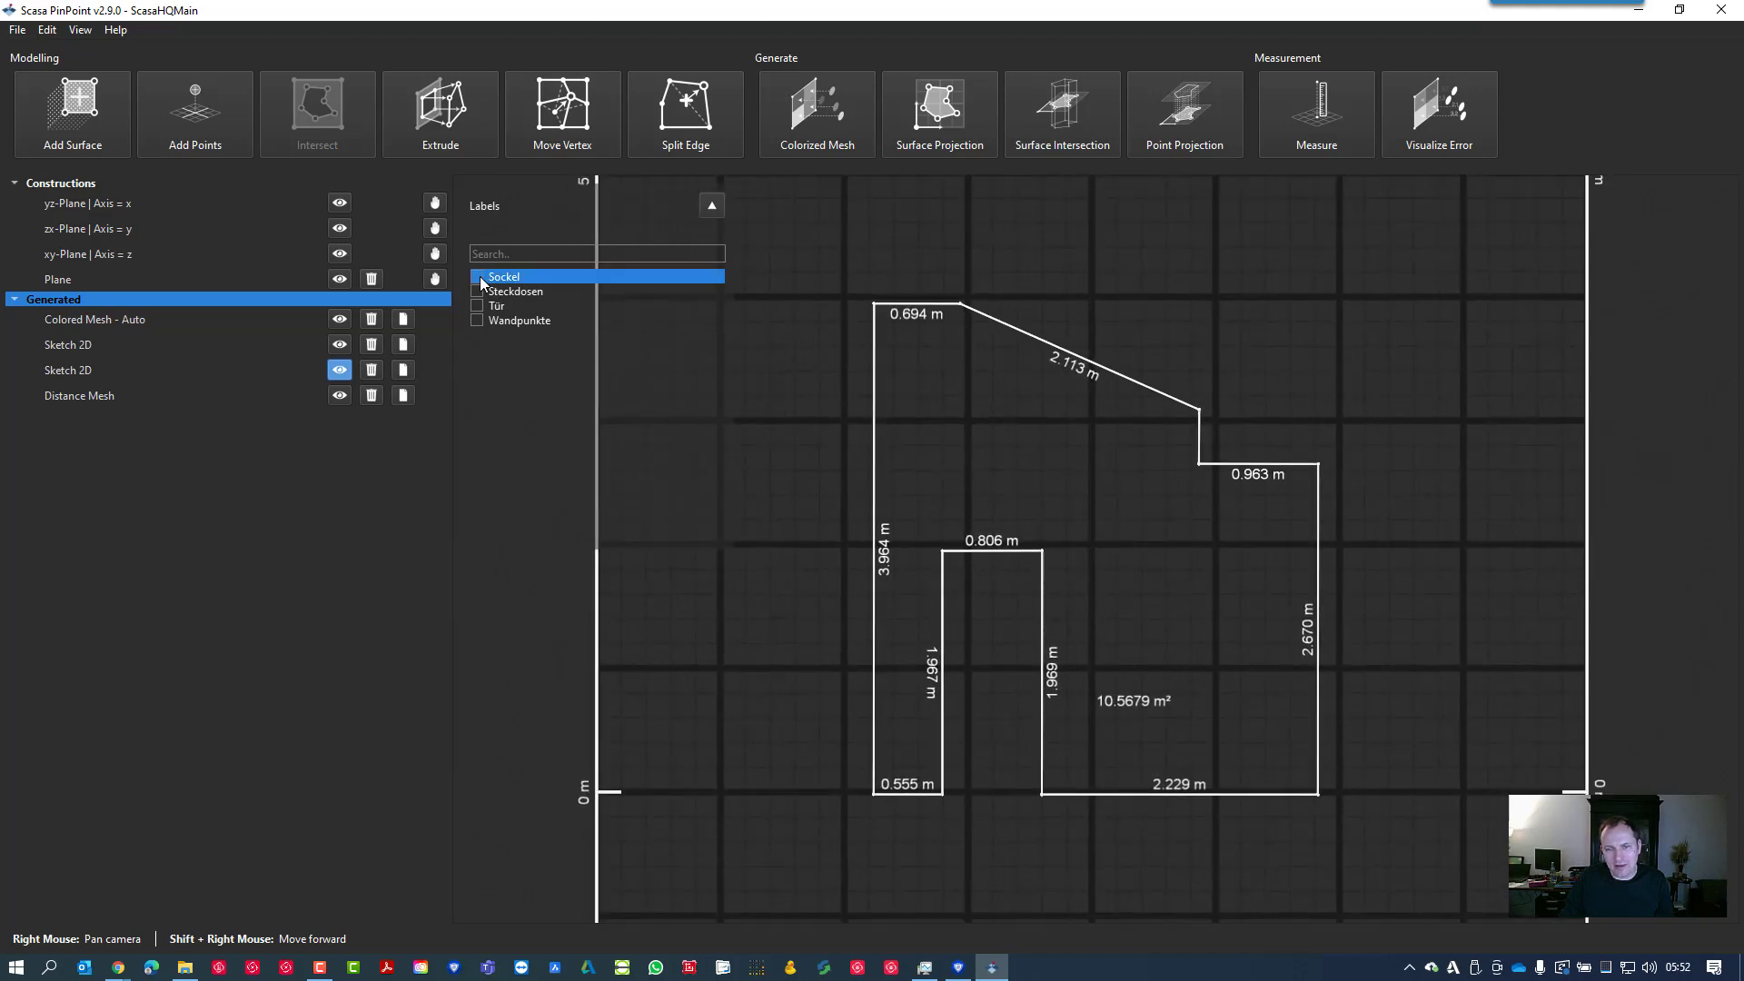
{"action": "left_click", "coordinate": [478, 276]}
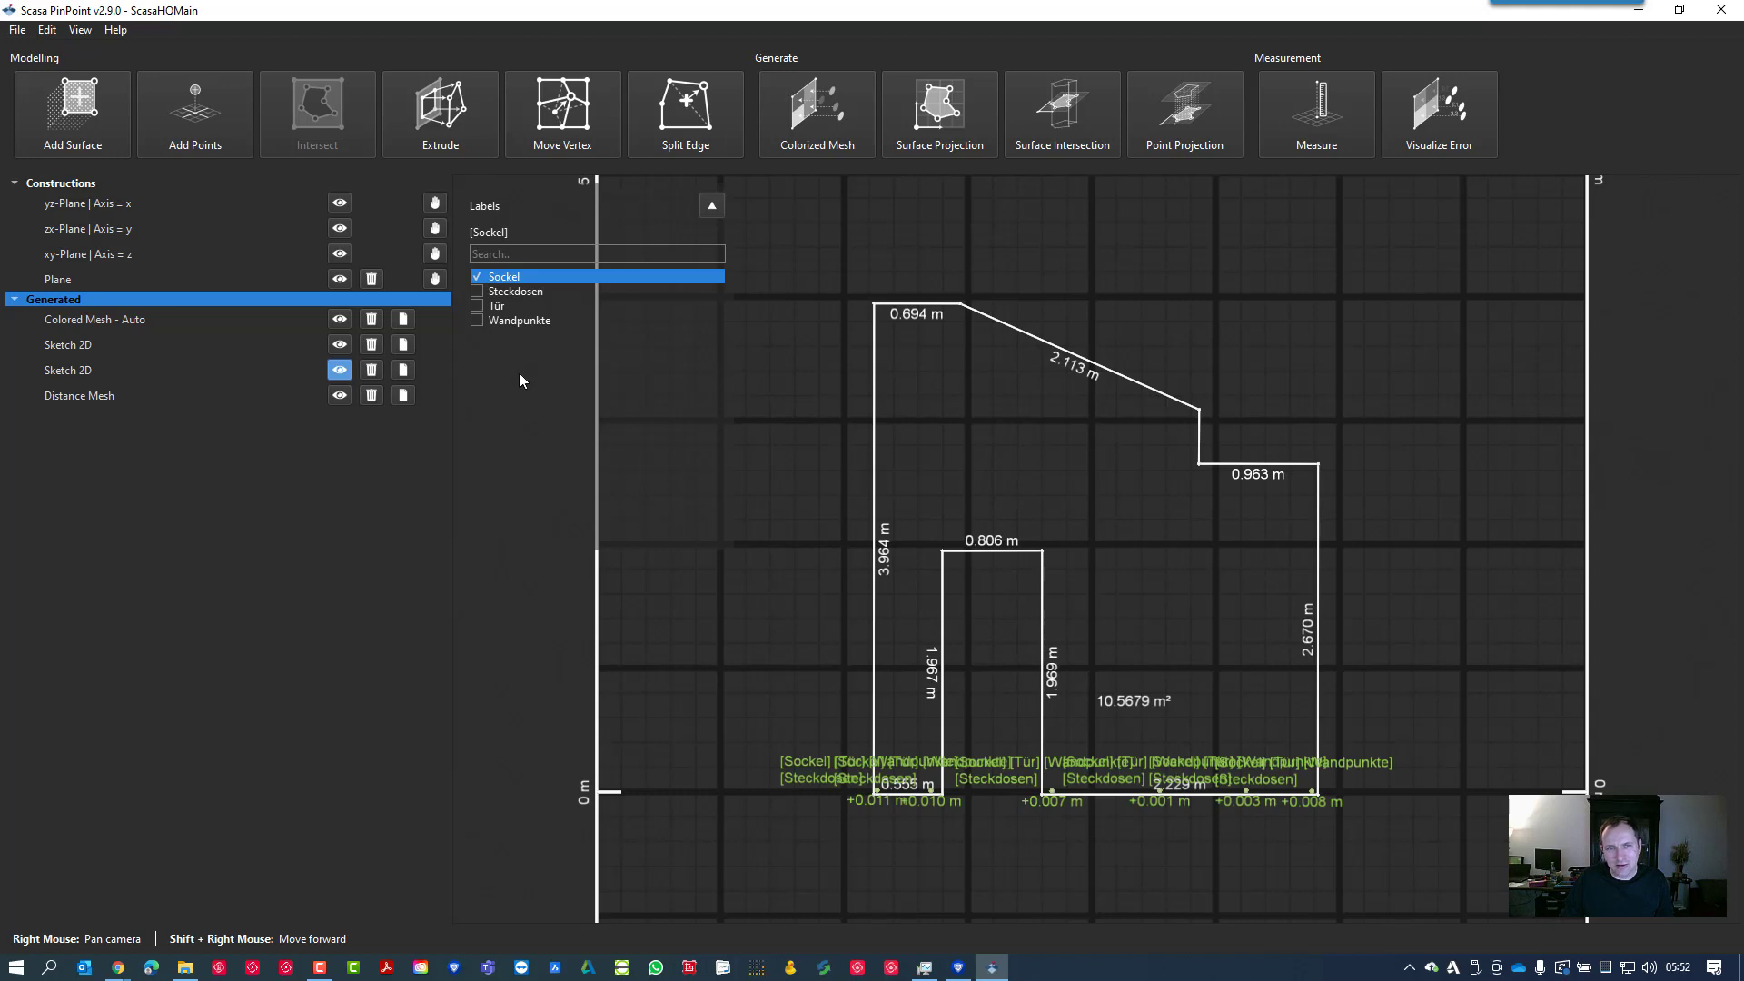
{"action": "left_click", "coordinate": [478, 291]}
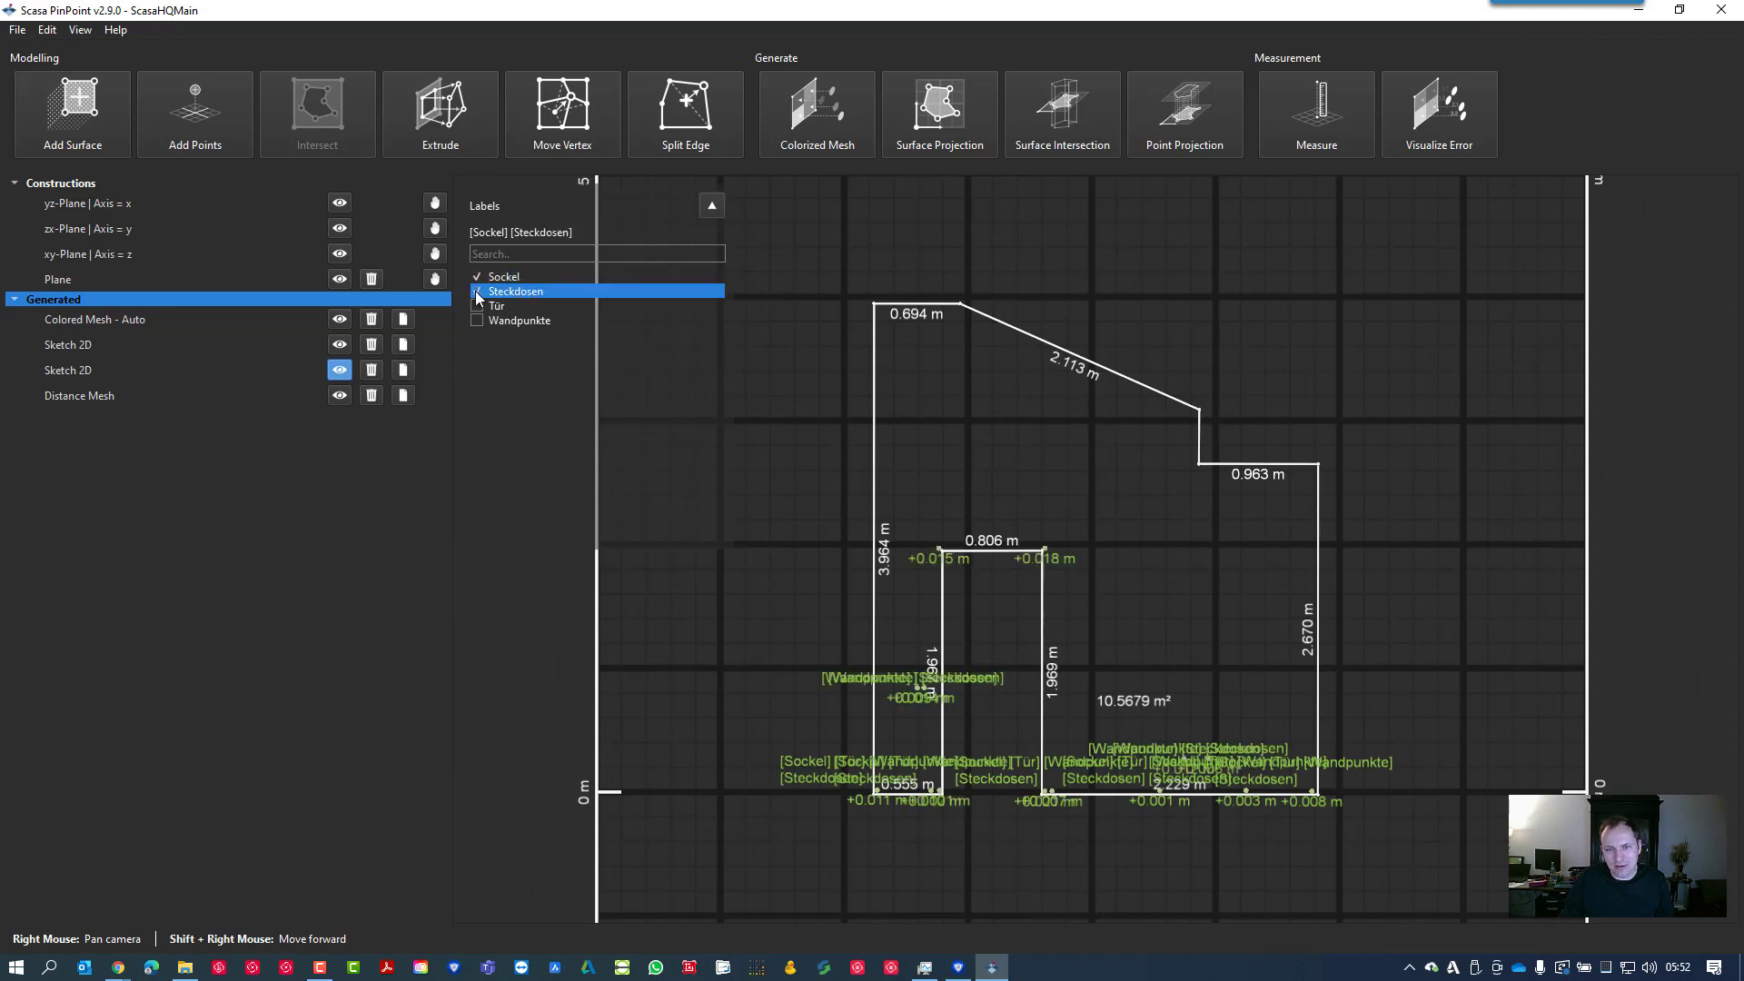
{"action": "left_click", "coordinate": [476, 290]}
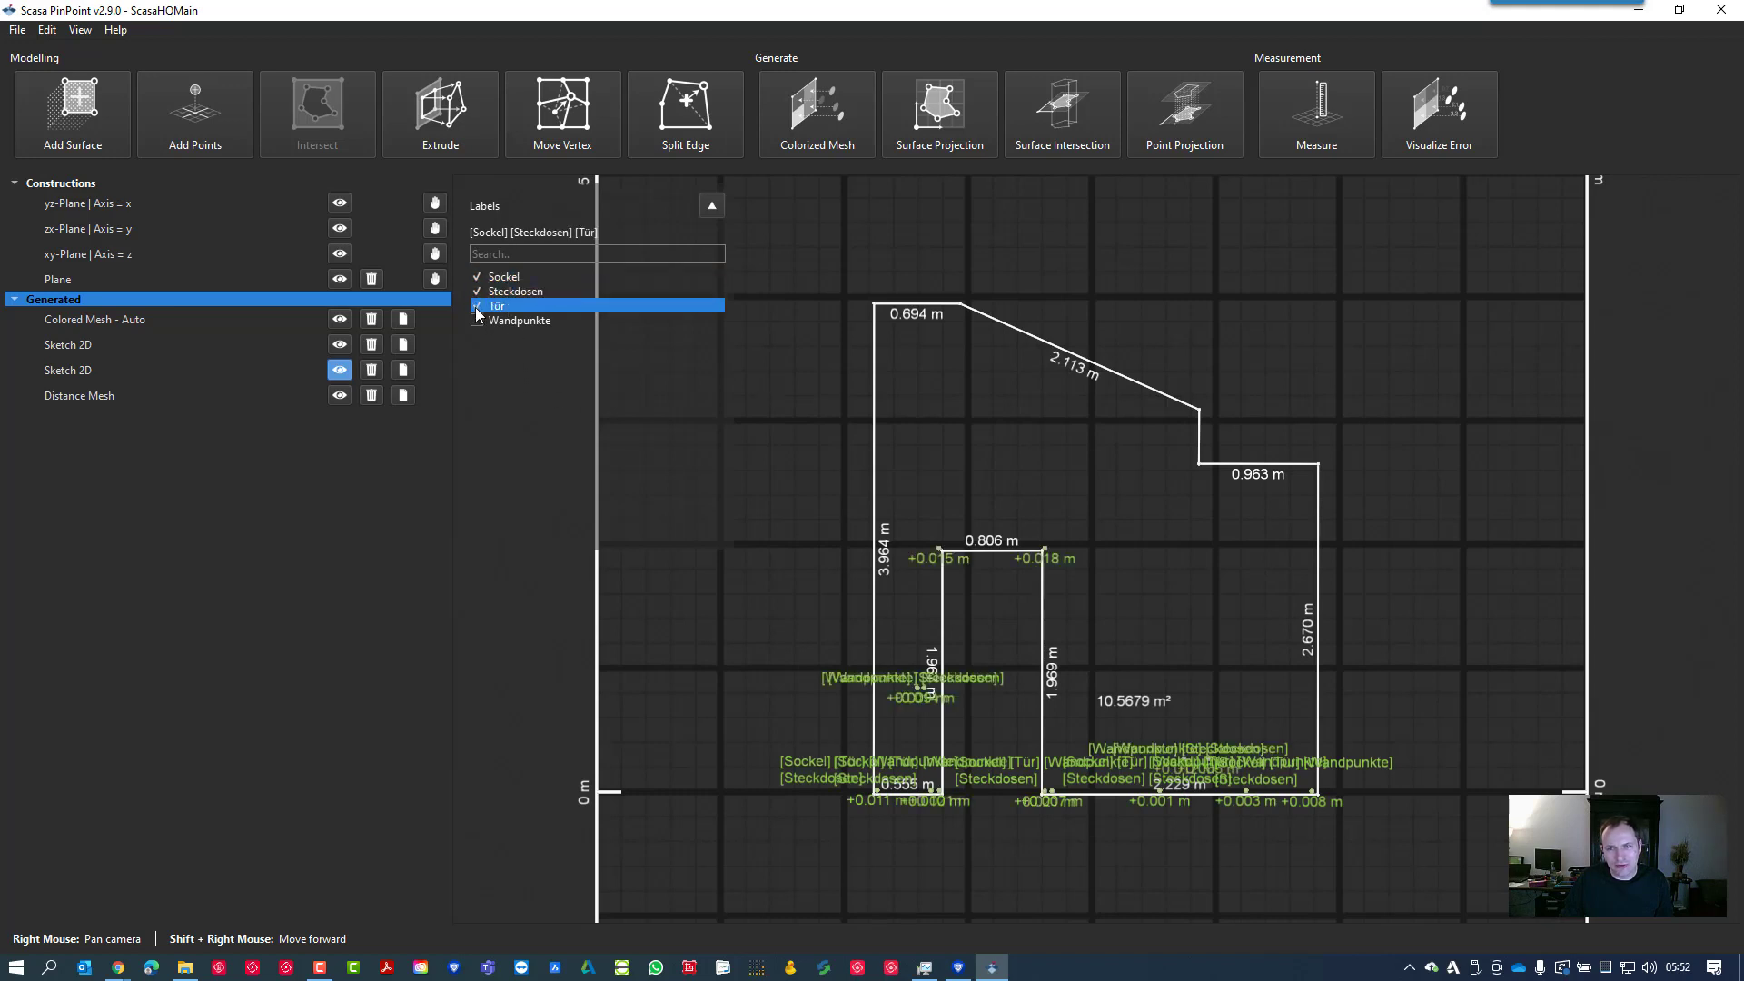
{"action": "left_click", "coordinate": [478, 320]}
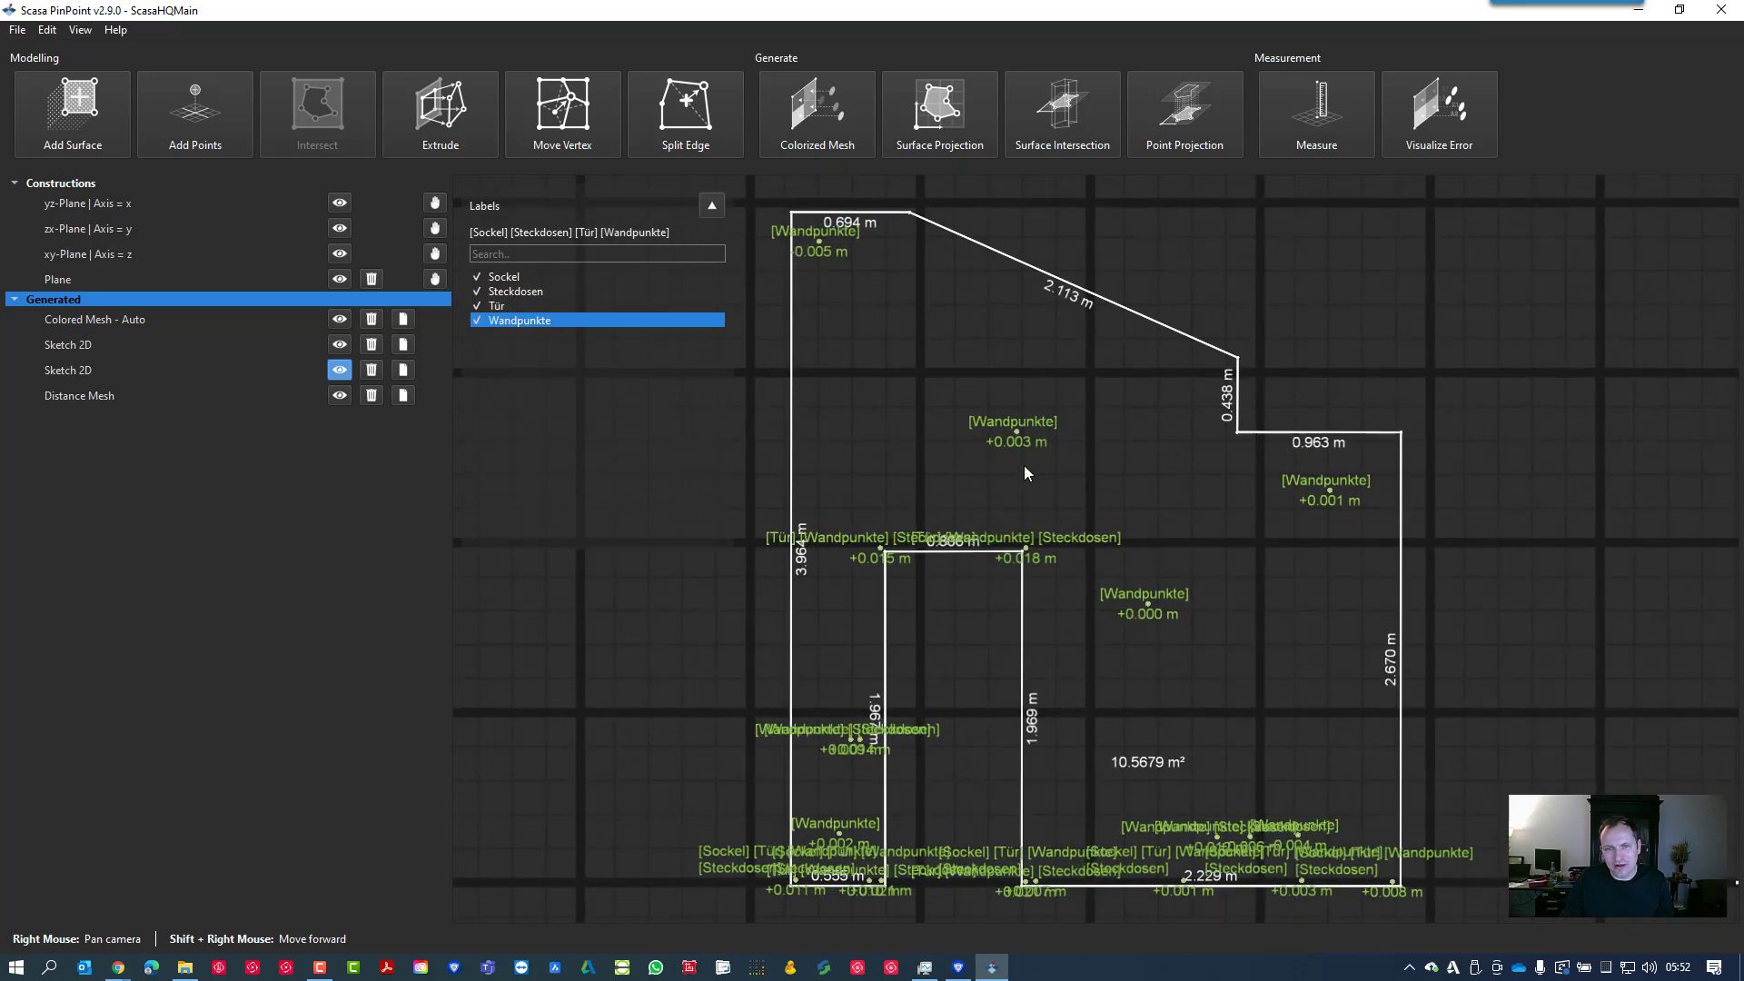
{"action": "mouse_move", "coordinate": [890, 330]}
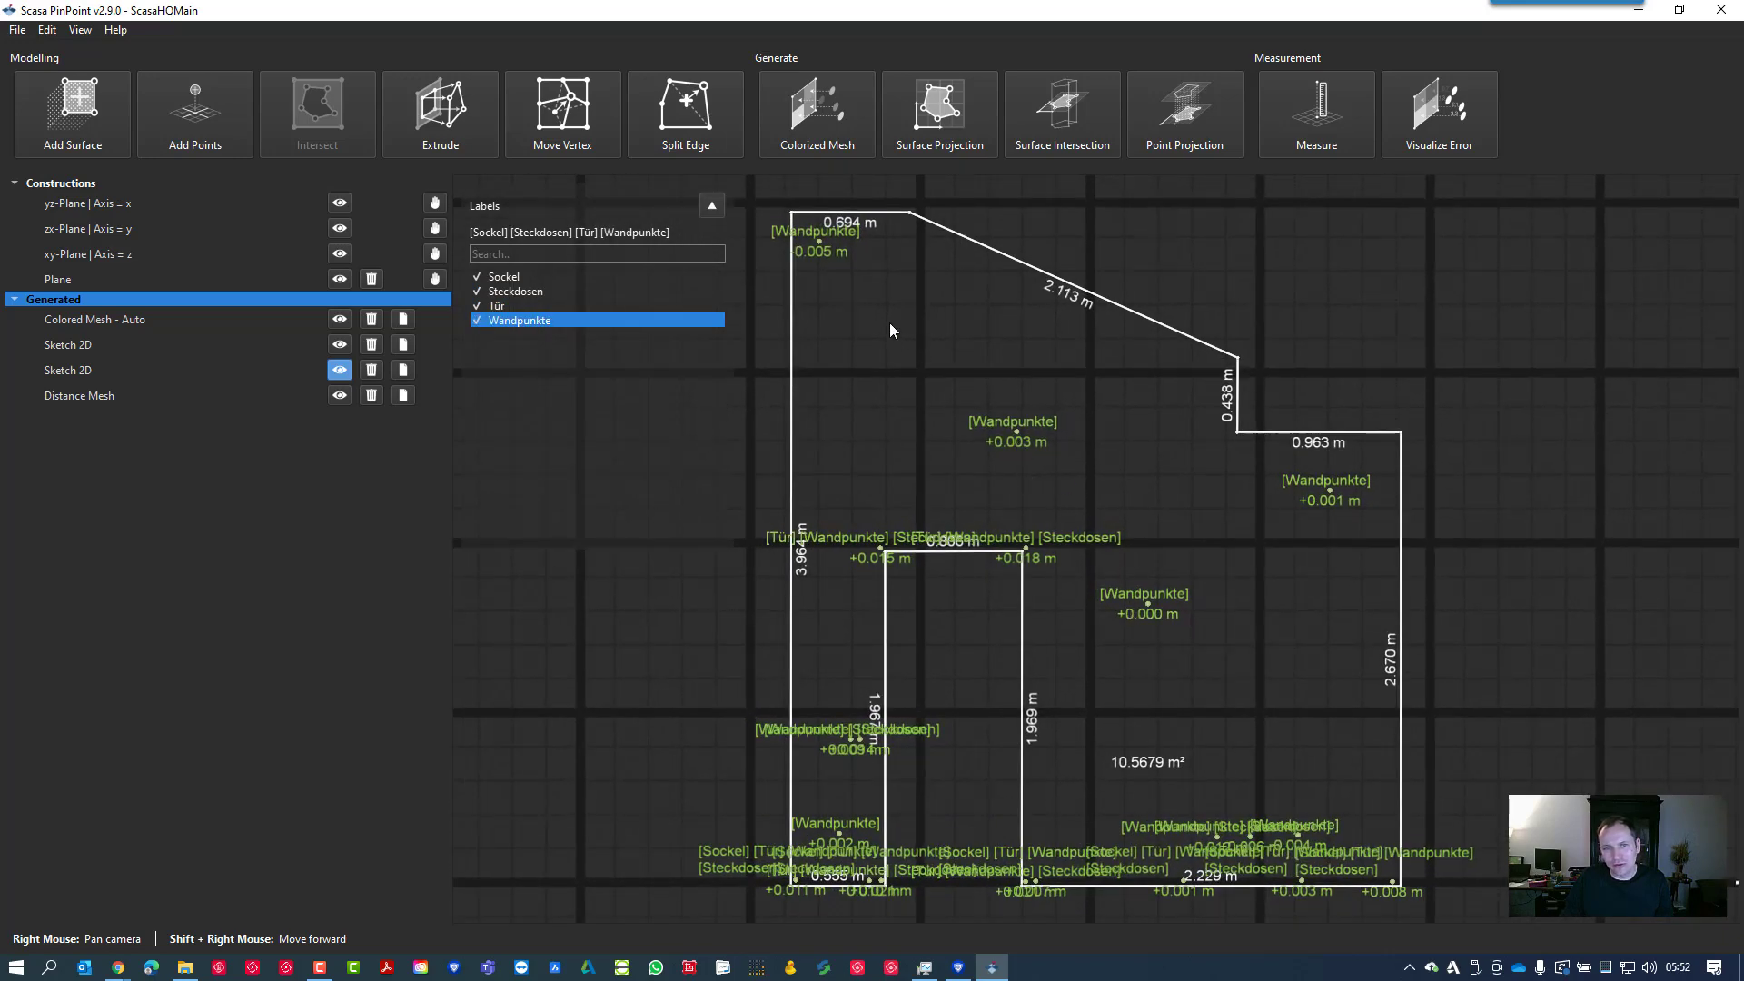
{"action": "mouse_move", "coordinate": [995, 483]}
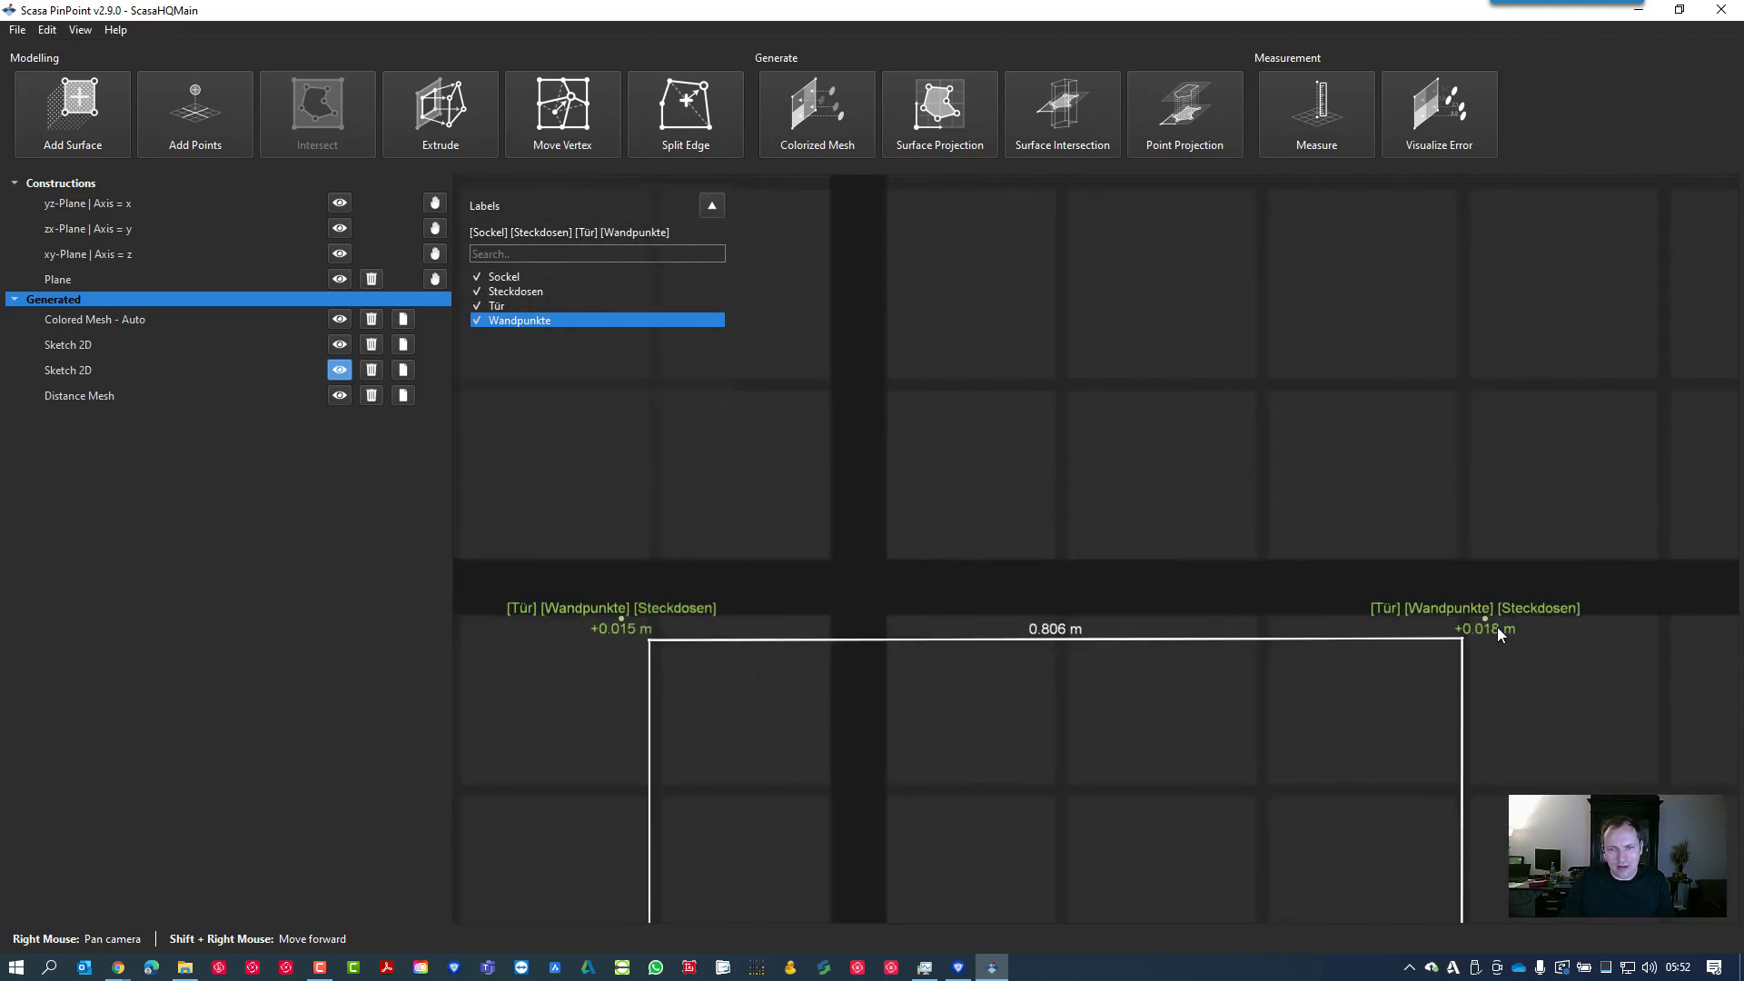
{"action": "mouse_move", "coordinate": [625, 638]}
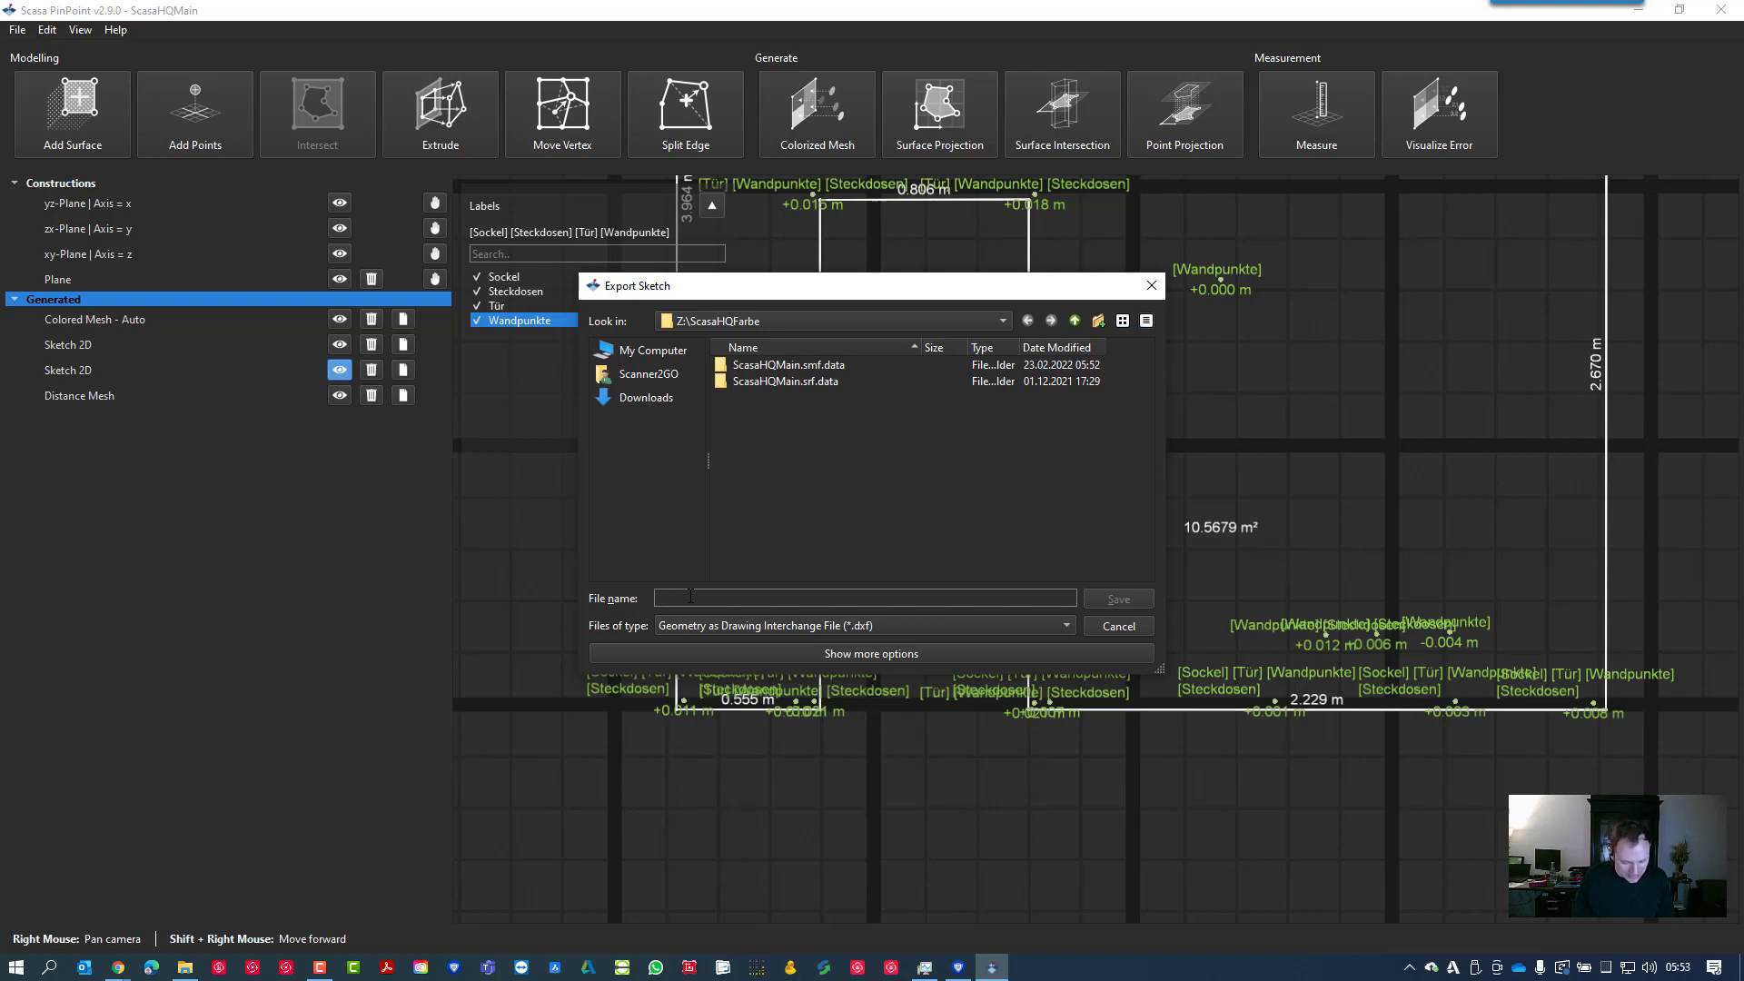
Save the sketch as the DXF Wandfläche, check the extra export options, then cancel the reopened dialog
{"action": "type", "text": "Wandfläche"}
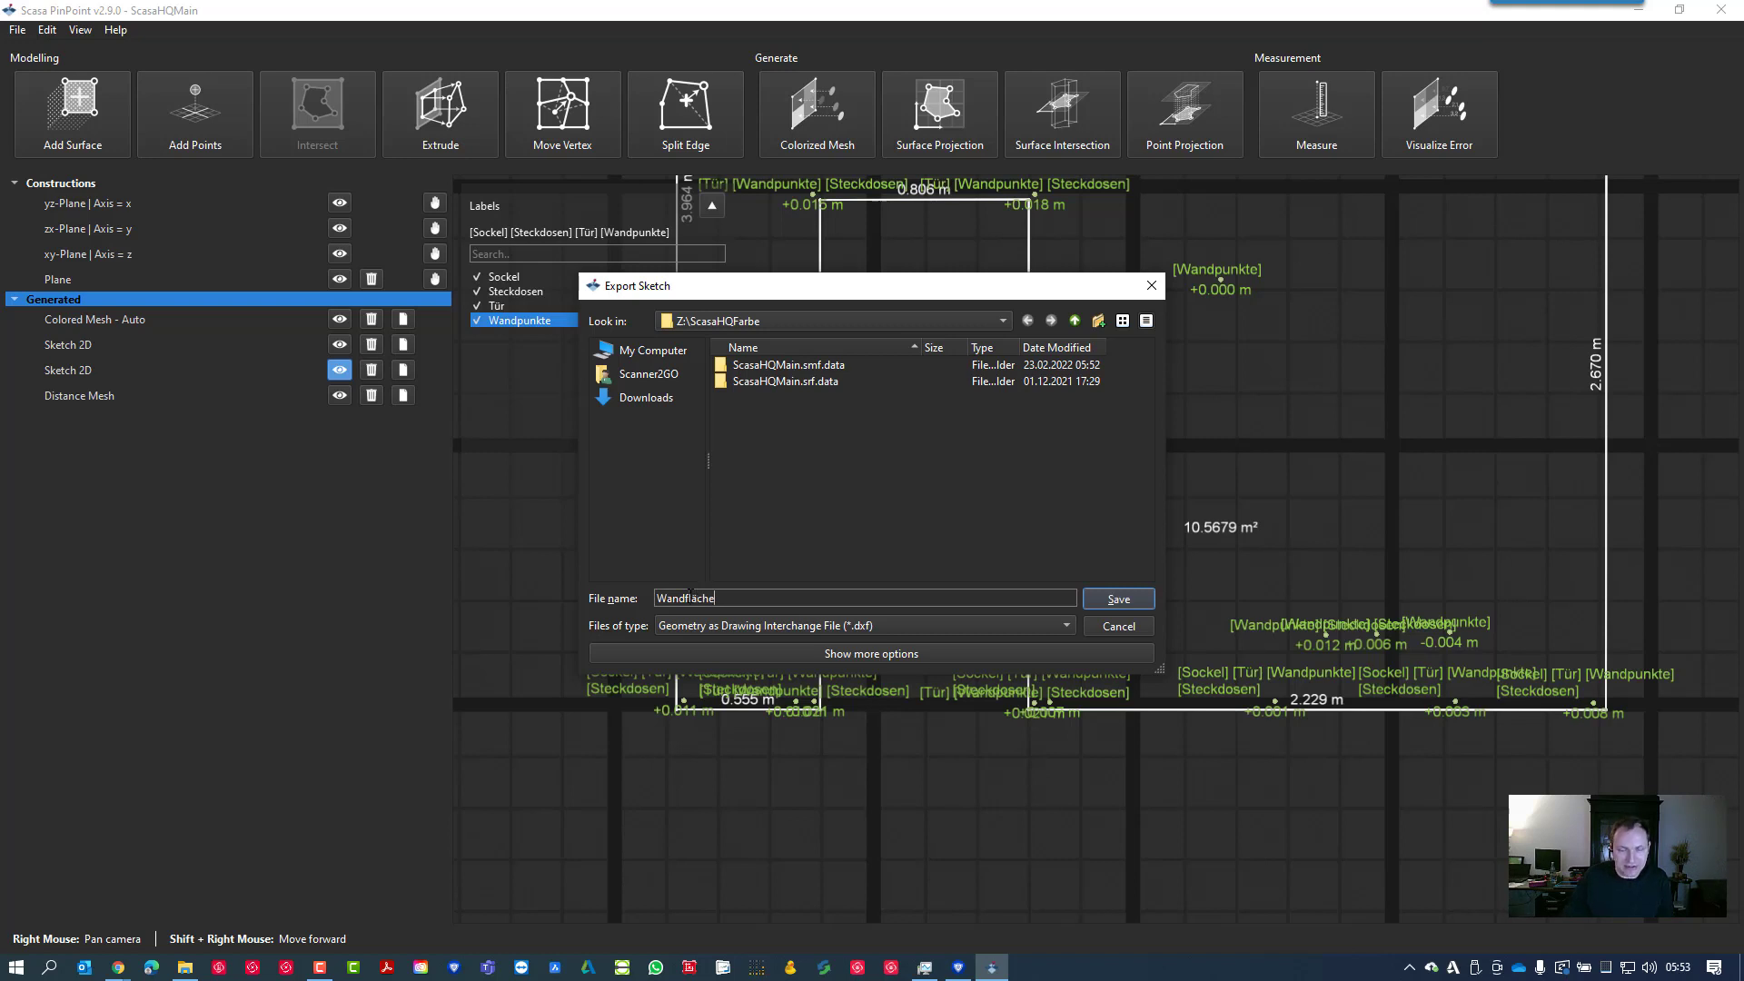
{"action": "mouse_move", "coordinate": [838, 476]}
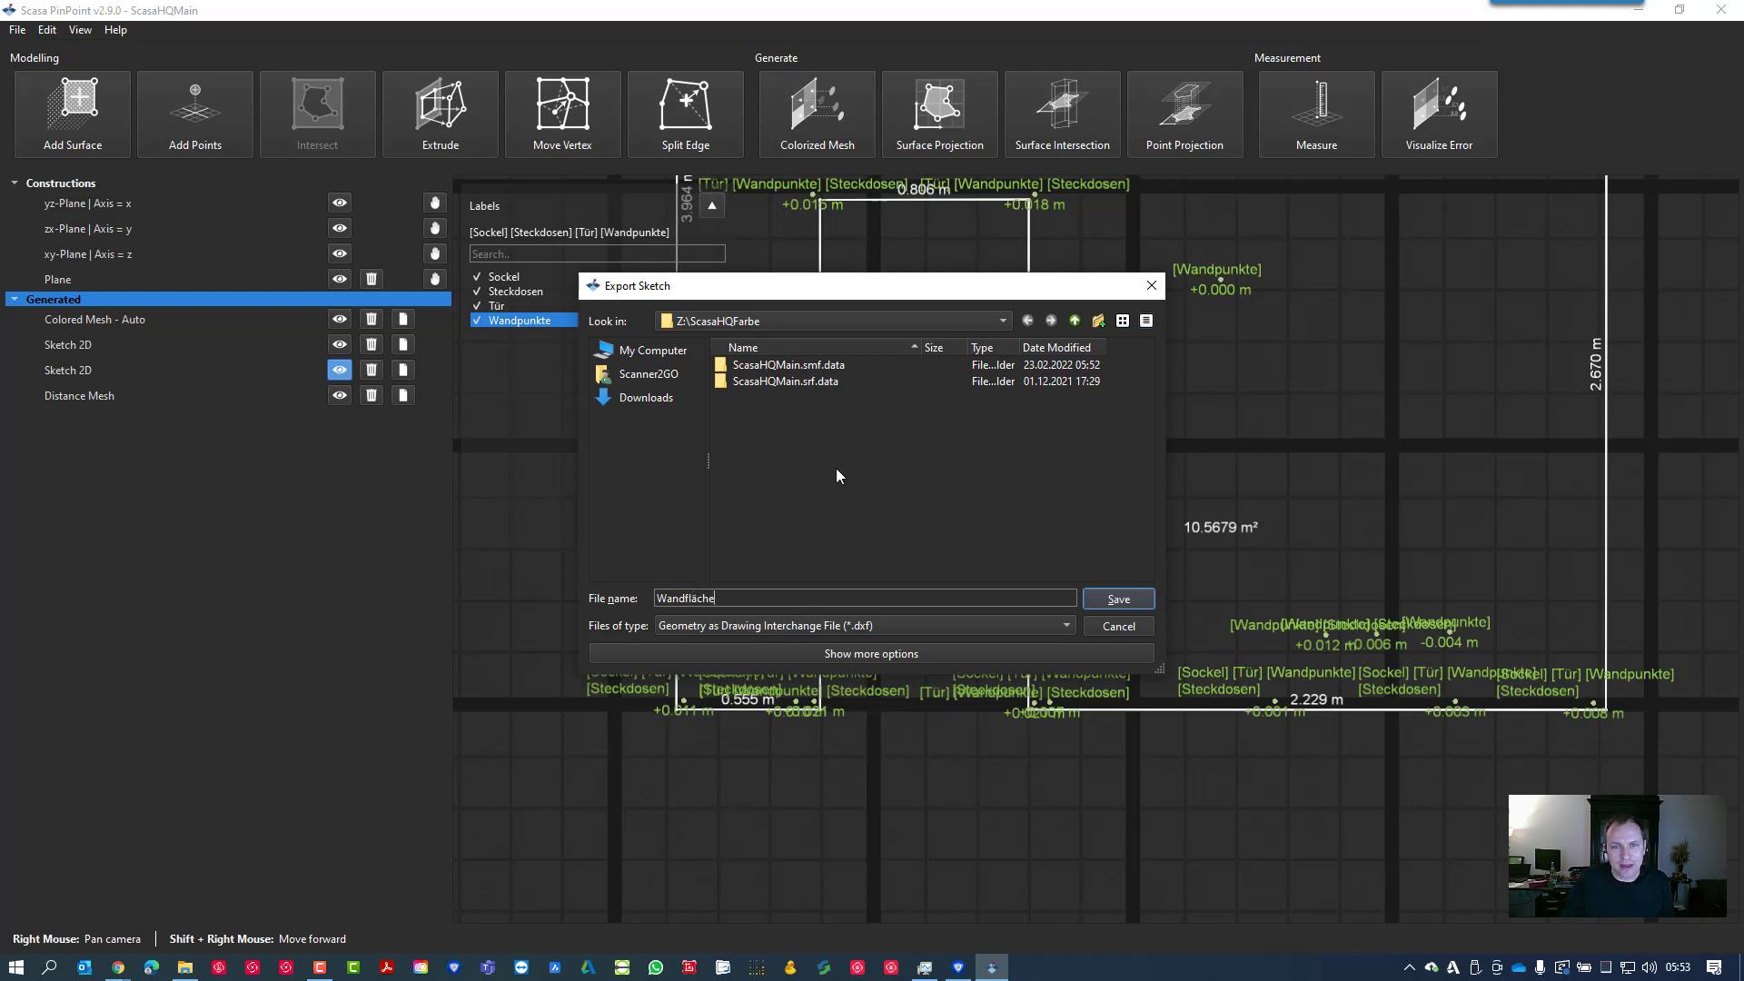
{"action": "mouse_move", "coordinate": [645, 398]}
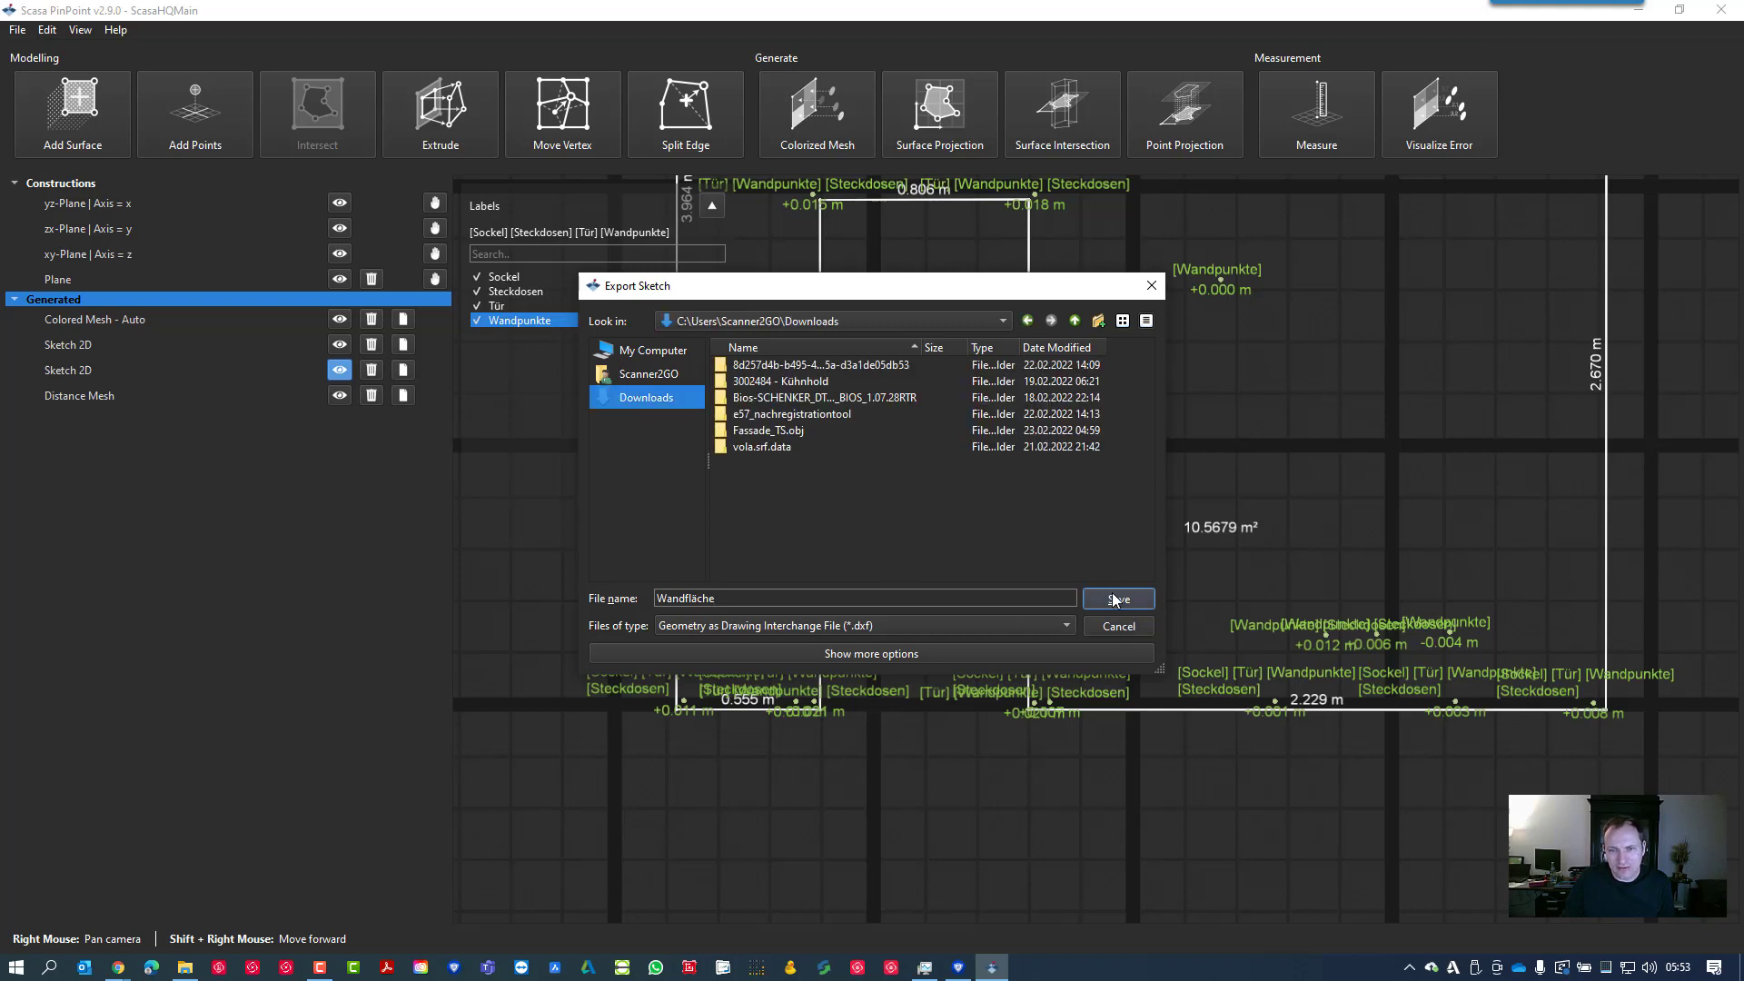
{"action": "left_click", "coordinate": [1117, 597]}
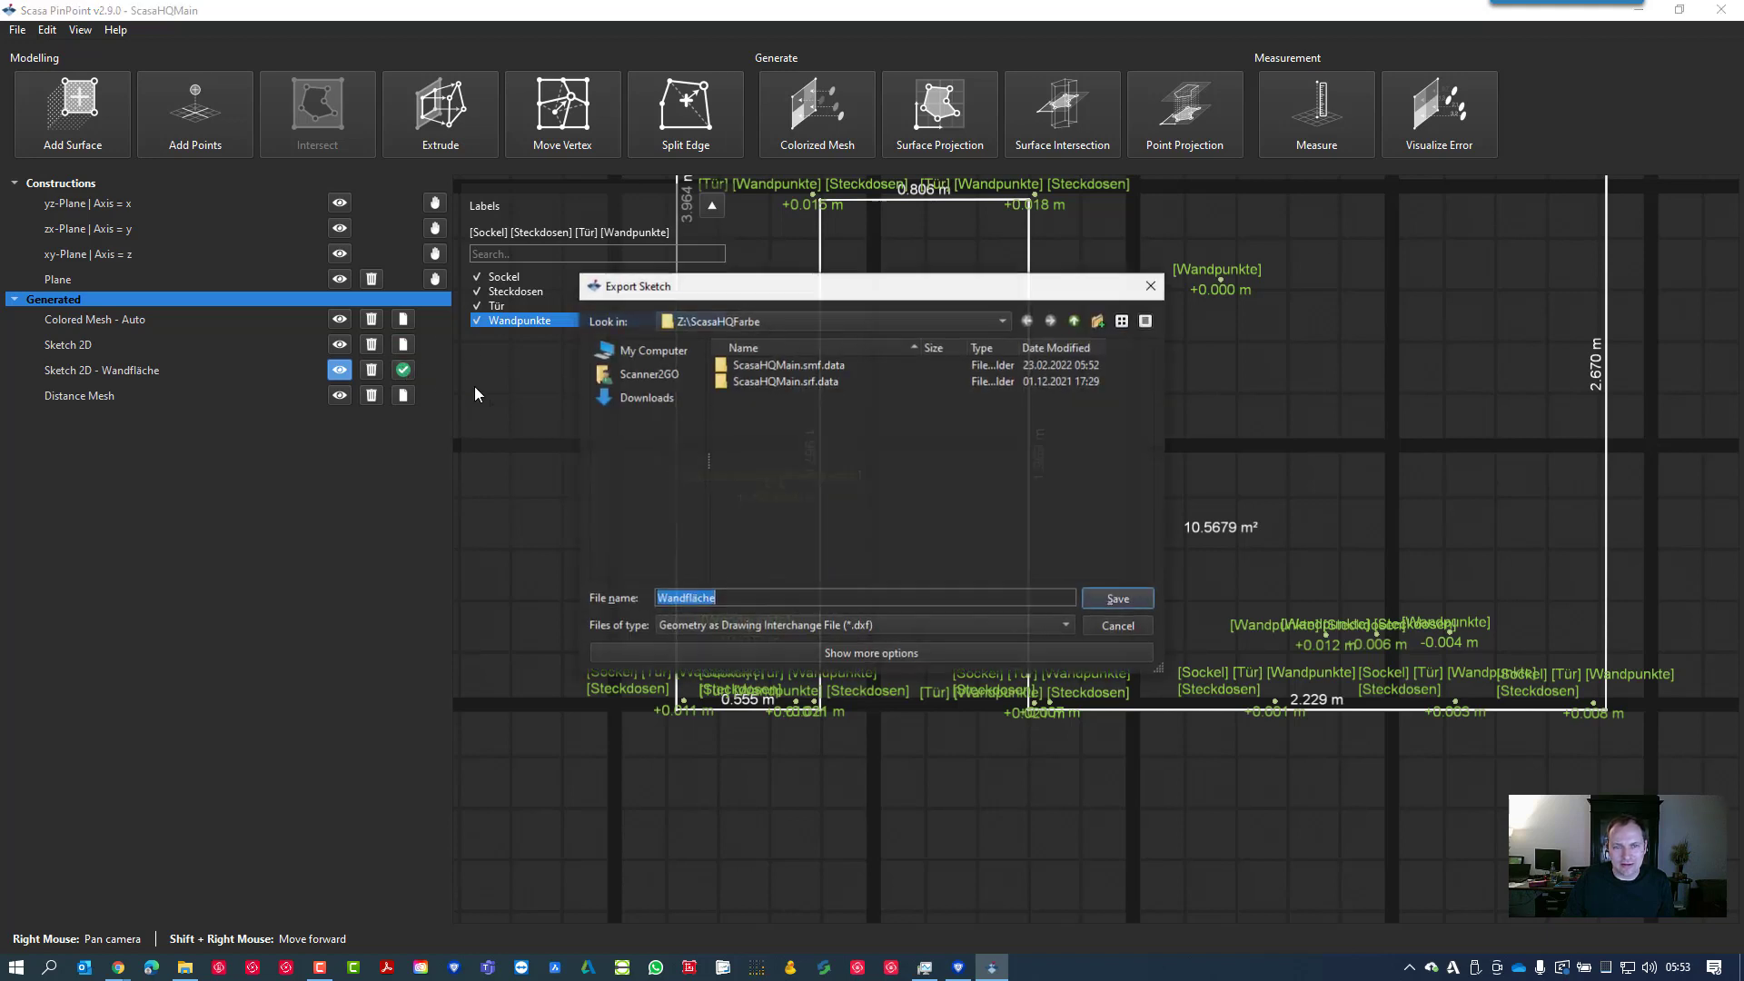
{"action": "left_click", "coordinate": [870, 652]}
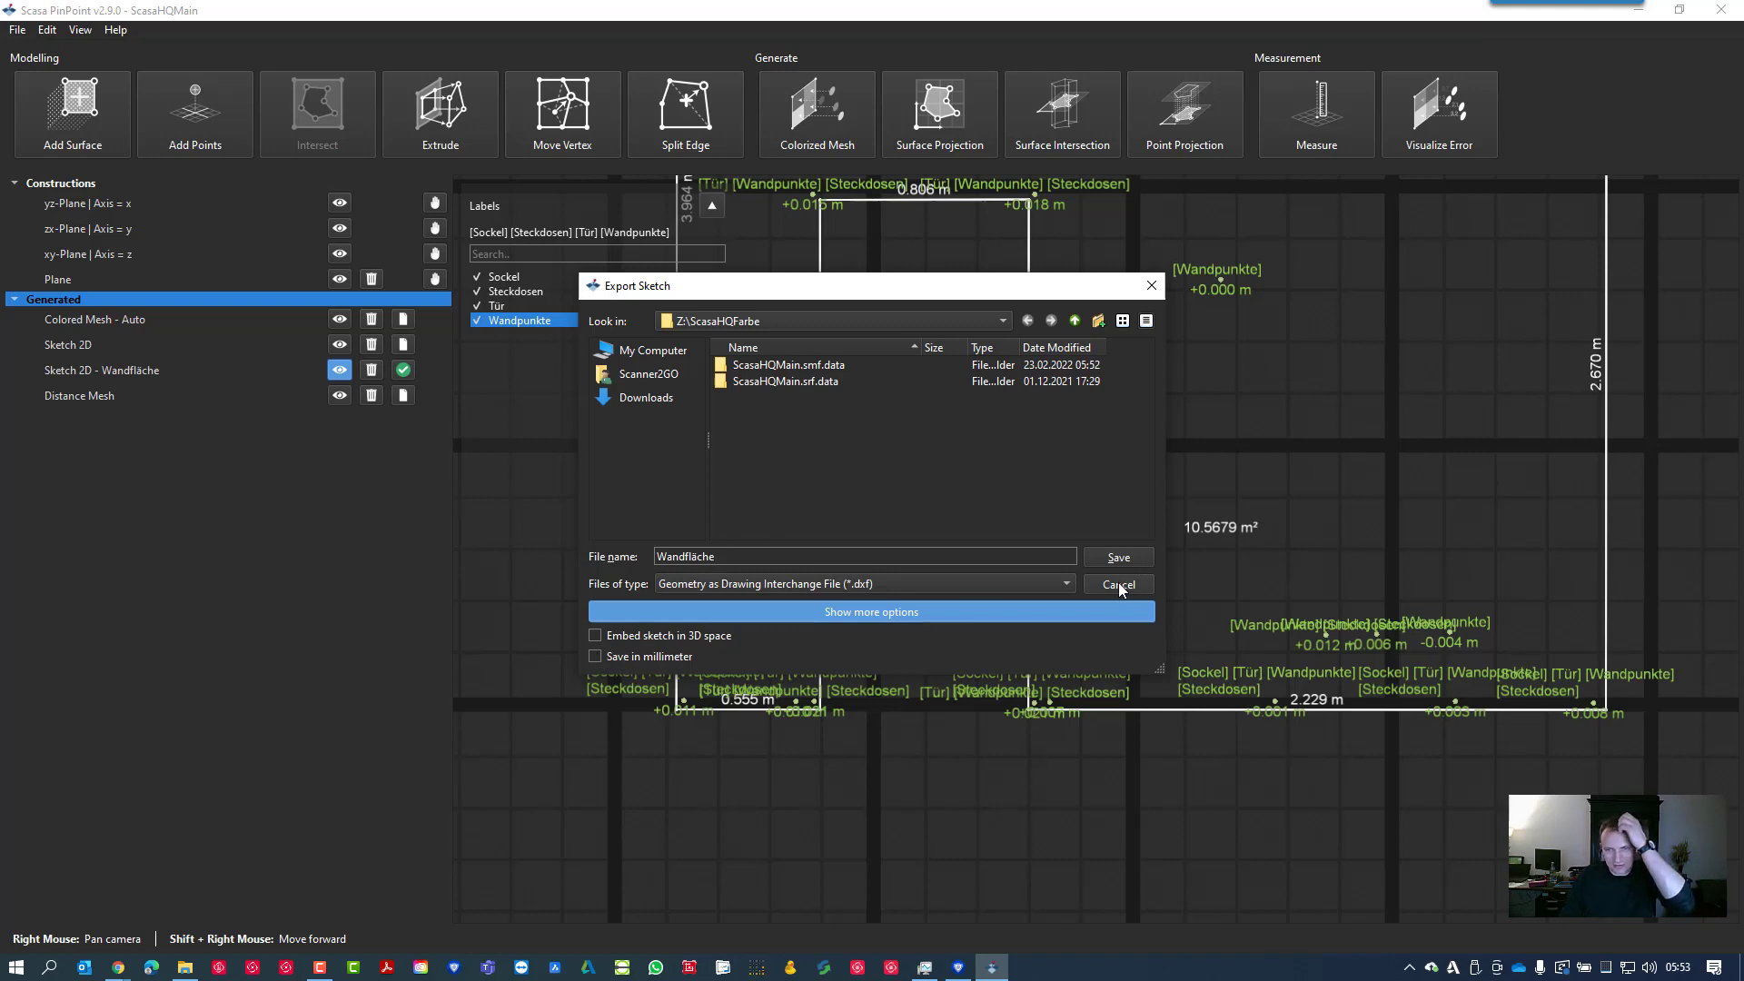
{"action": "left_click", "coordinate": [1115, 583]}
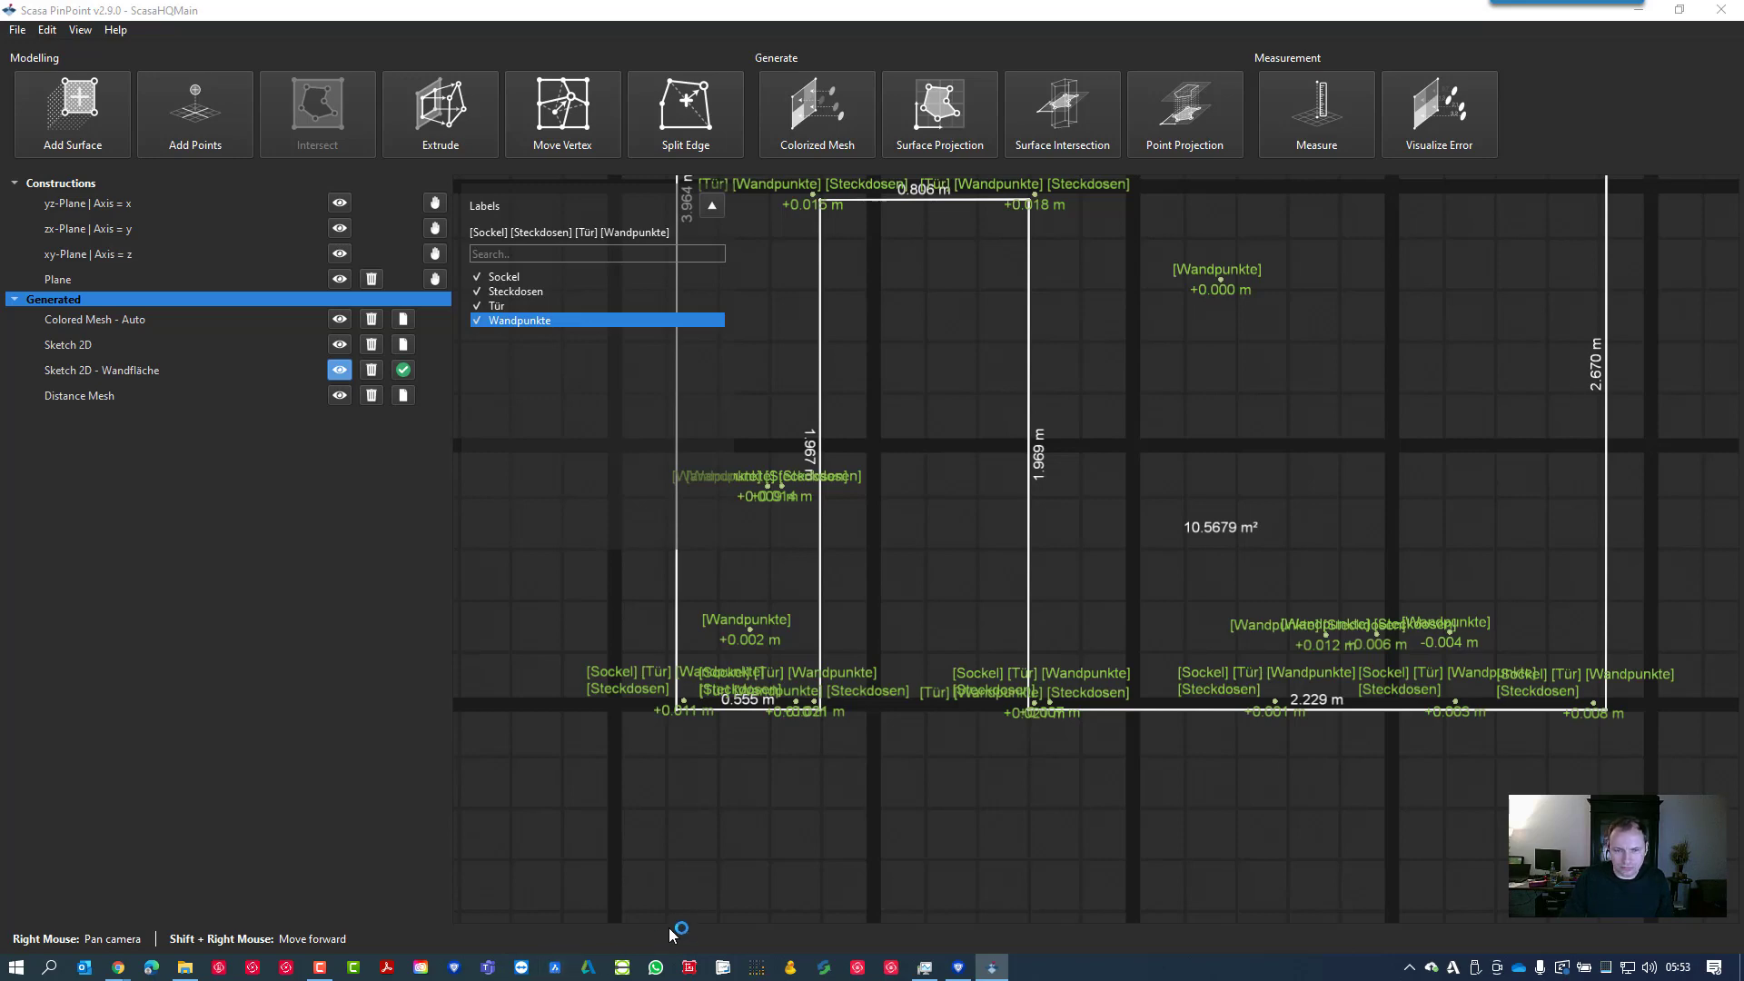
{"action": "left_click", "coordinate": [553, 965]}
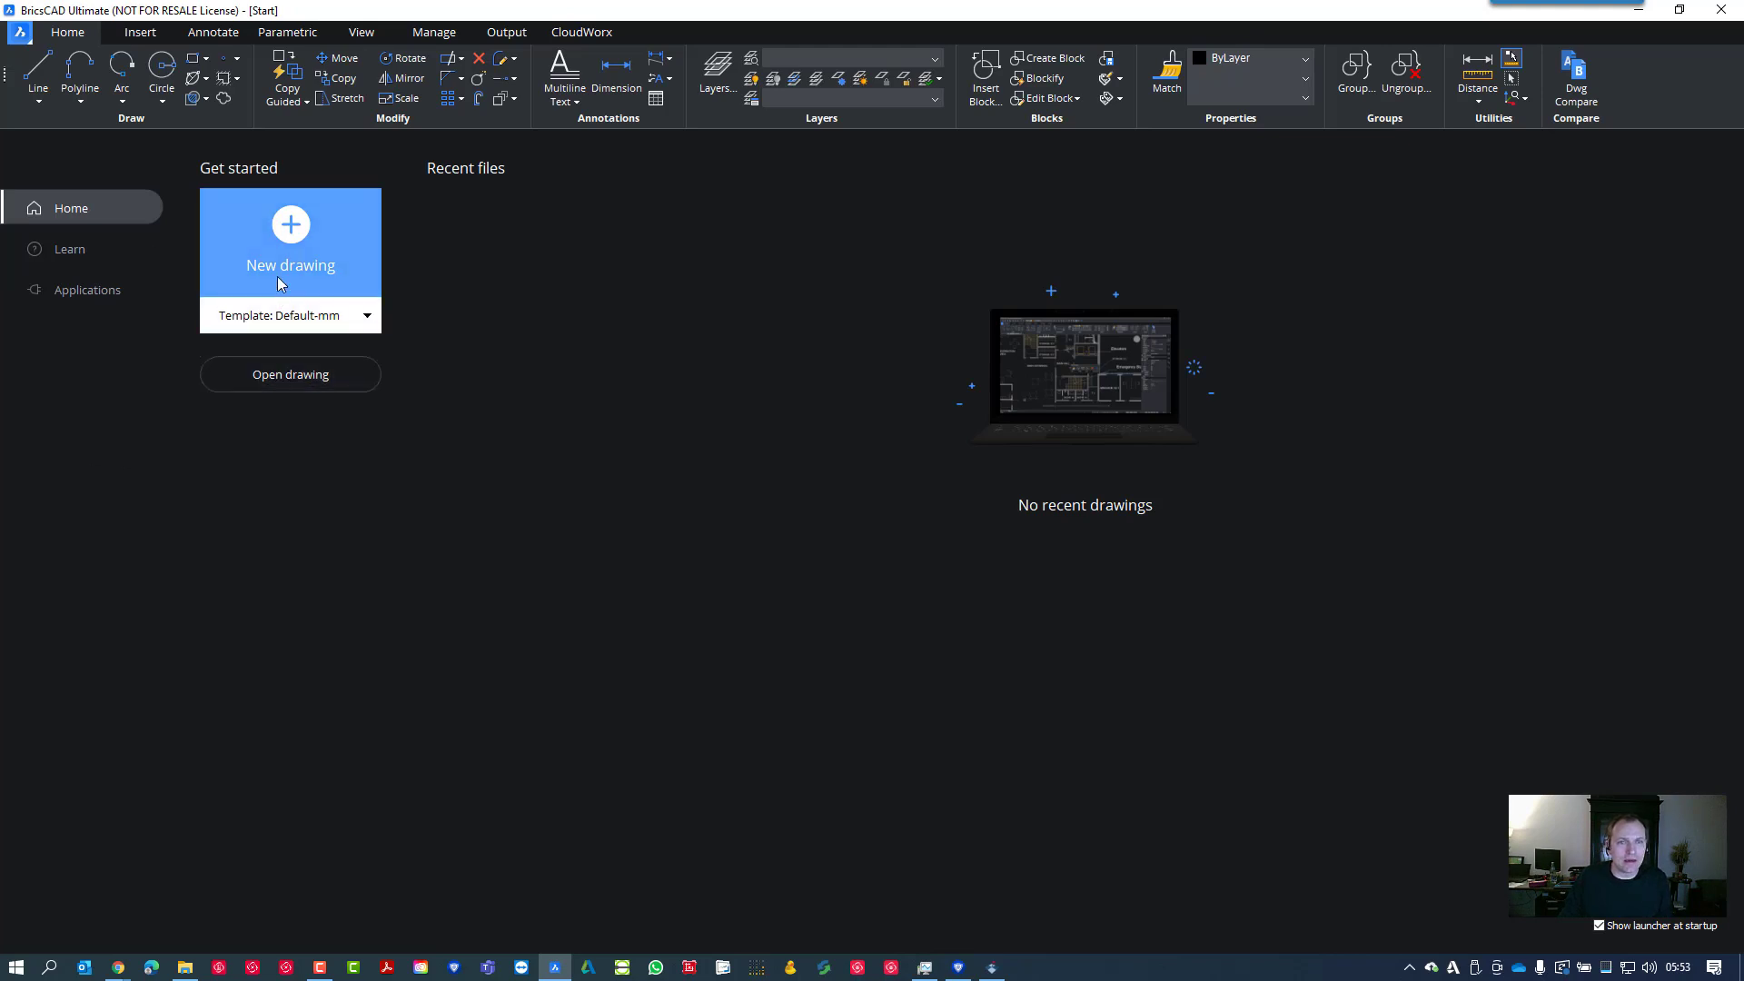
Open Wandfläche.dxf from the Downloads folder in BricsCAD
{"action": "left_click", "coordinate": [18, 31]}
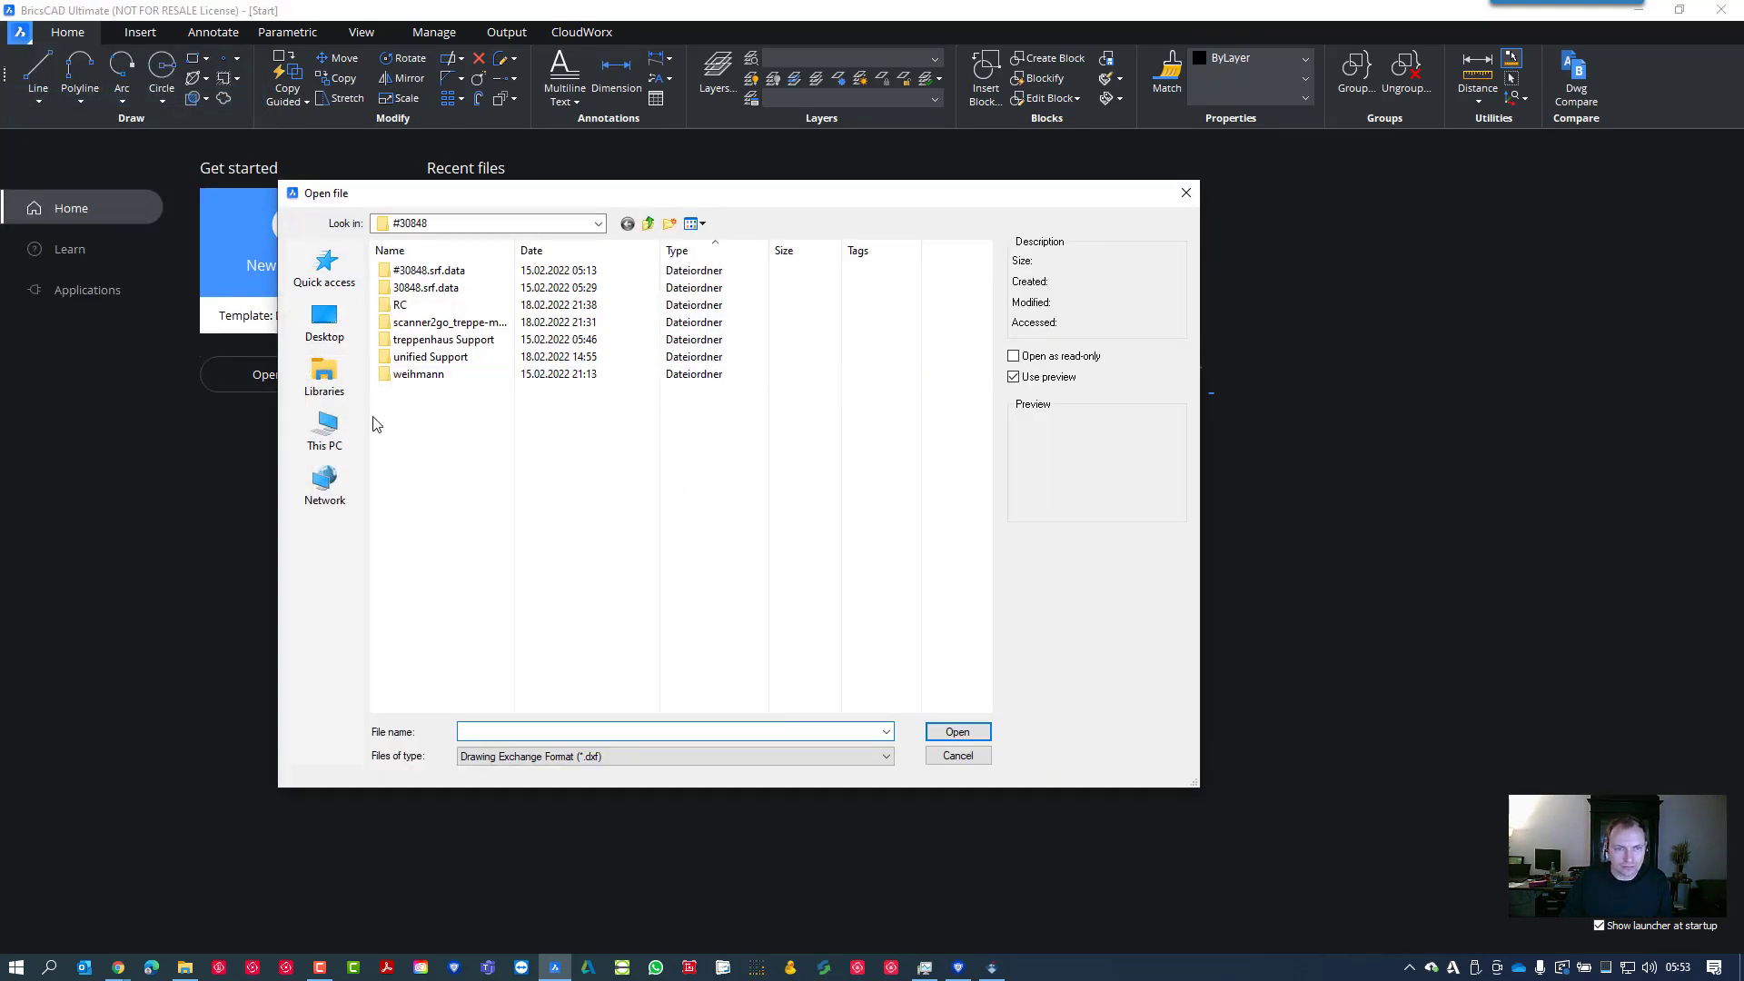
{"action": "left_click", "coordinate": [598, 223]}
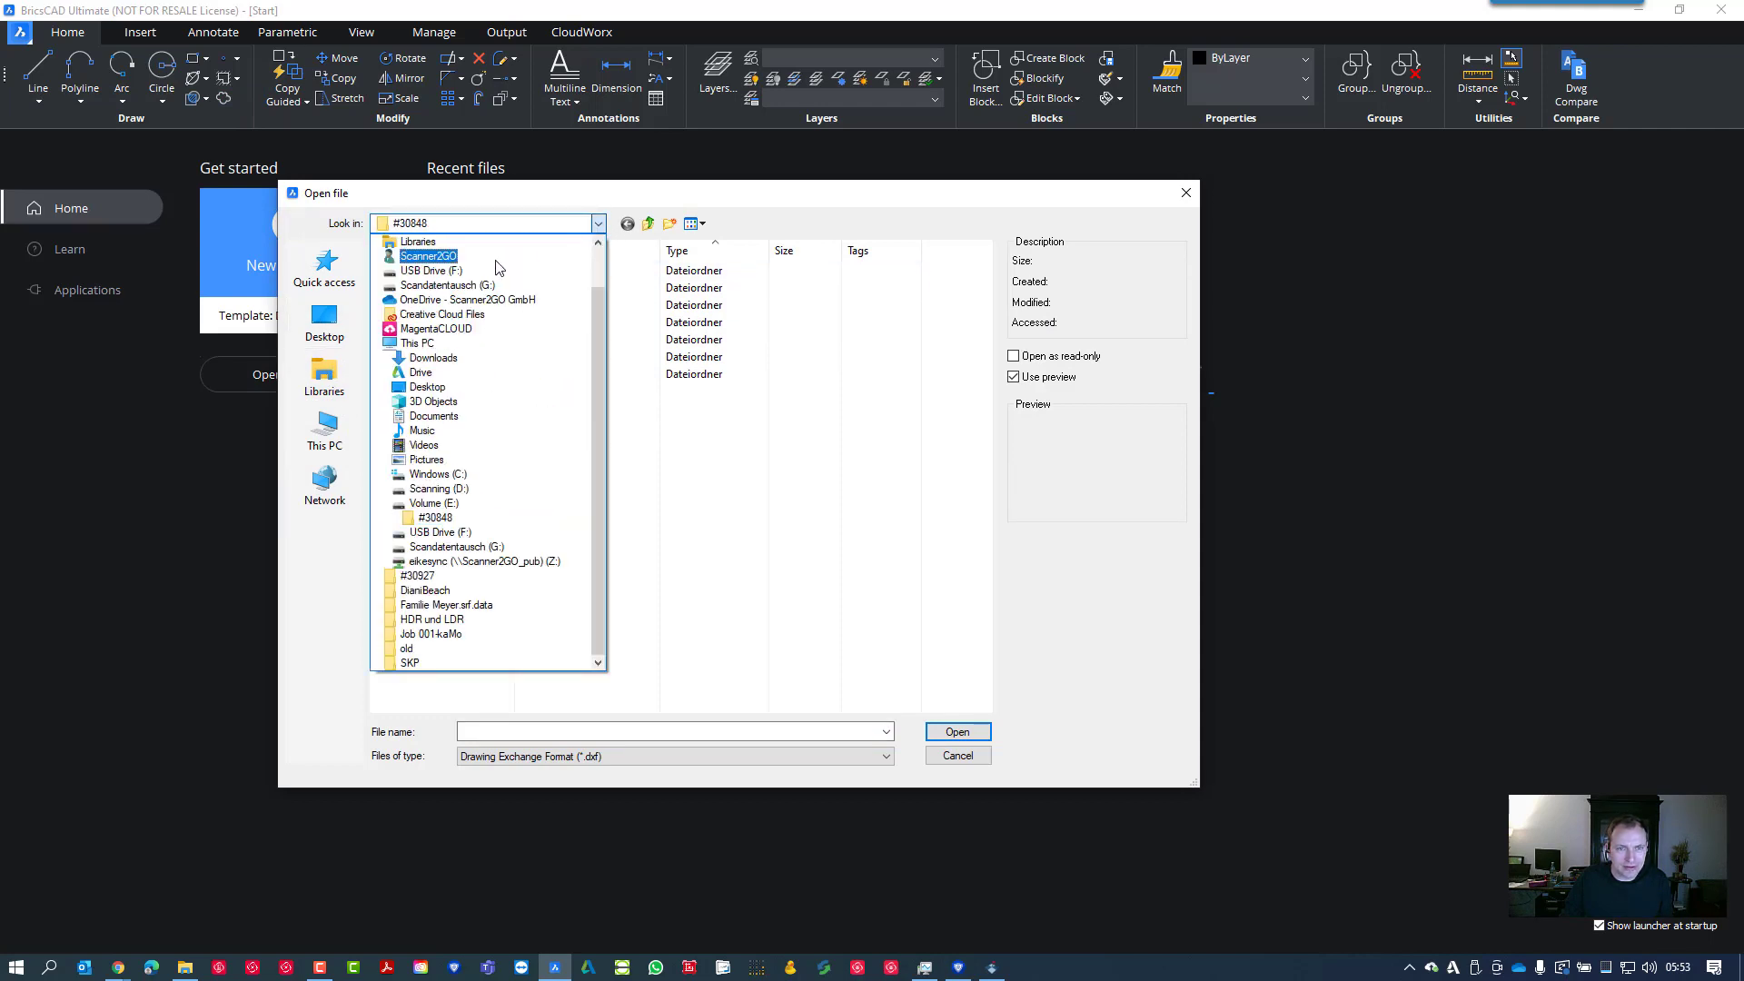
{"action": "left_click", "coordinate": [429, 474]}
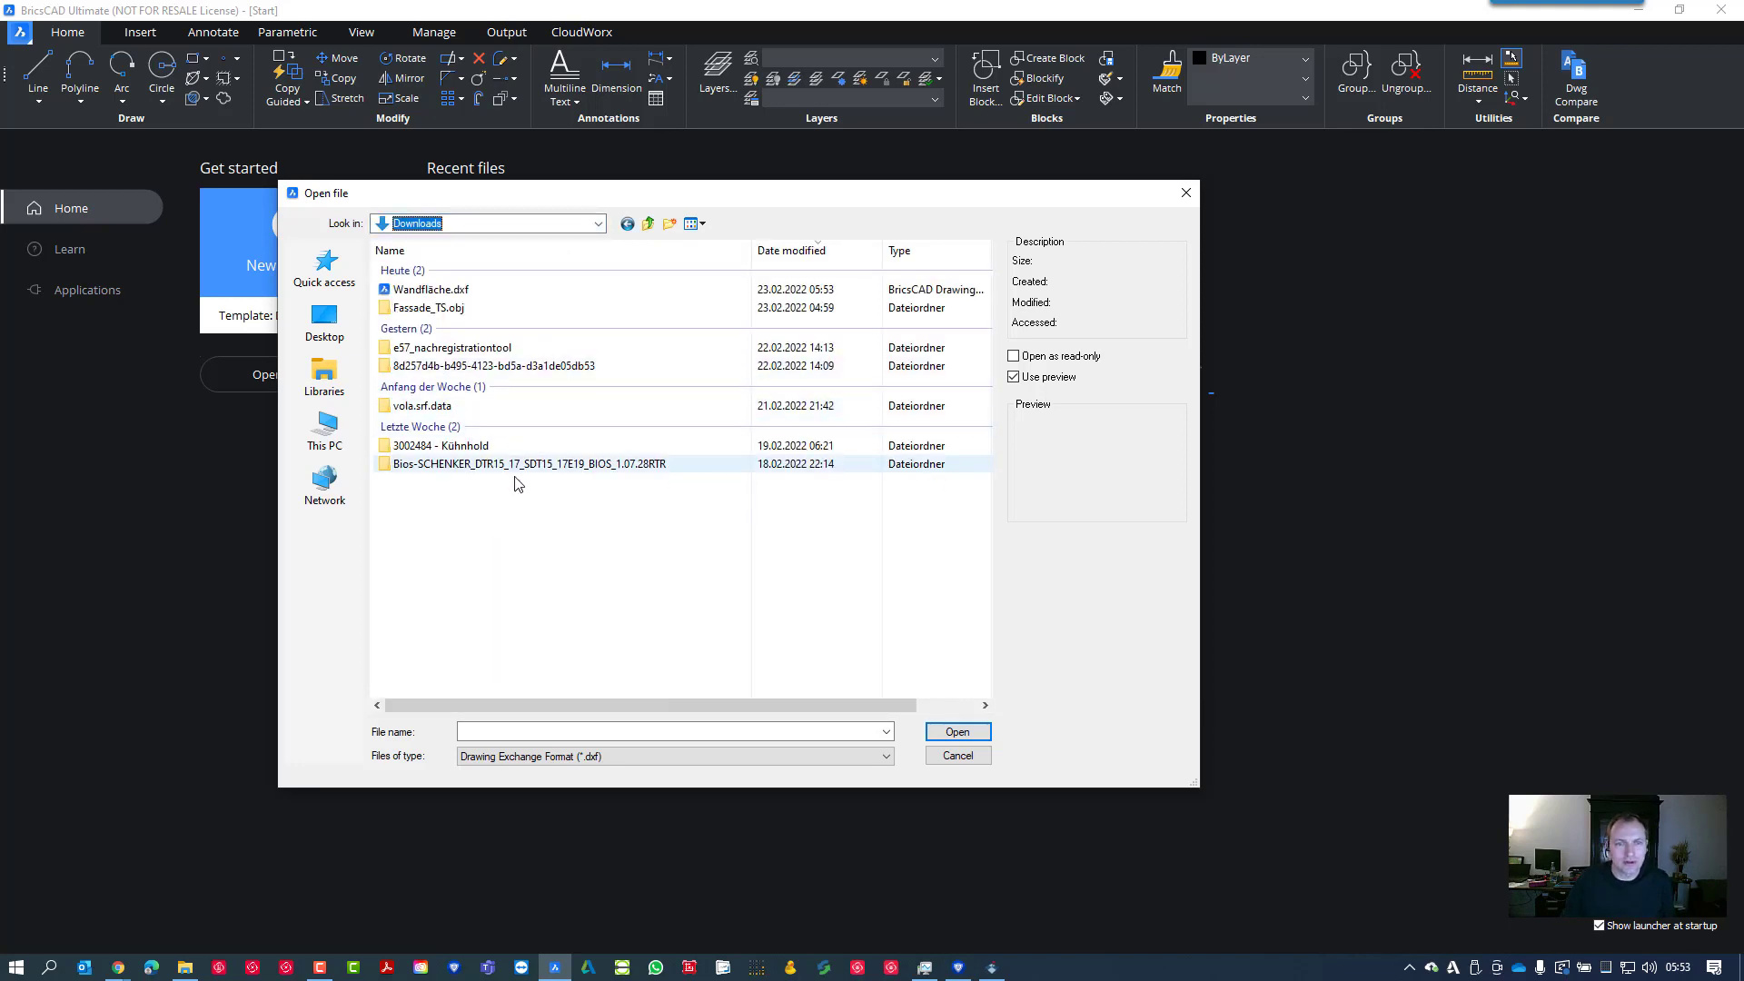
{"action": "left_click", "coordinate": [430, 289]}
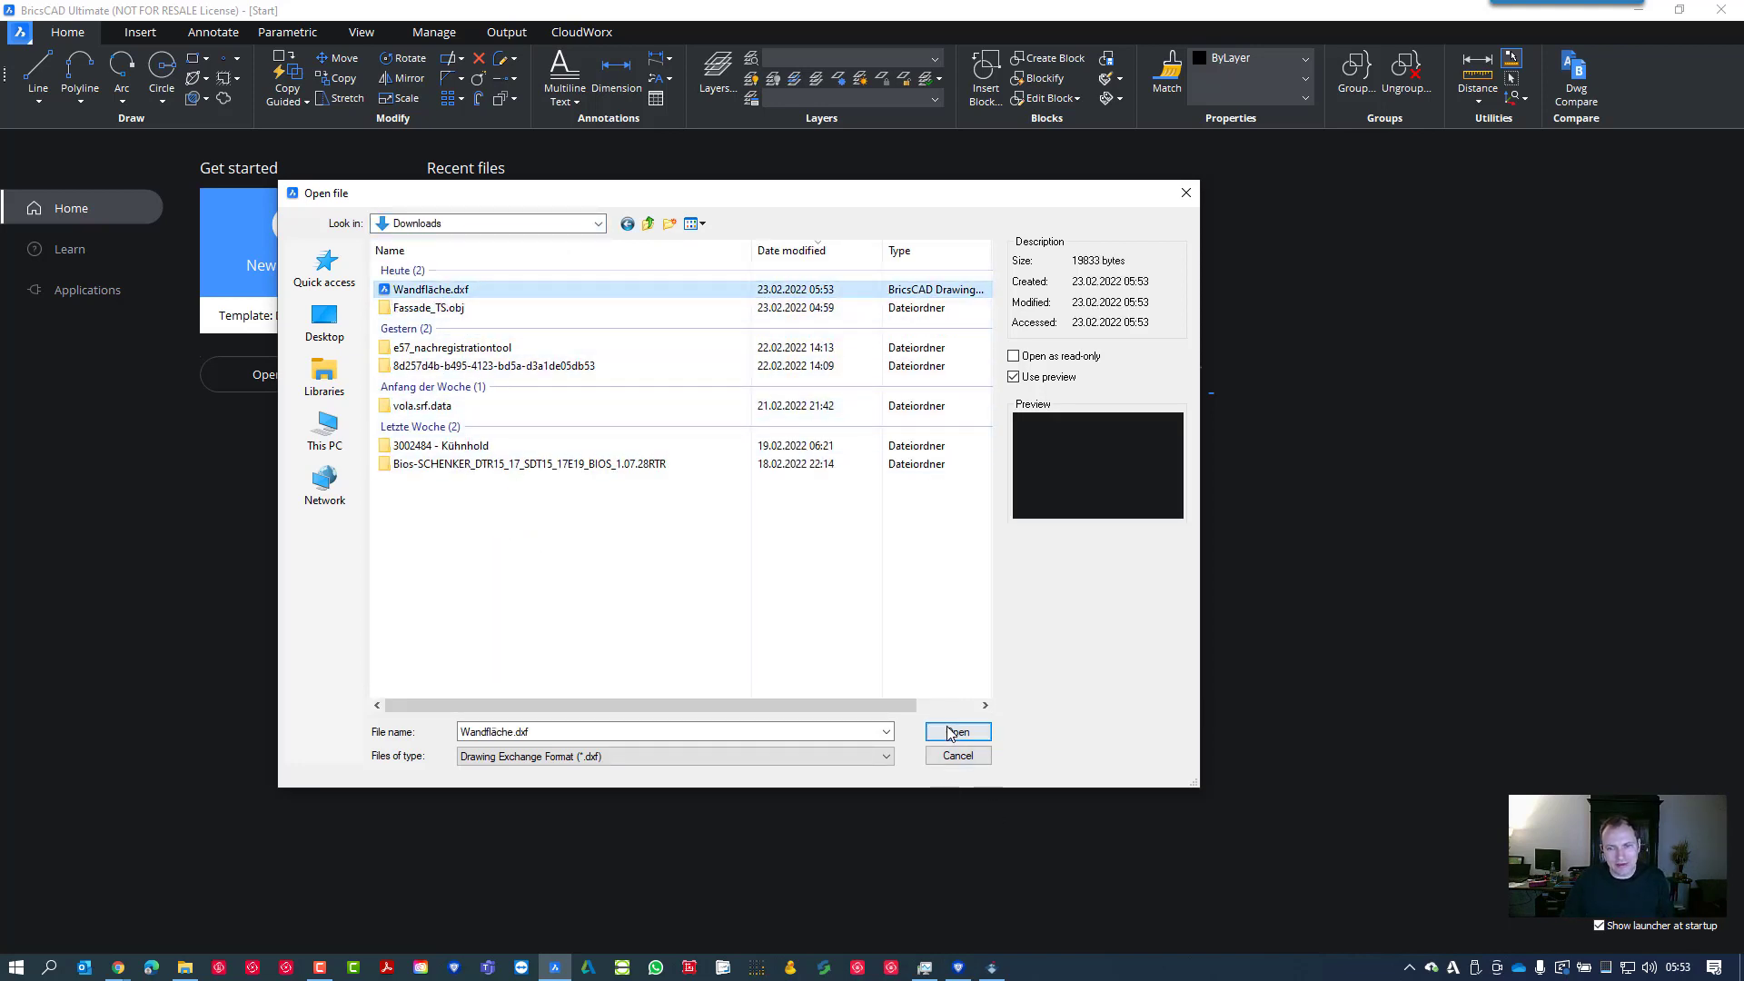
{"action": "left_click", "coordinate": [953, 730]}
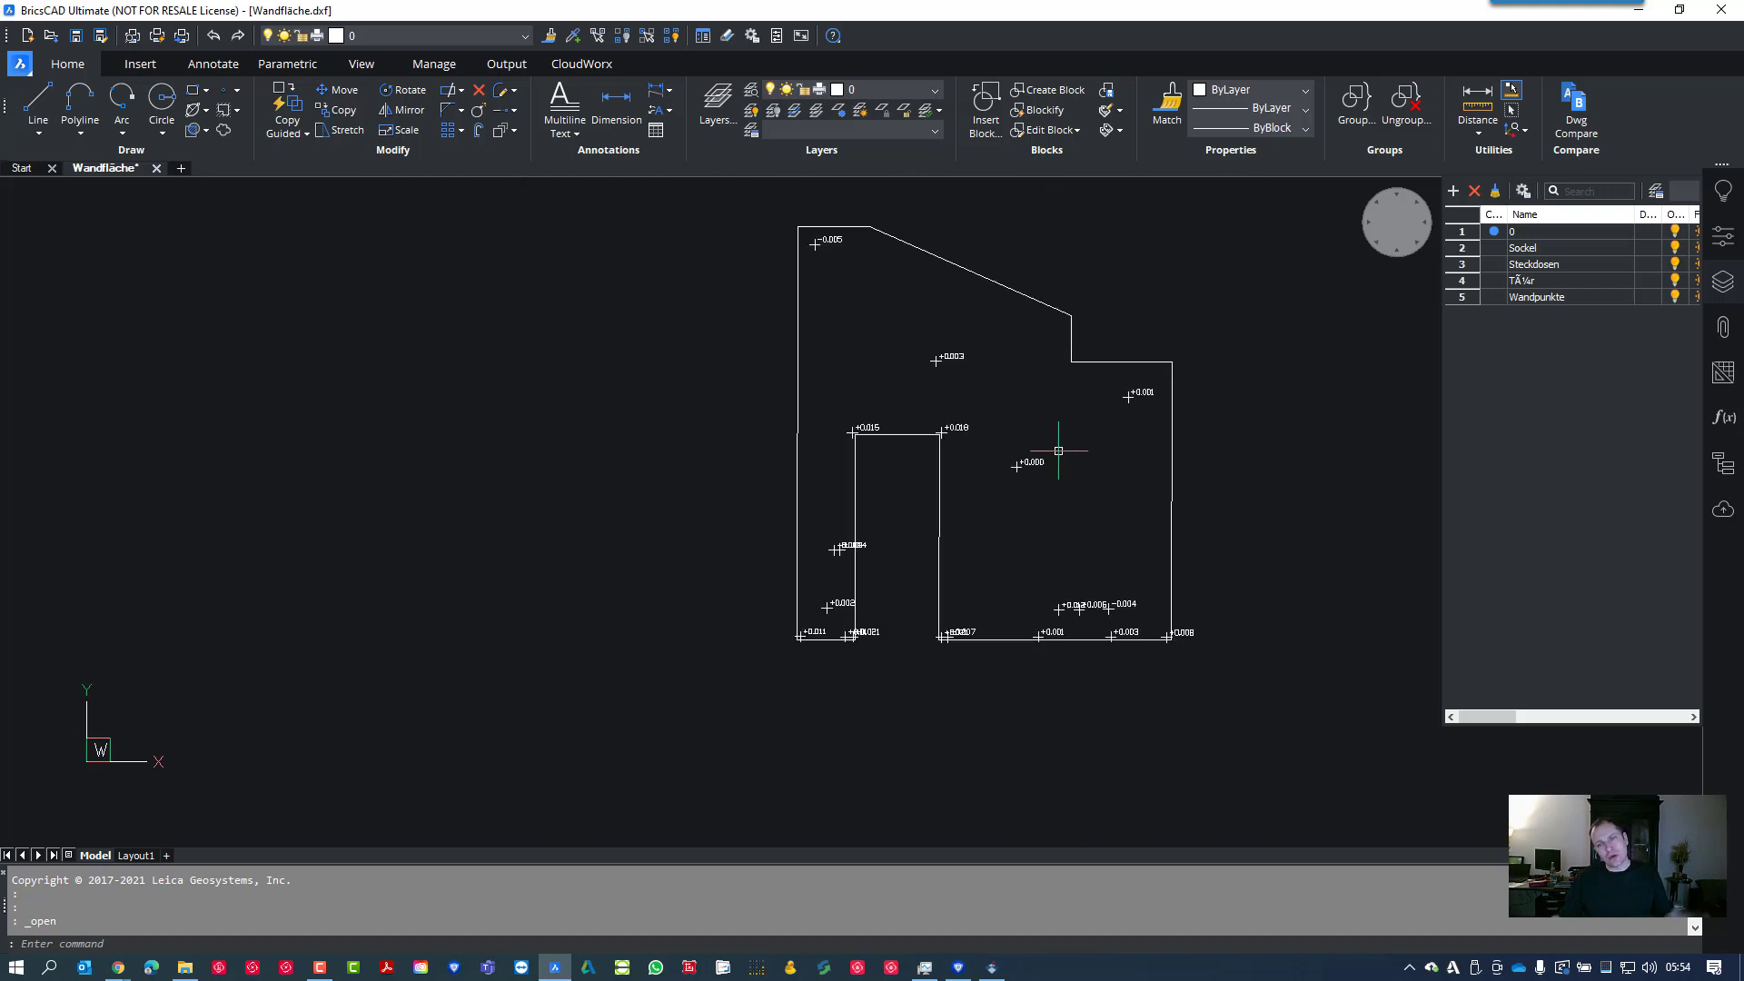
{"action": "mouse_move", "coordinate": [1052, 460]}
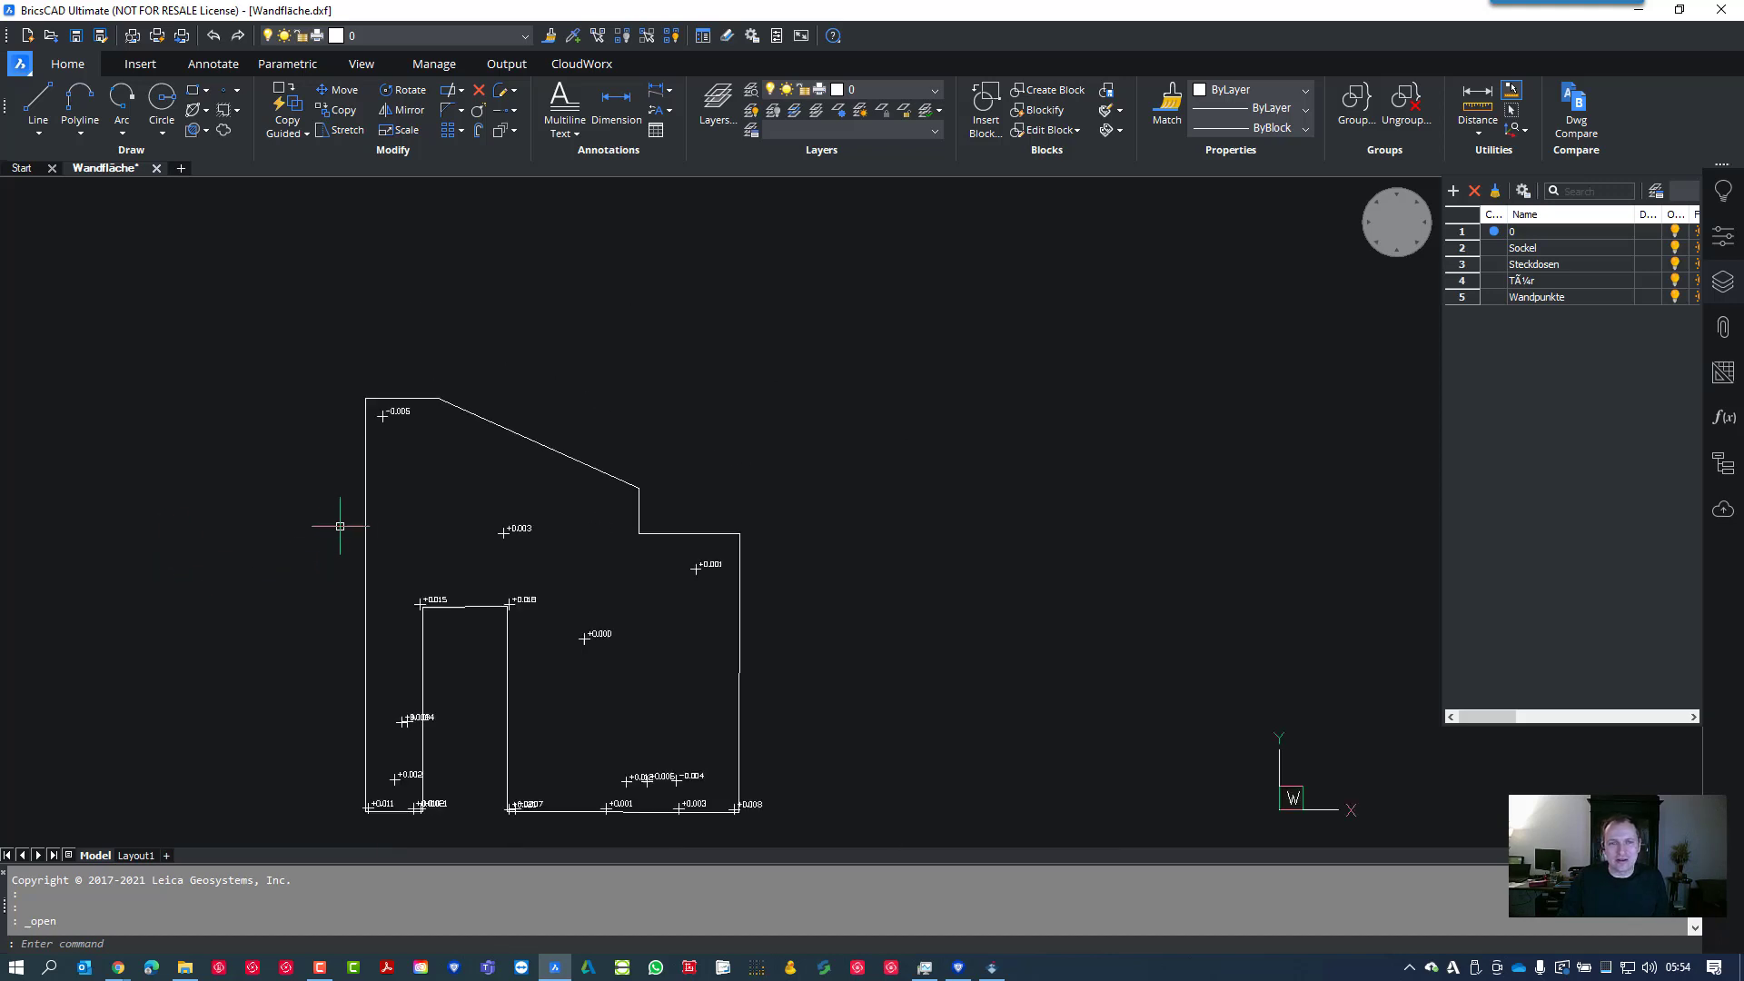
{"action": "scroll", "scroll_direction": "down", "scroll_amount": 3}
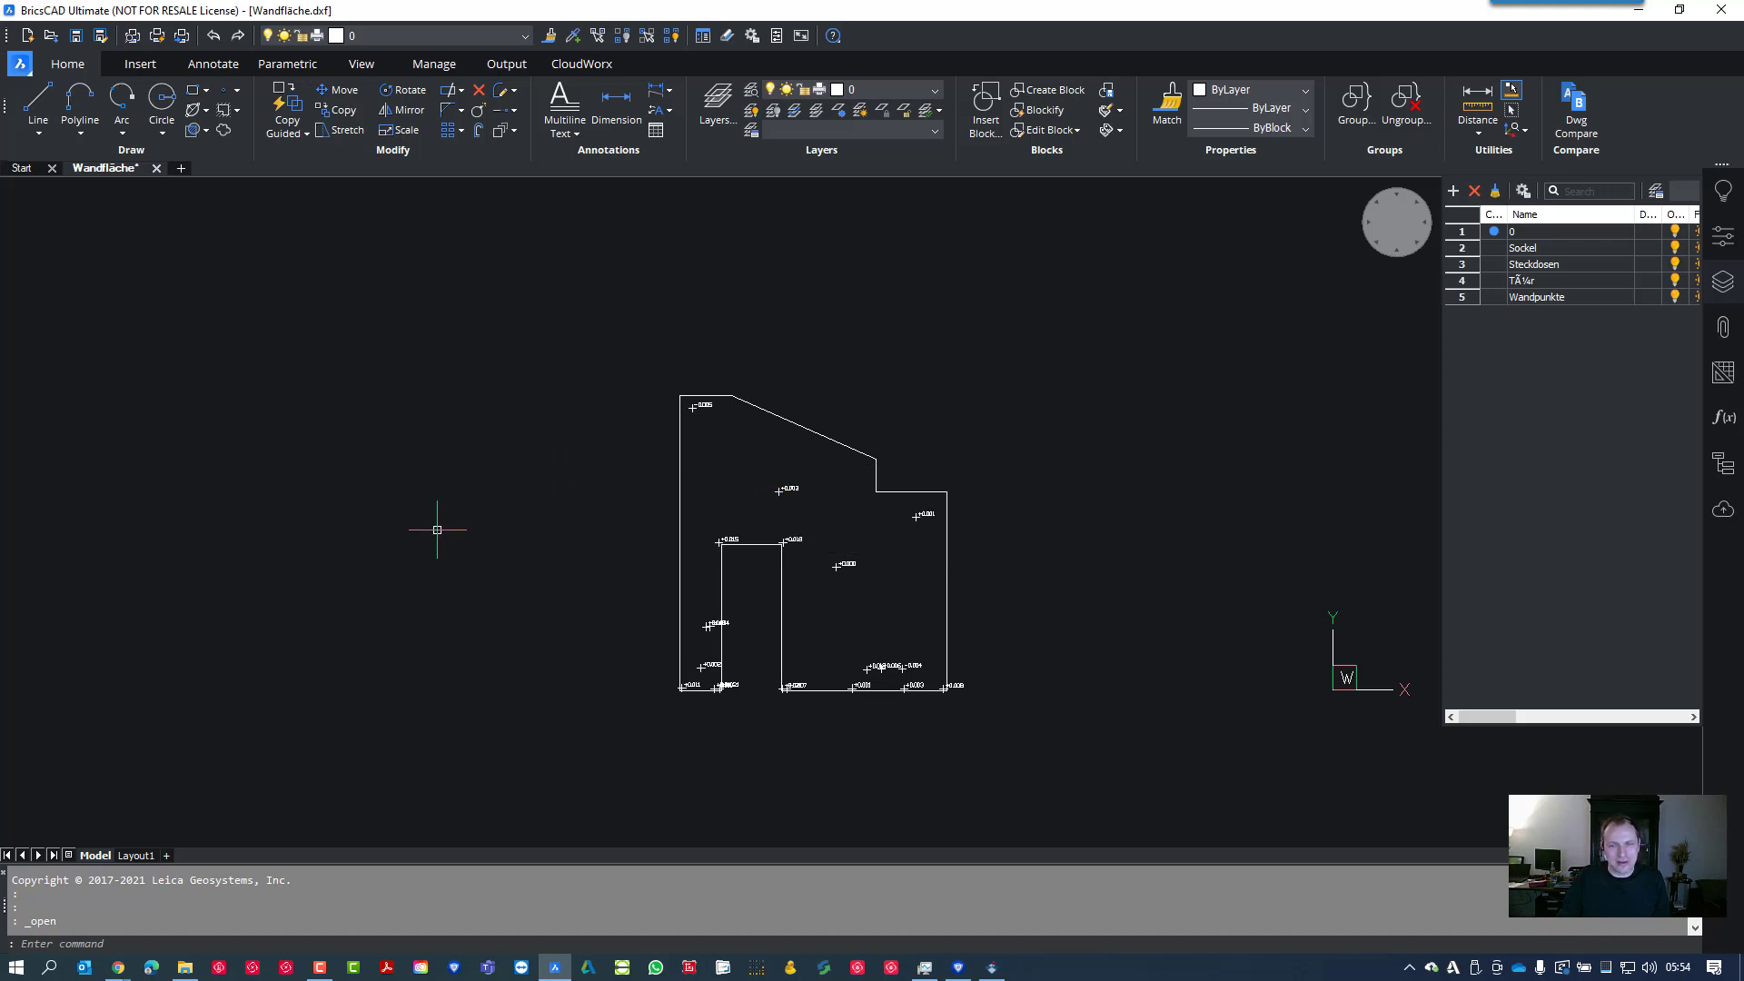
{"action": "mouse_move", "coordinate": [130, 552]}
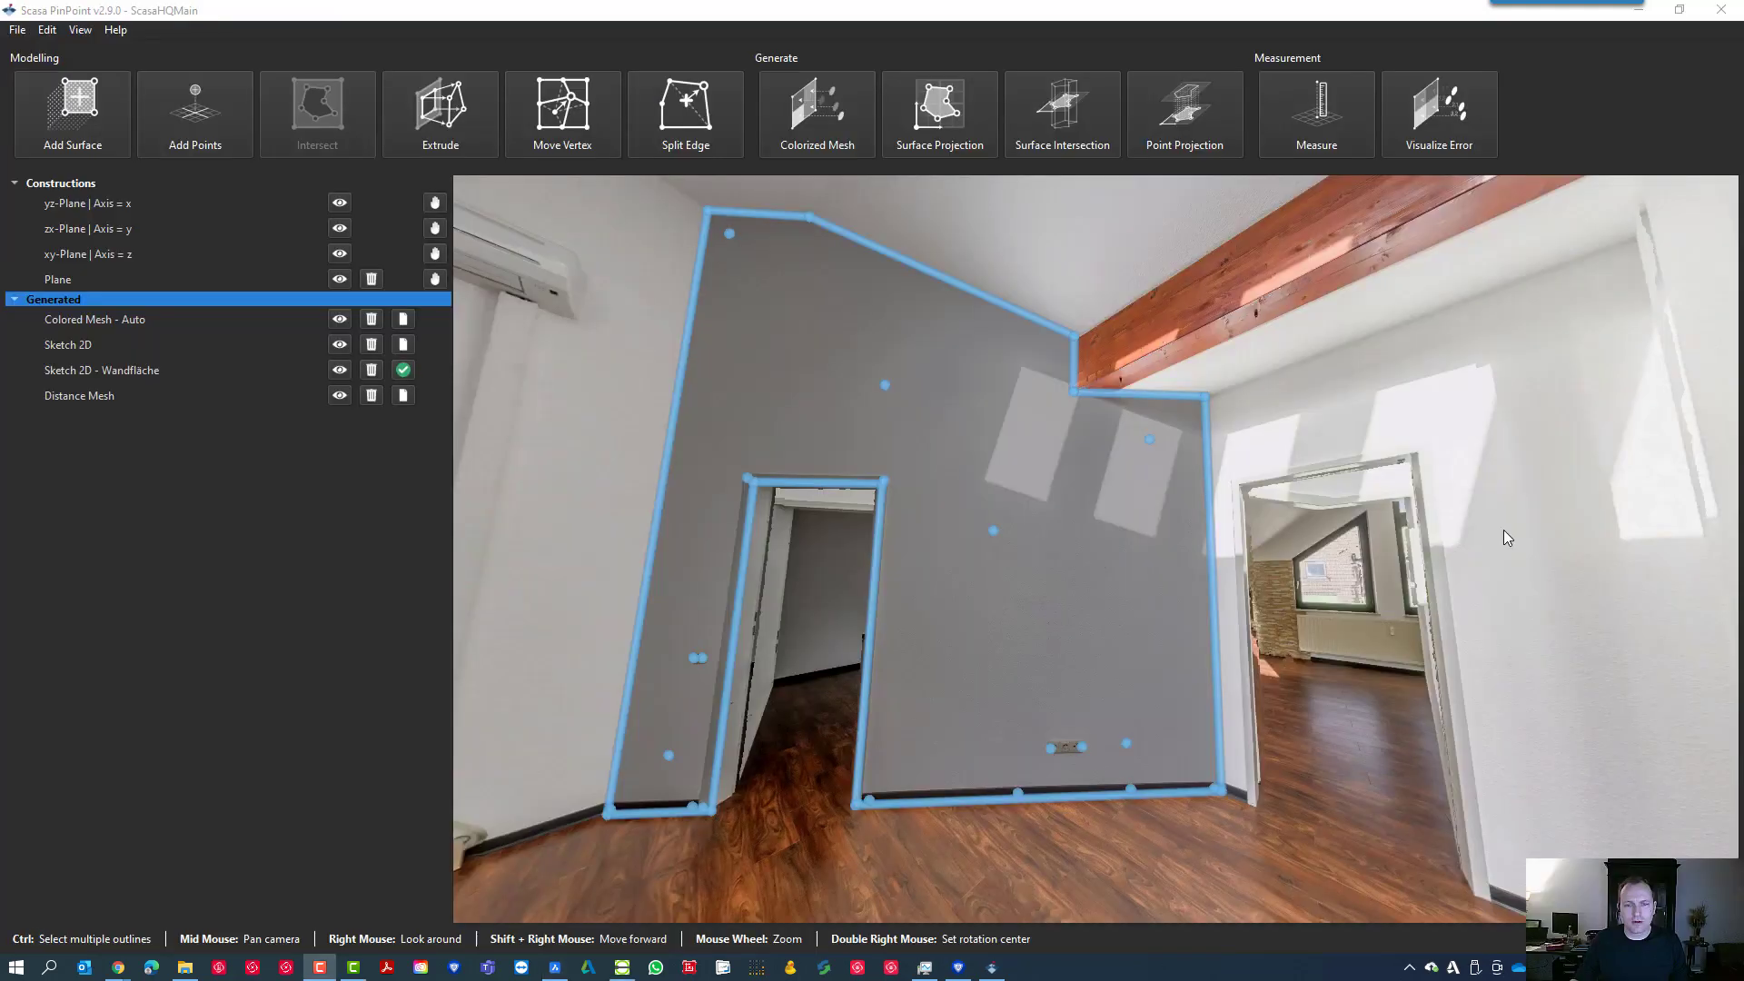
{"action": "mouse_move", "coordinate": [1480, 529]}
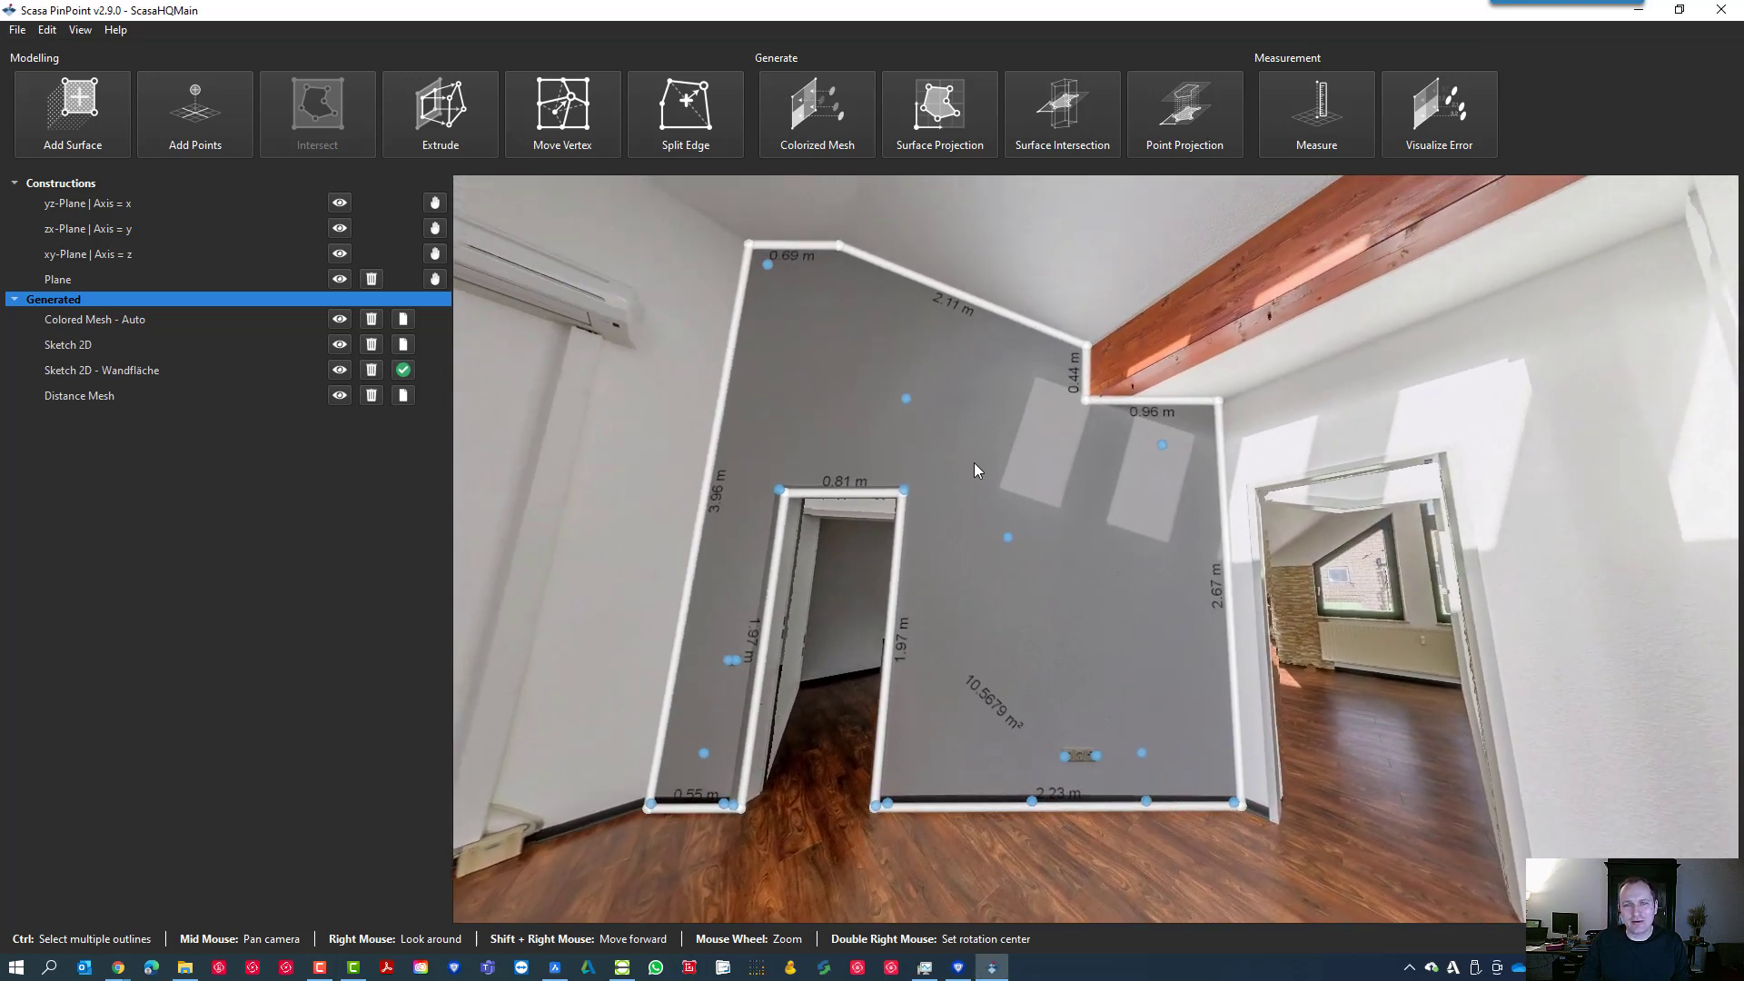
{"action": "mouse_move", "coordinate": [1088, 442]}
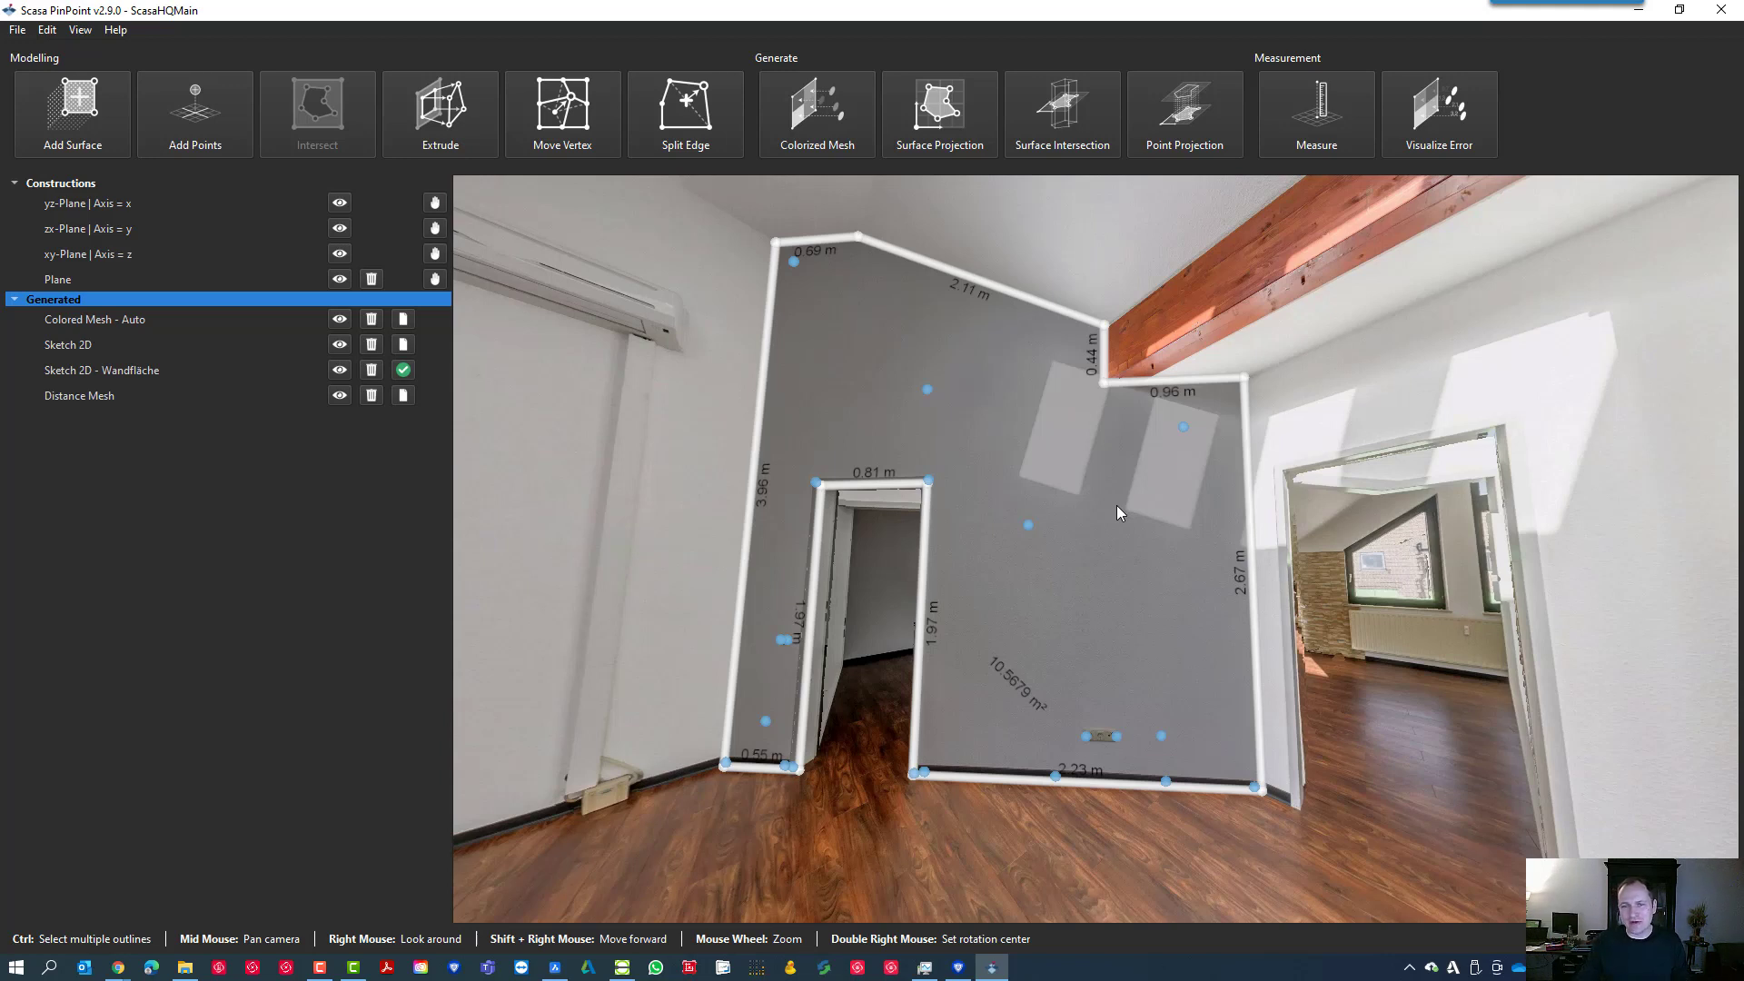
{"action": "mouse_move", "coordinate": [1064, 418]}
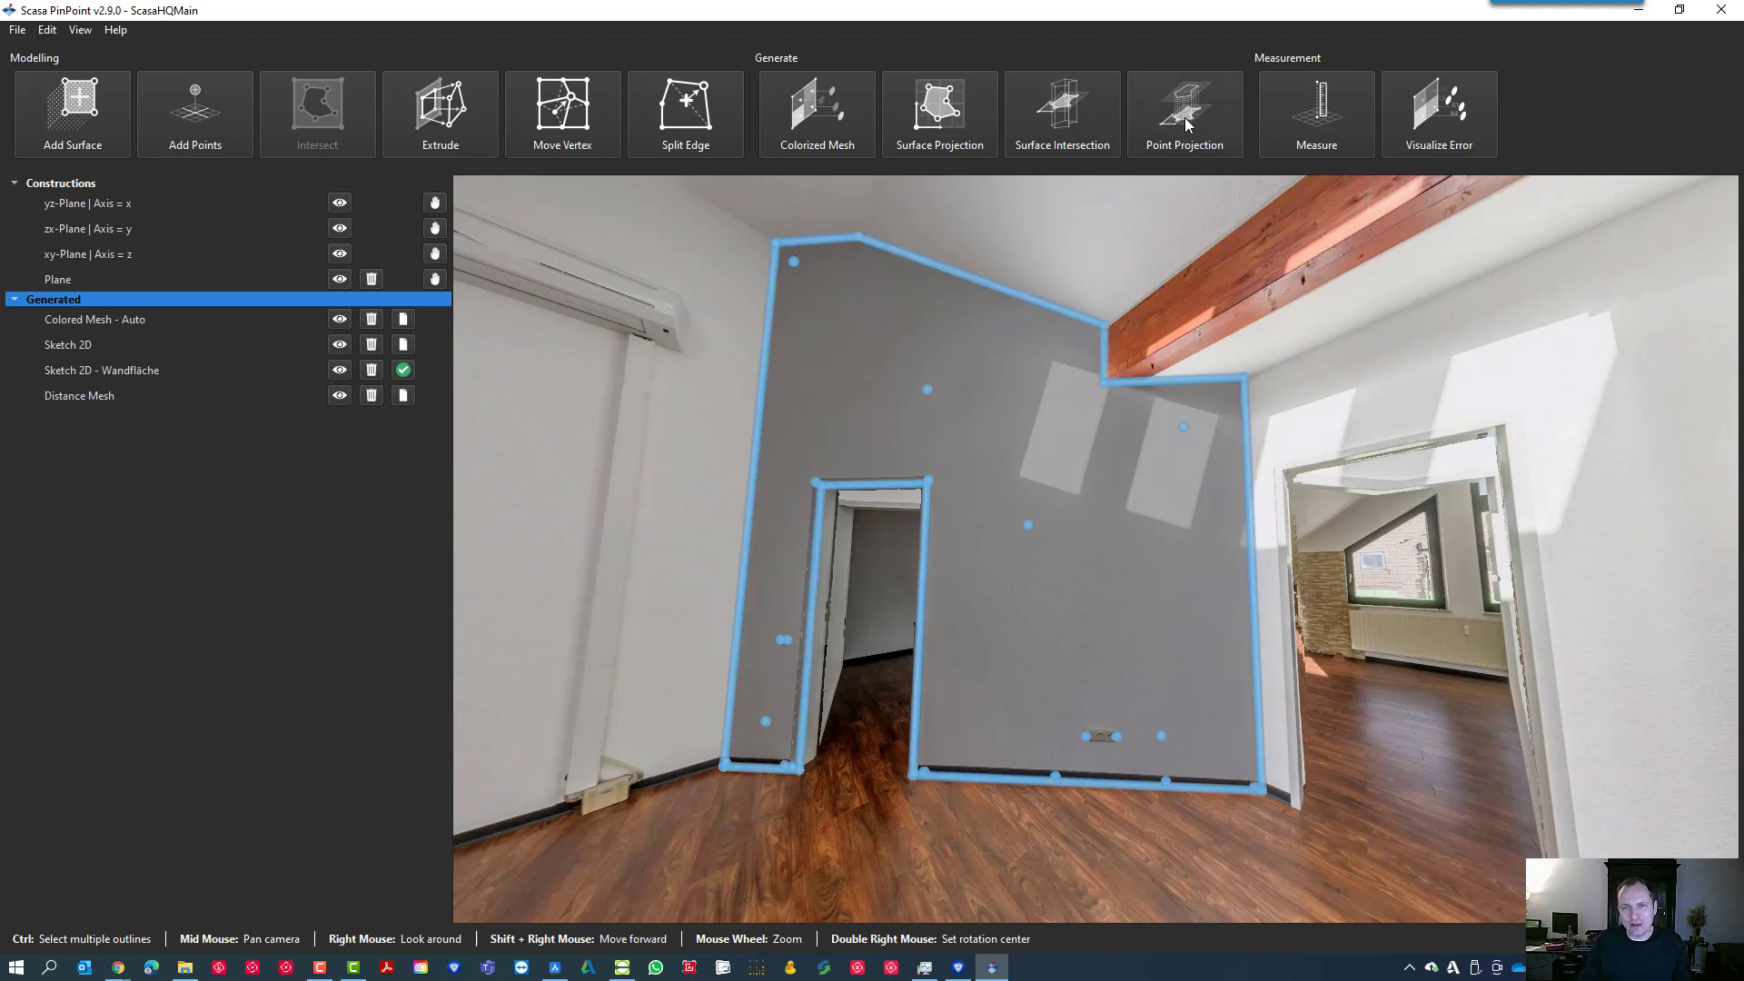
Start Point Projection on the wall plane and set both cut-plane offsets for a 0.03 m slab
{"action": "left_click", "coordinate": [1185, 112]}
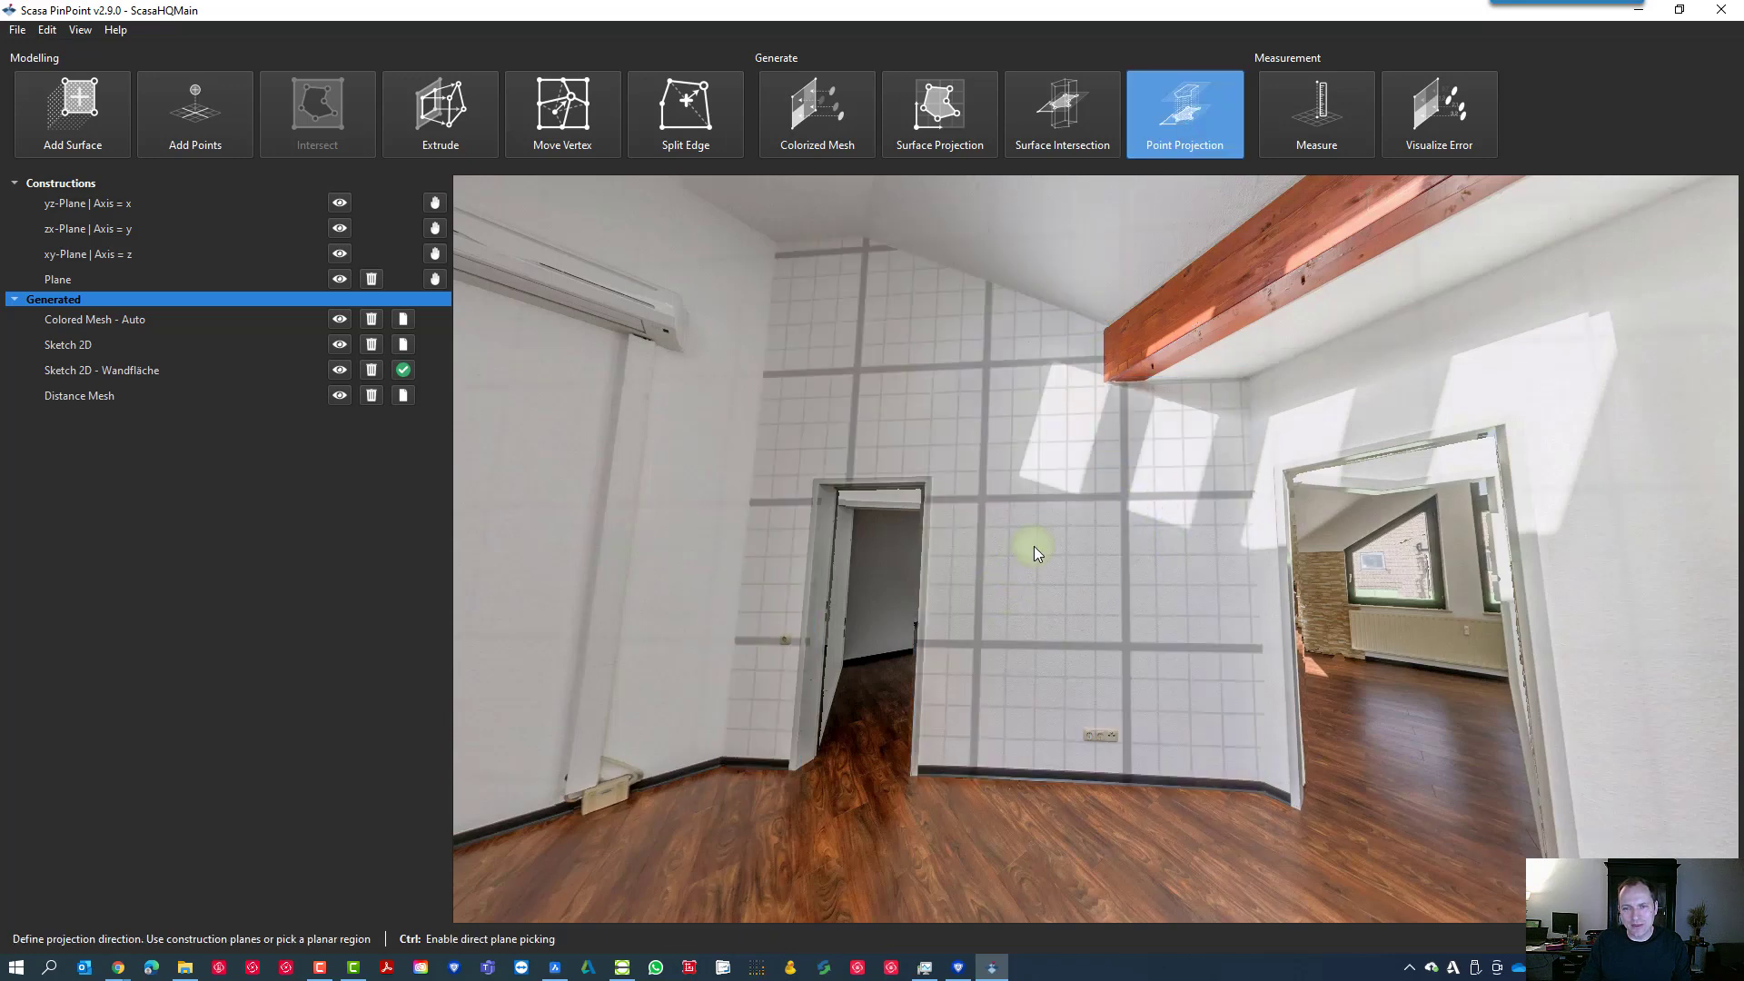
{"action": "left_click", "coordinate": [1028, 554]}
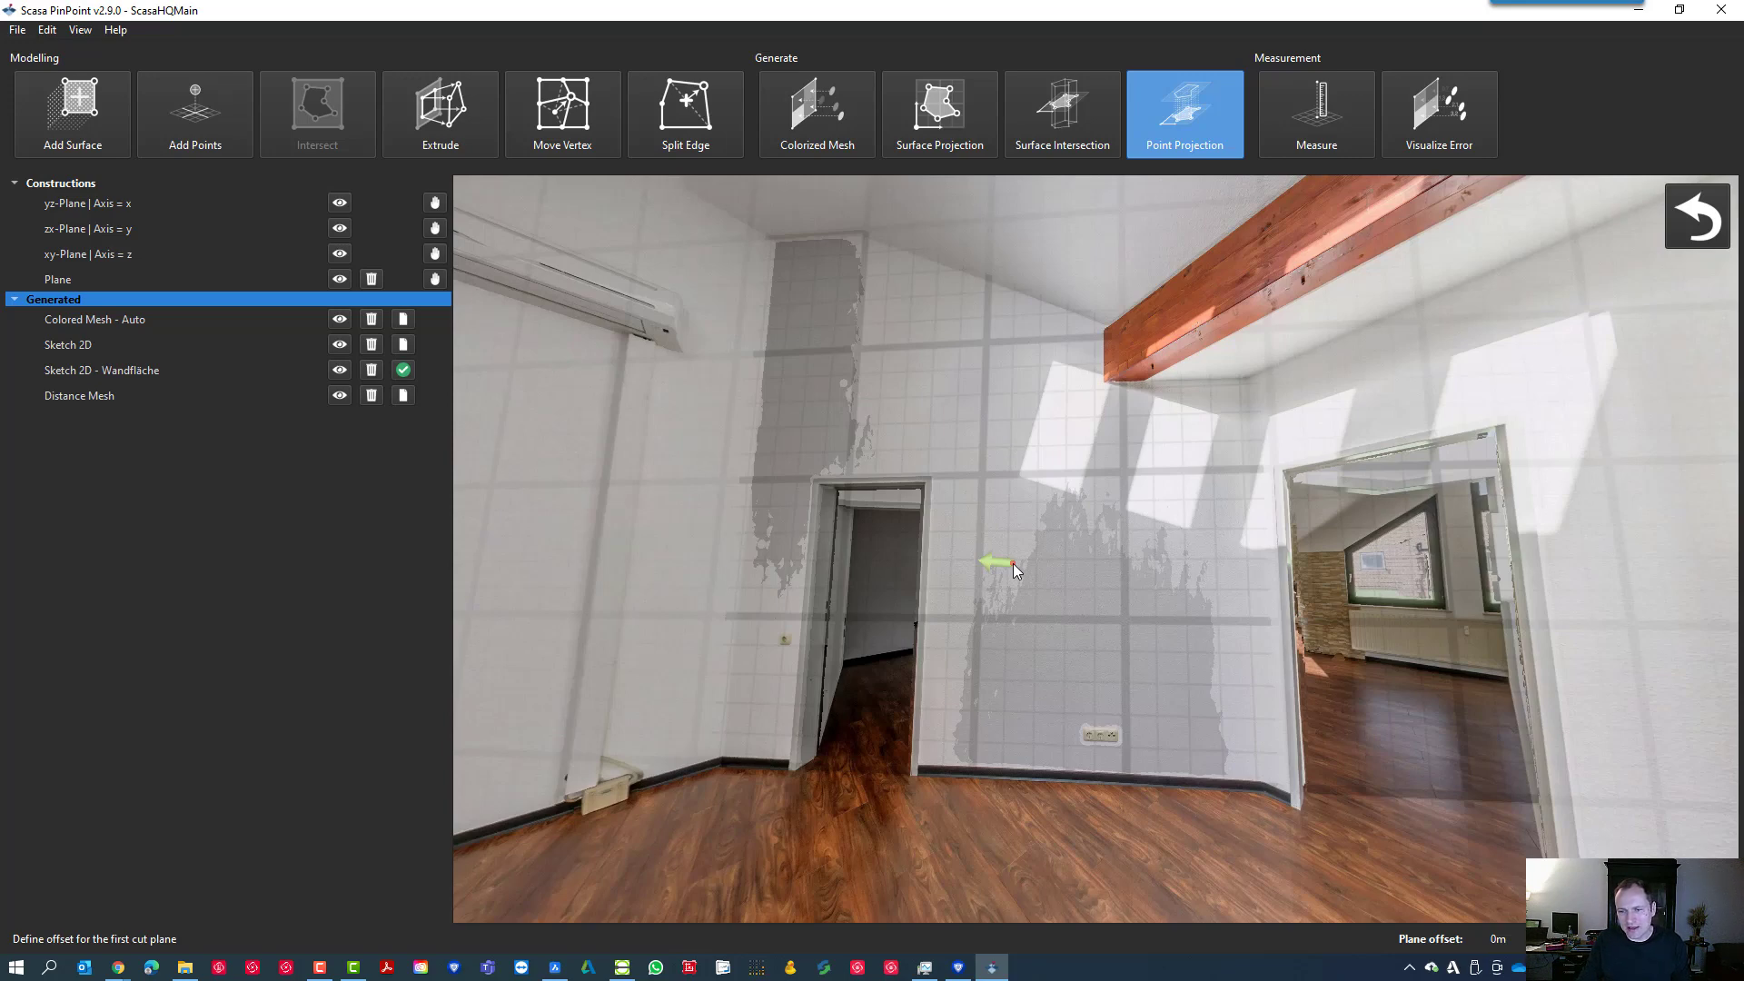
{"action": "left_click_drag", "start_coordinate": [1006, 561], "coordinate": [1384, 750]}
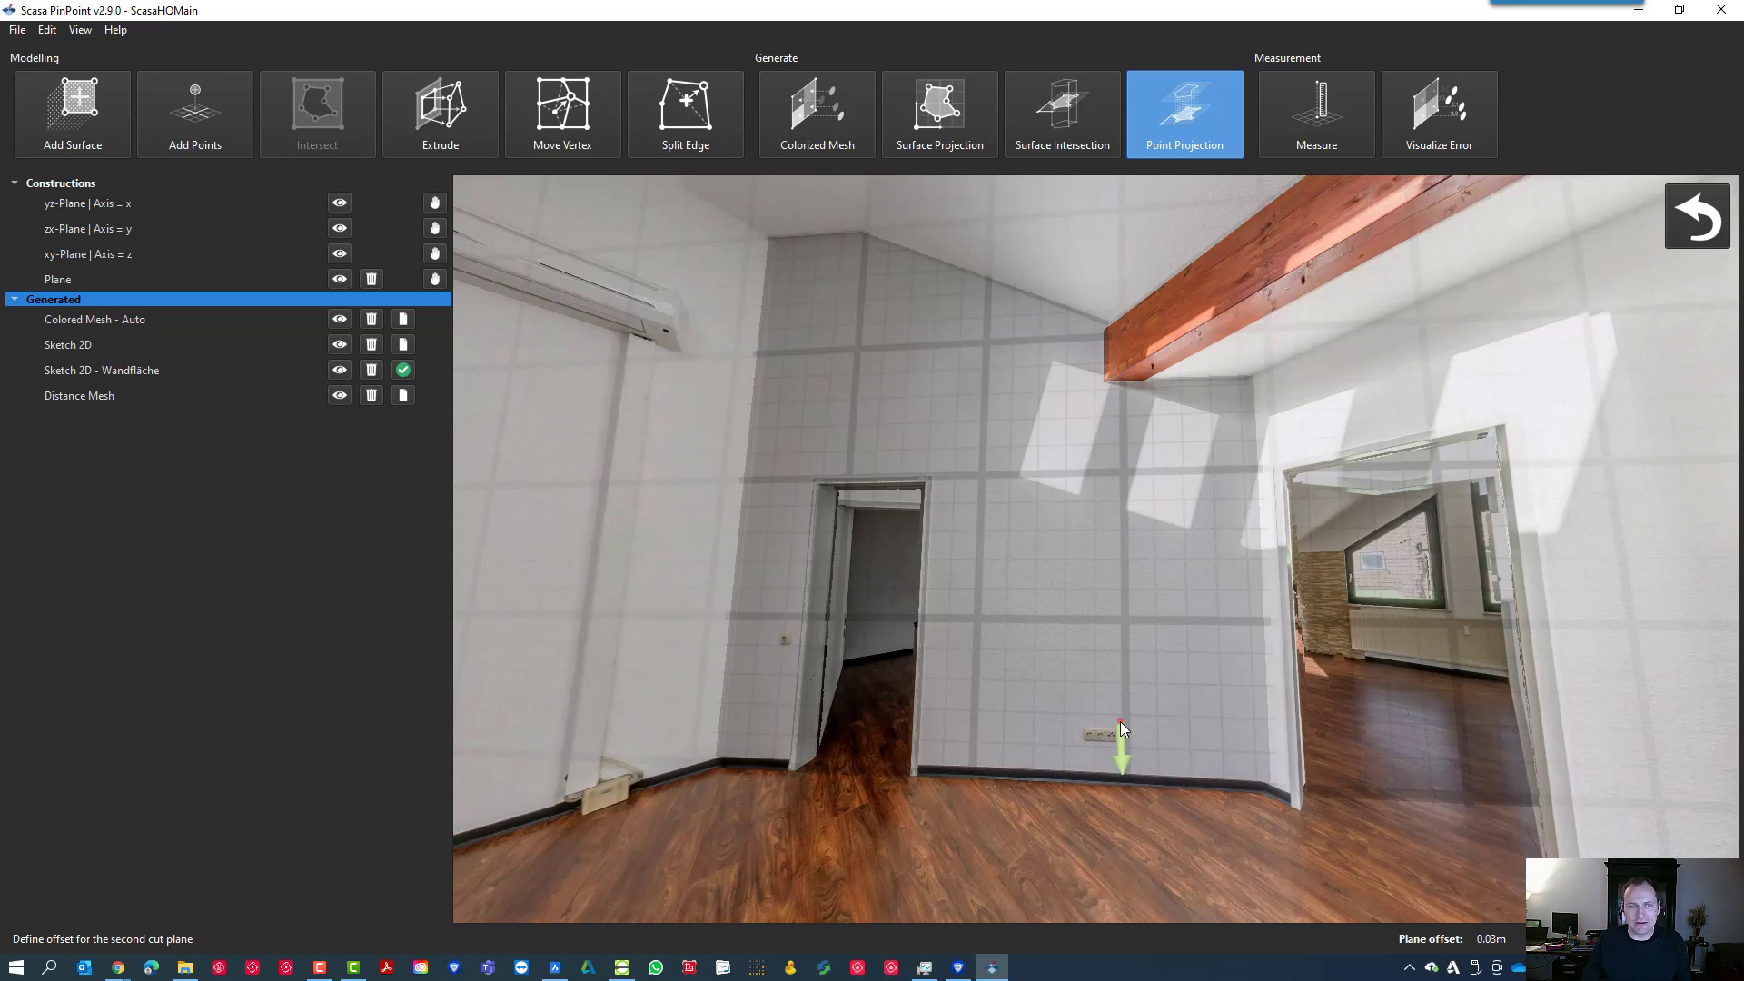
{"action": "left_click", "coordinate": [1182, 113]}
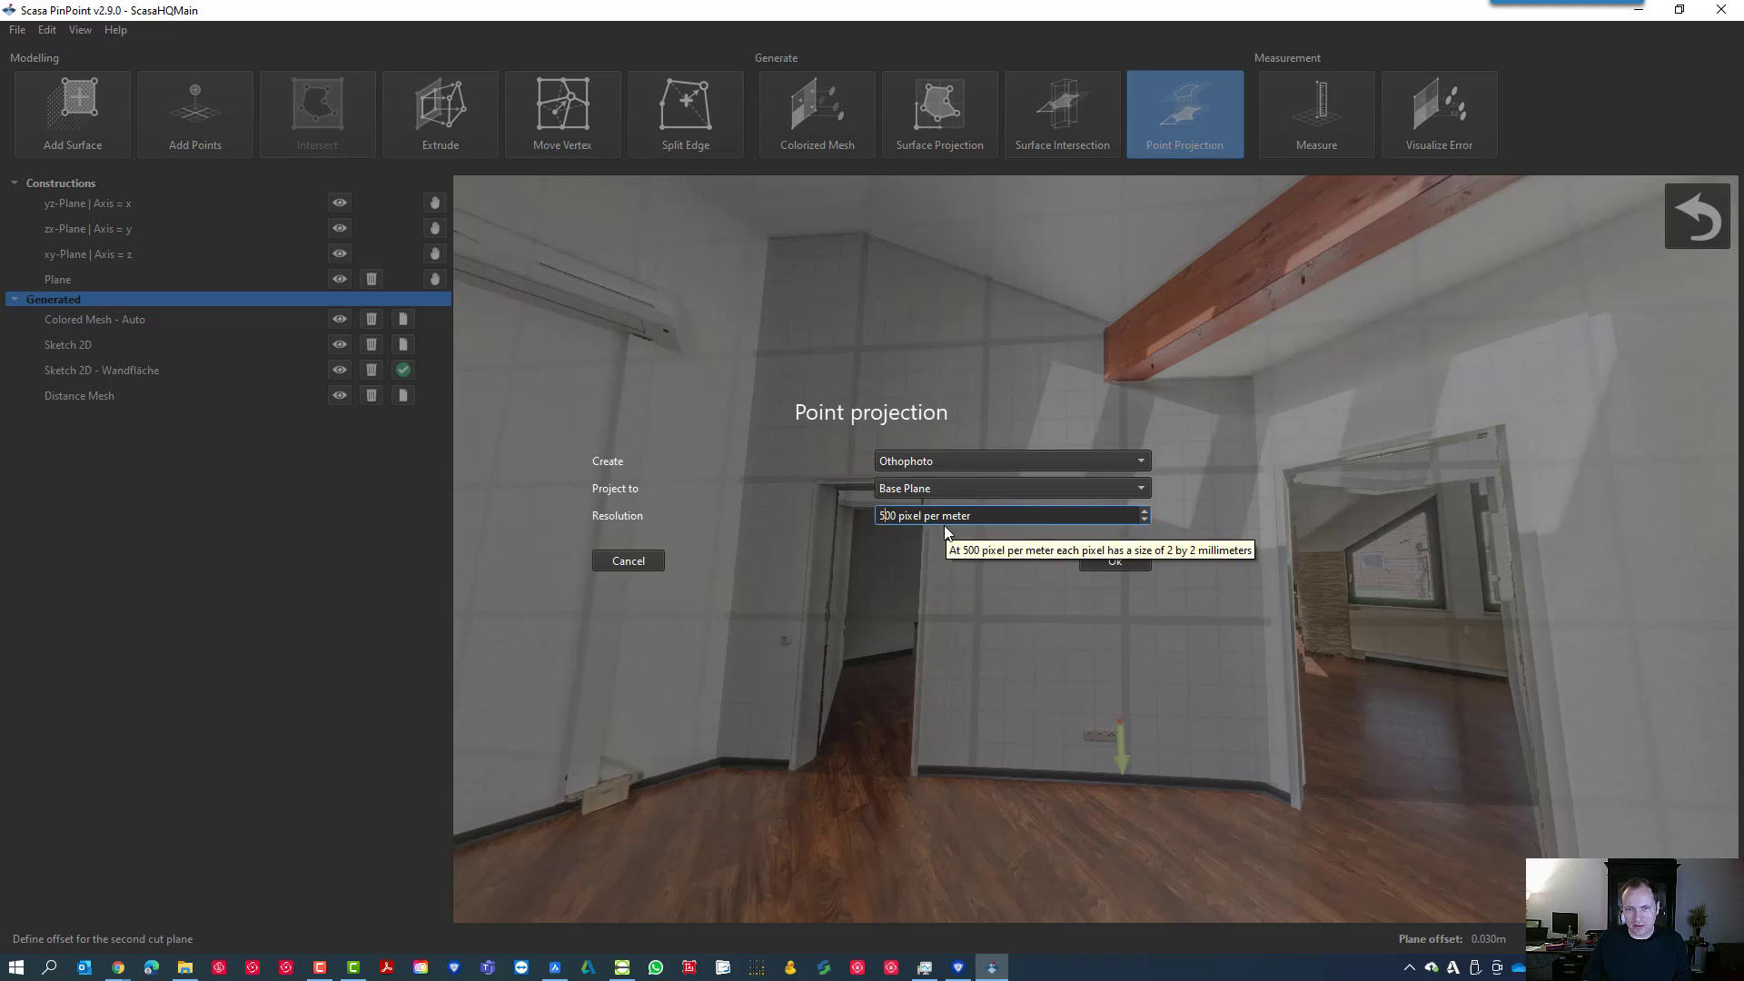
{"action": "mouse_move", "coordinate": [942, 667]}
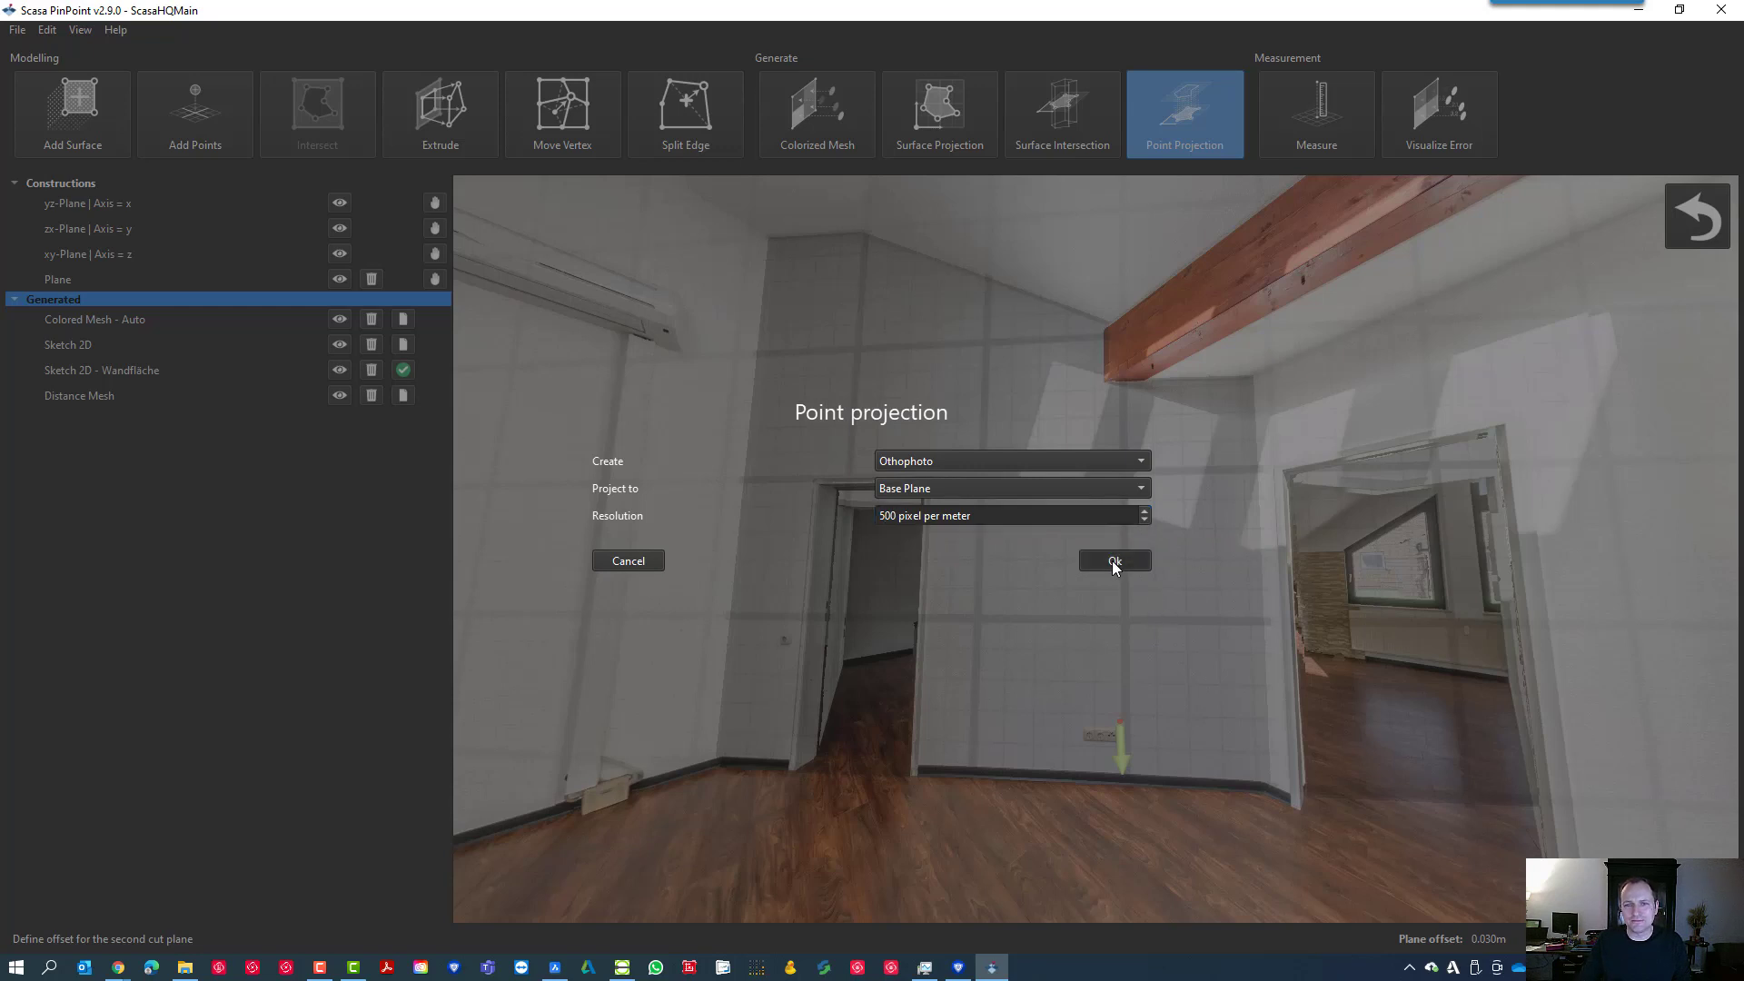
Confirm the point projection with Orthophoto, Base Plane and 500 pixels per meter
{"action": "left_click", "coordinate": [1114, 562]}
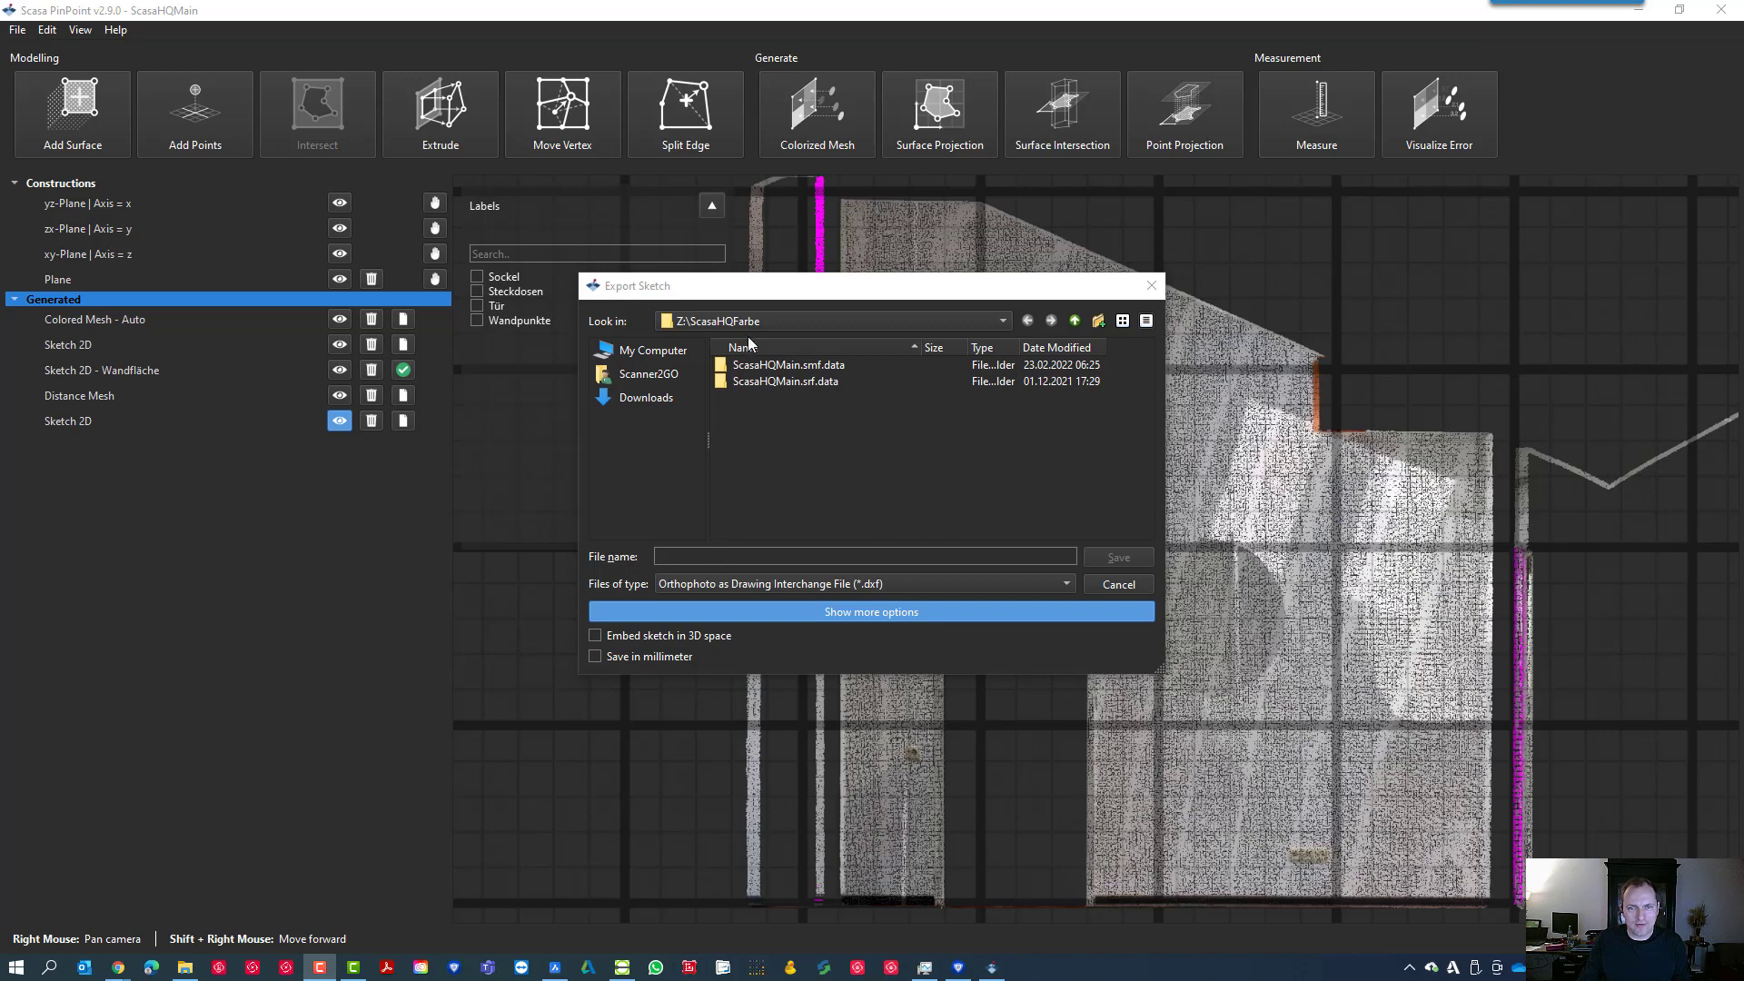
Export the orthophoto to Downloads as Wandfoto.dxf
{"action": "left_click", "coordinate": [643, 398]}
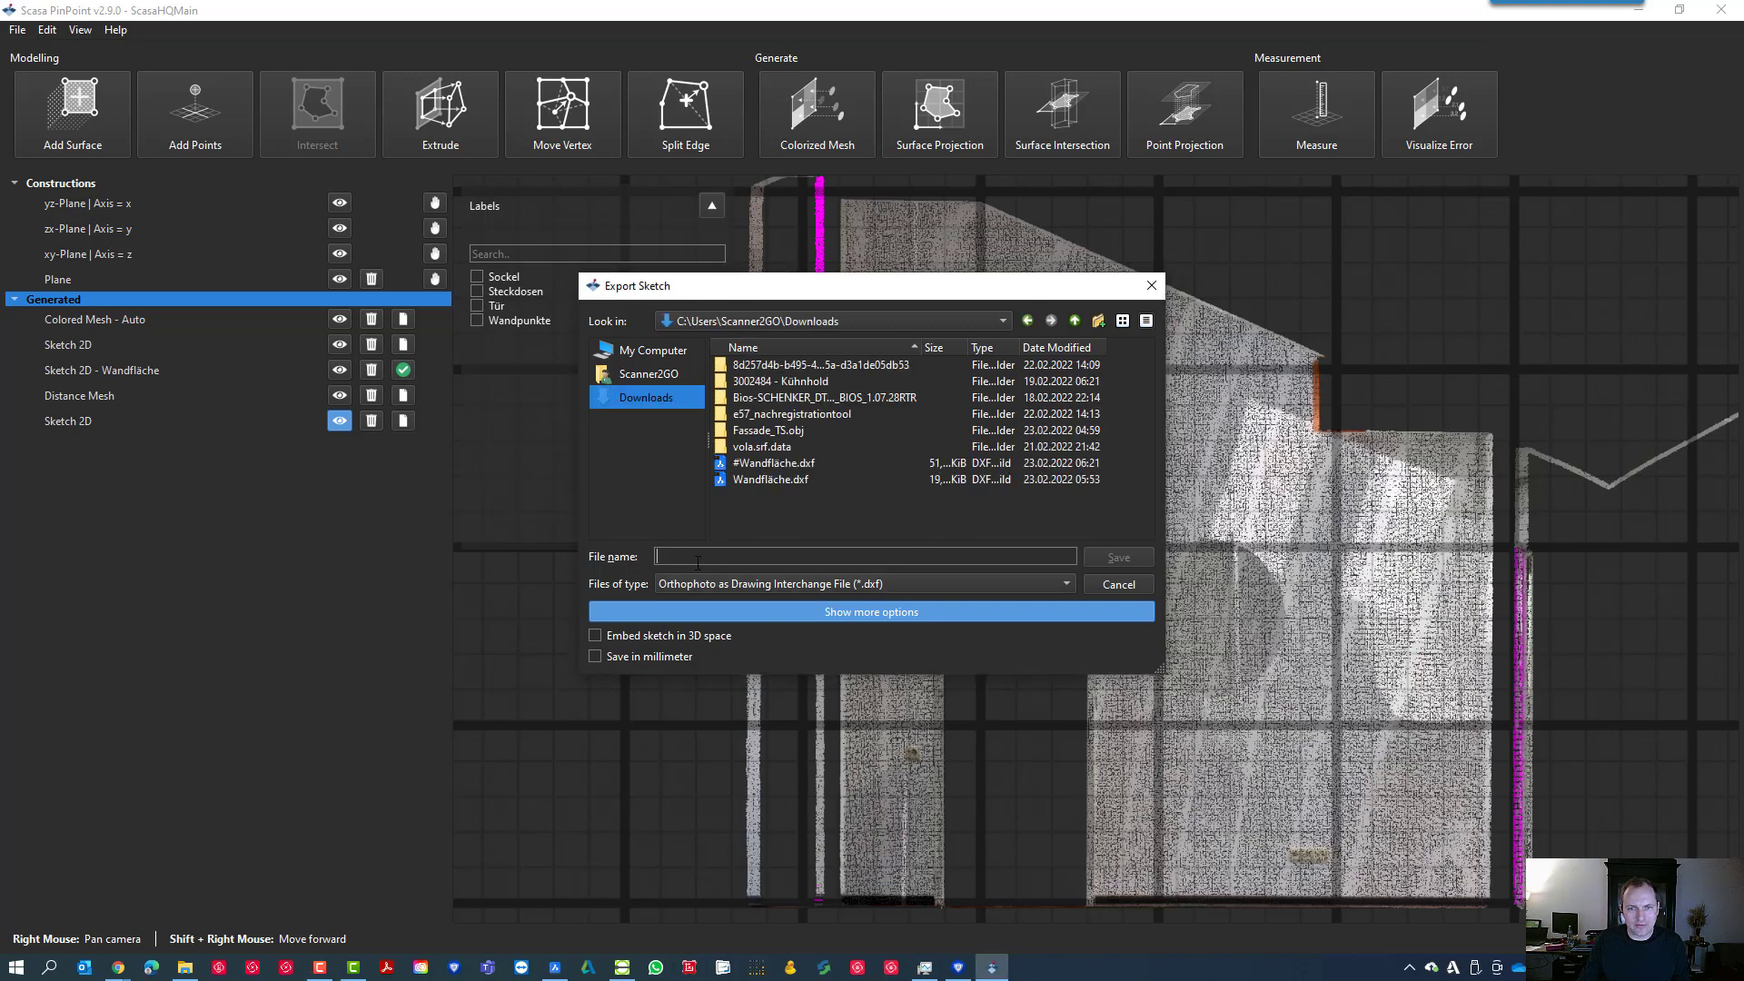
{"action": "type", "text": "Wandfoto"}
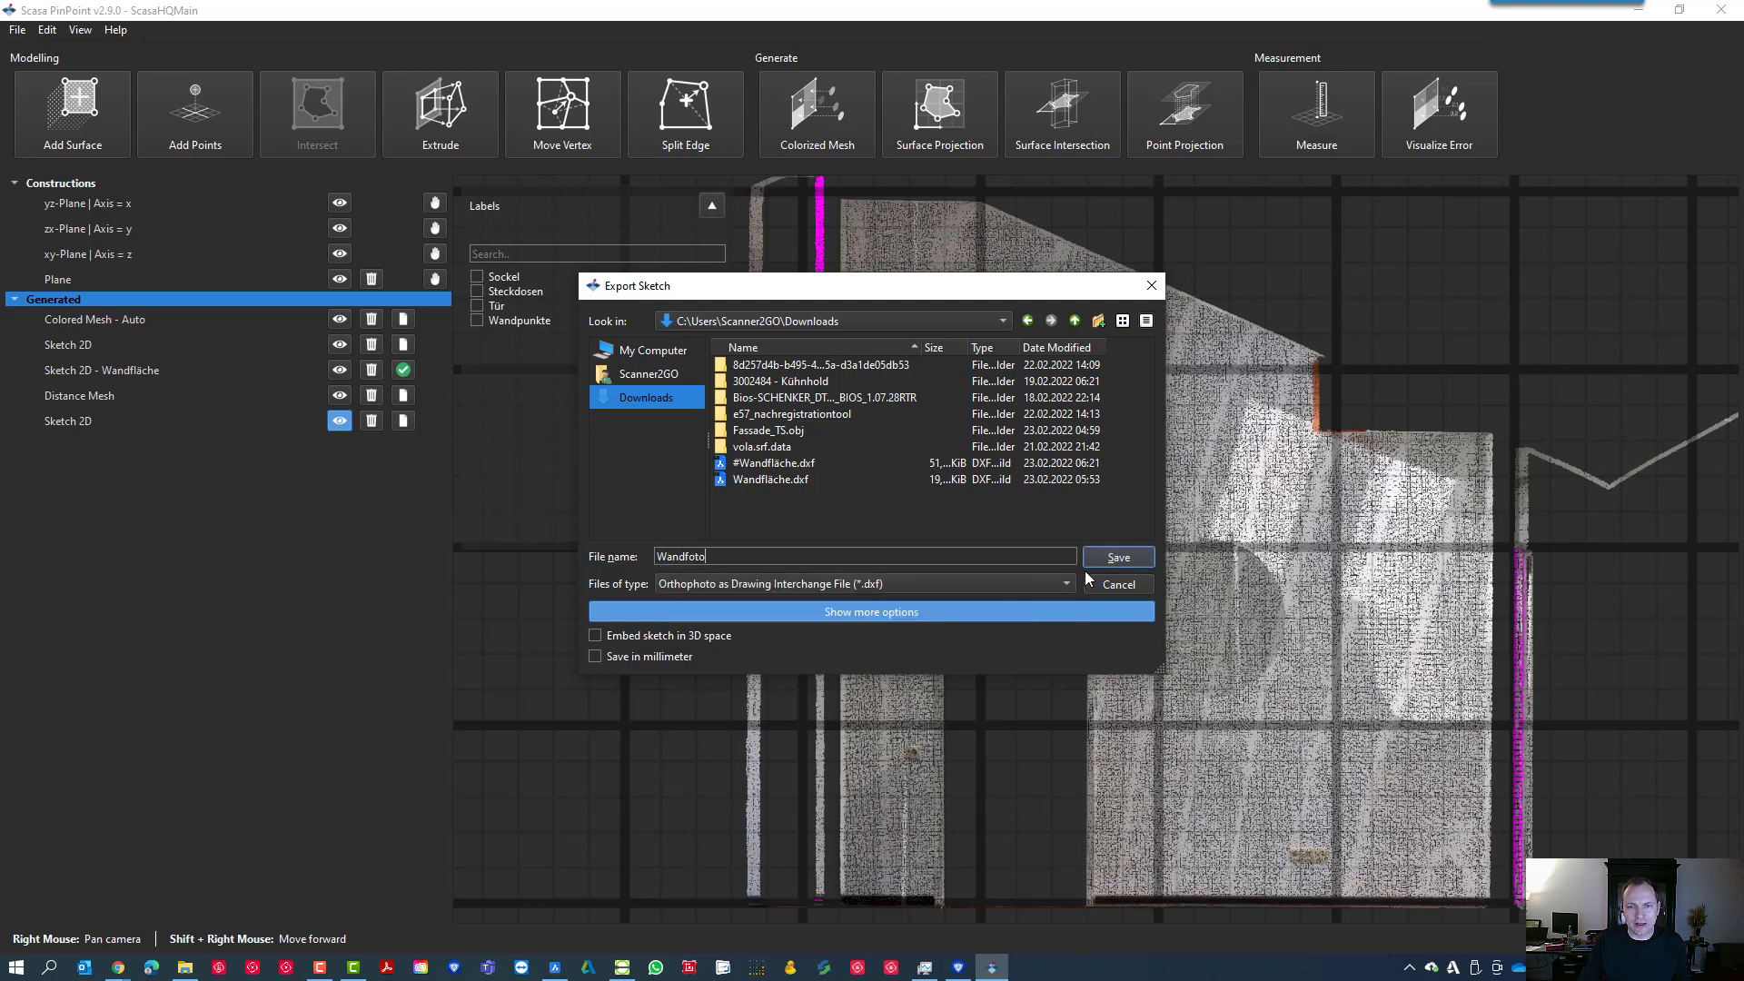
{"action": "left_click", "coordinate": [1118, 555]}
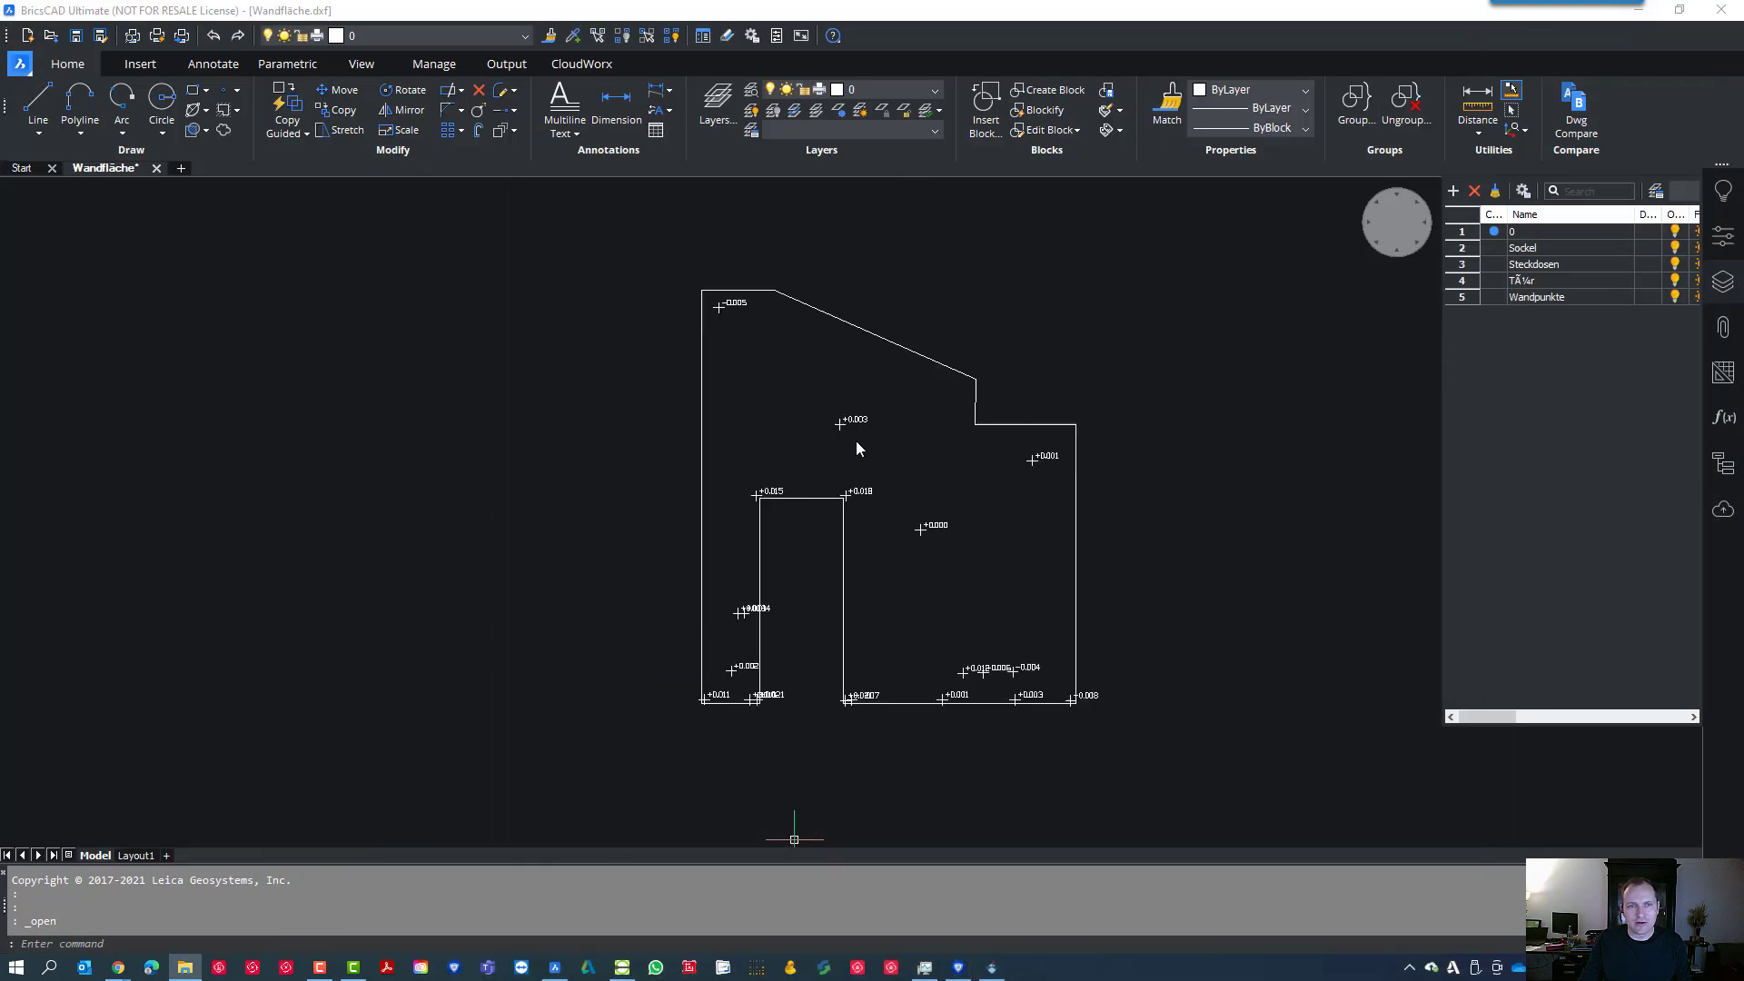
{"action": "mouse_move", "coordinate": [200, 205]}
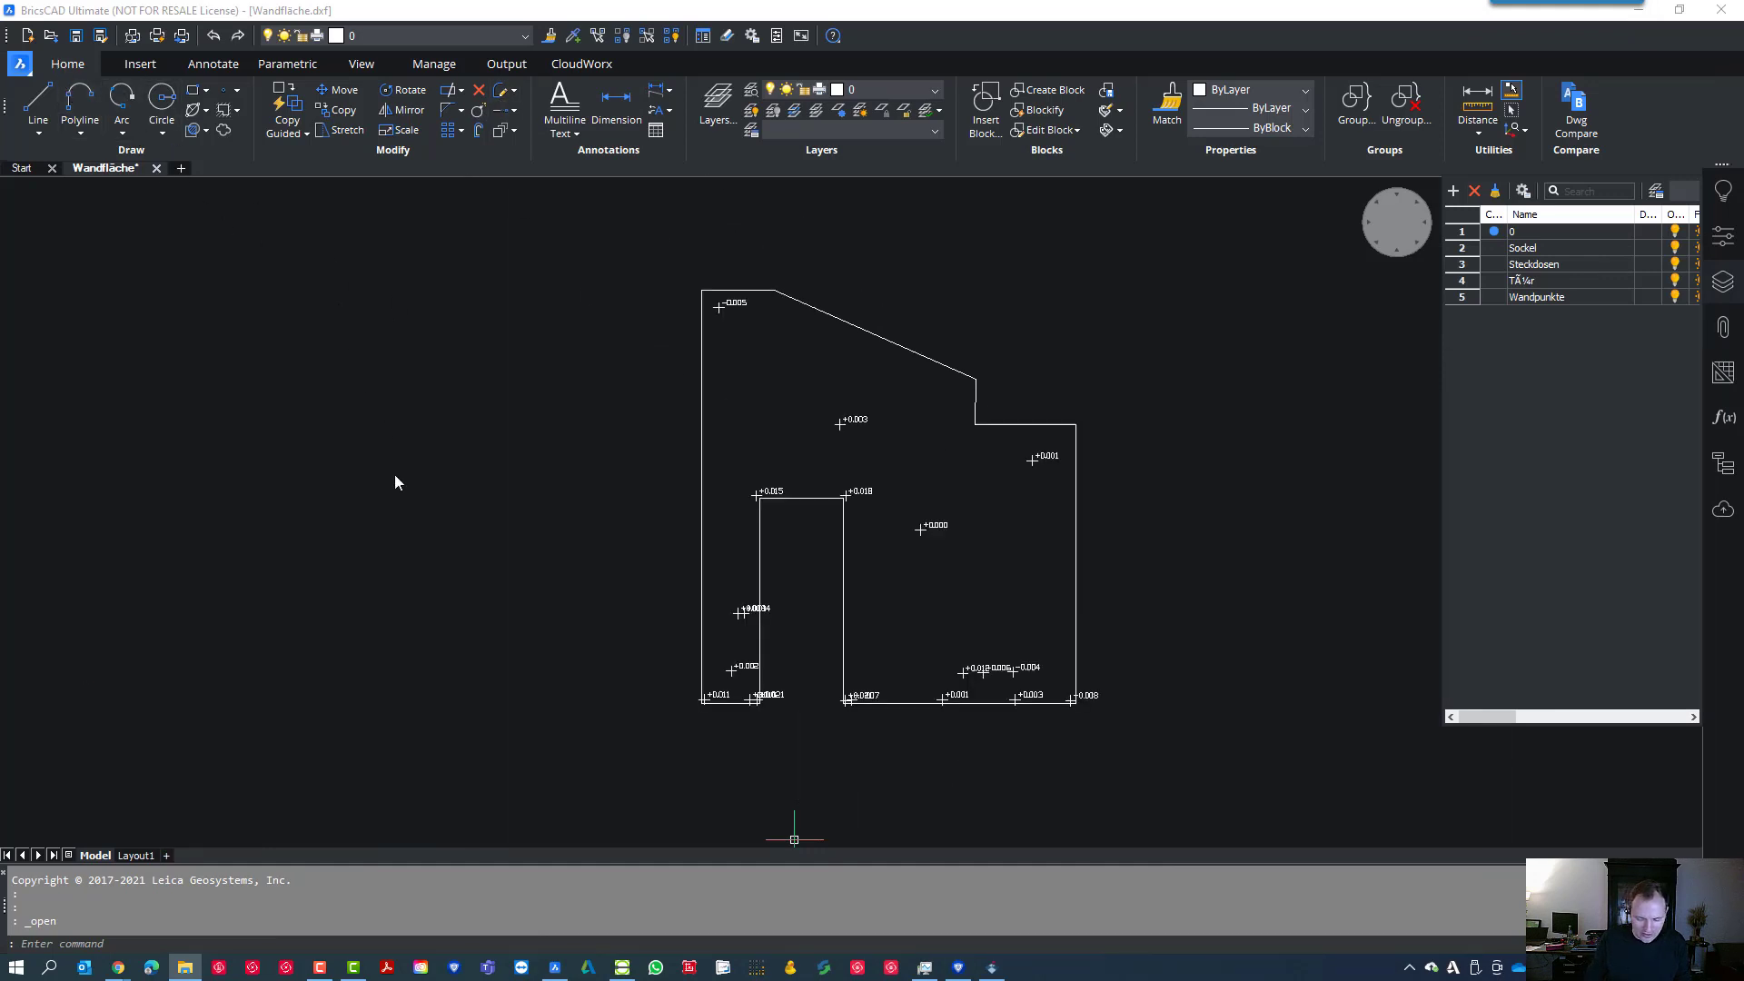
{"action": "mouse_move", "coordinate": [350, 428]}
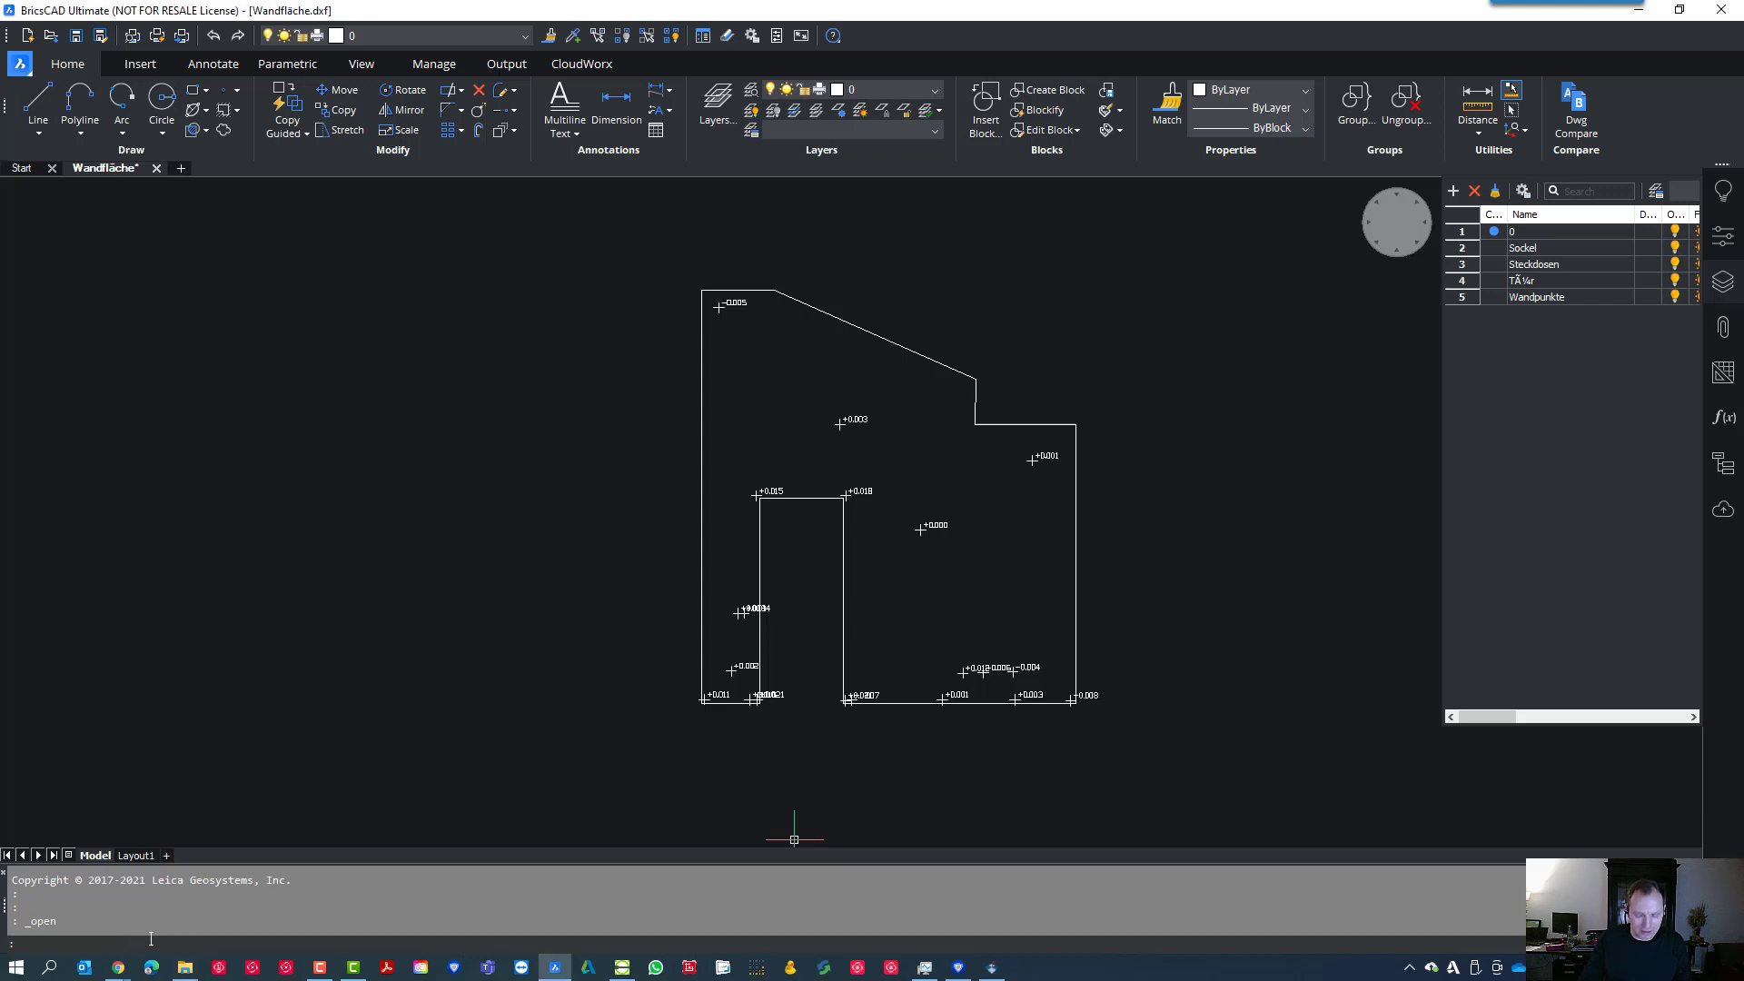
Import Wandfoto.dxf from Downloads into the Wandfläche drawing via IMPORT
{"action": "type", "text": "IMPORT"}
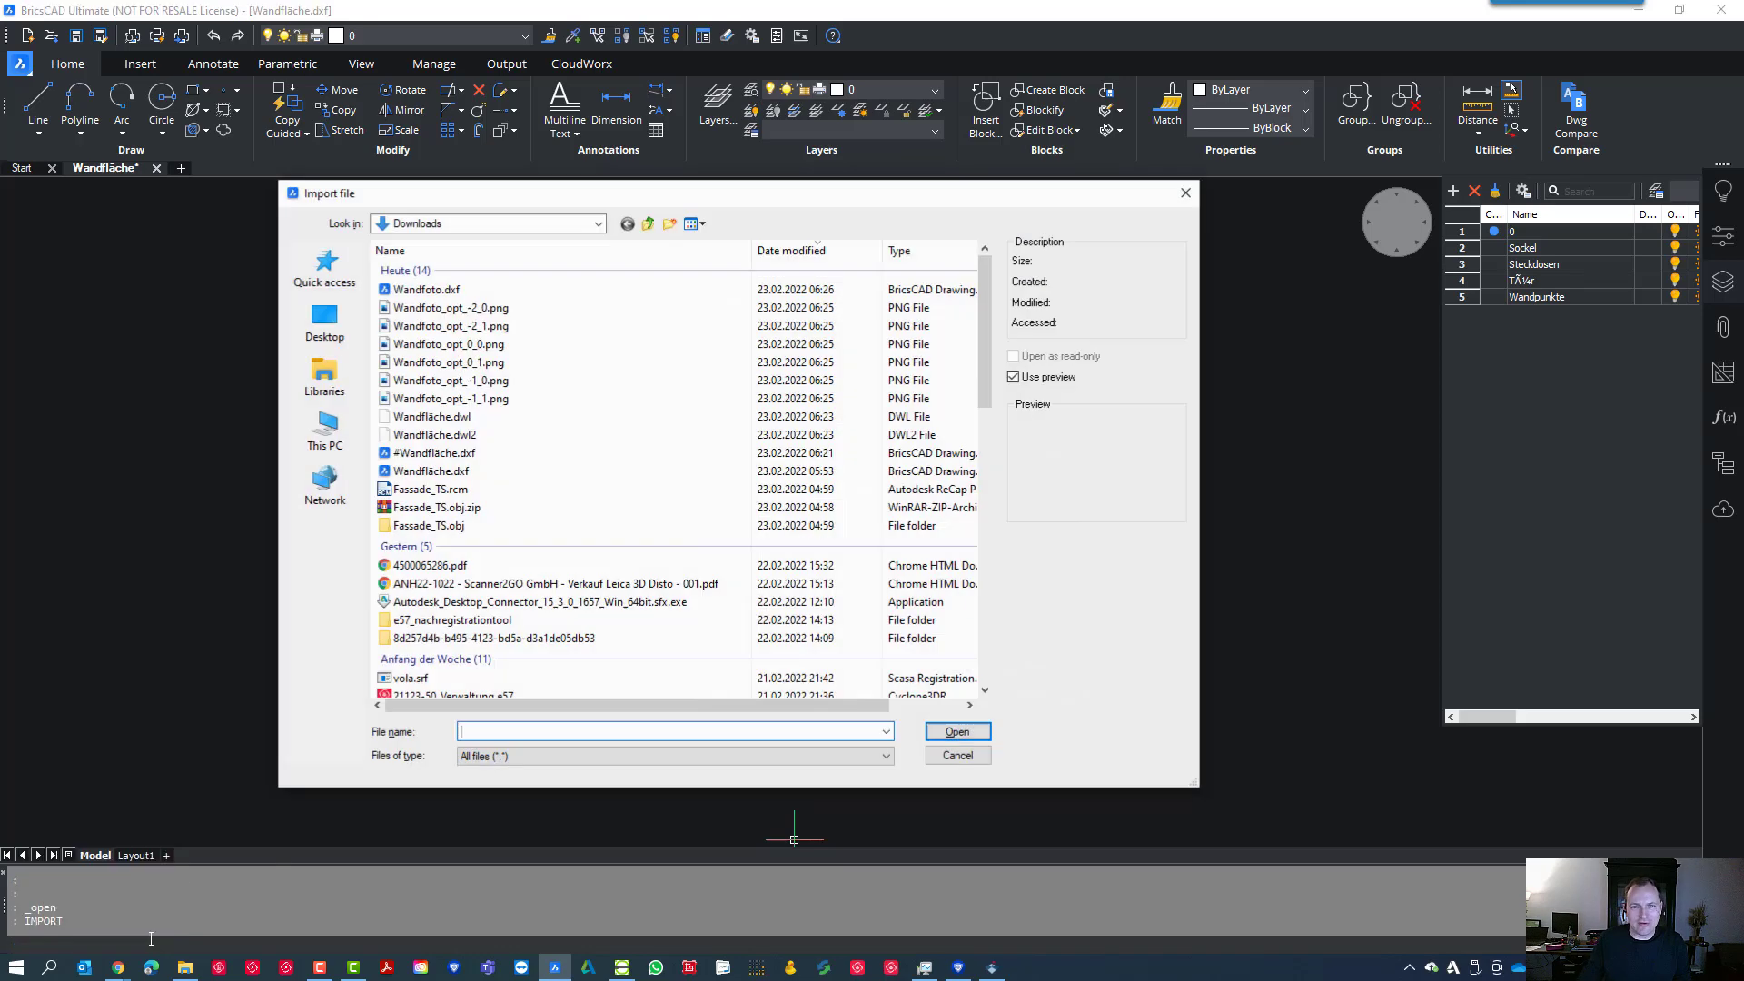
{"action": "left_click", "coordinate": [425, 289]}
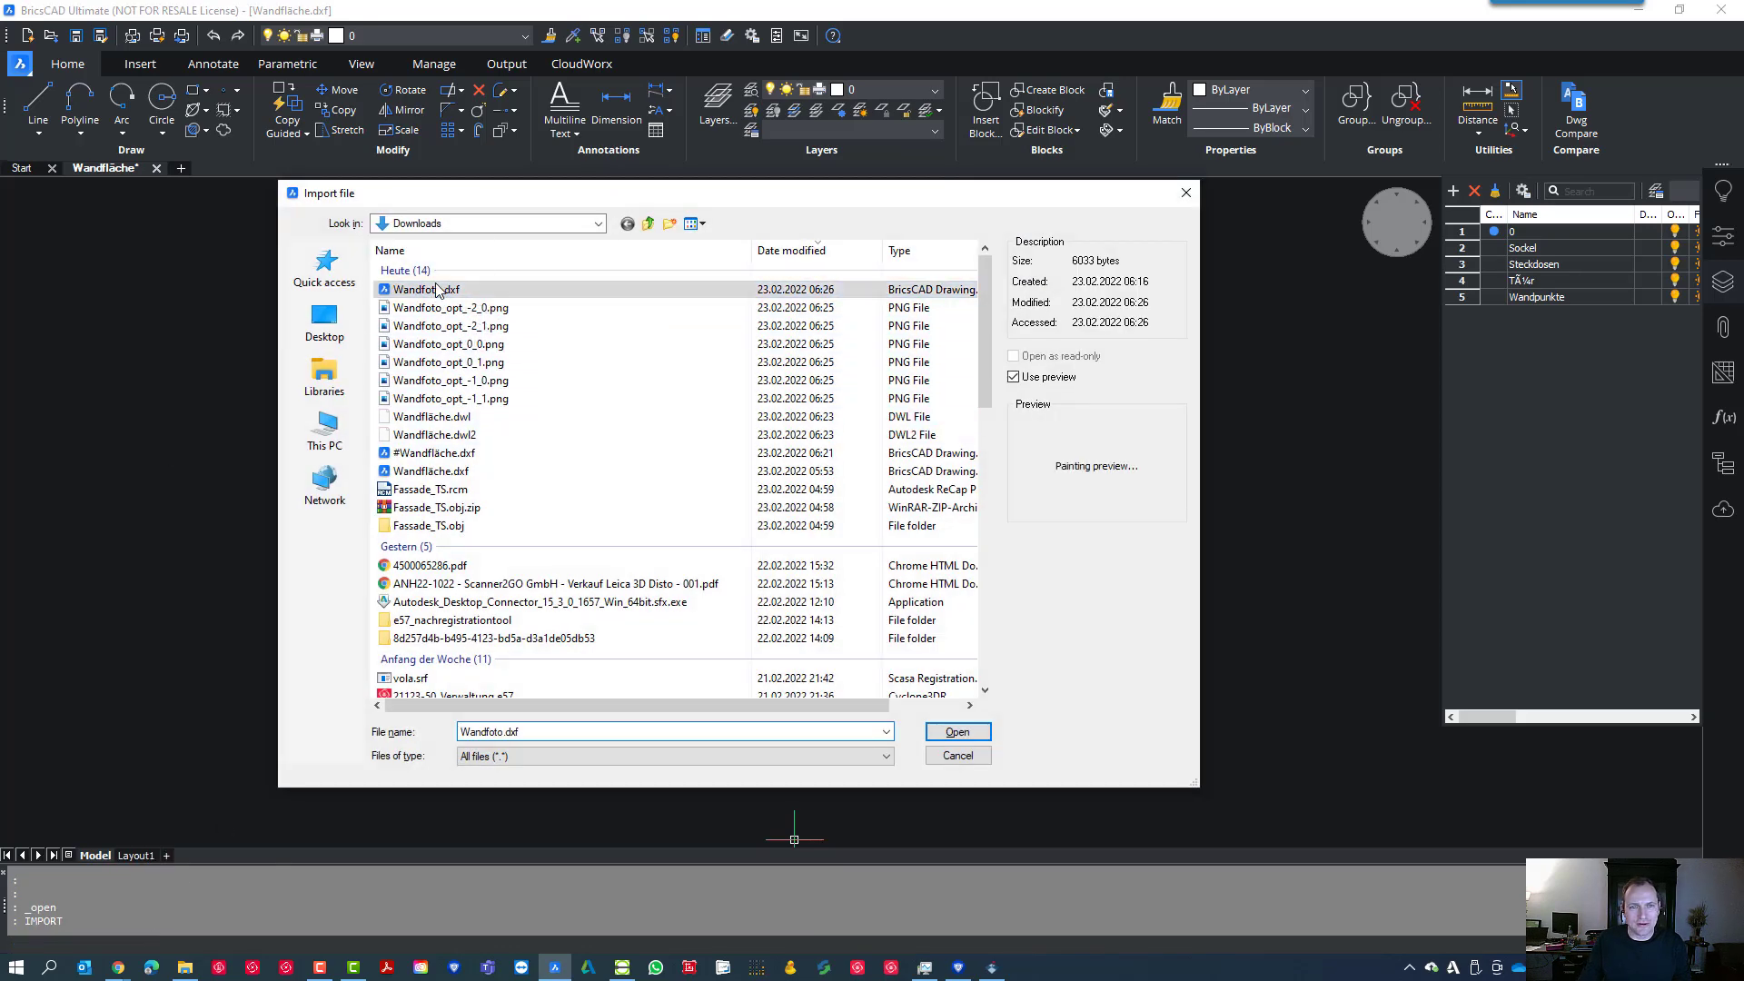
{"action": "left_click", "coordinate": [956, 730]}
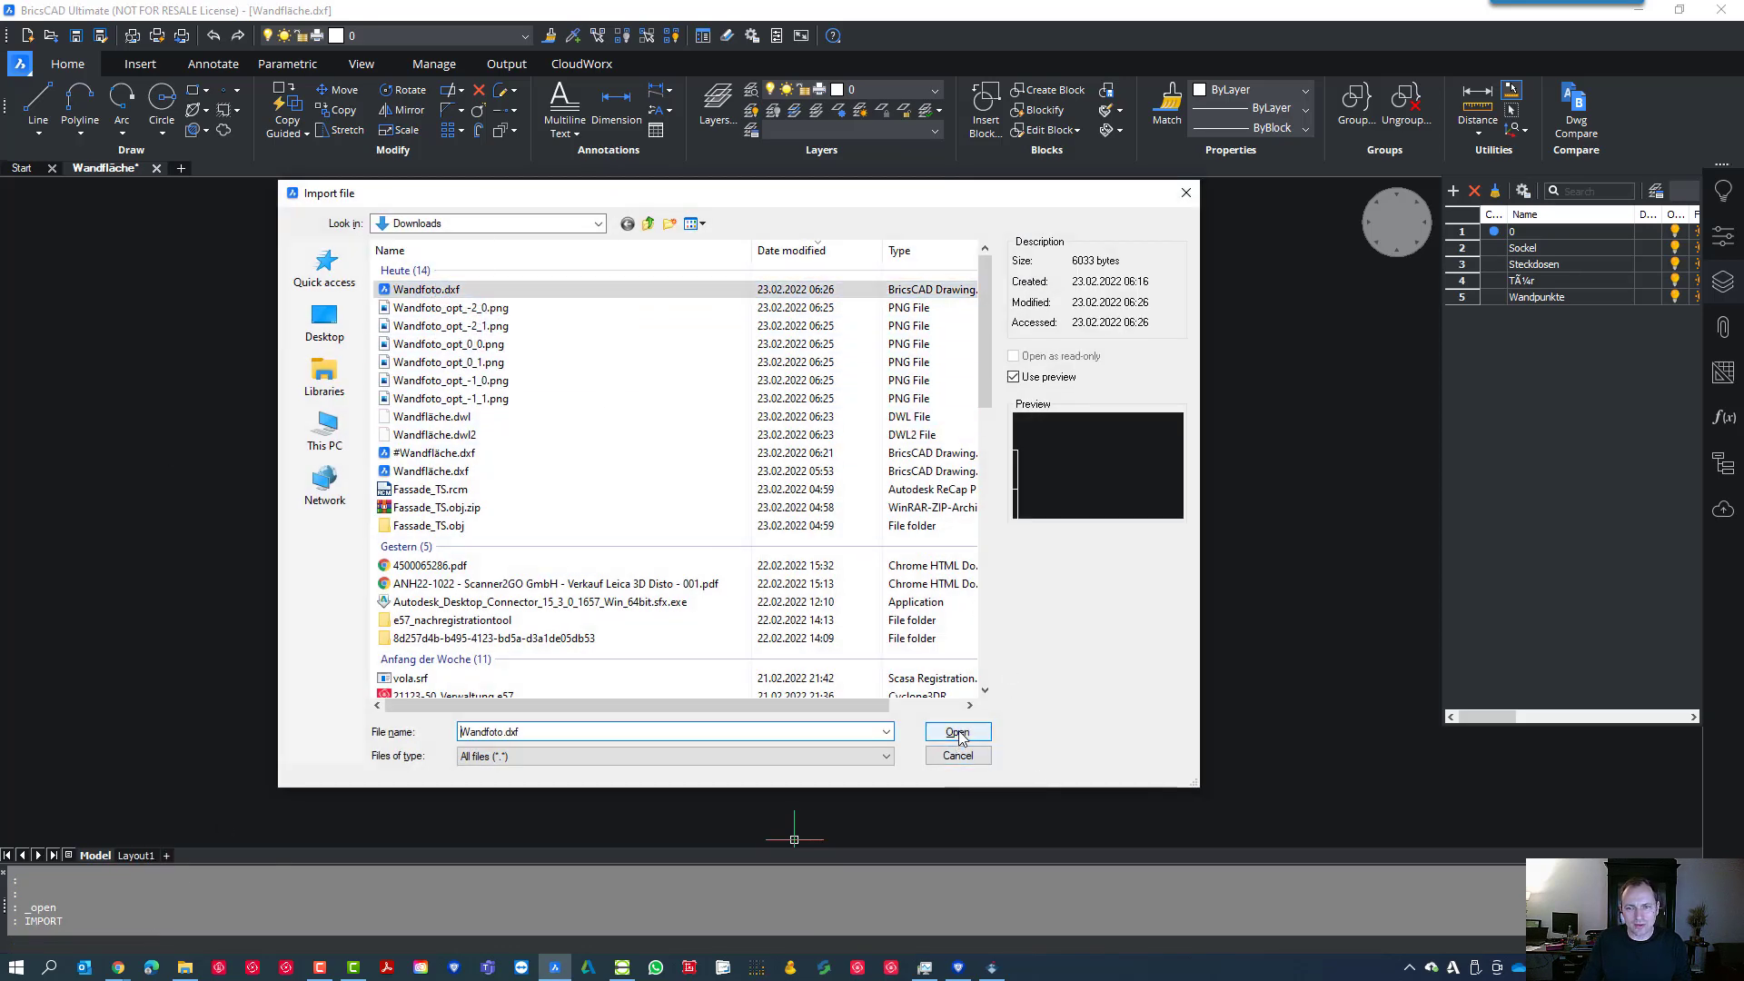
{"action": "left_click", "coordinate": [956, 732]}
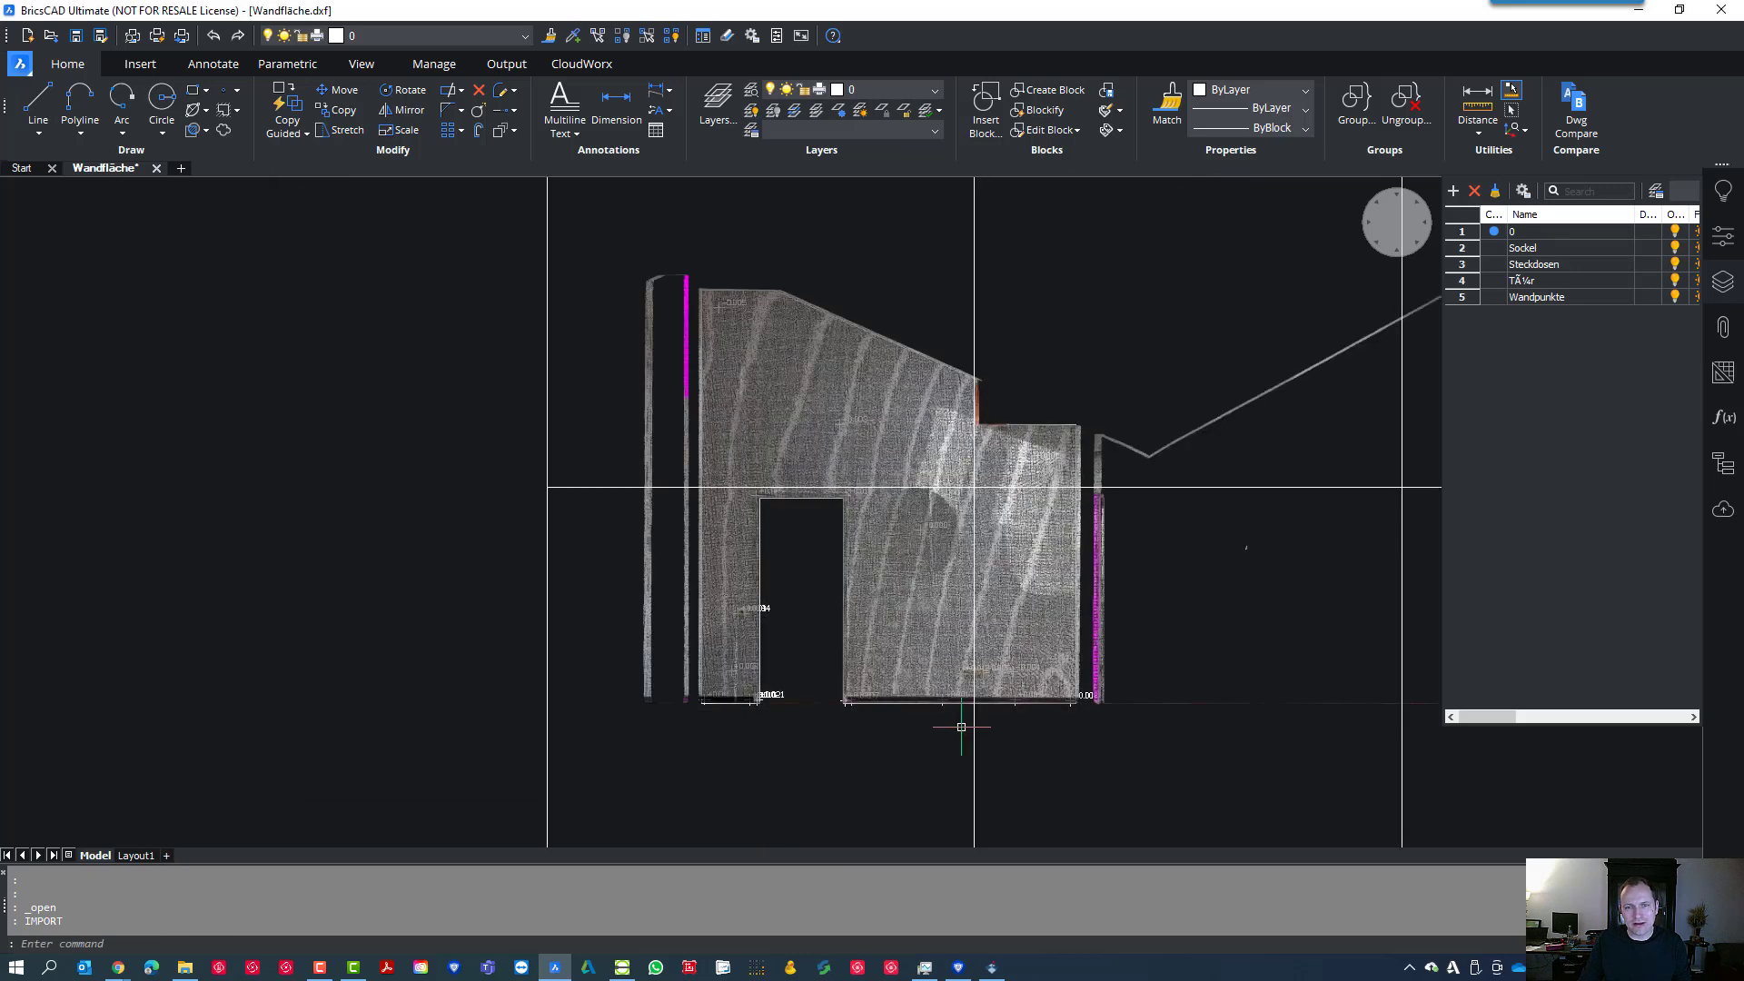